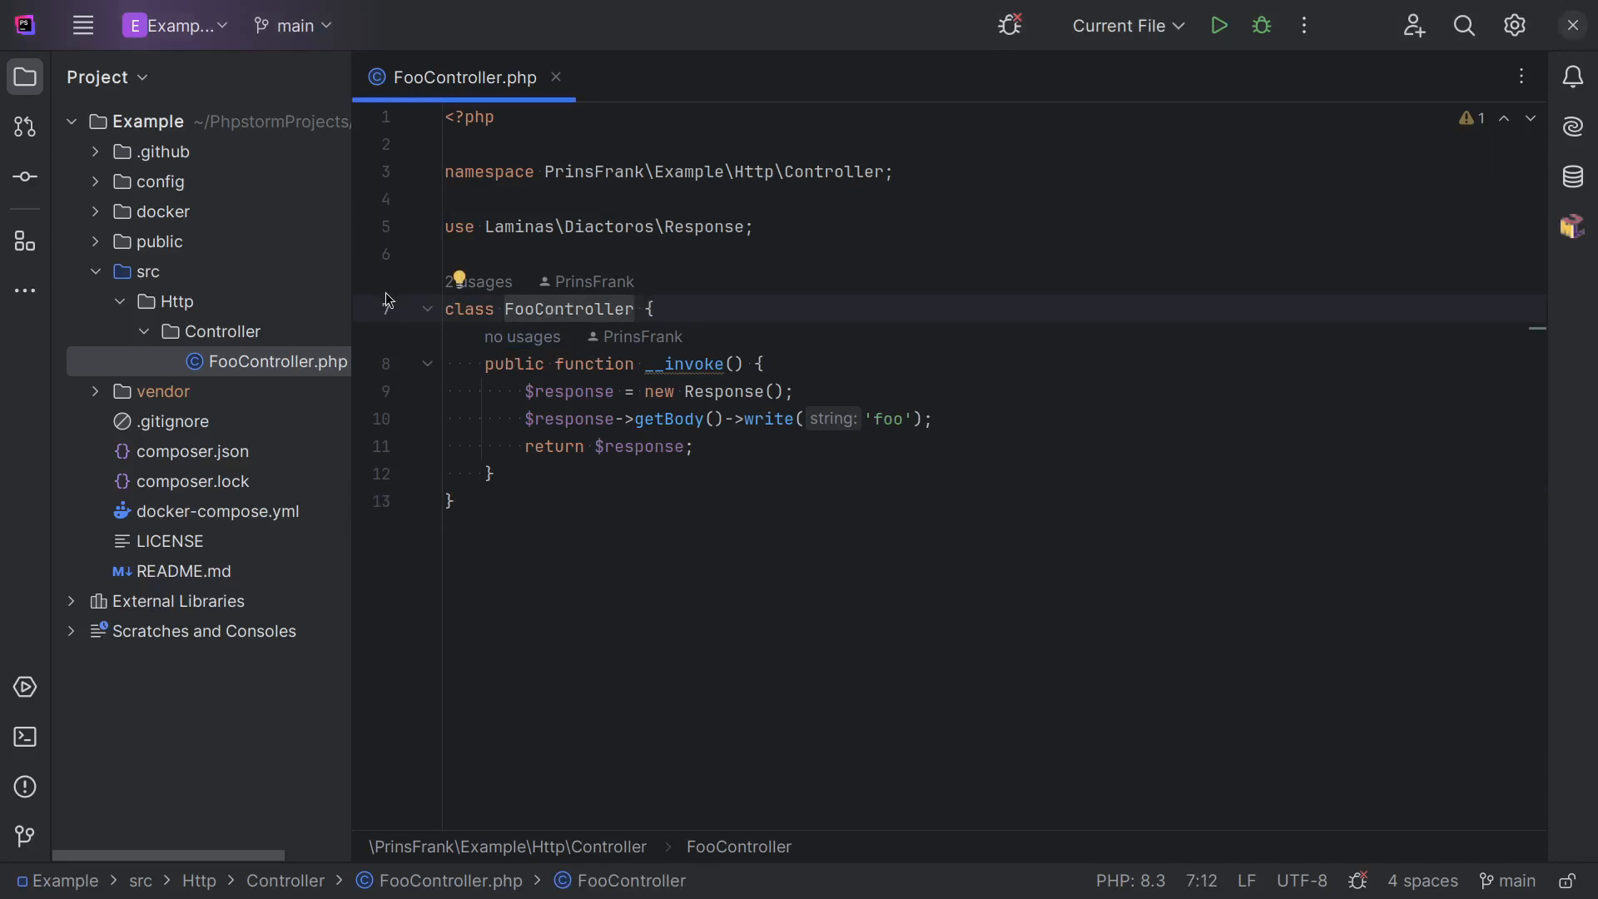
Rename FooController to ProductsController, including its file, and return to the renamed class.
text(Products)
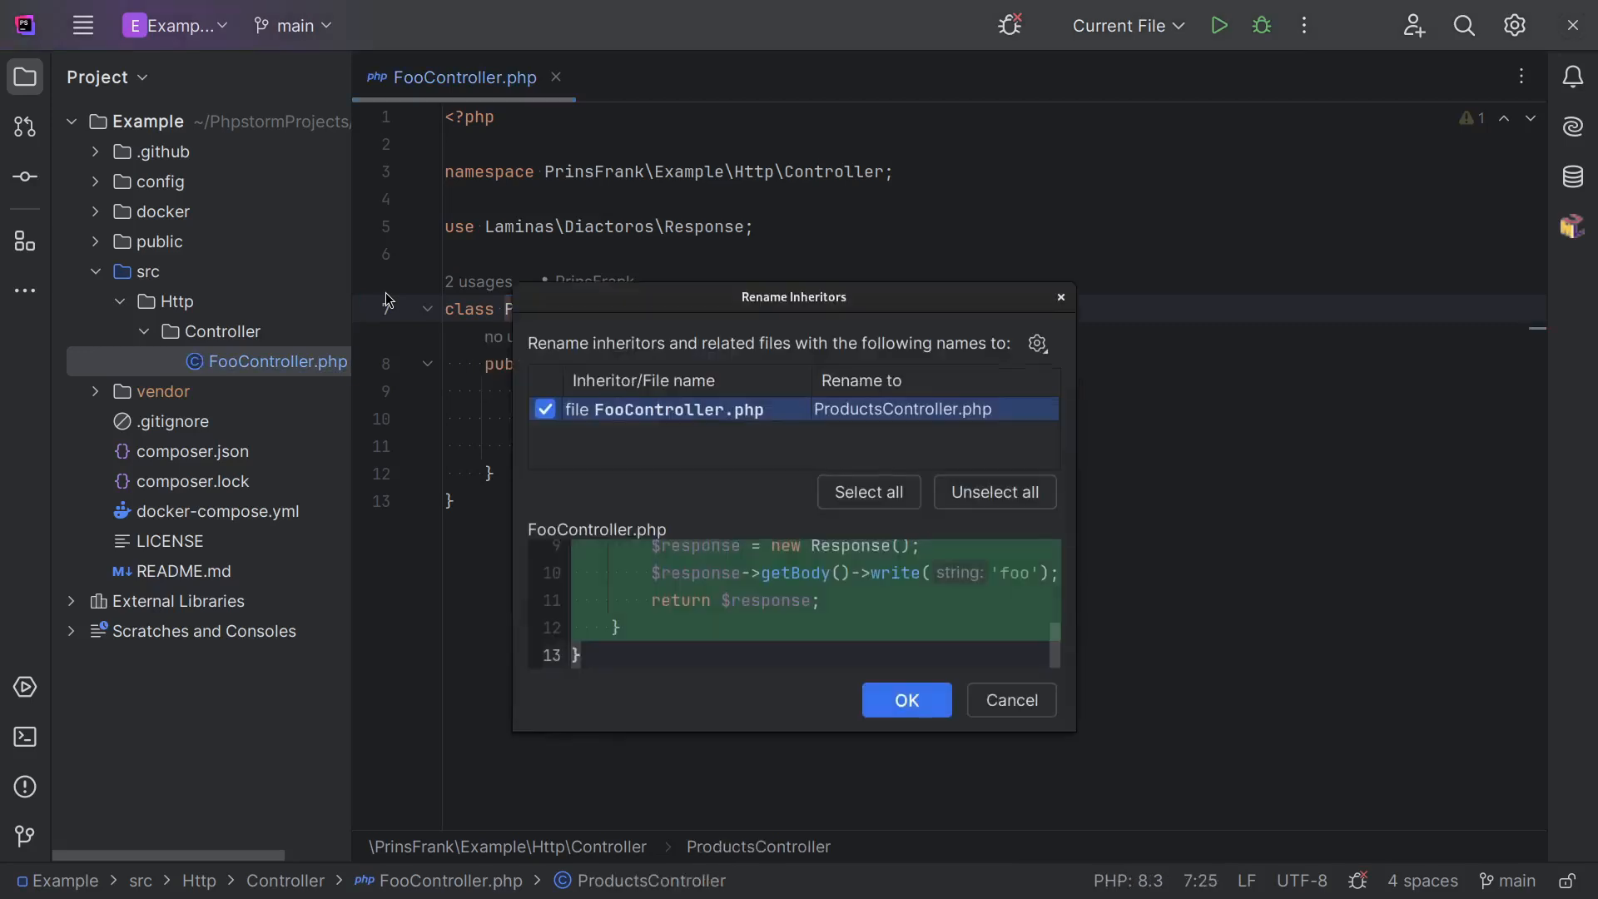
click(904, 700)
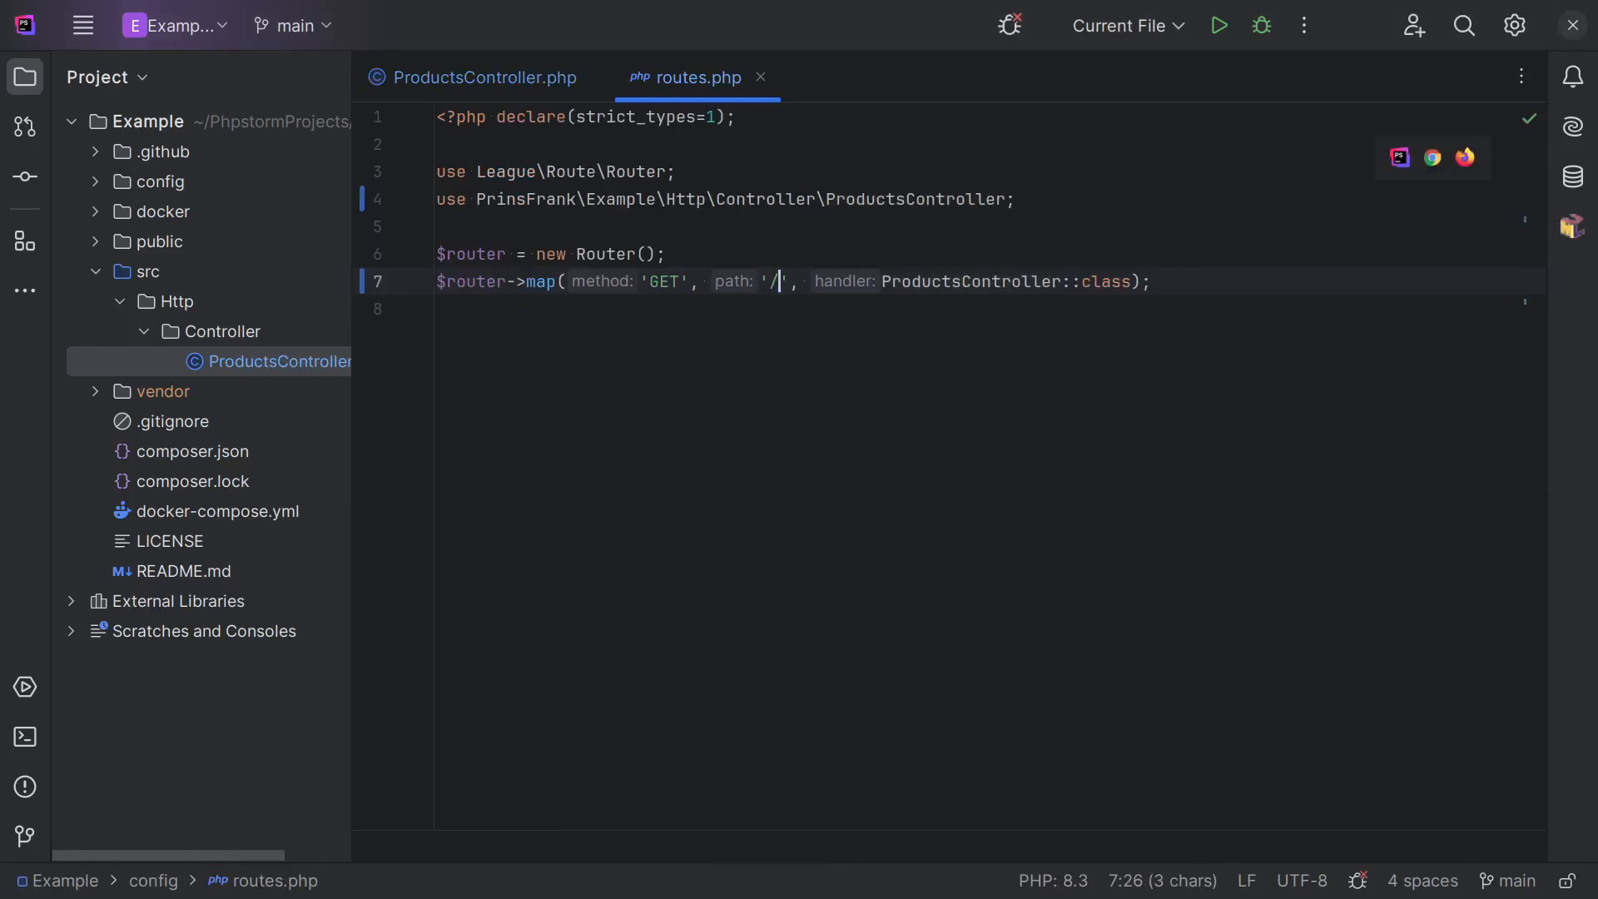
click(477, 78)
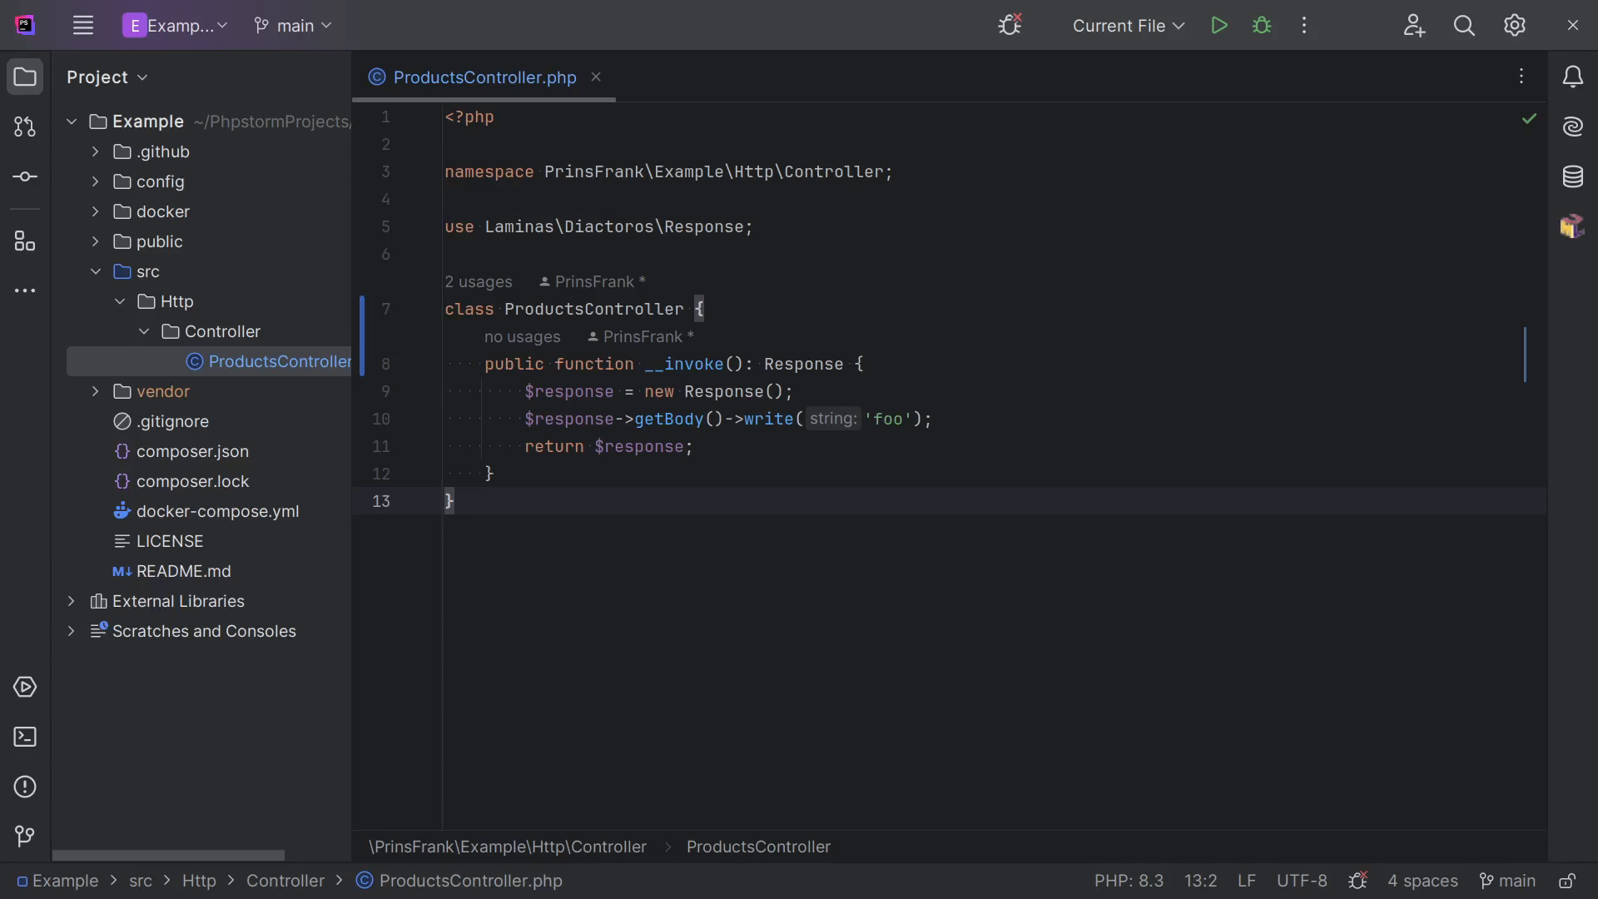
Create Model and Repository folders under src holding Product and ProductRepository classes.
right_click(149, 271)
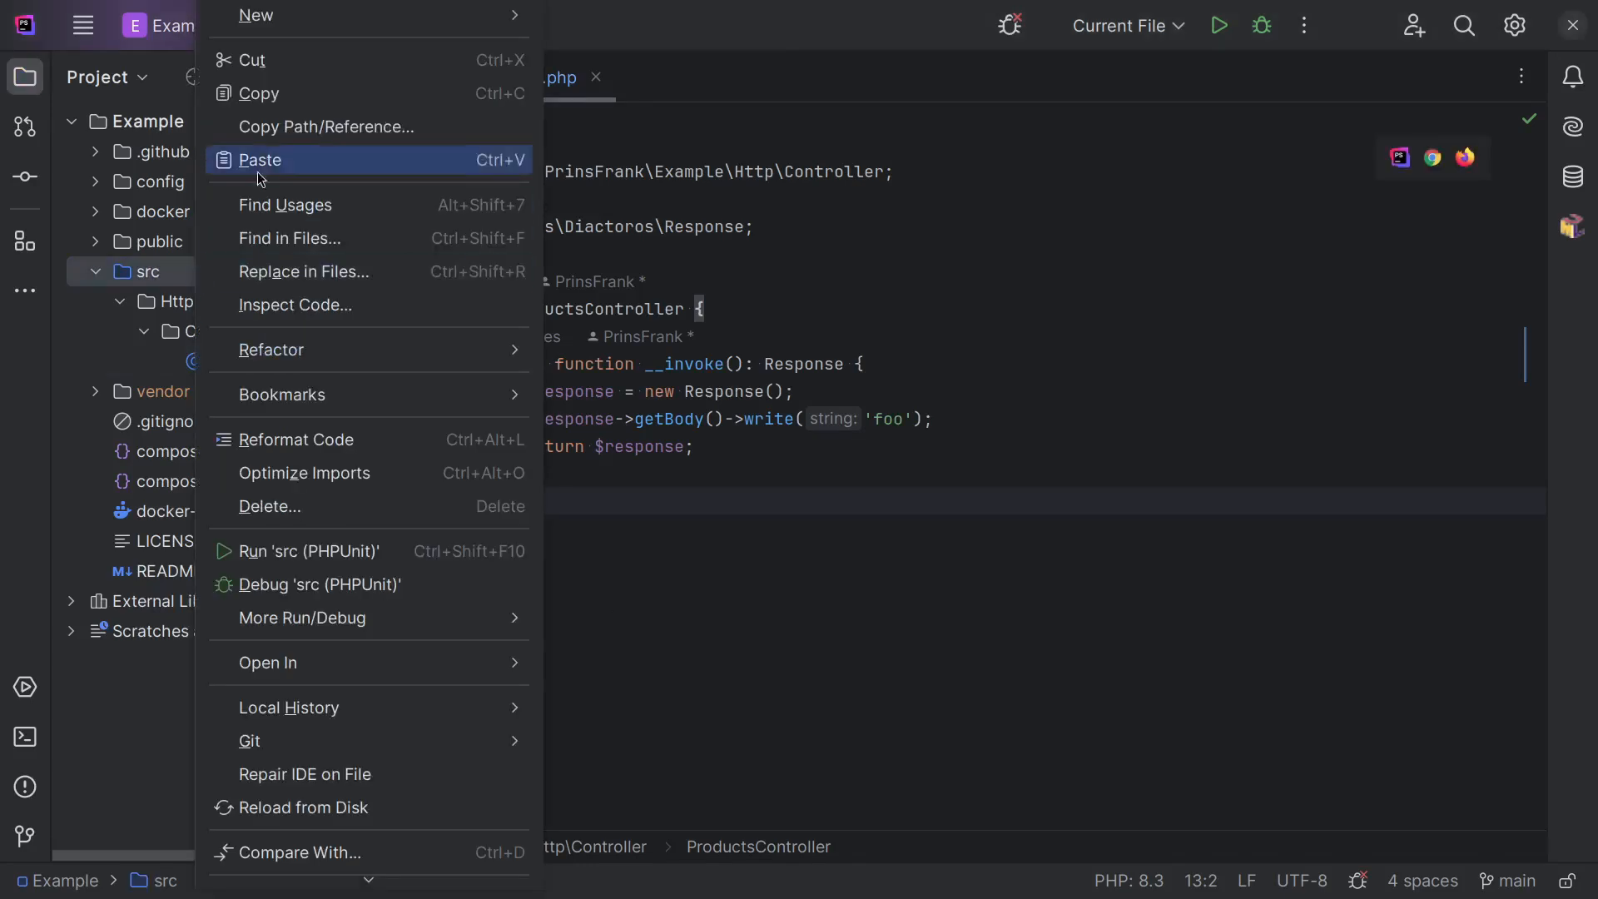
text(Mod)
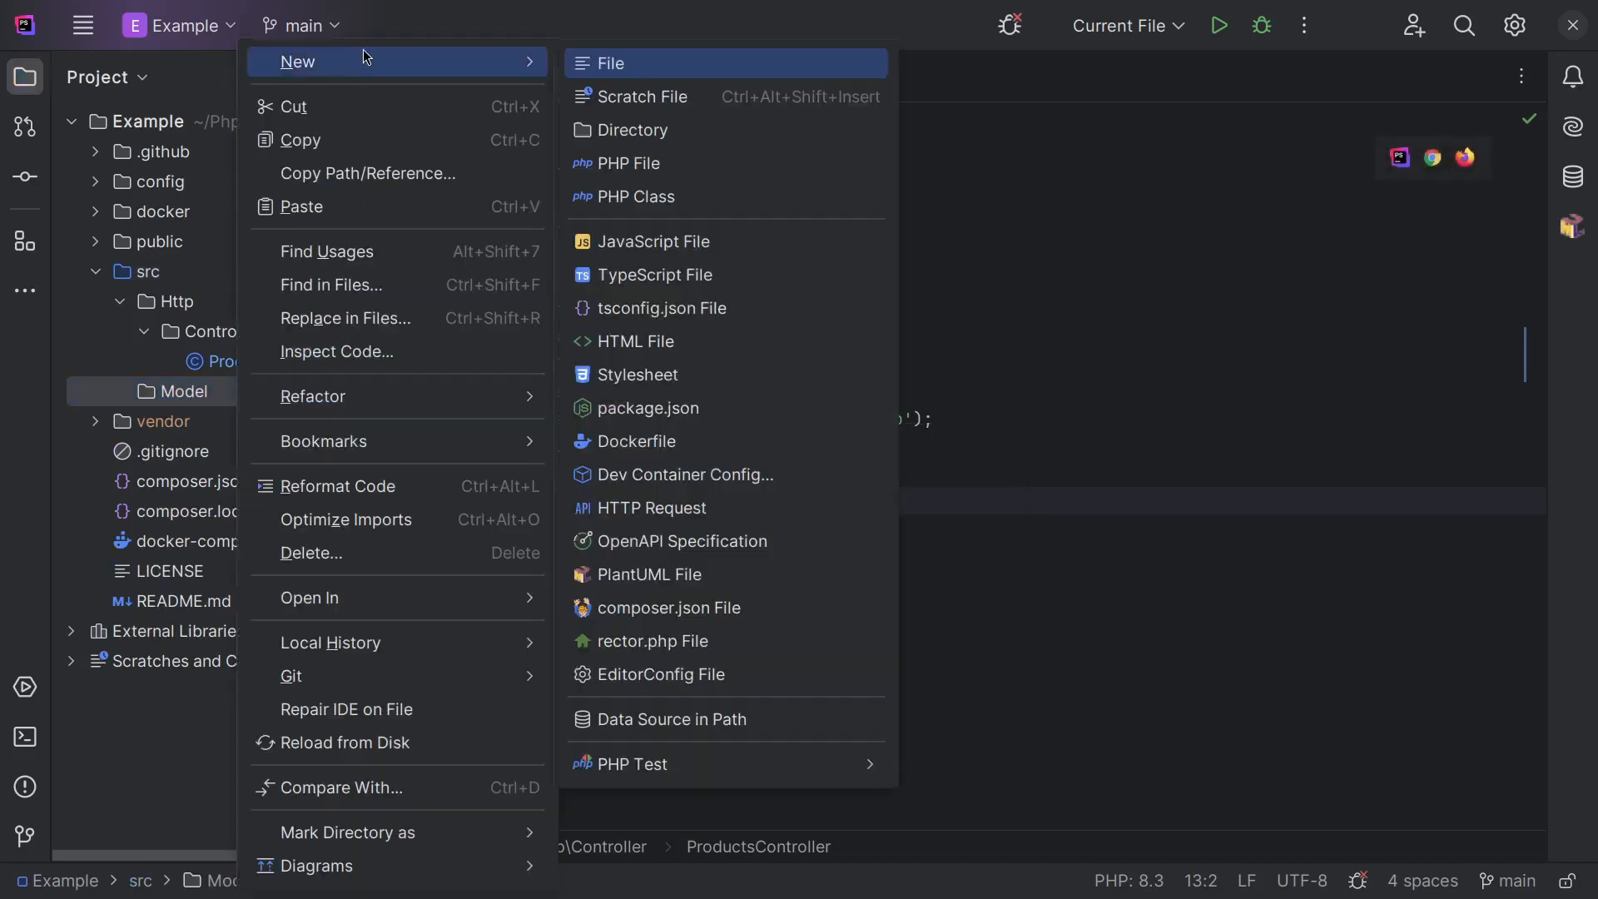
click(636, 197)
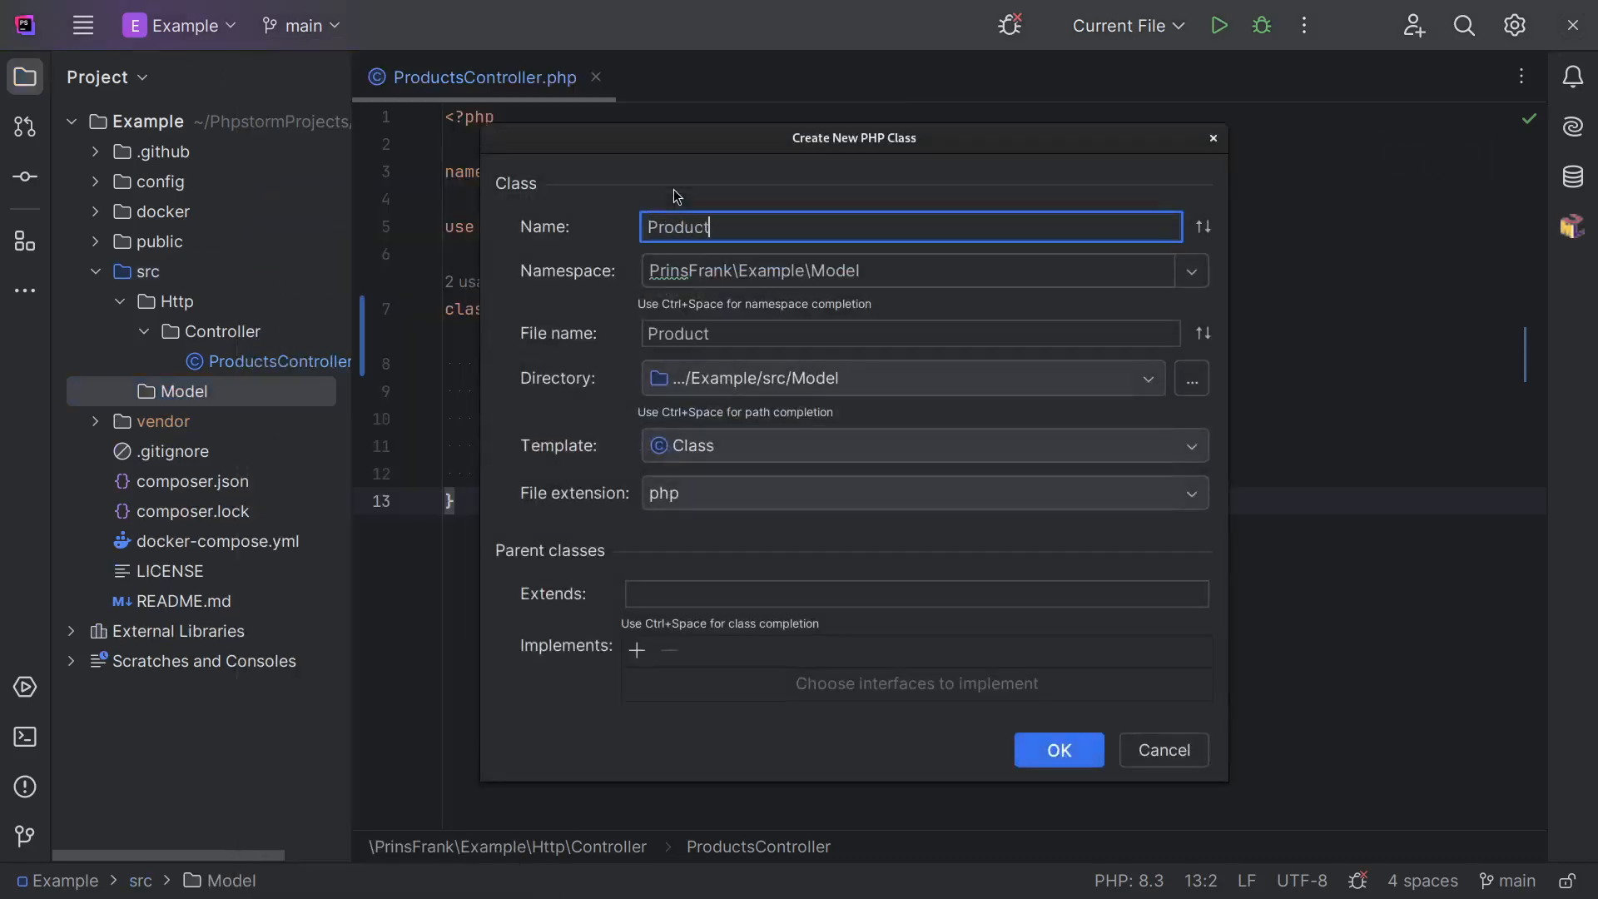
click(1057, 749)
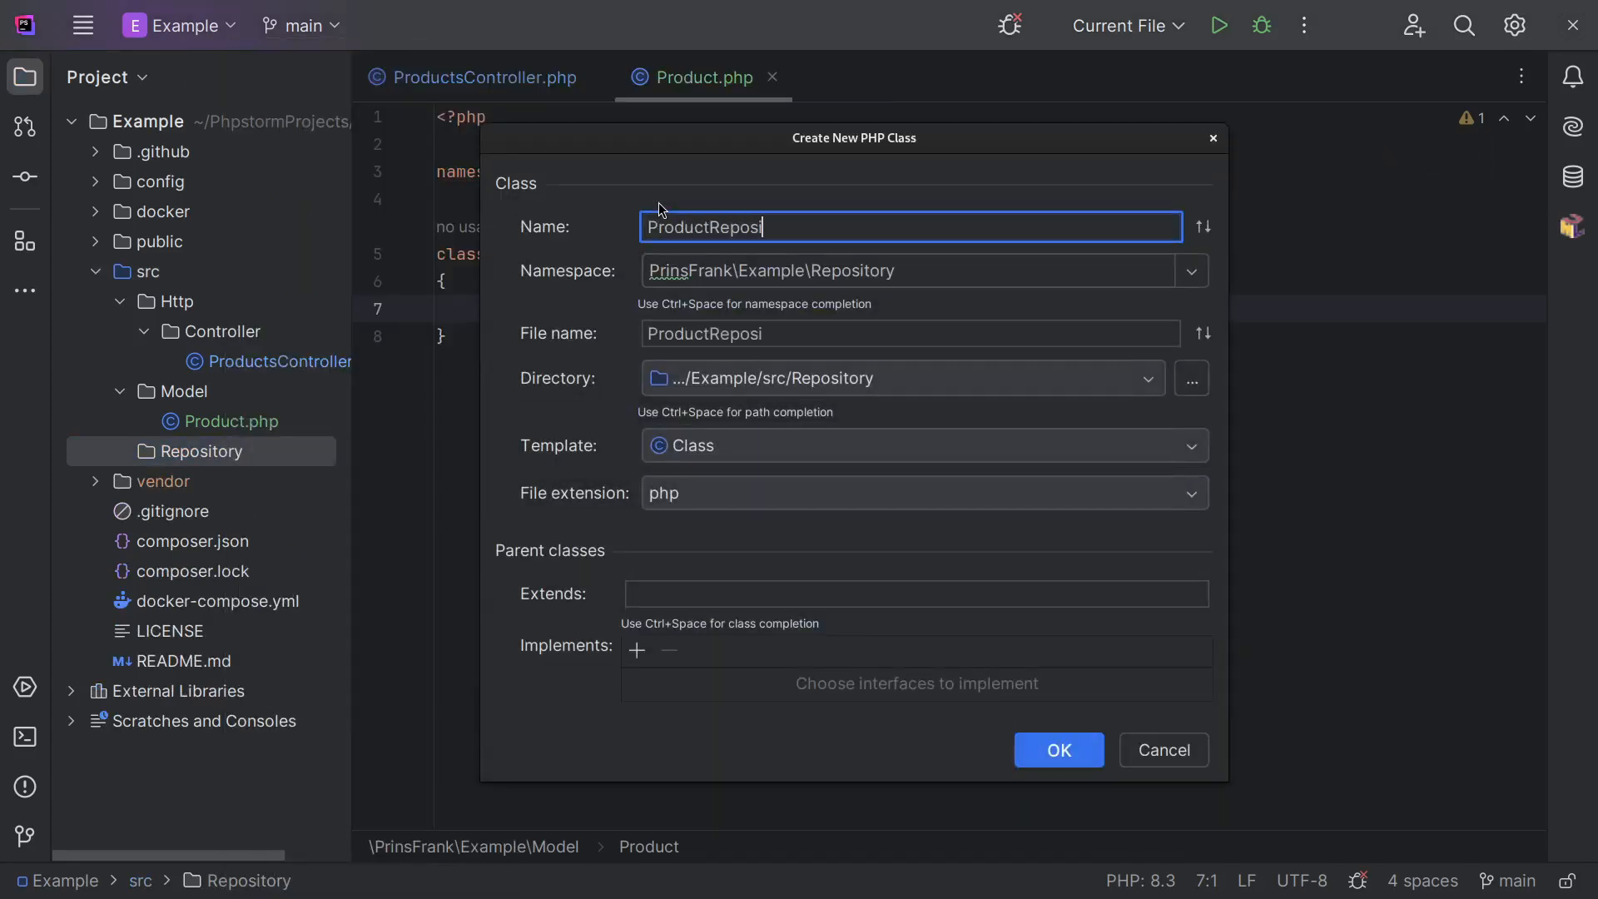
click(1057, 750)
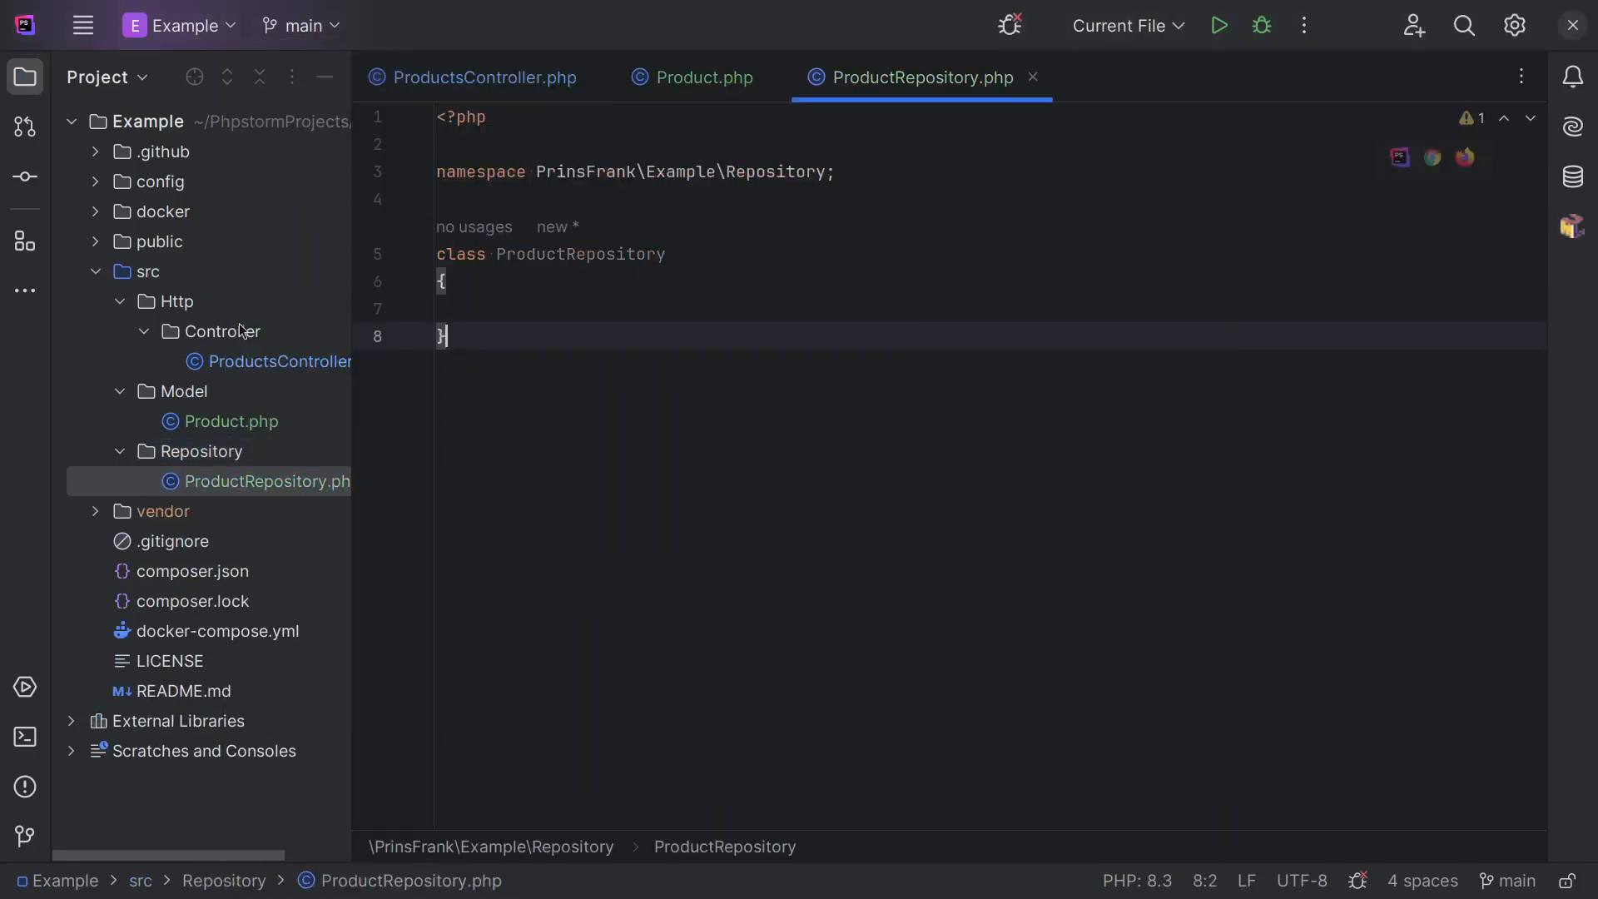
Add a Template folder under src and create a new PHP file in it.
right_click(133, 272)
text(Template)
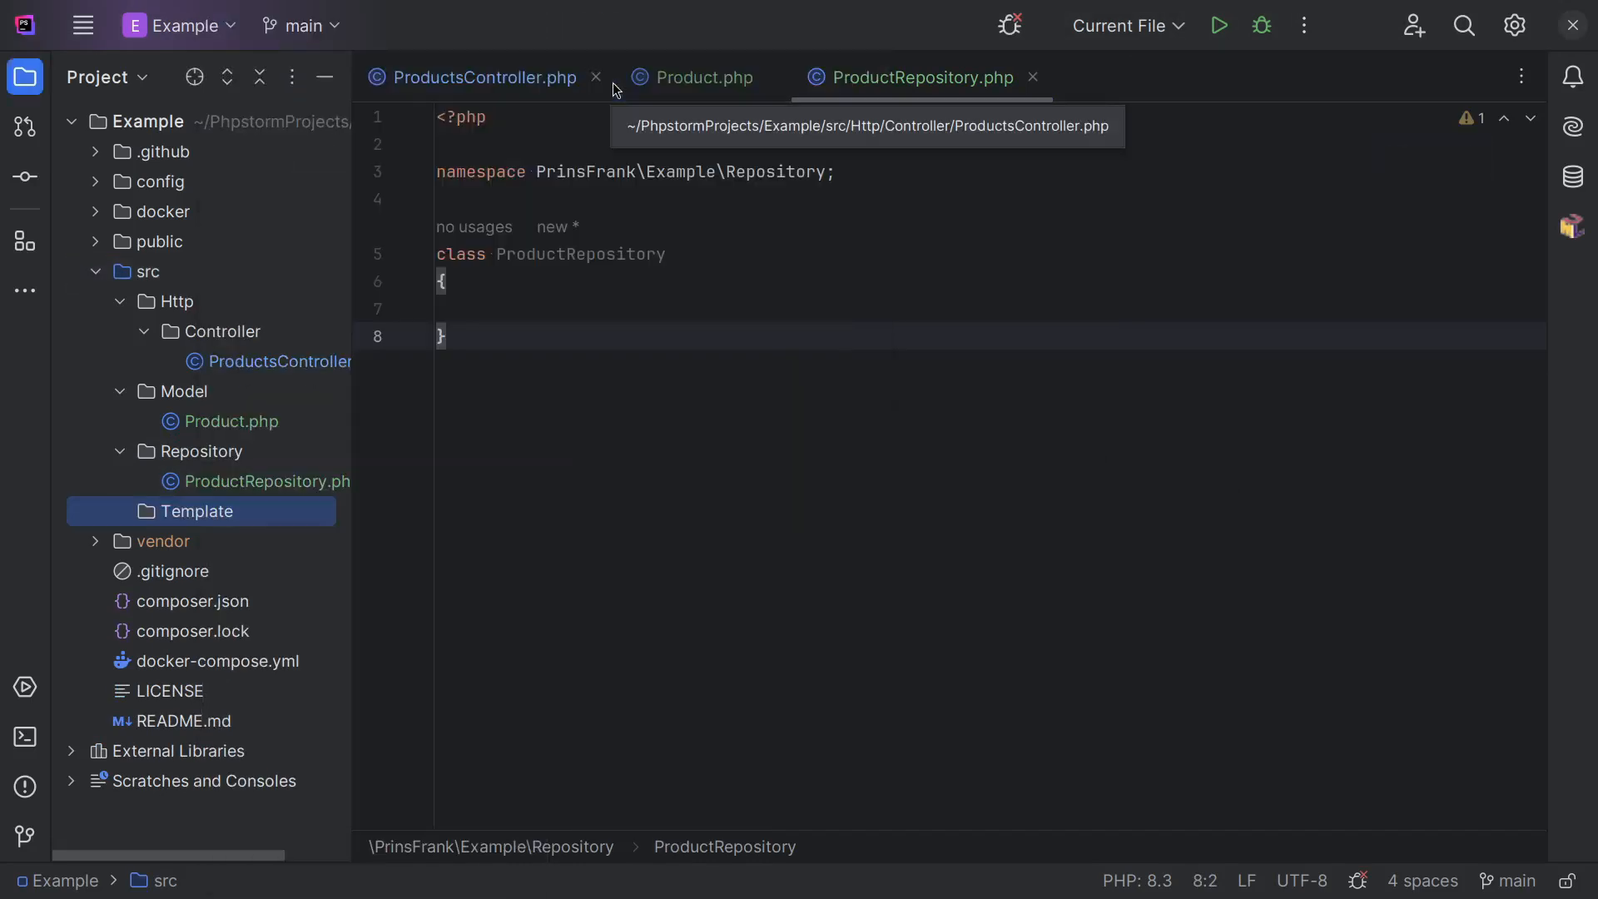
right_click(198, 510)
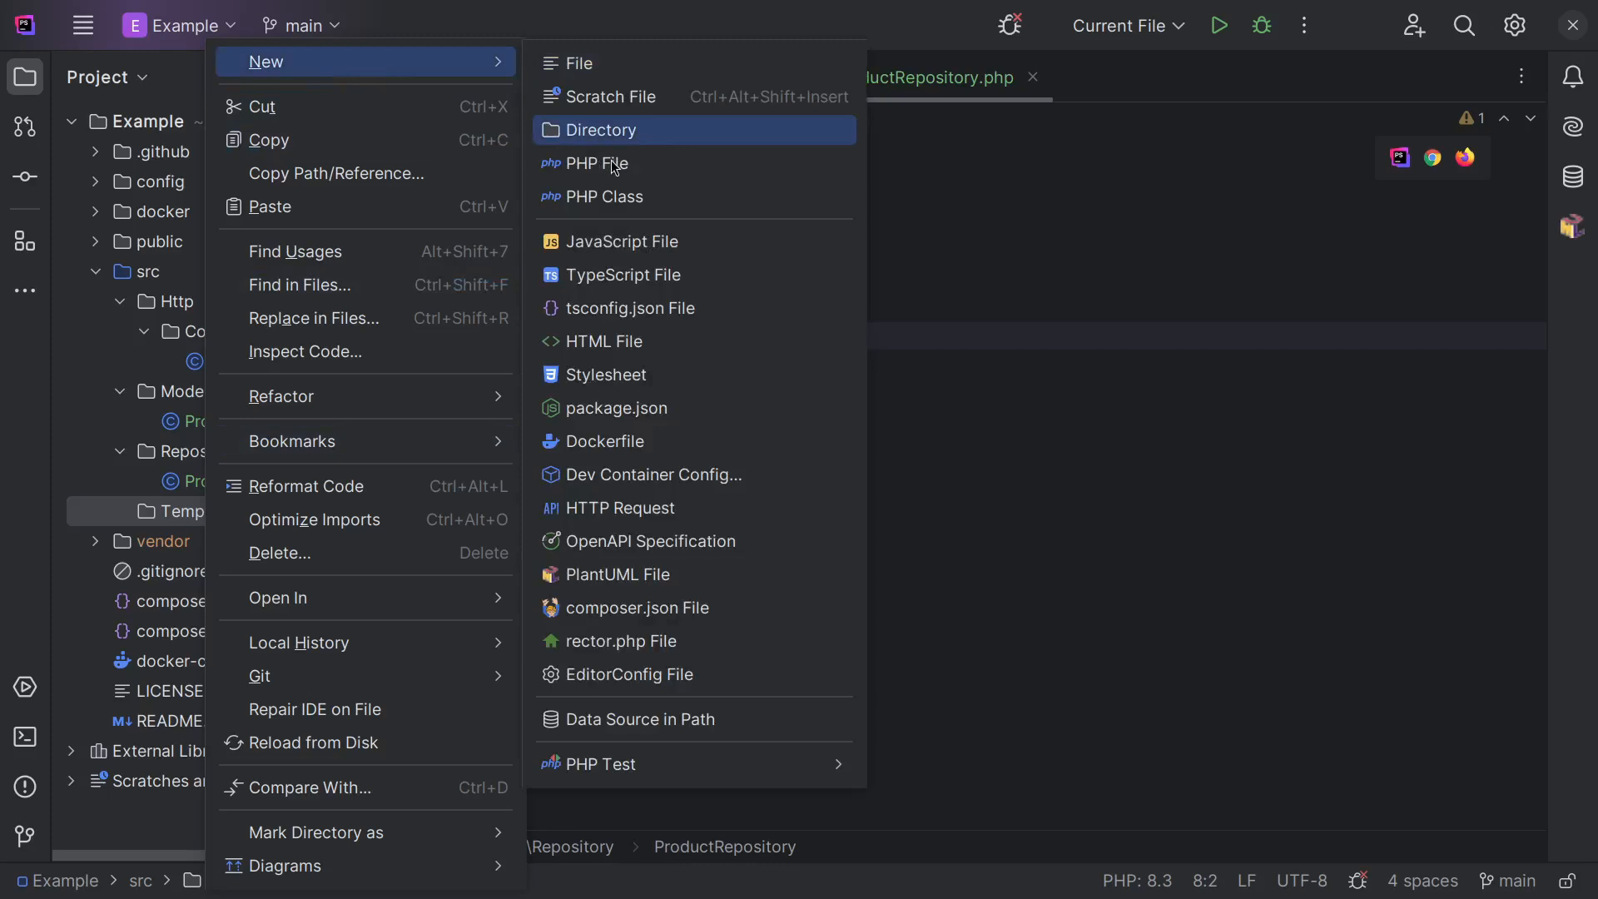
click(596, 163)
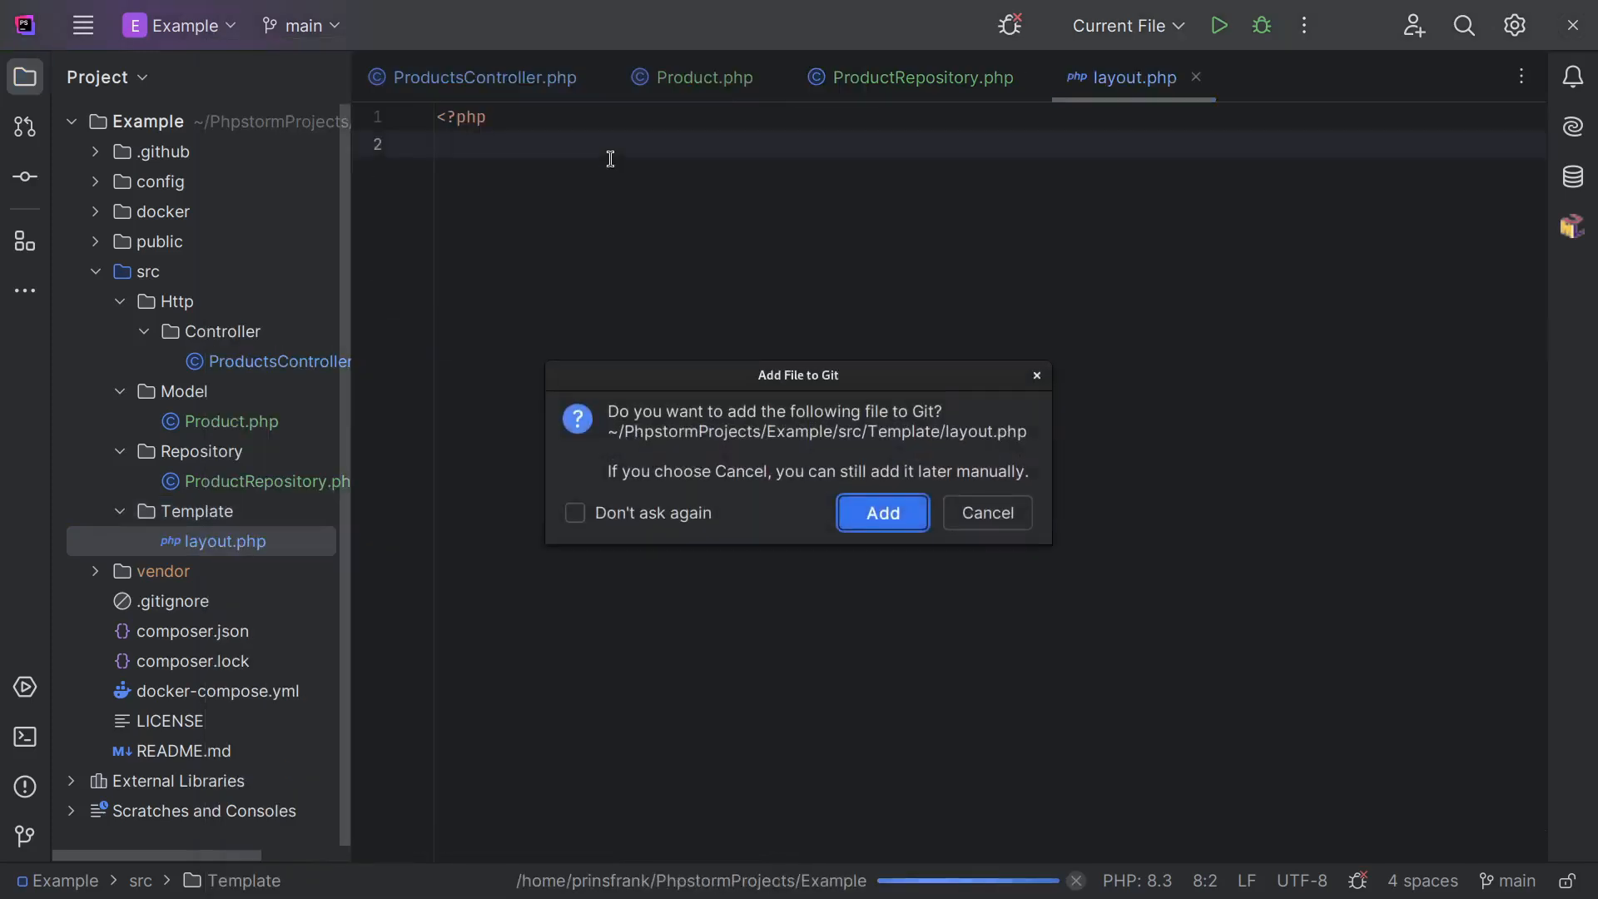
Add layout.php to Git and write a foreach over $products echoing $product->name.
click(880, 513)
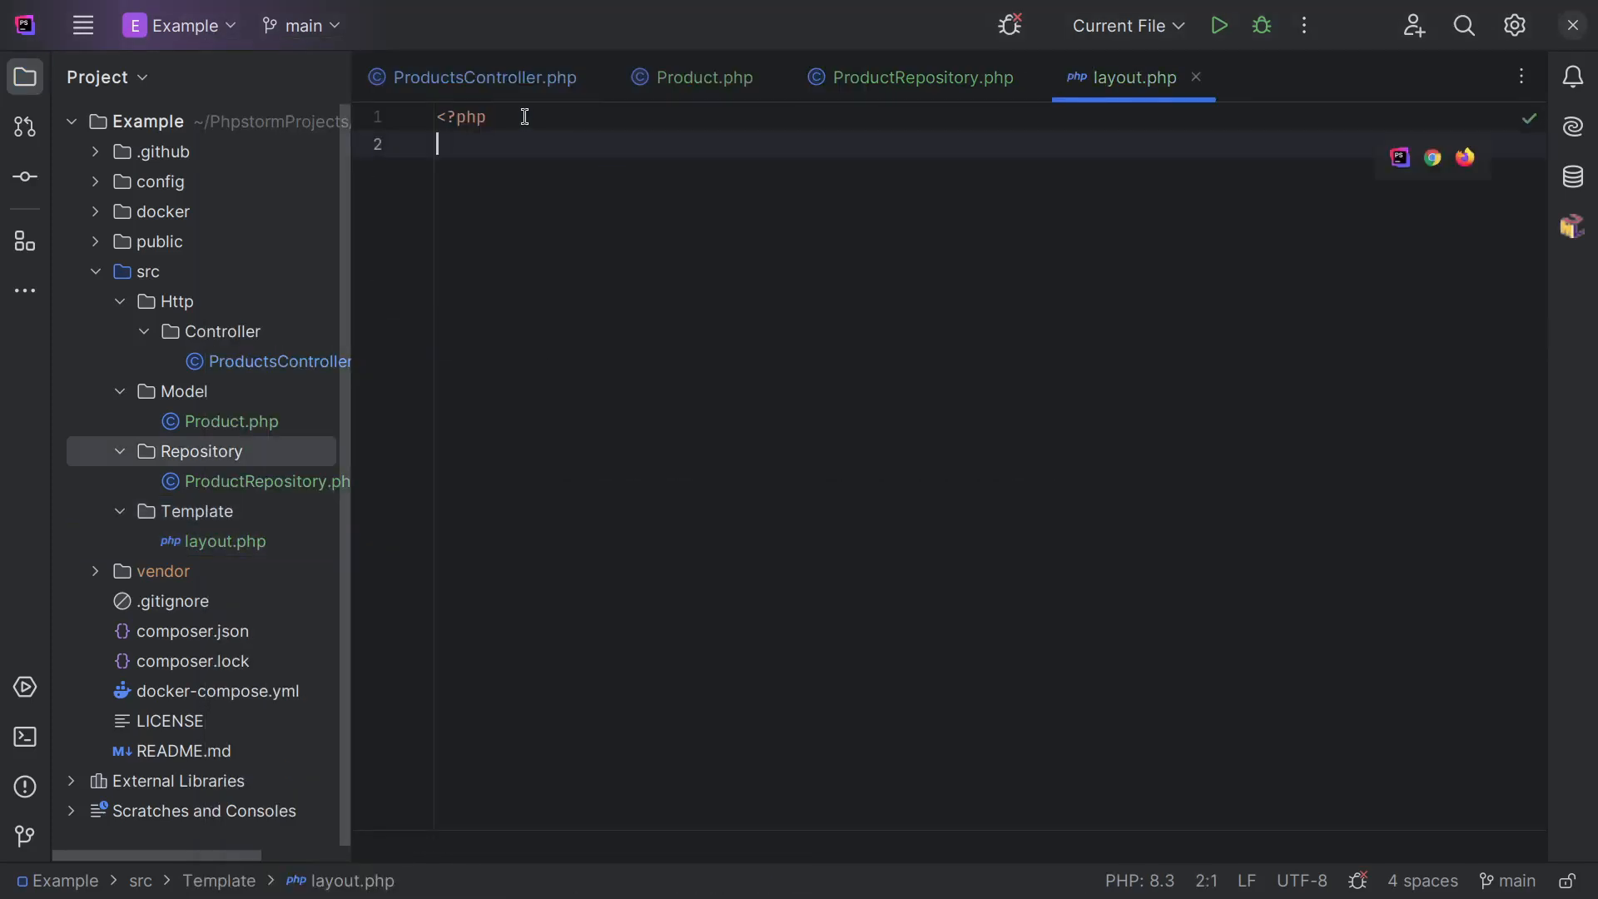
text(?>)
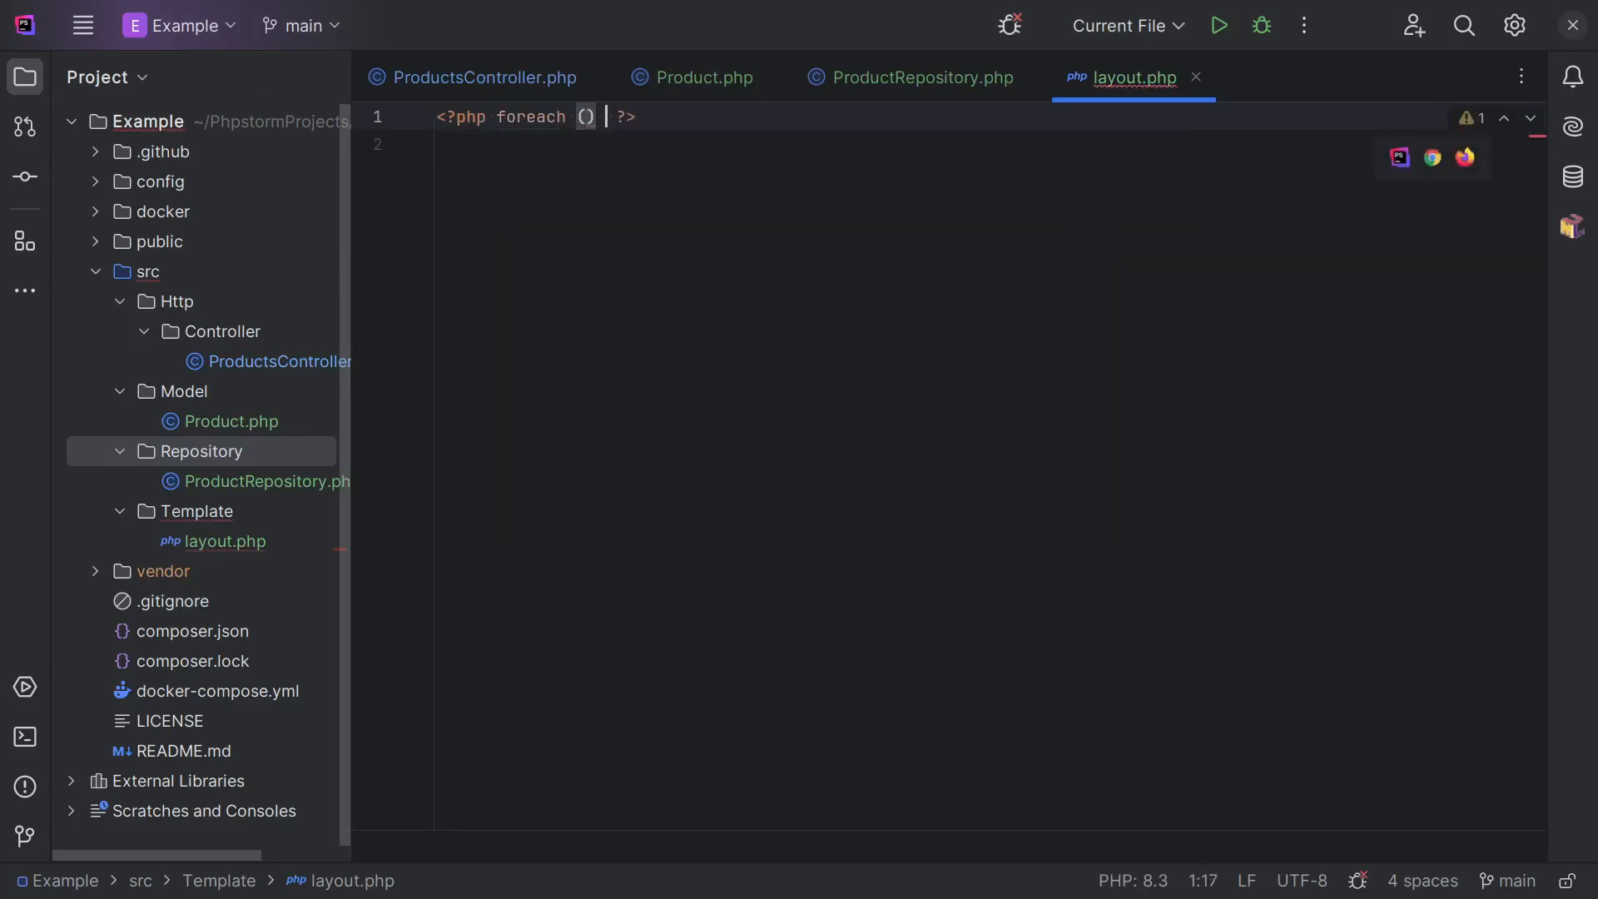
text({)
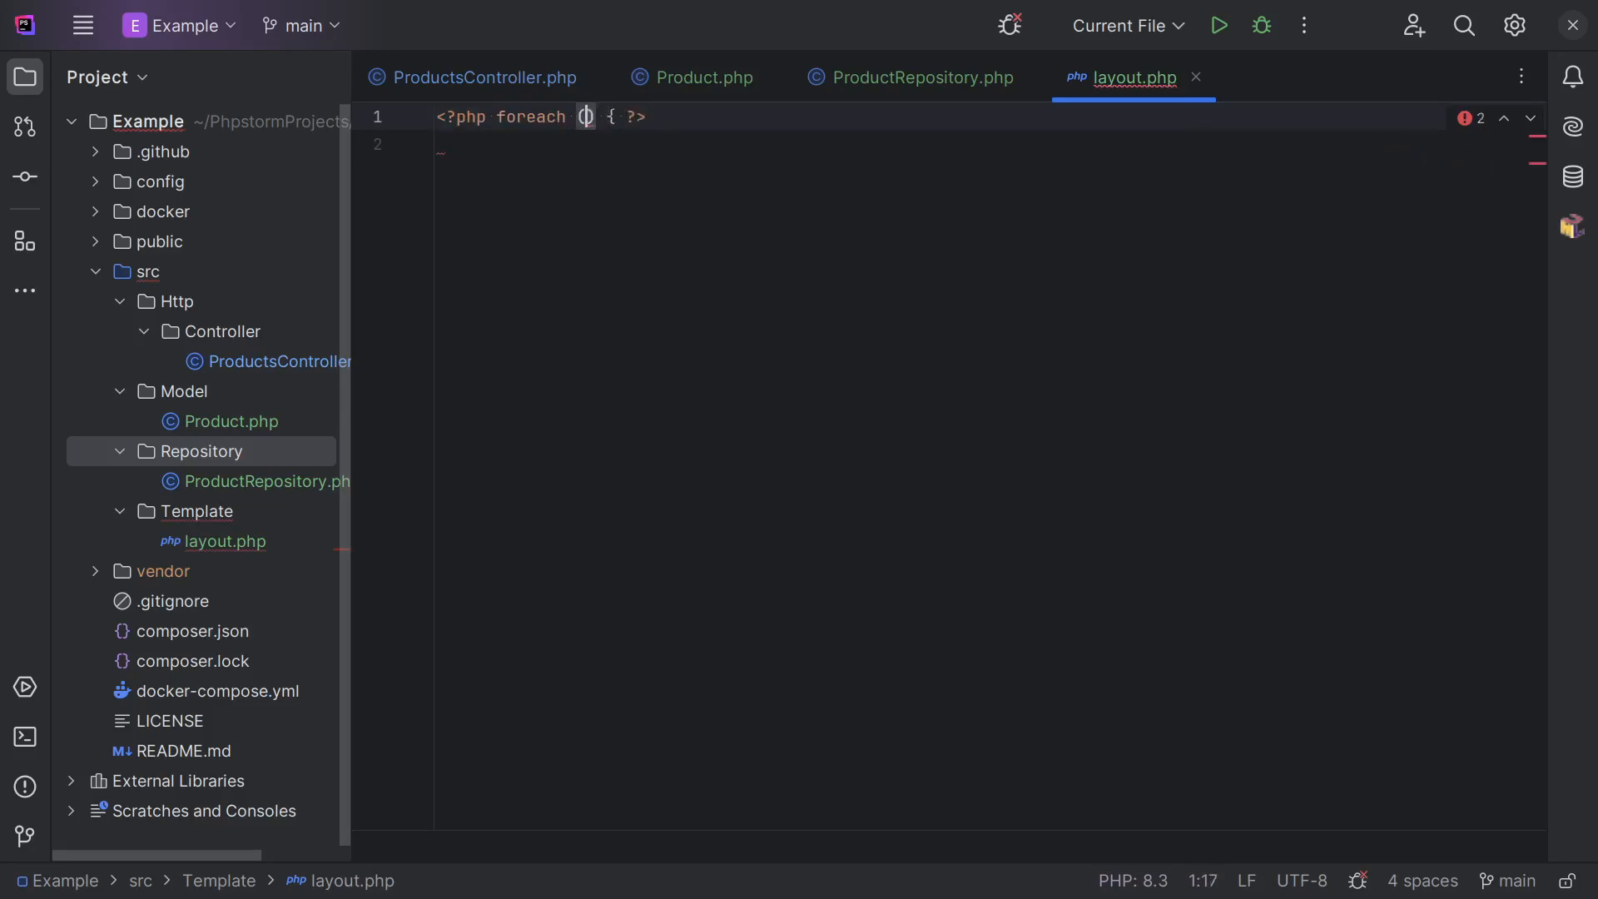
text($rp)
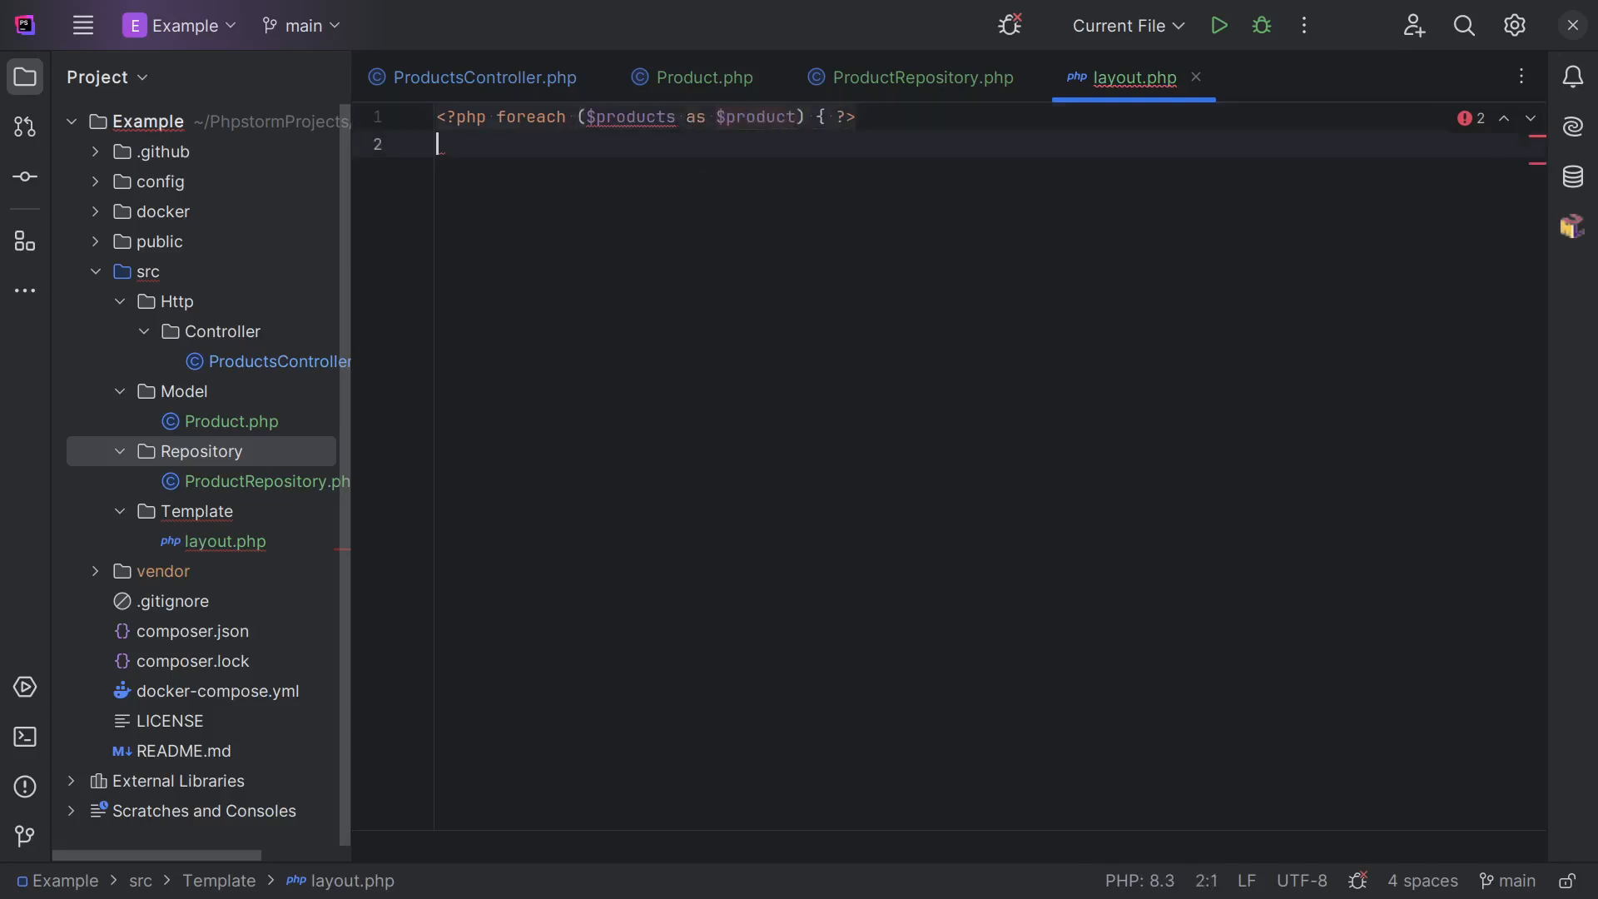
text(<?php }?>)
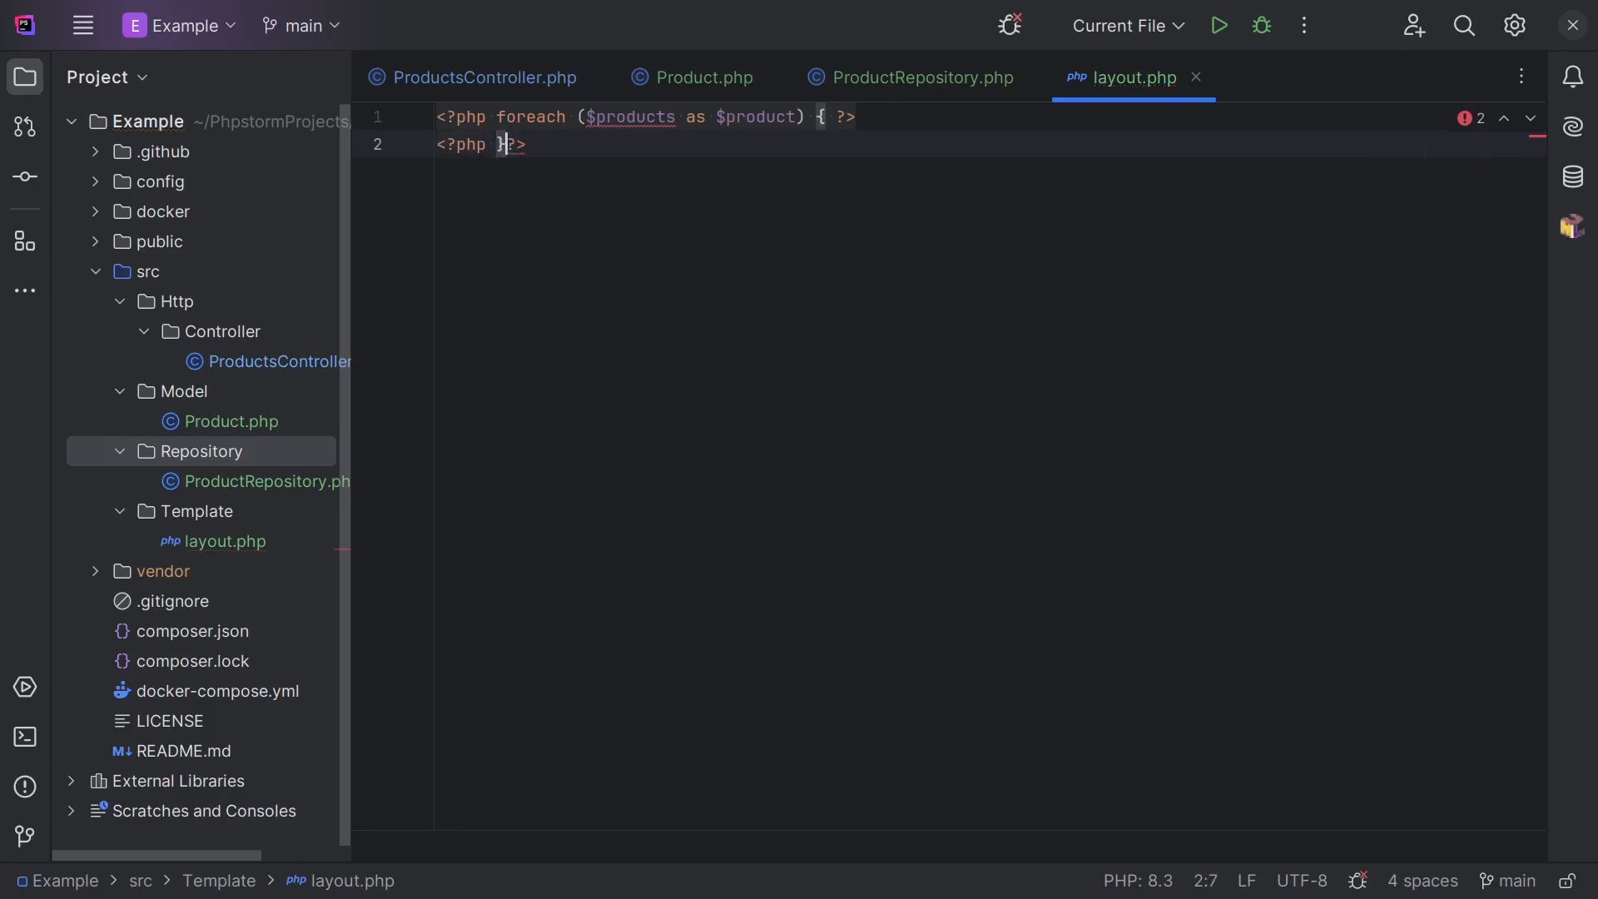
text(<?=)
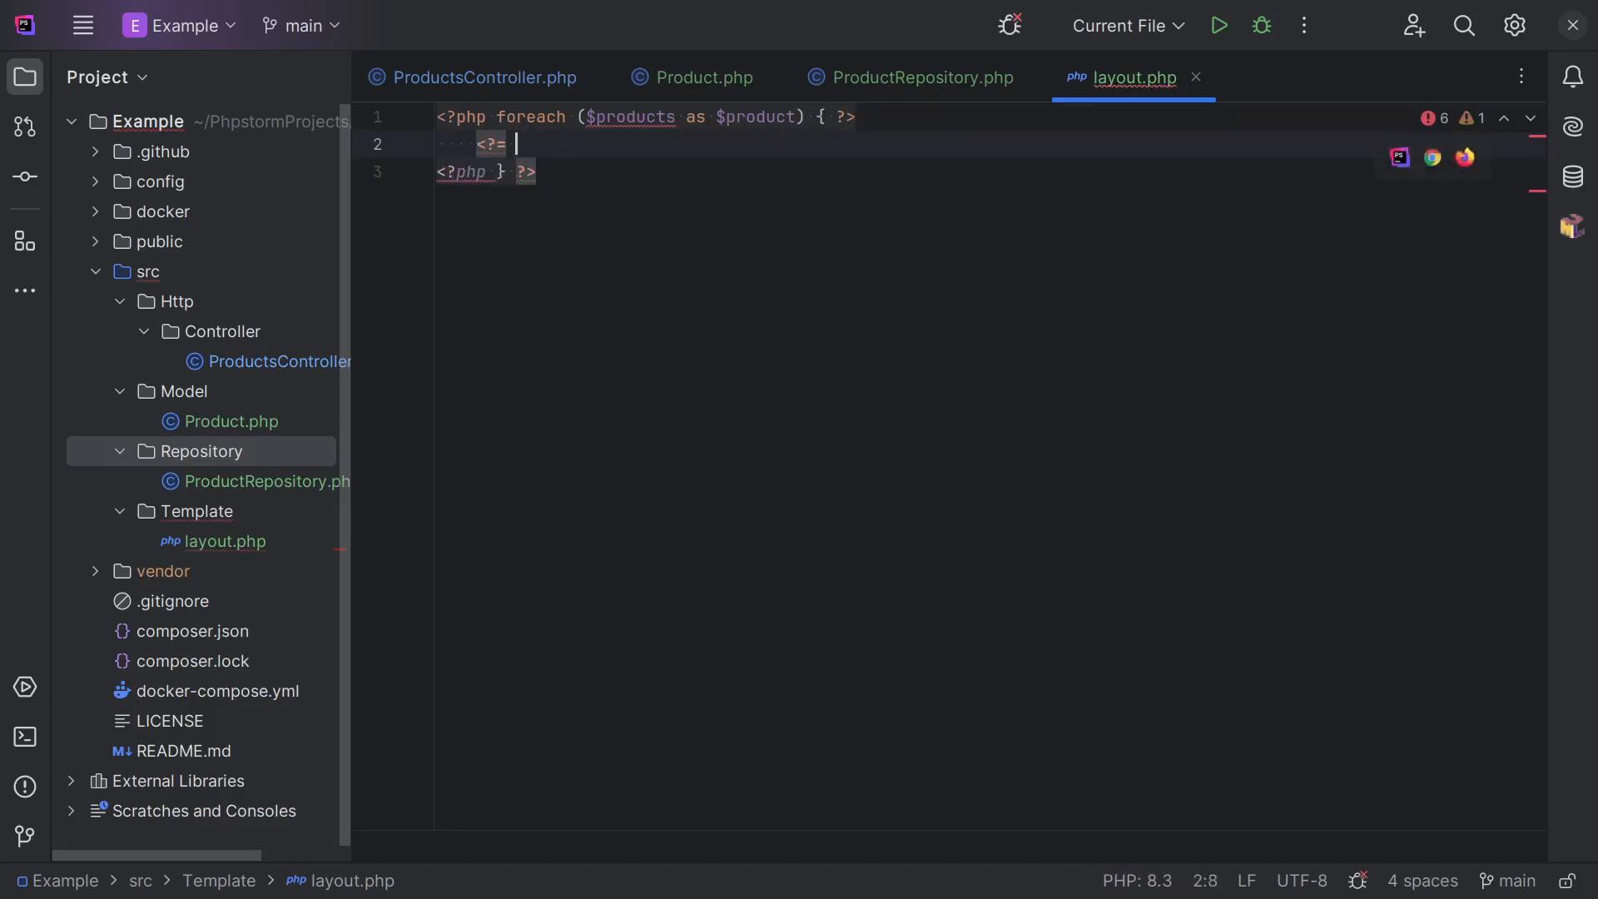
text($product->name ?>)
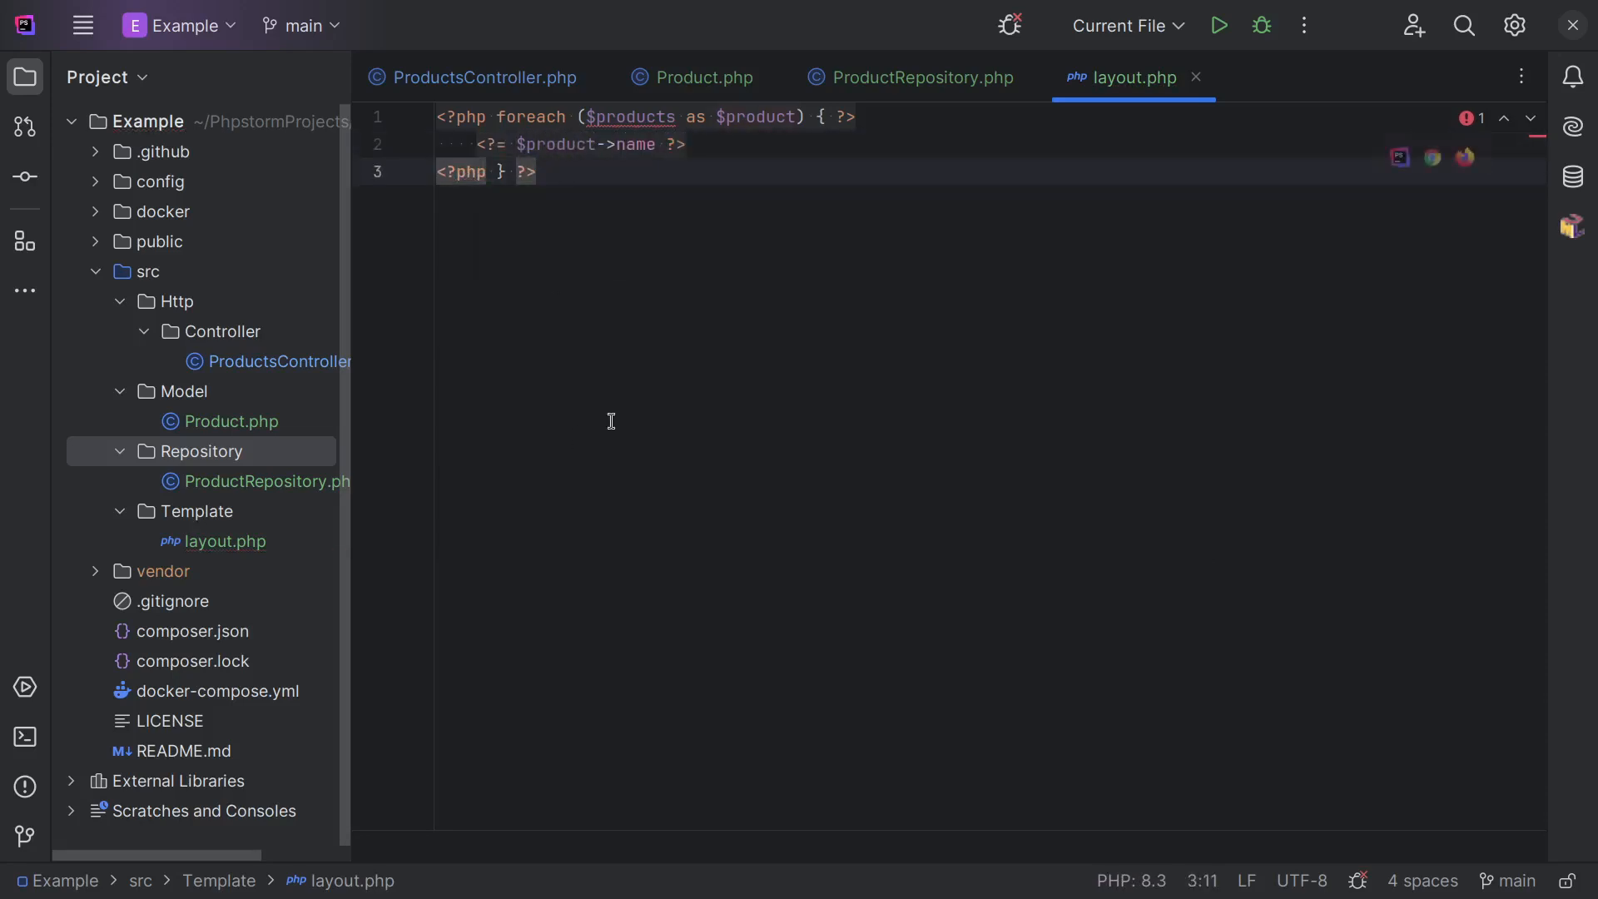
Give Product a constructor promoting a public readonly string $name.
click(693, 78)
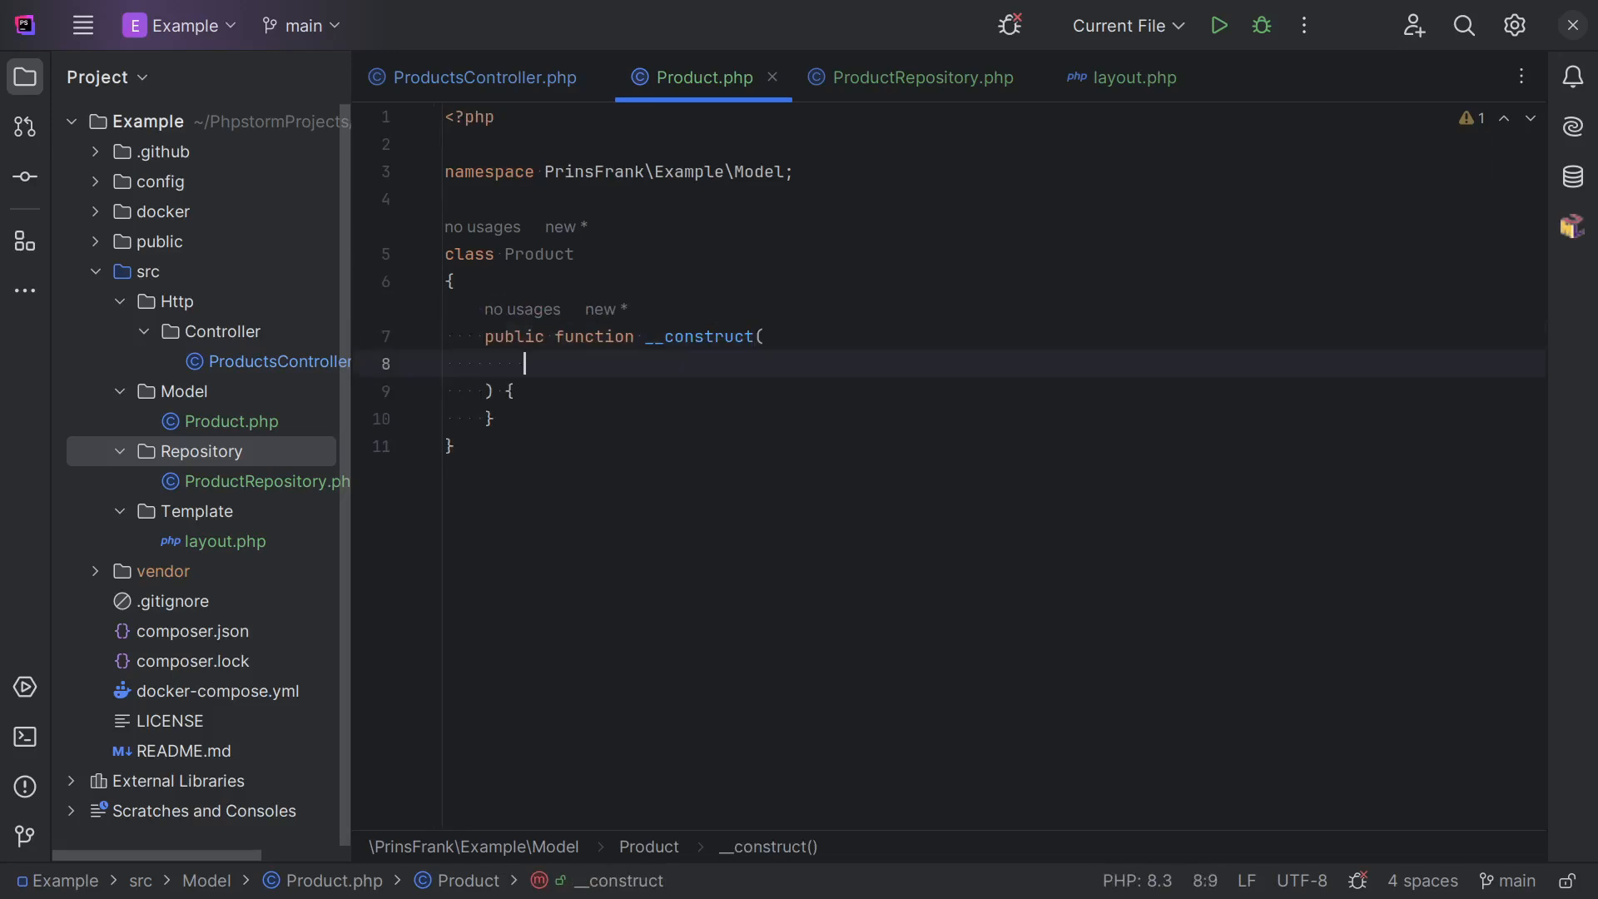
text(public req)
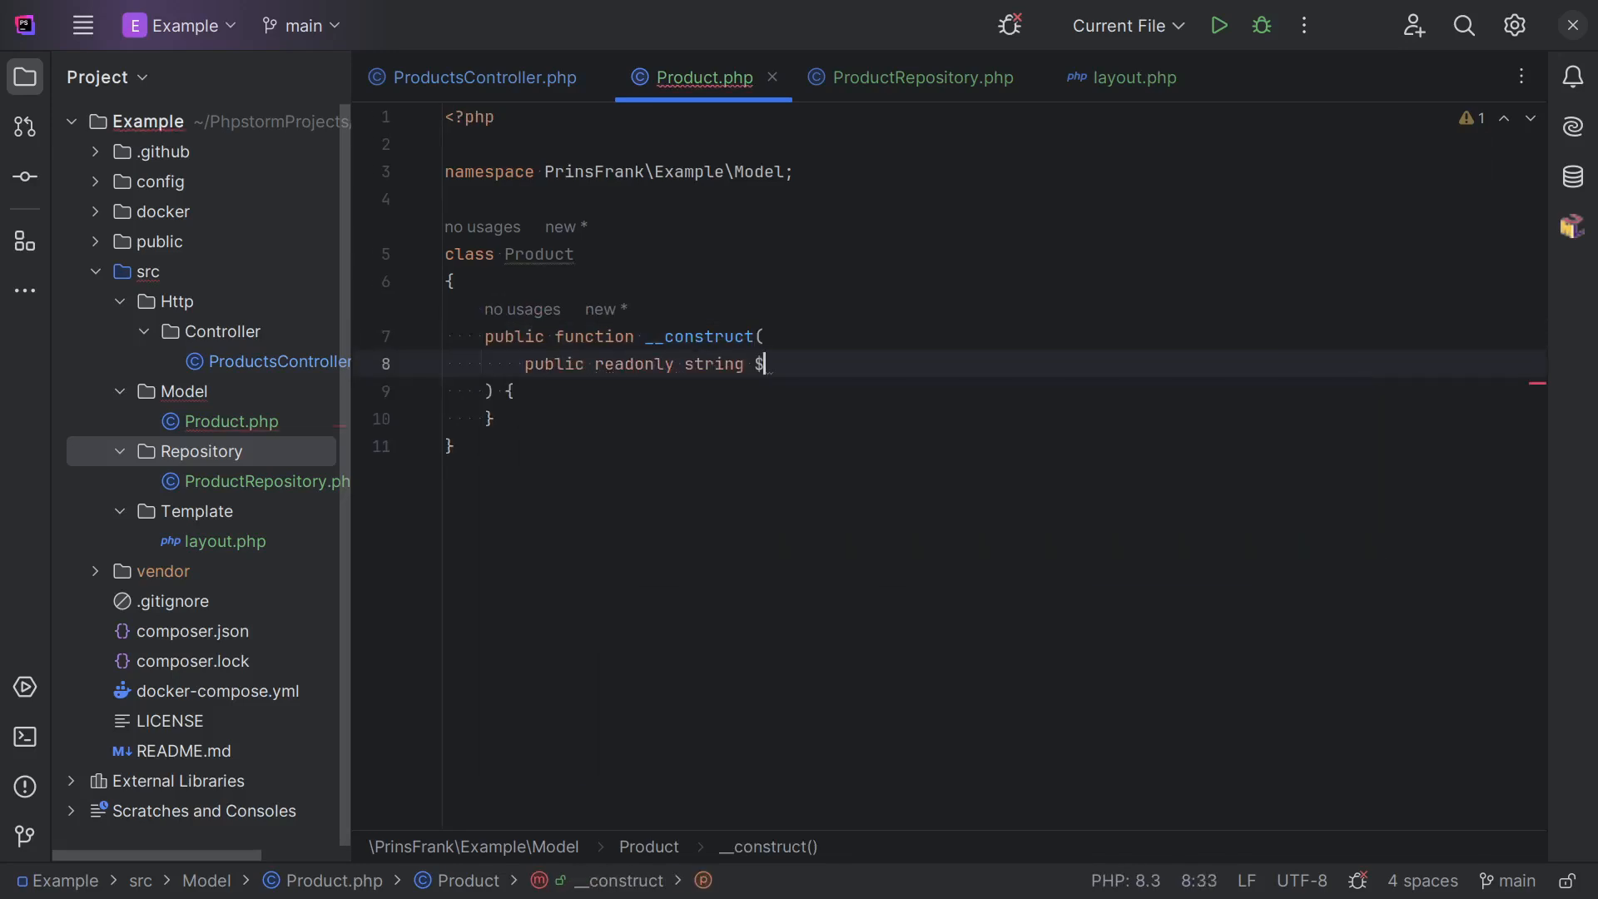
text(name,)
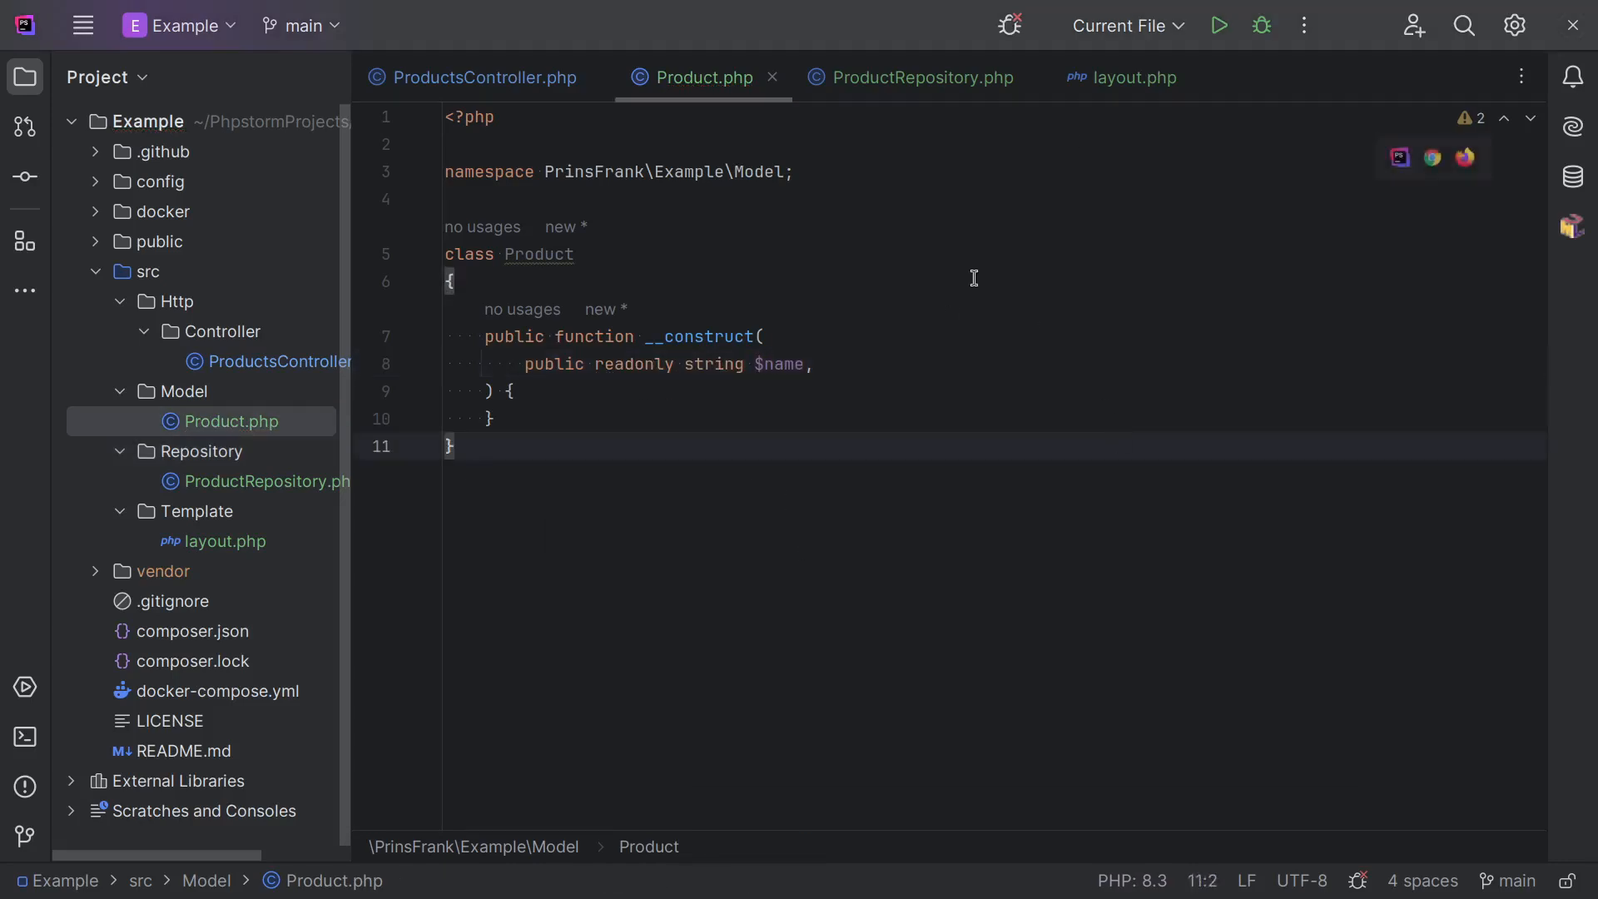
Add getAll(): array to ProductRepository, documented as returning Product[].
click(909, 77)
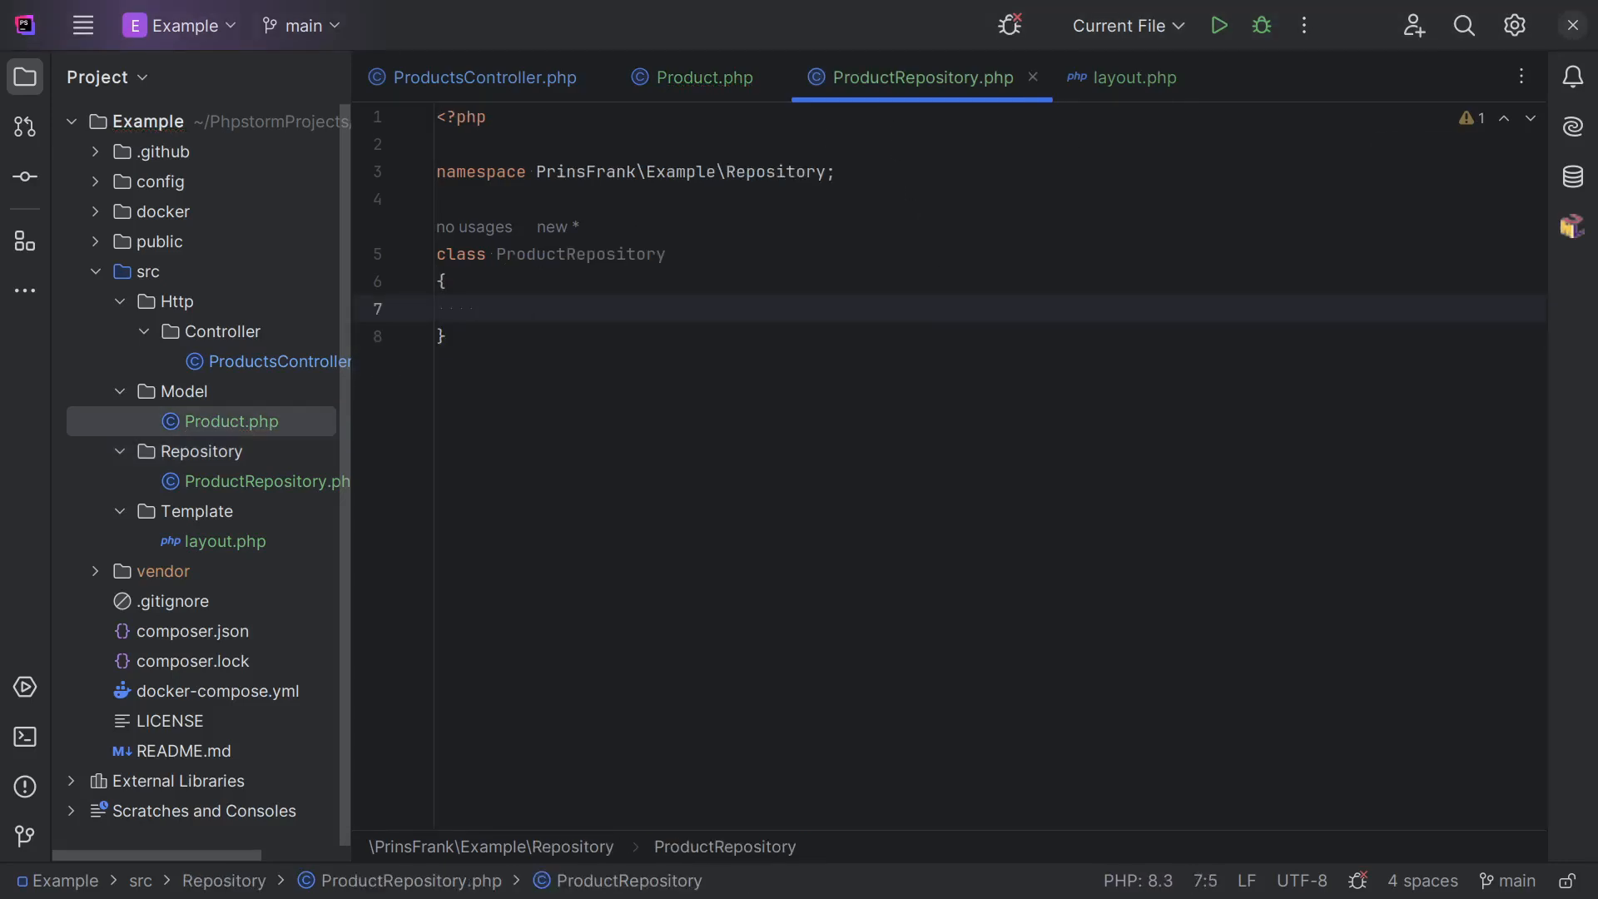
text(public function g()
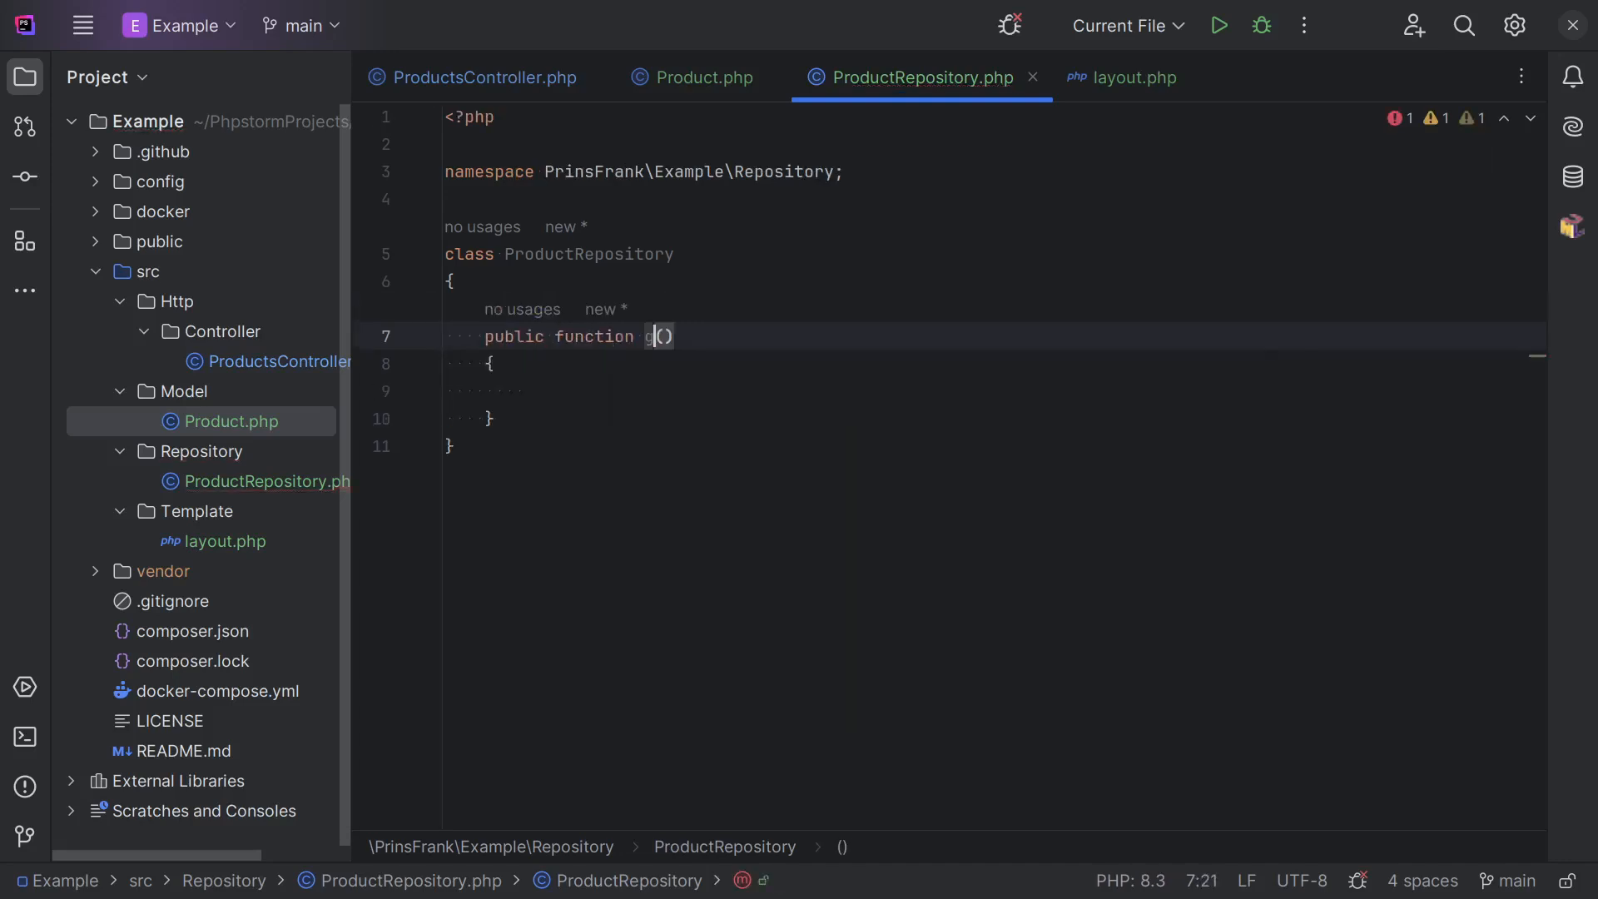
text(etAll(): array {)
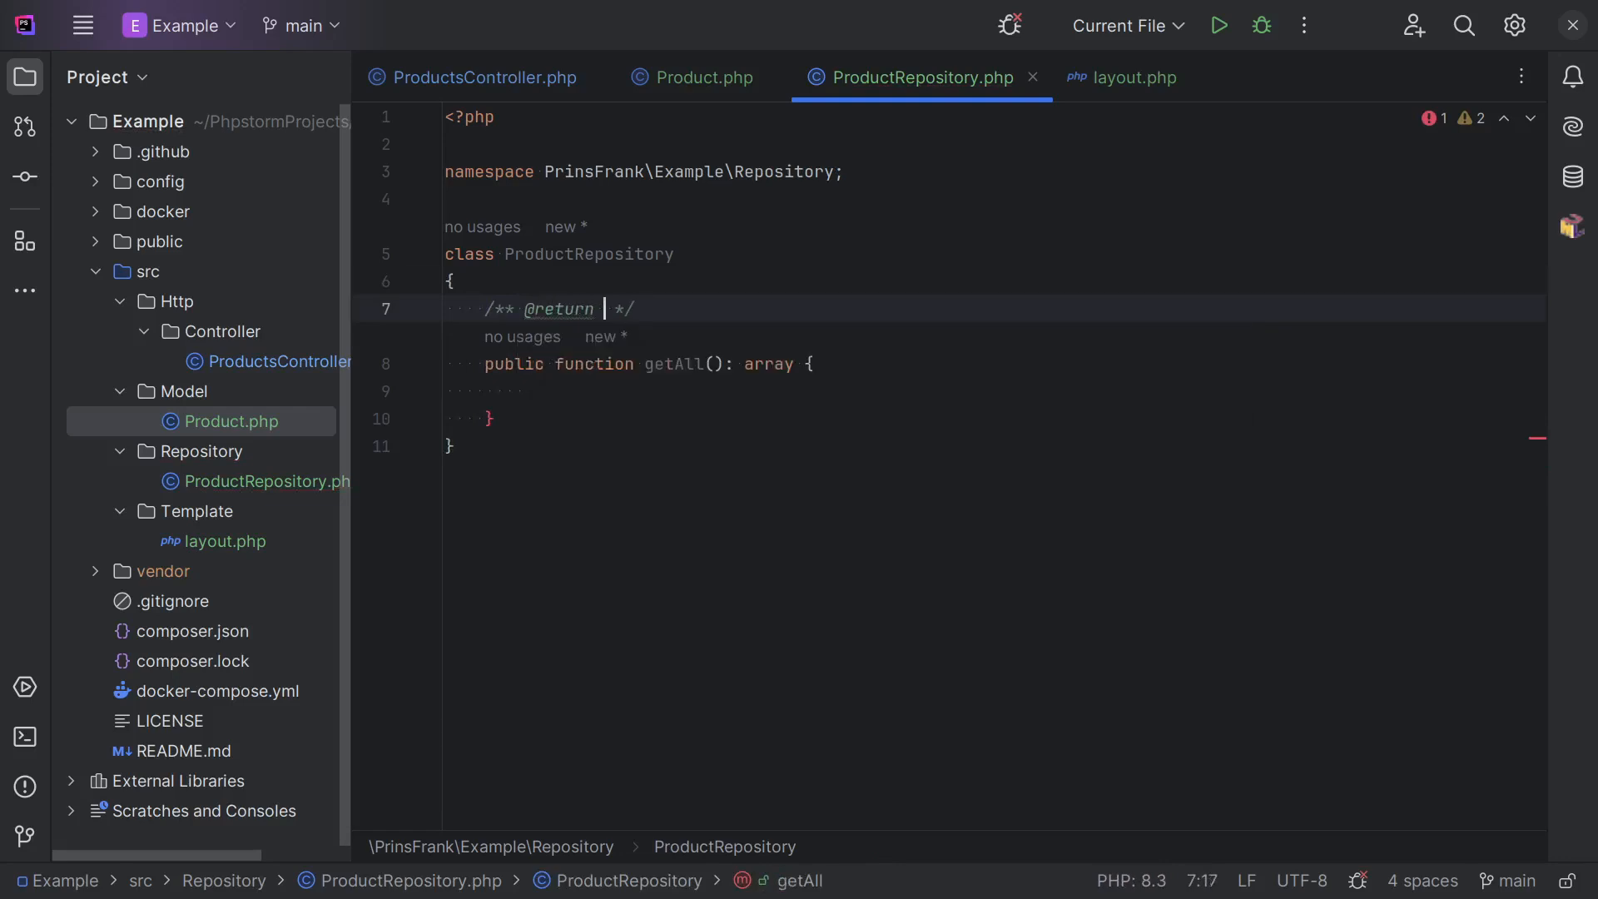
text(Product)
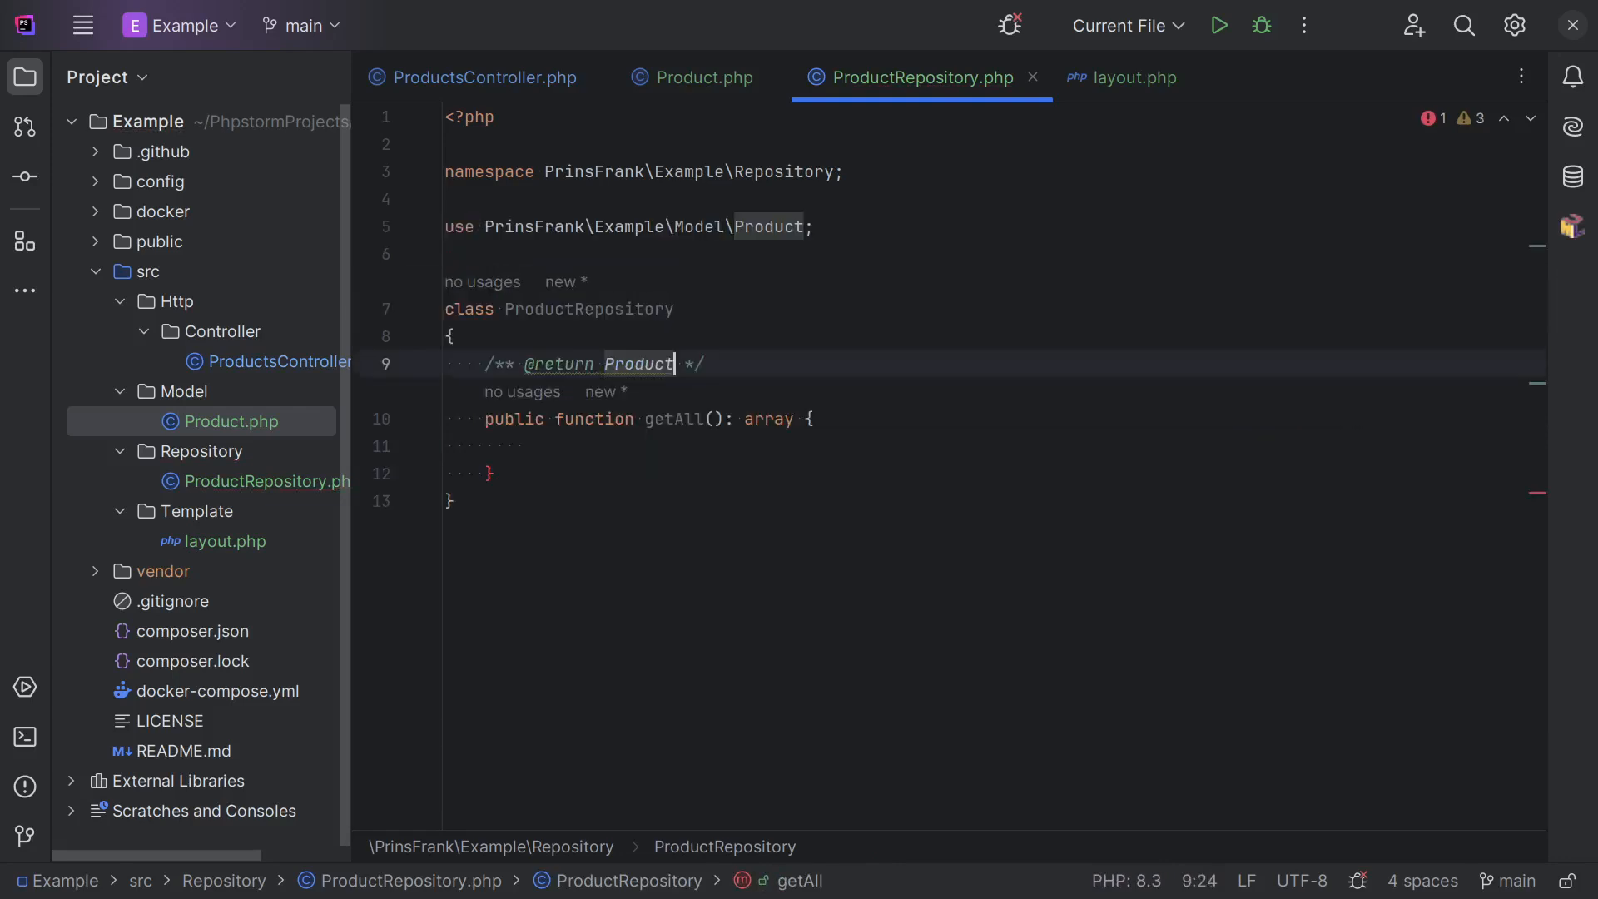
text([])
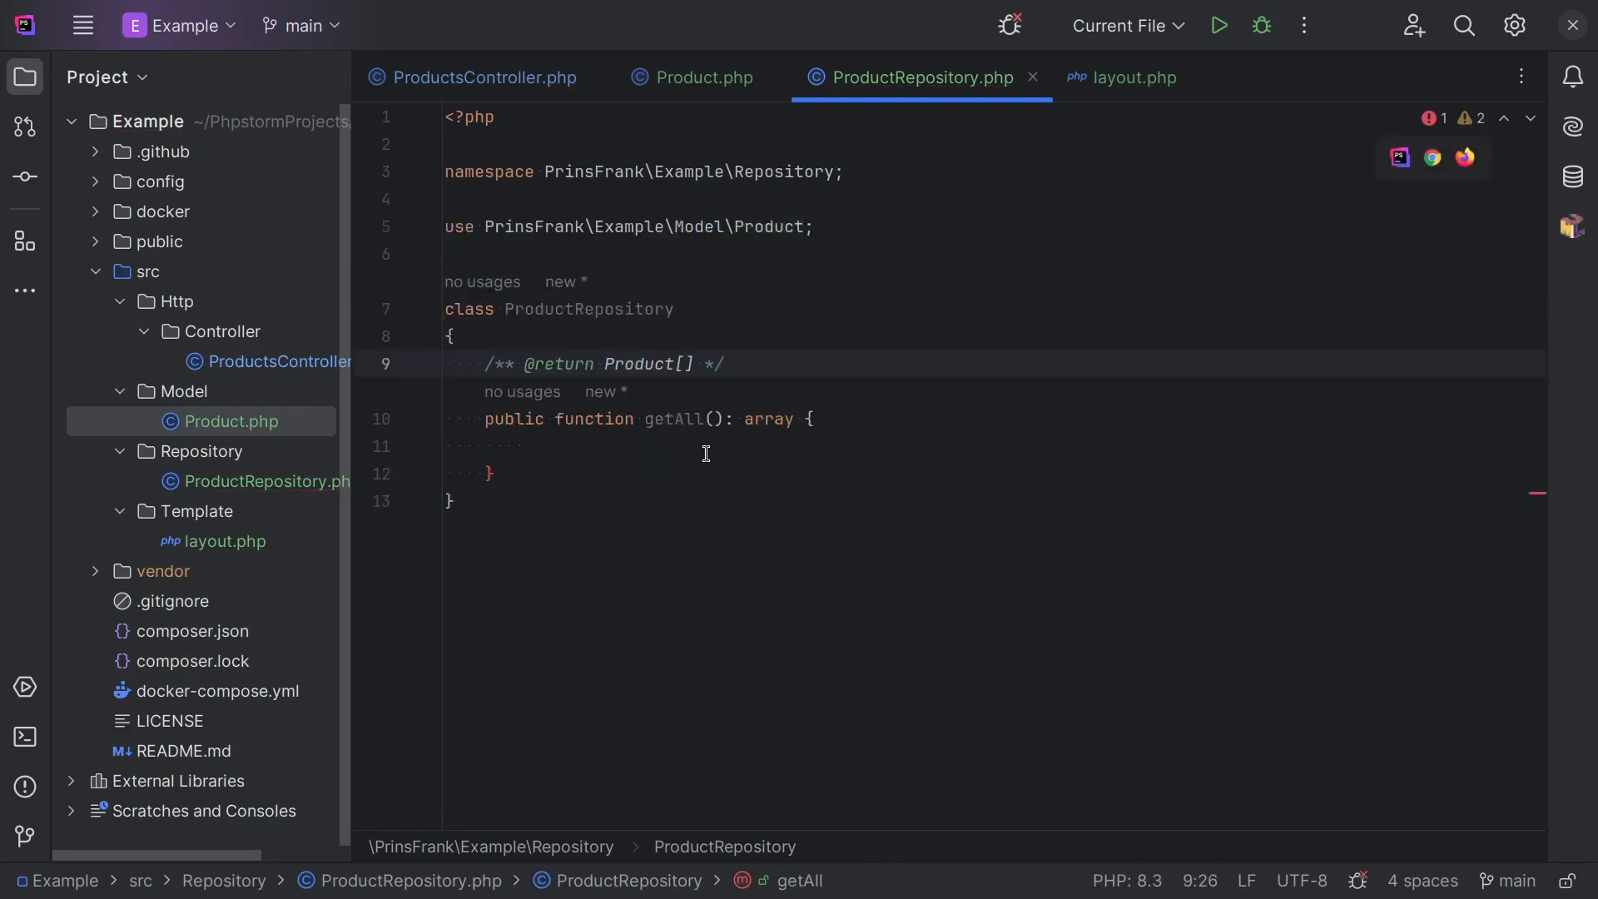
click(476, 78)
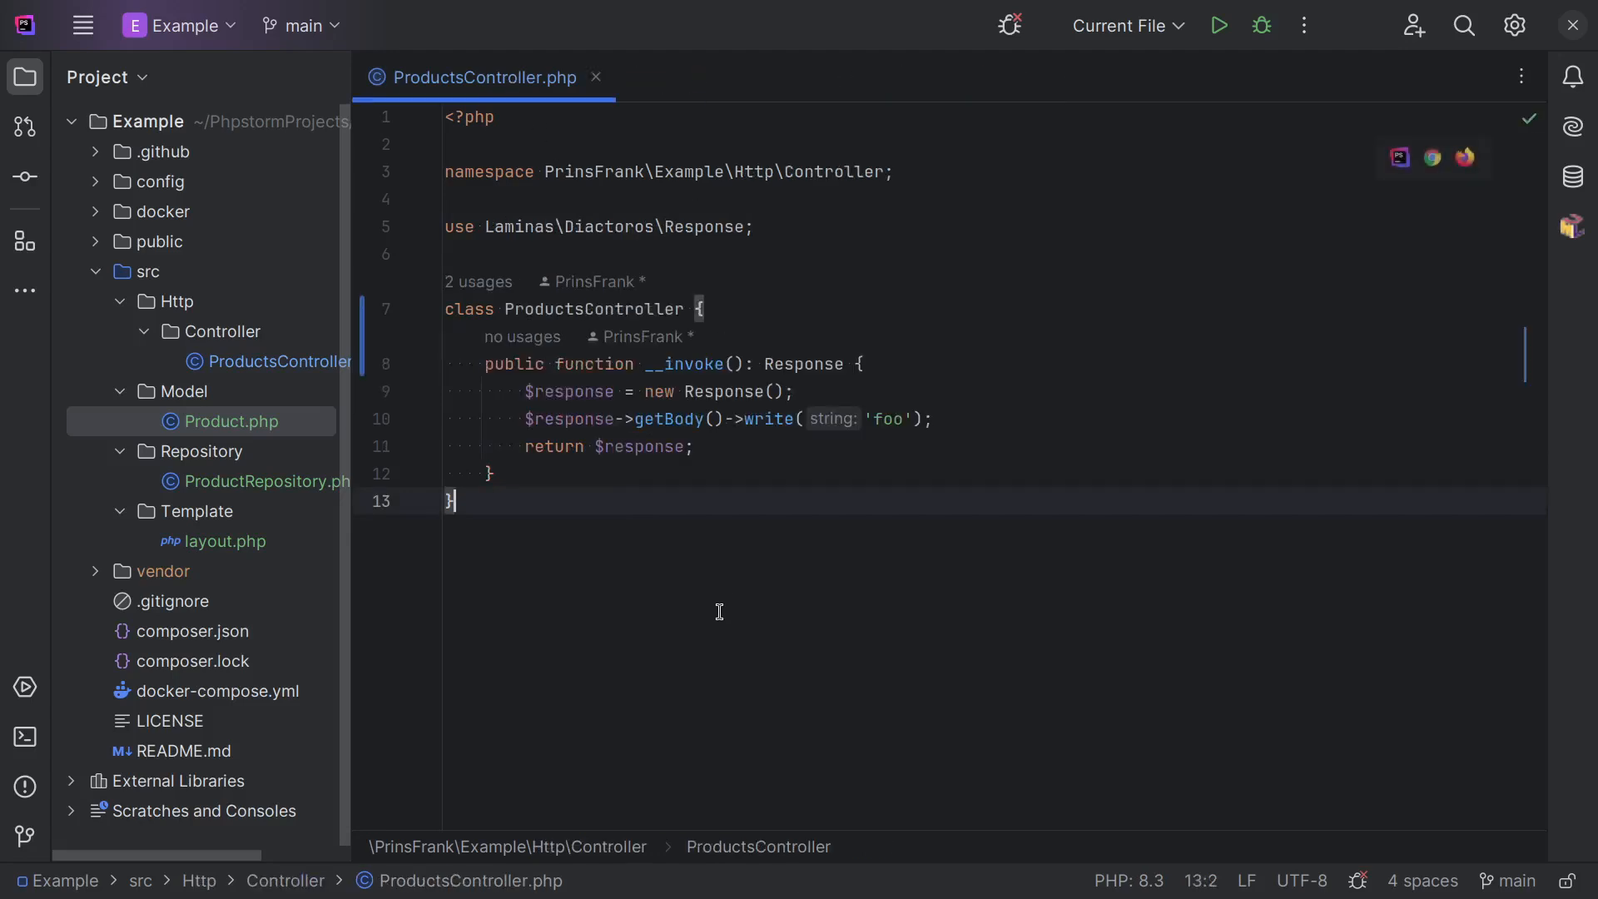
Replace __invoke's body with a new repository and $products = $repository->getAll().
click(694, 446)
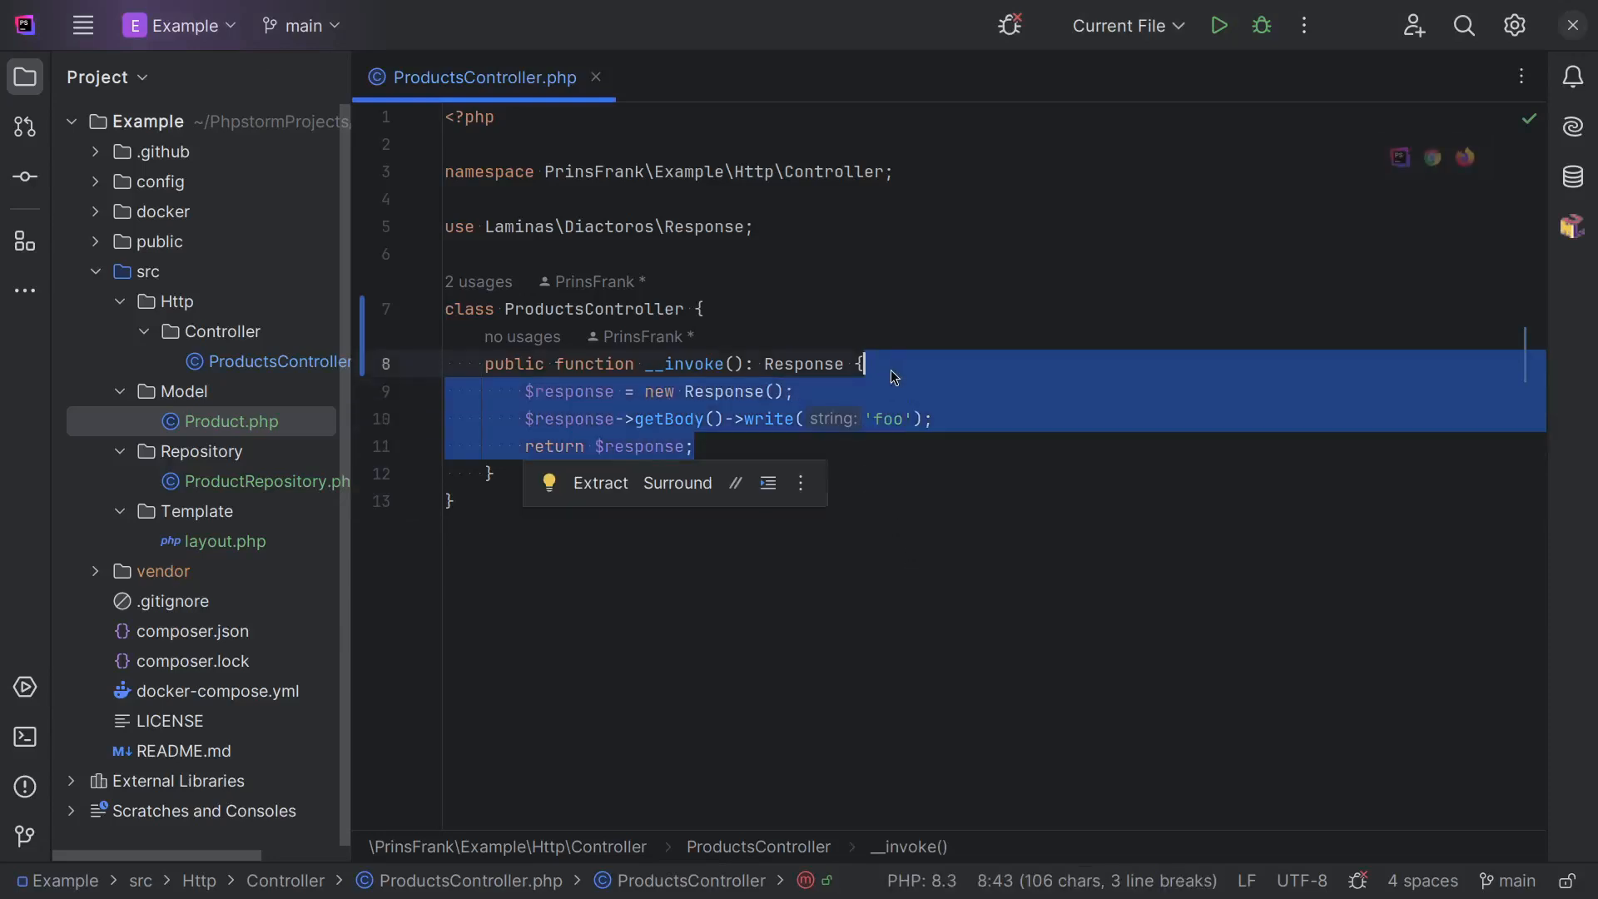
key(Delete)
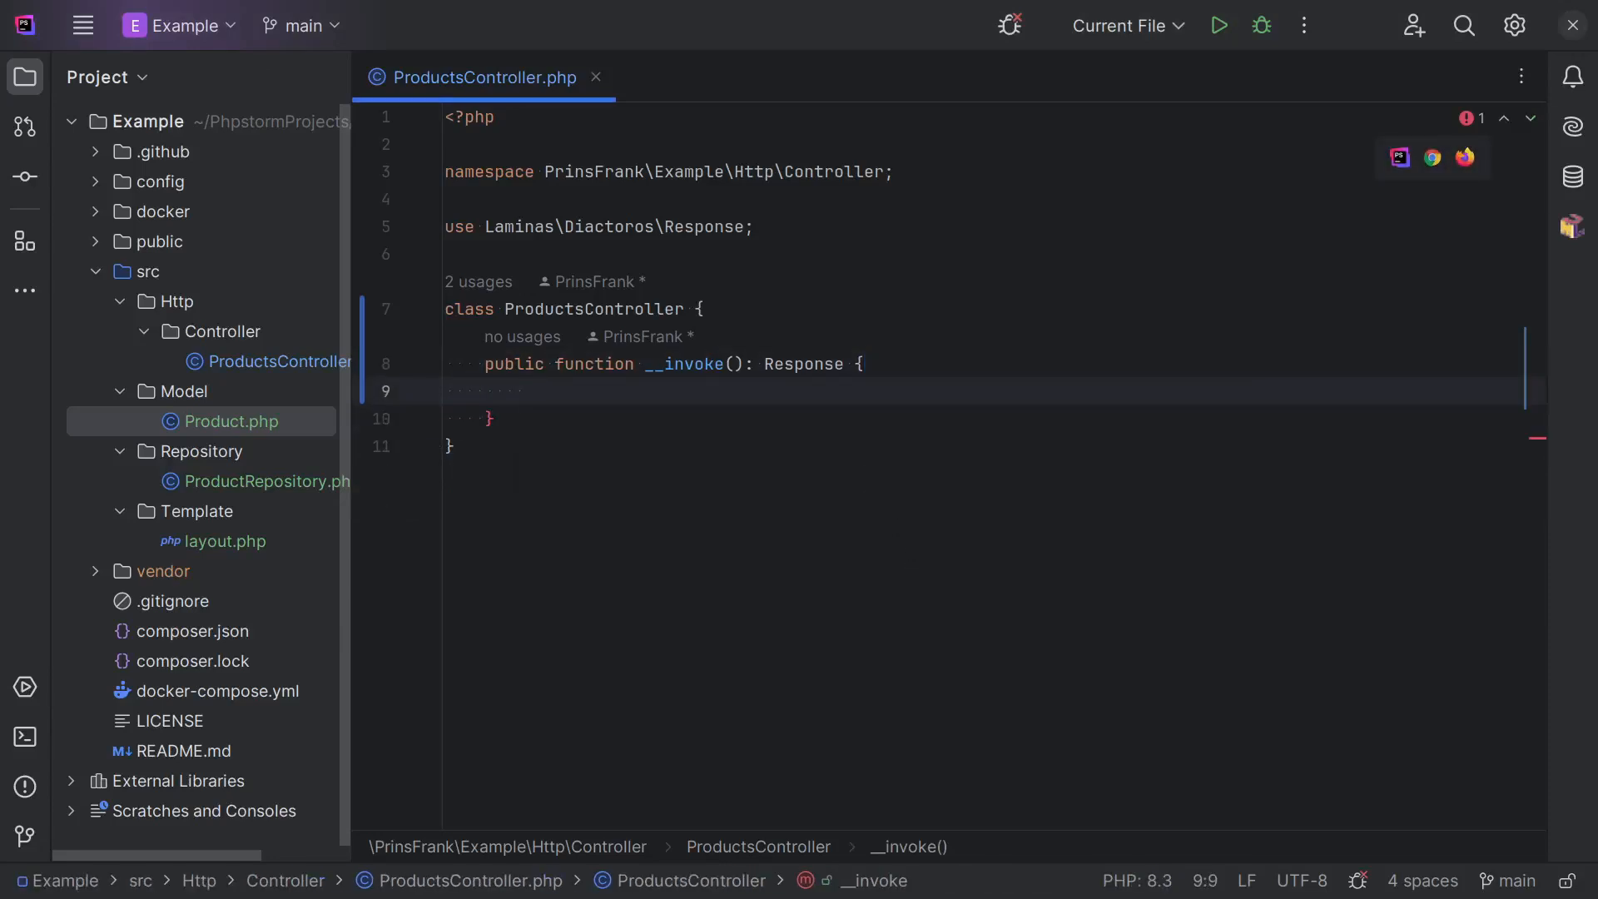
text($reposito)
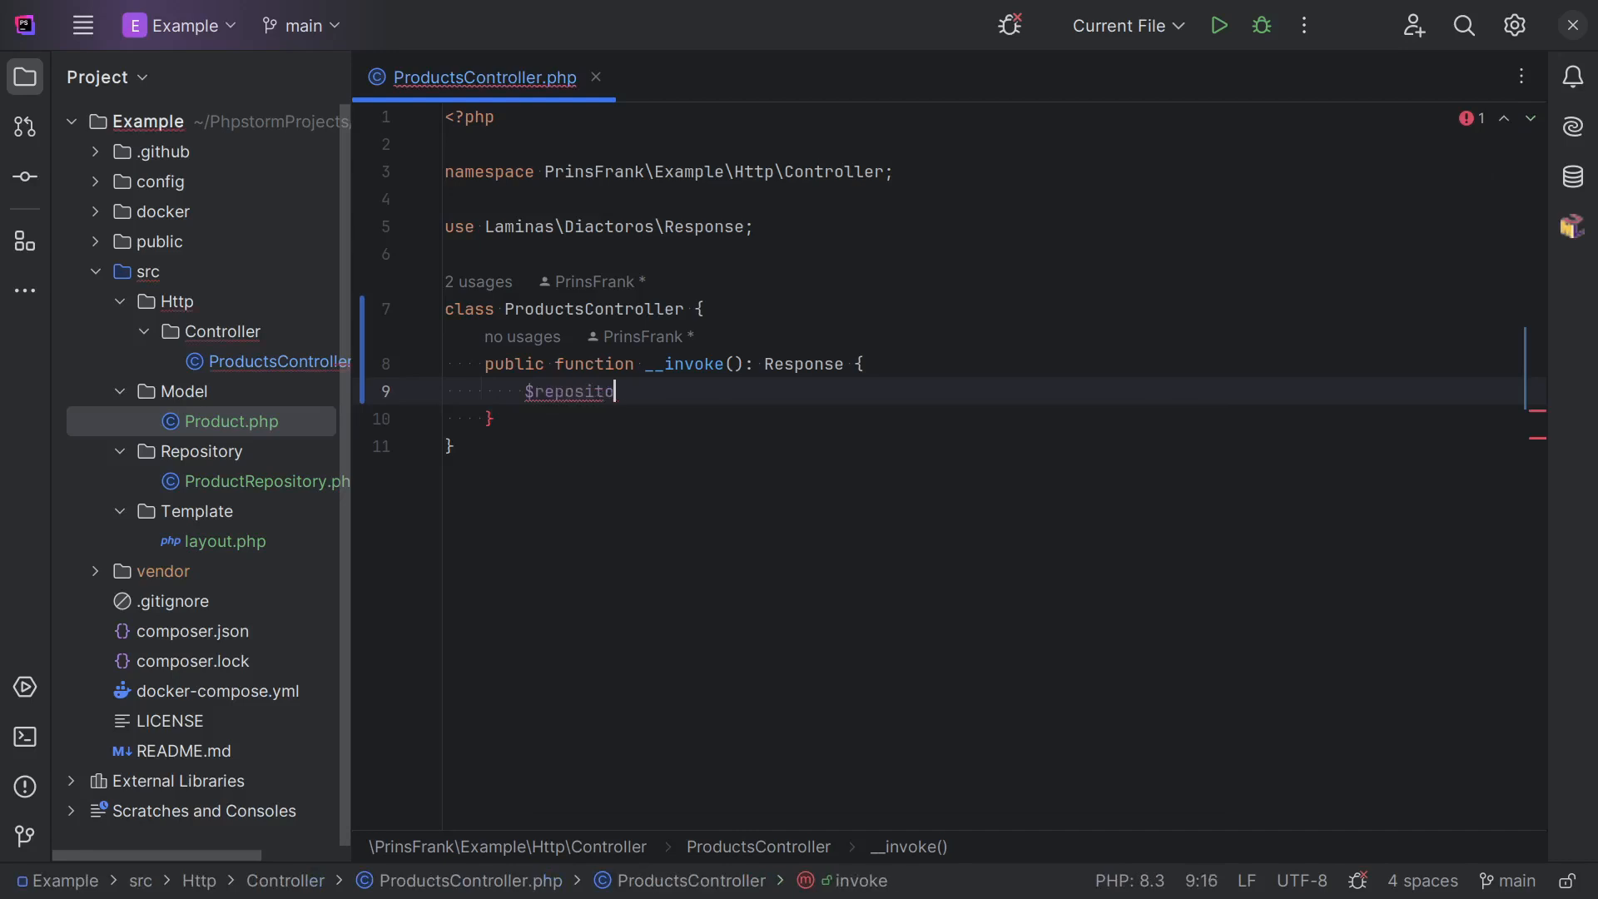
text(ry = new Rep)
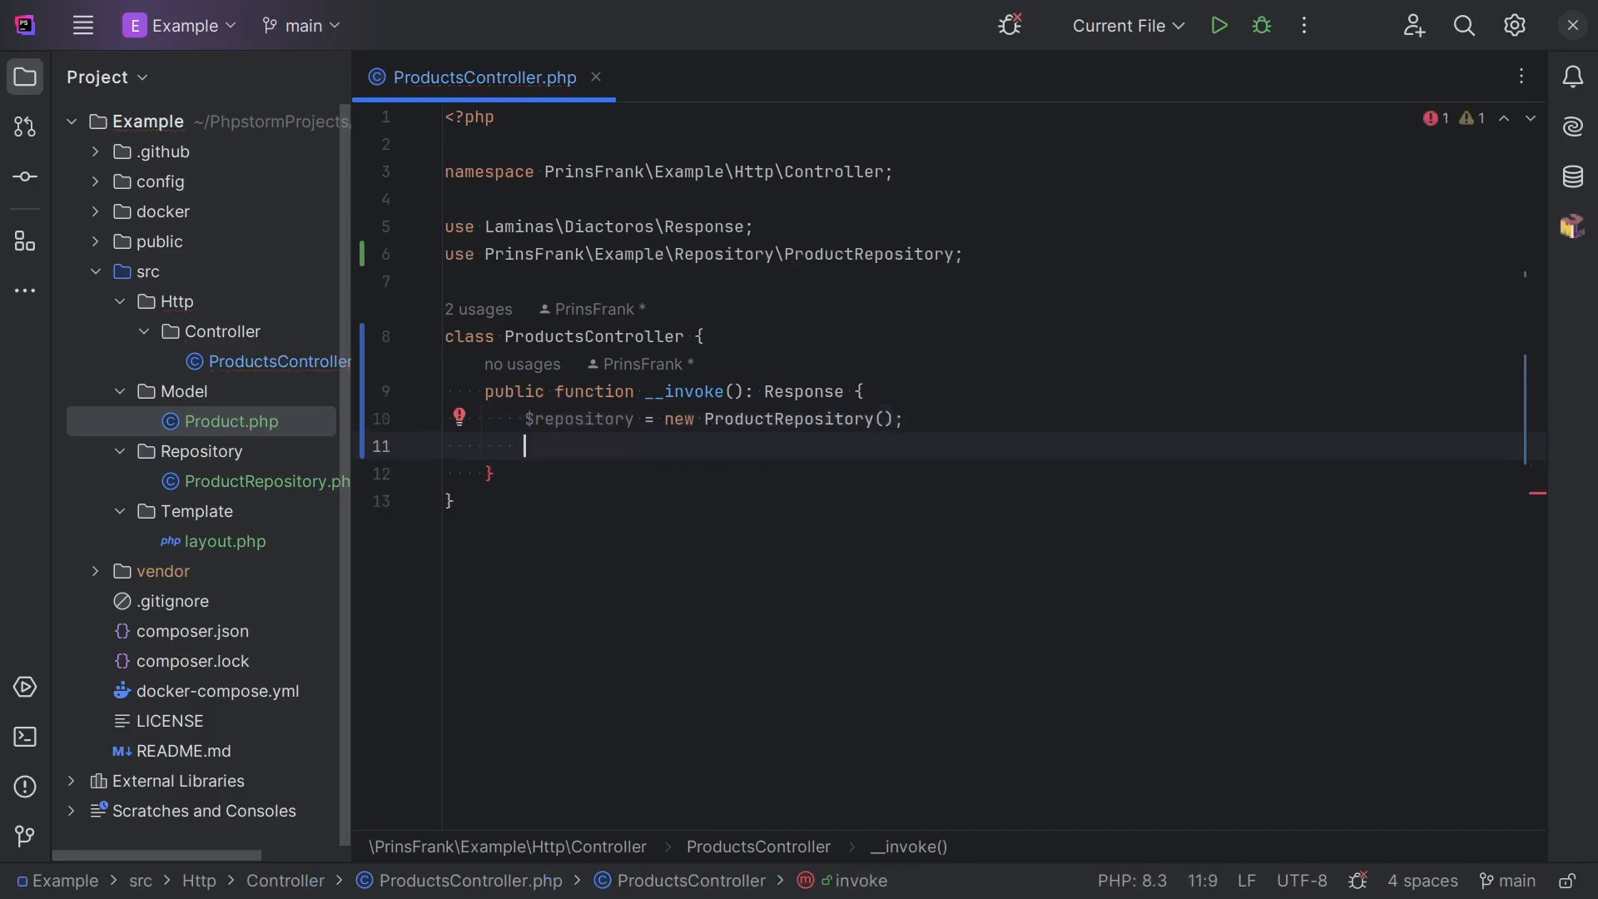
text($products =)
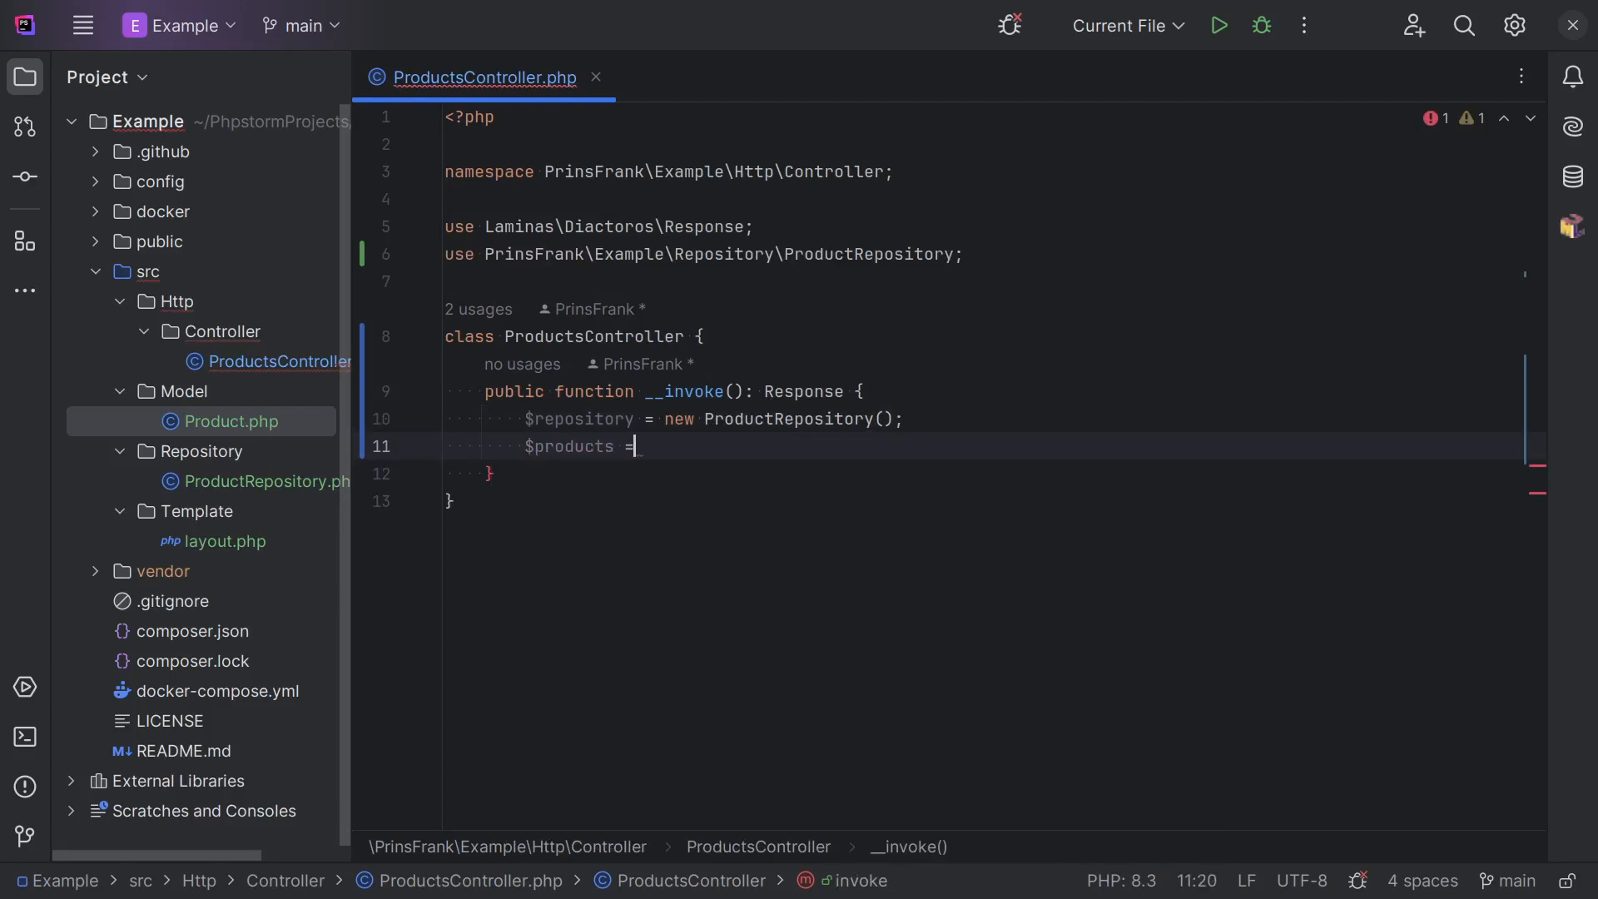
text($repository->getAll();)
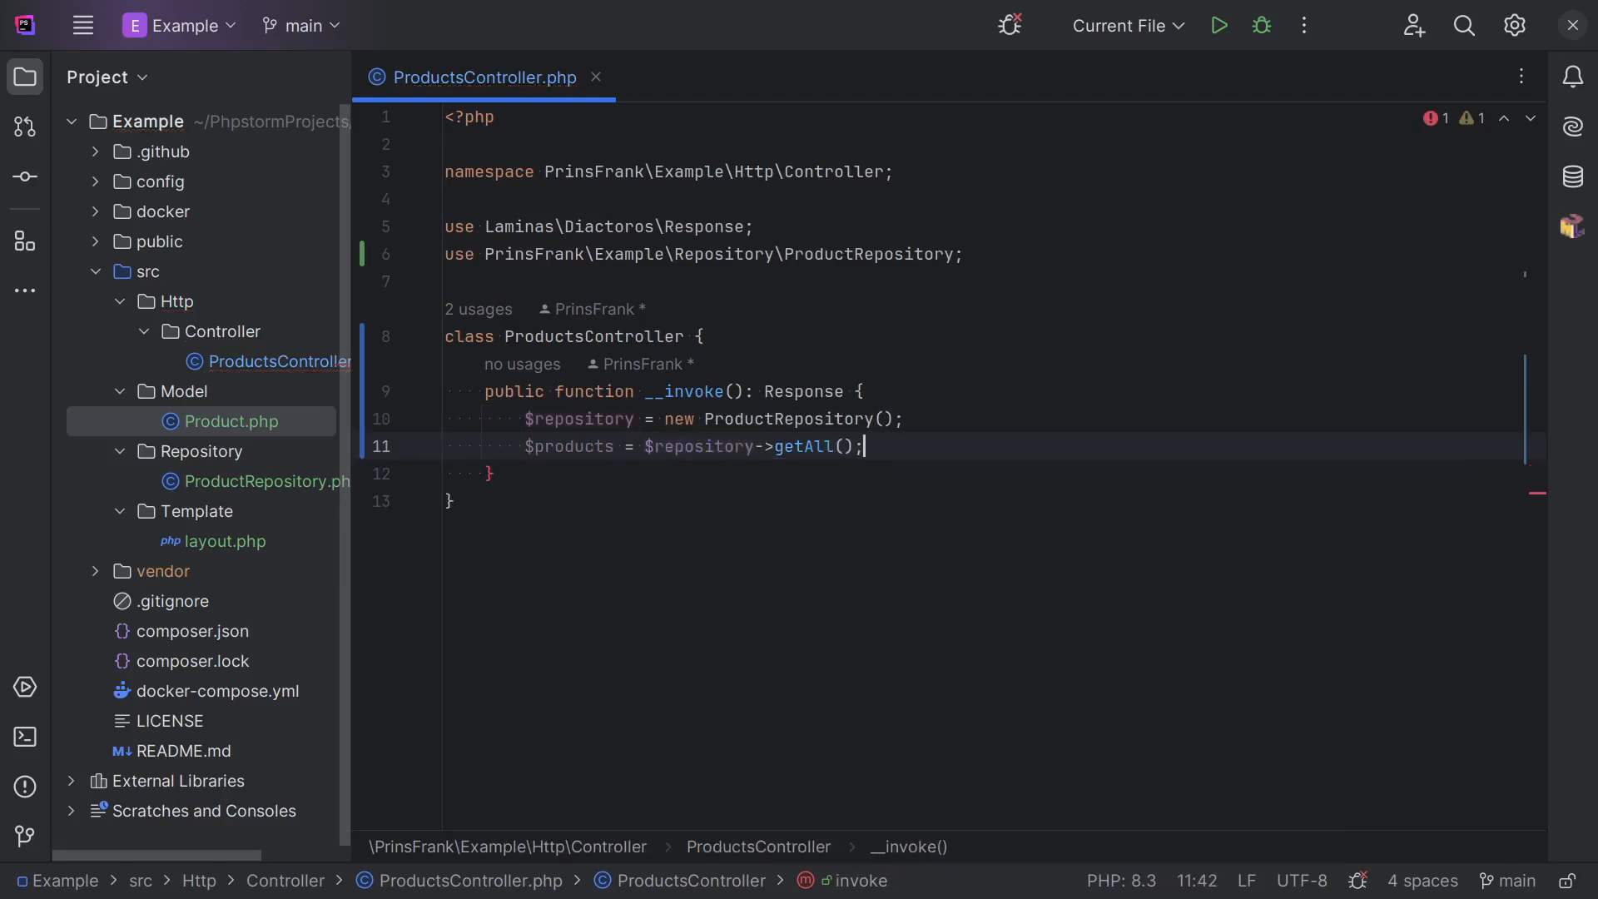
Create a TemplateRenderer and return render('layout.php', ['products' => $products]).
text($templateRenderer)
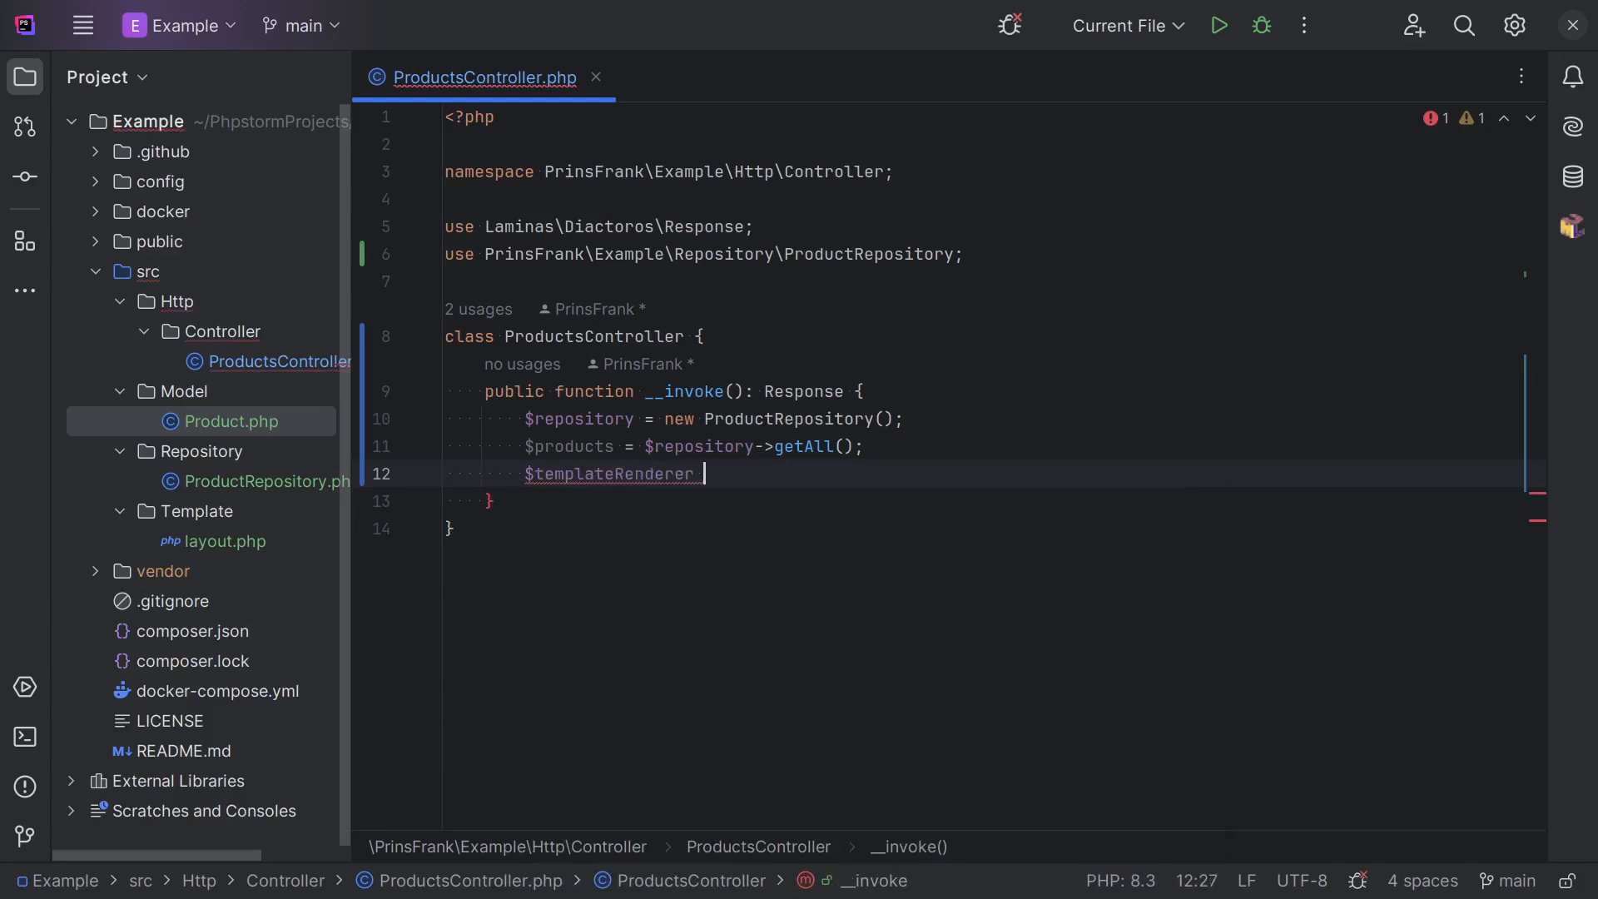
text(= new Templat)
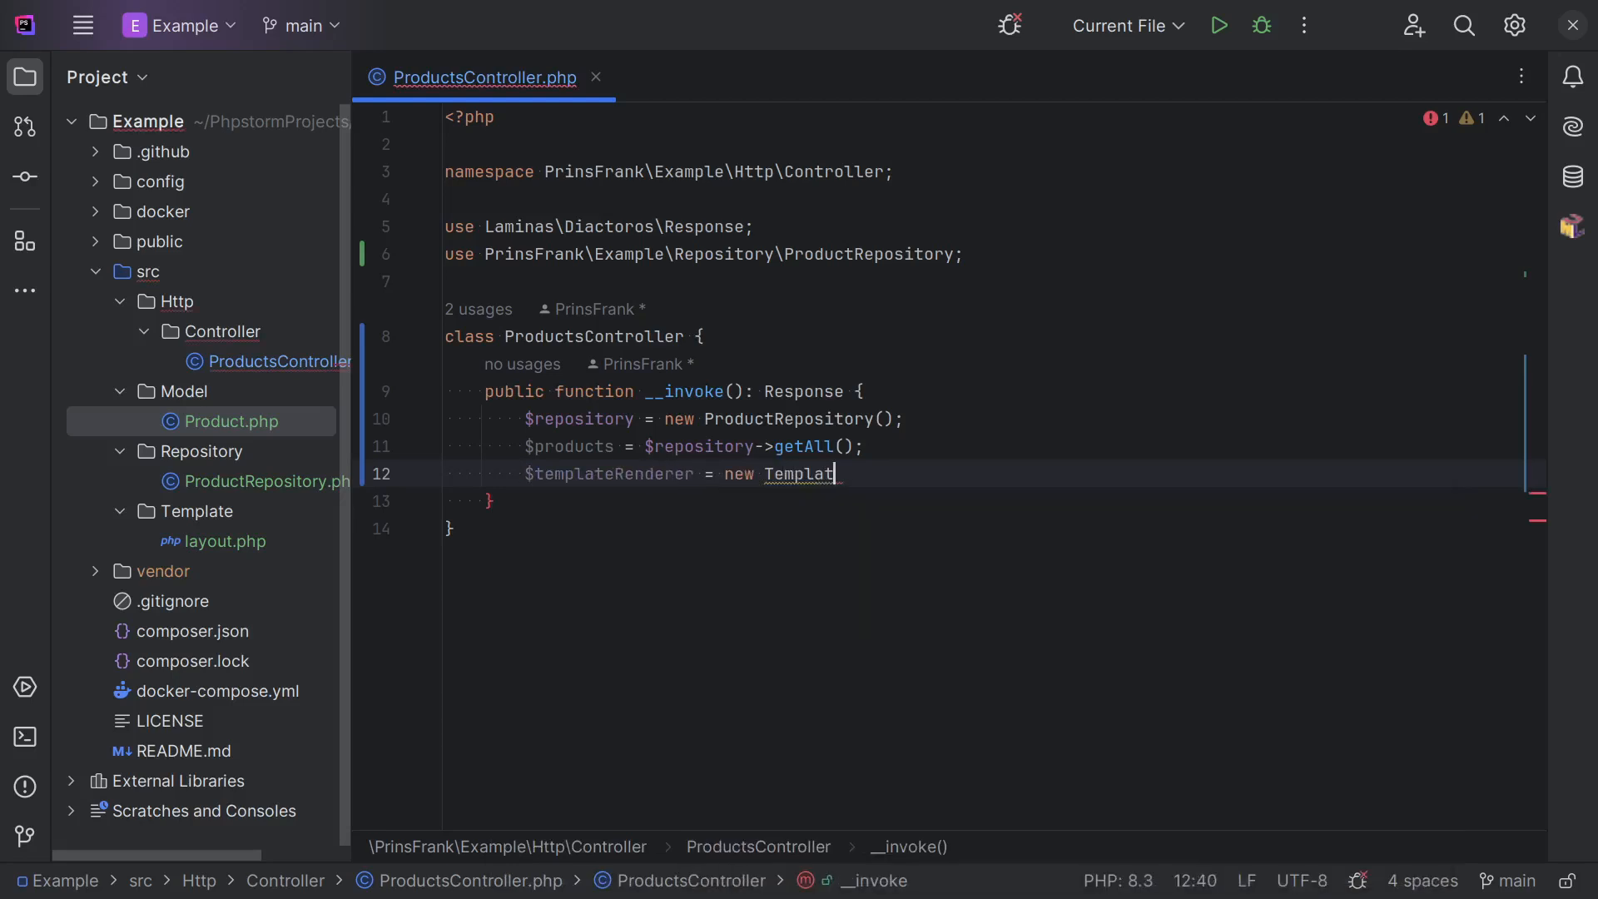
text(eRenderer)
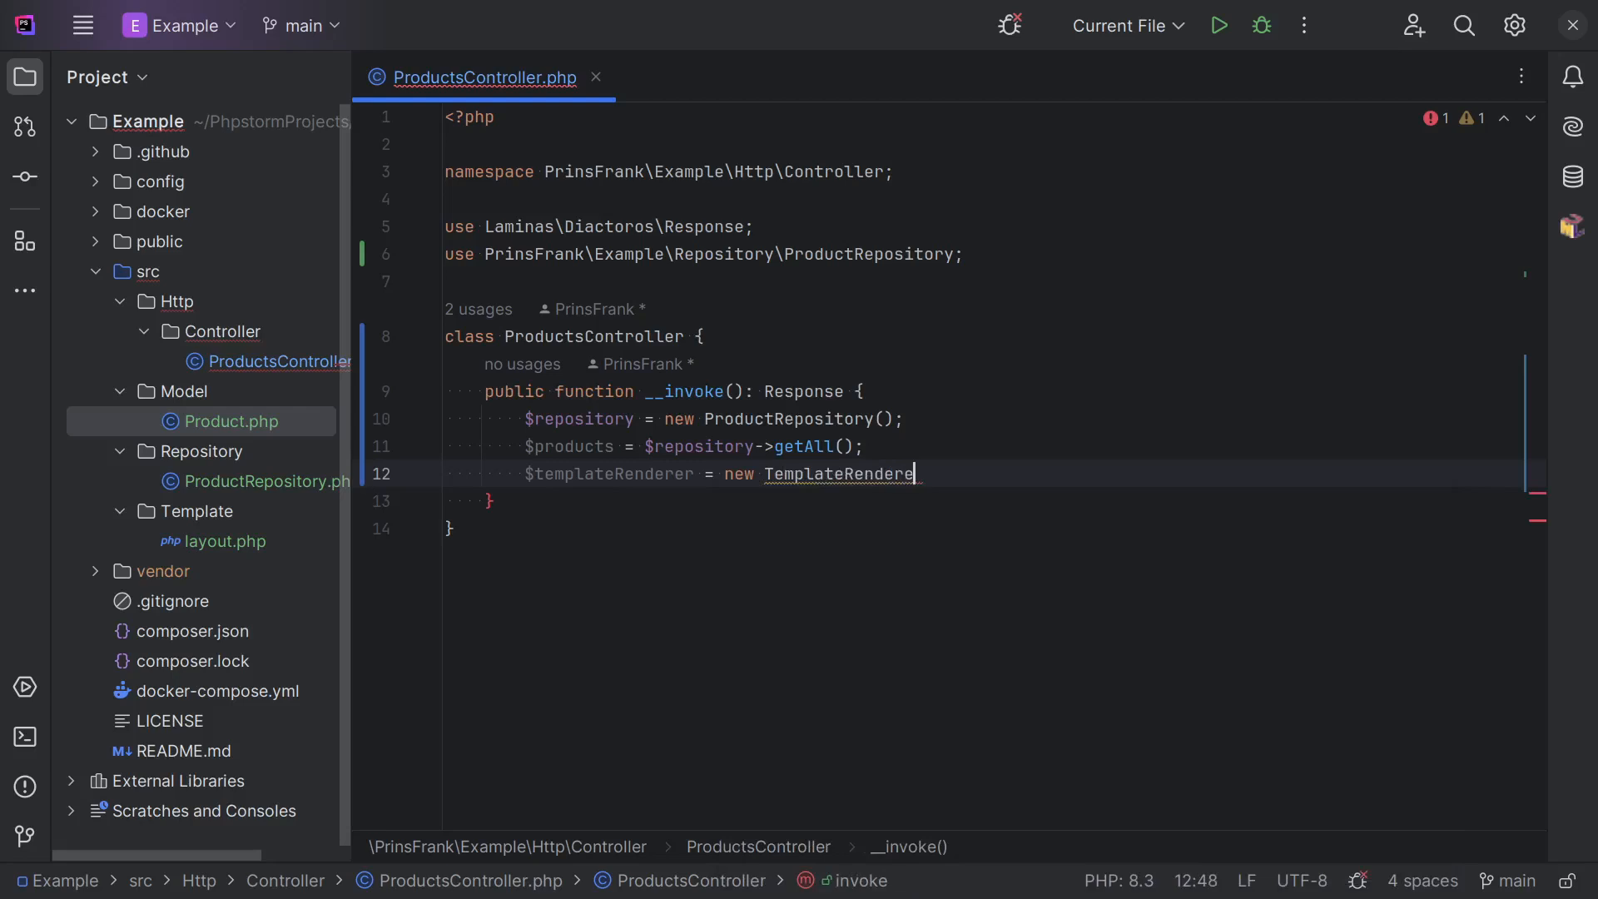
key(enter)
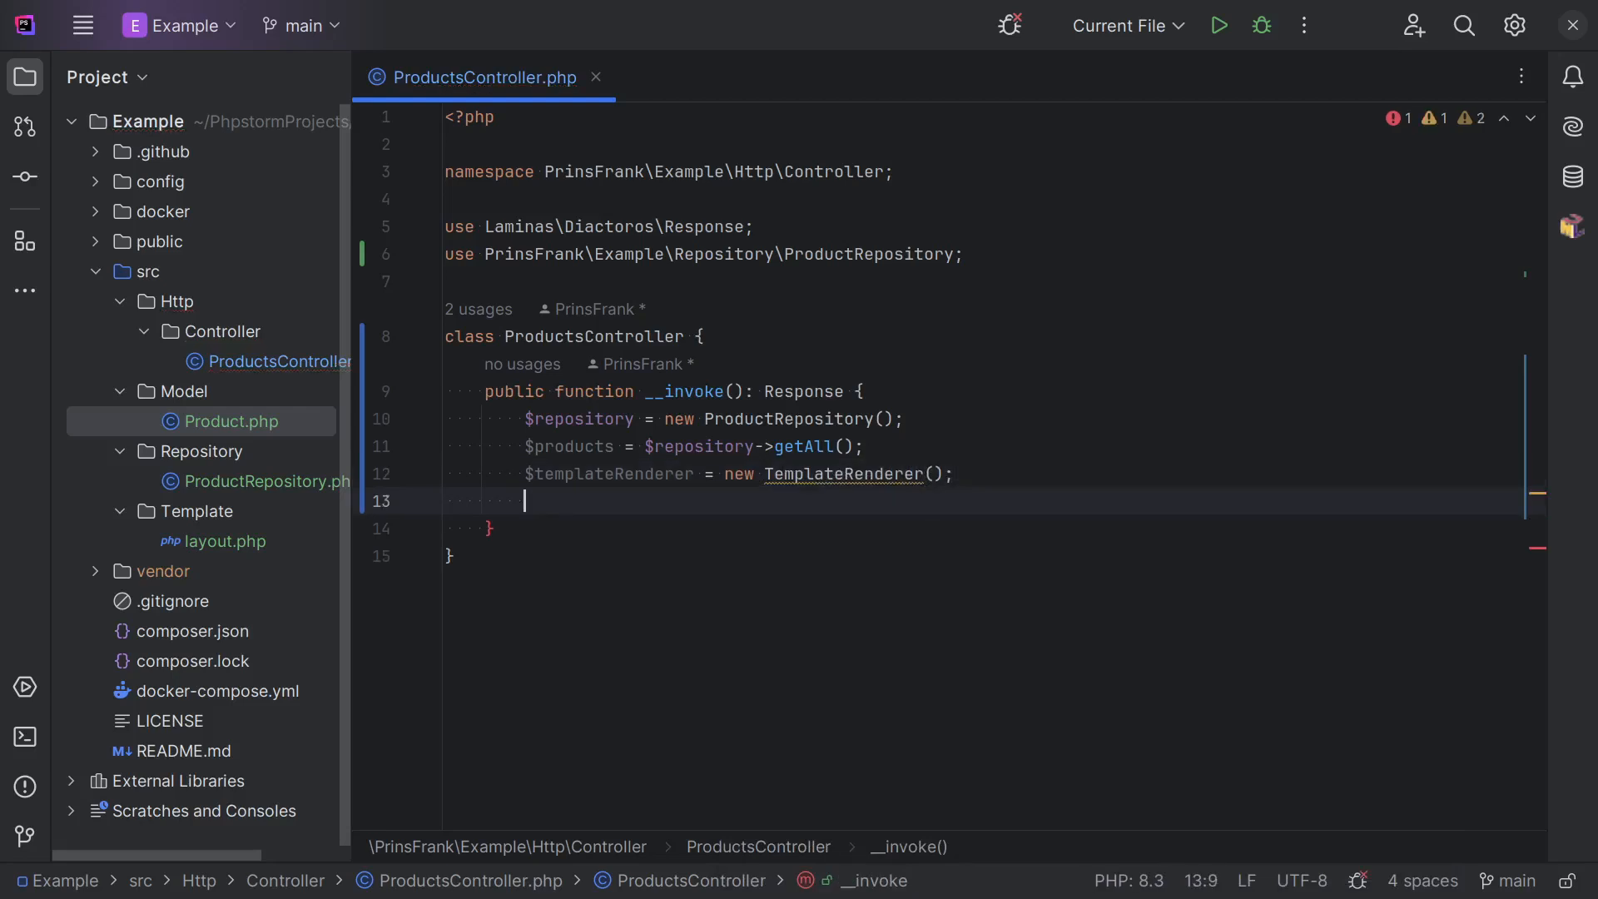
text(return $)
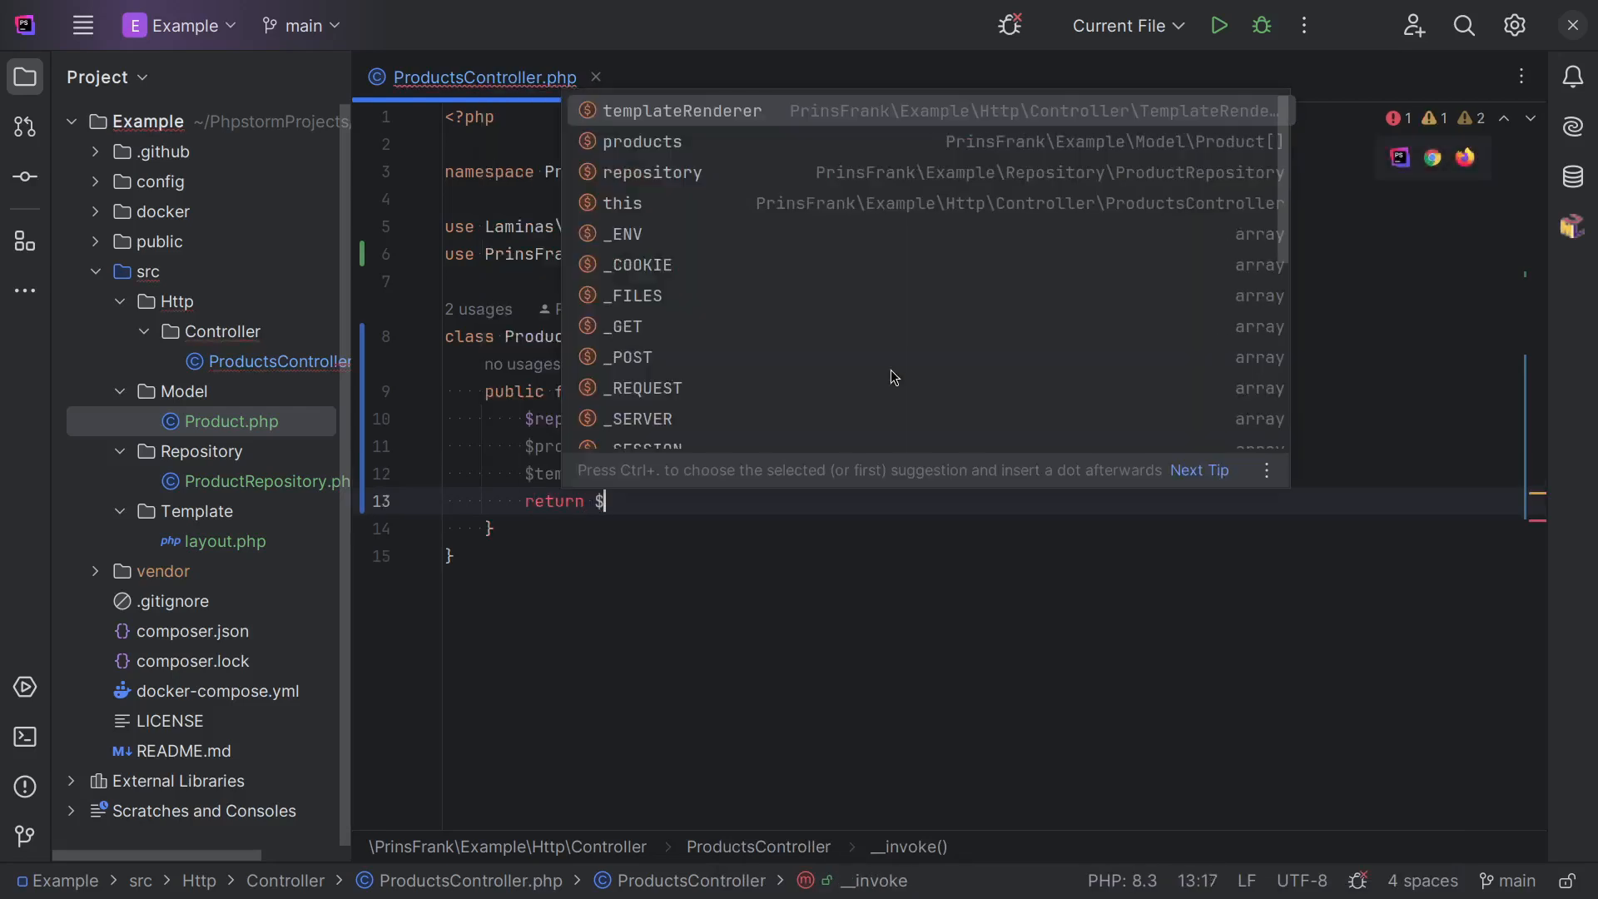
text(templateRenderer->render('layout.php',);)
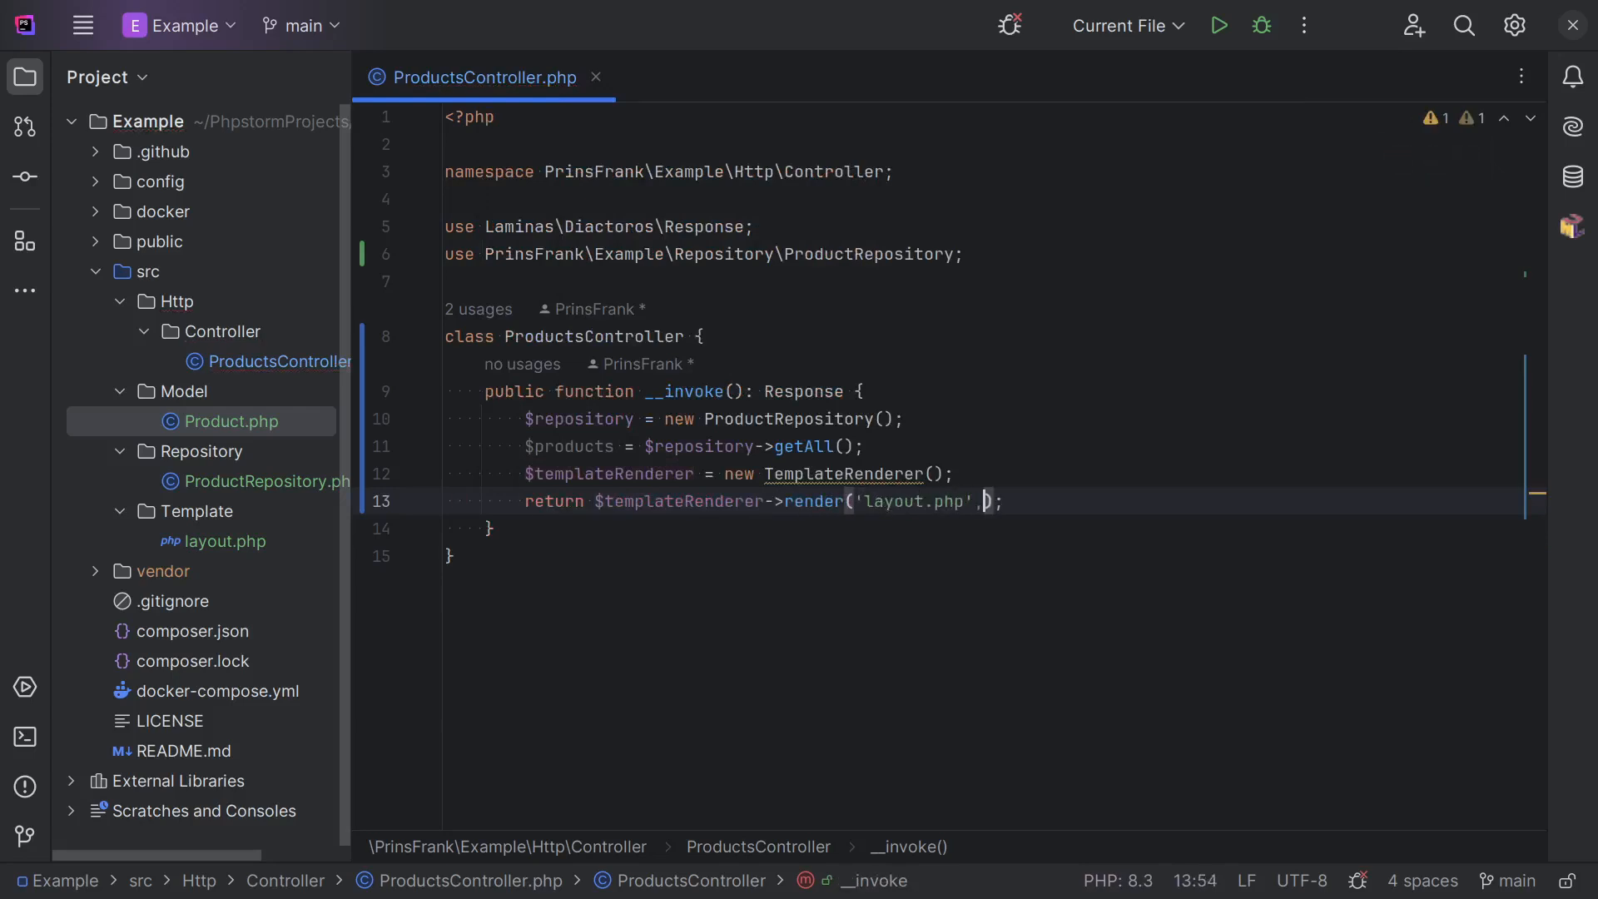
text(['p')
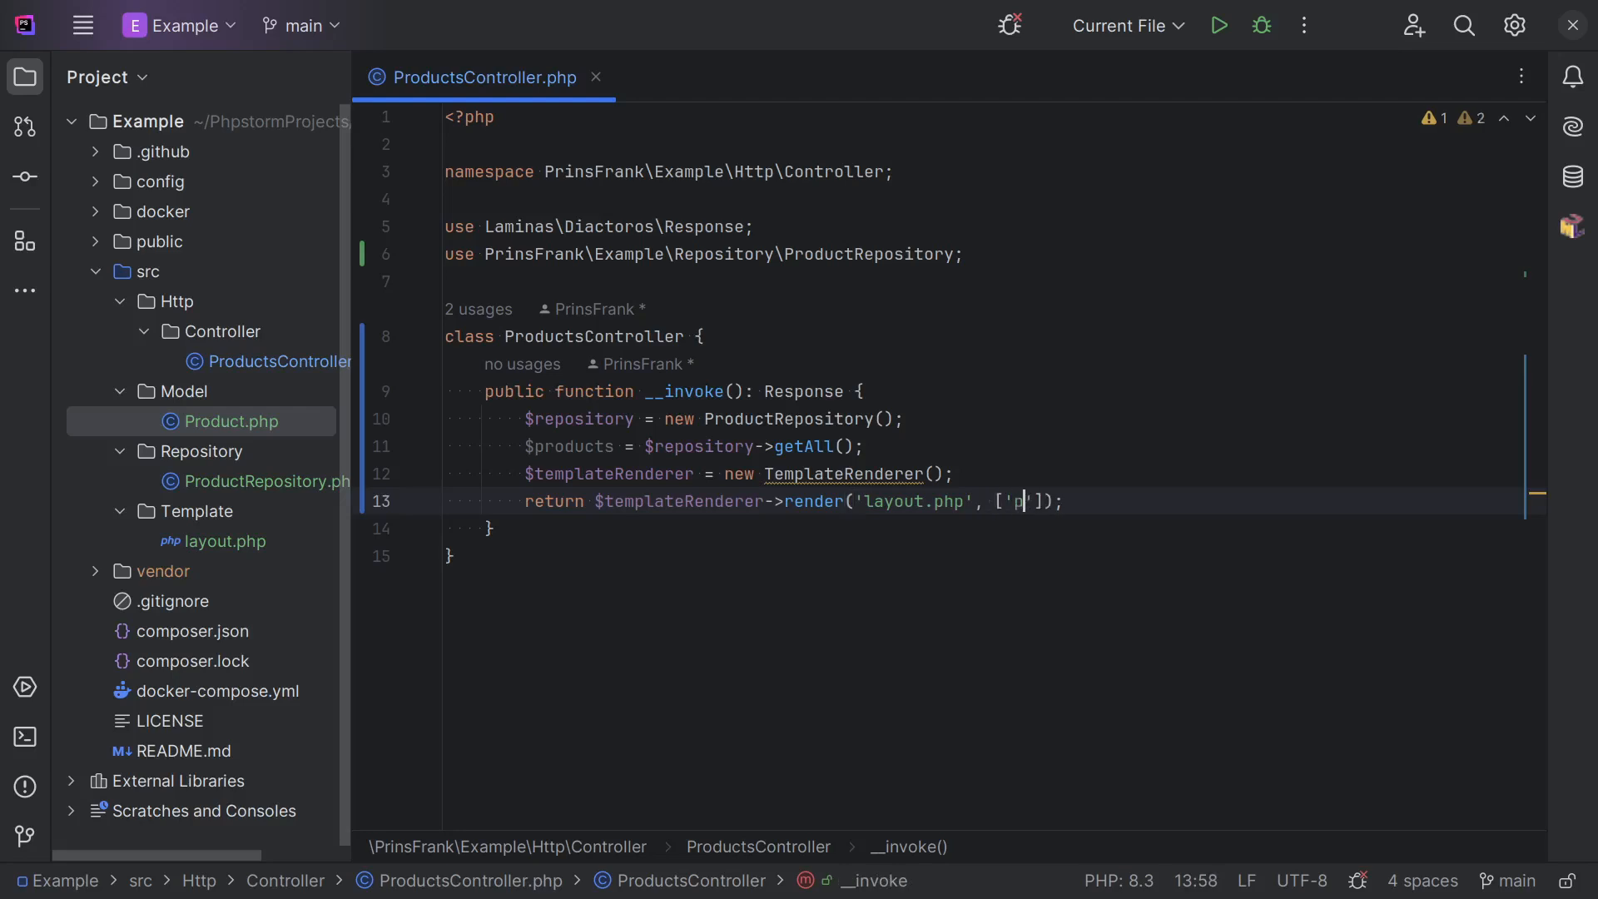
text(roducts)
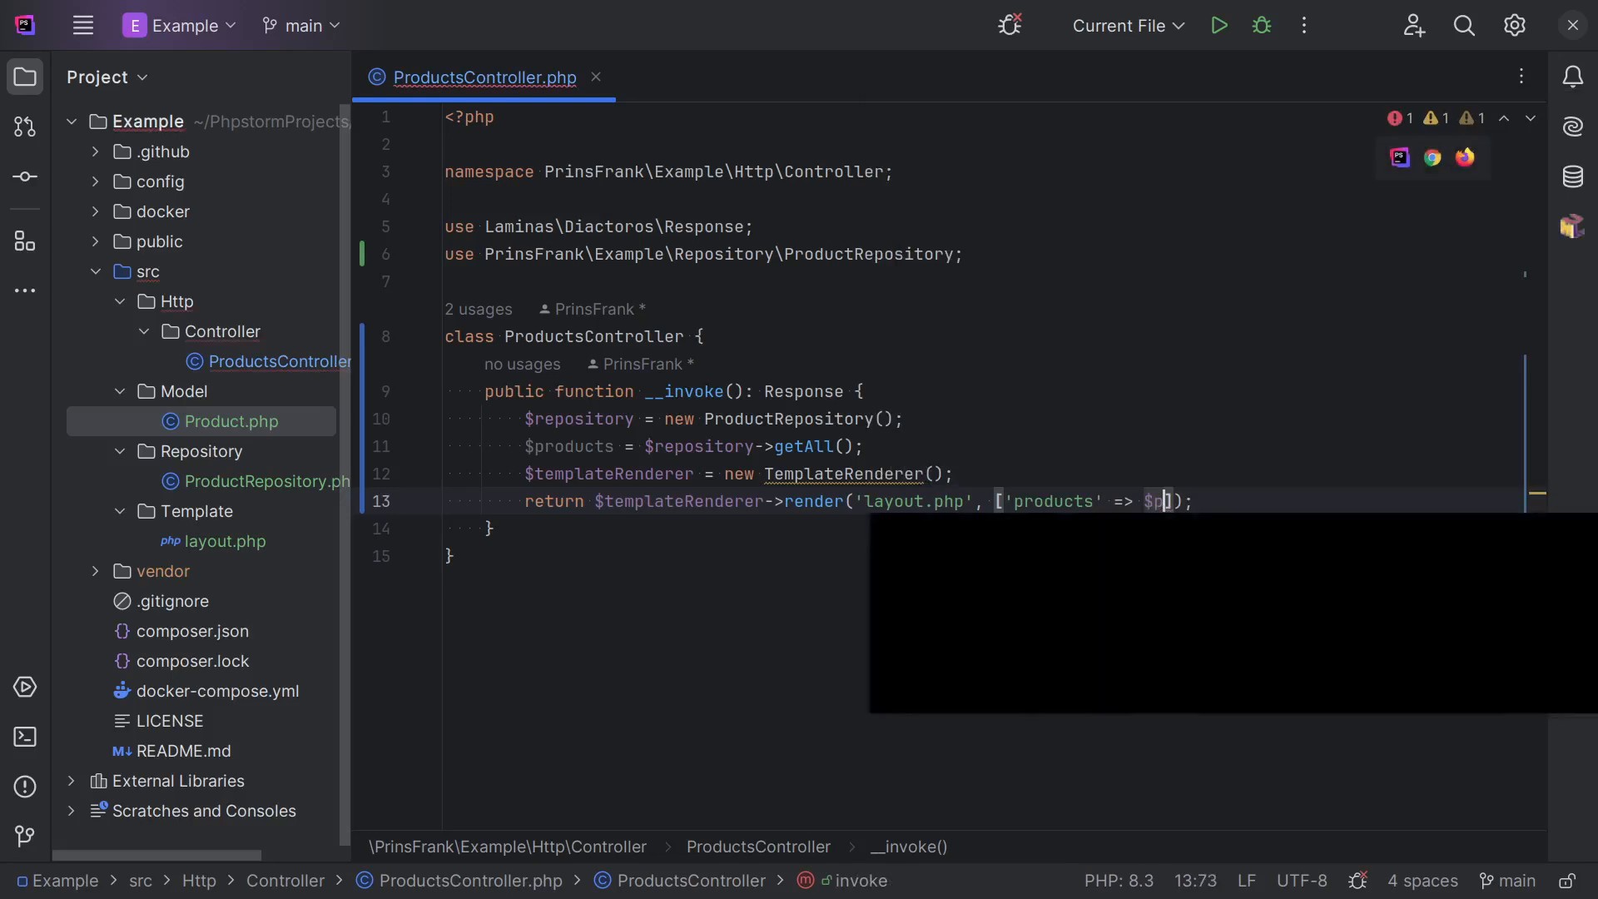
text(roducts)
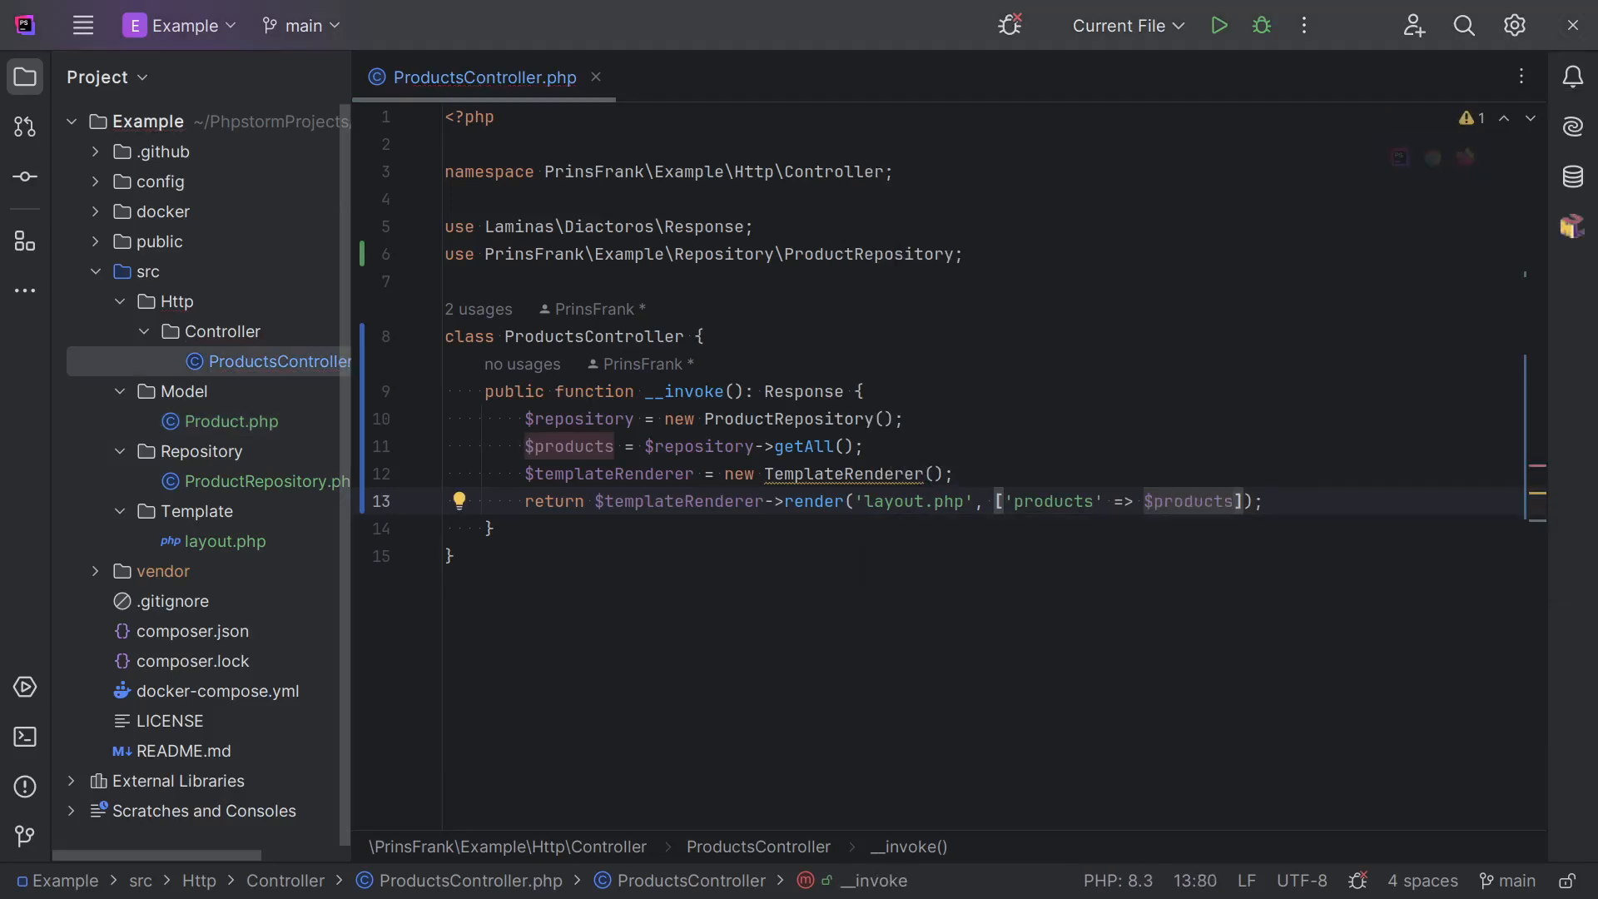
mouse_move(634, 446)
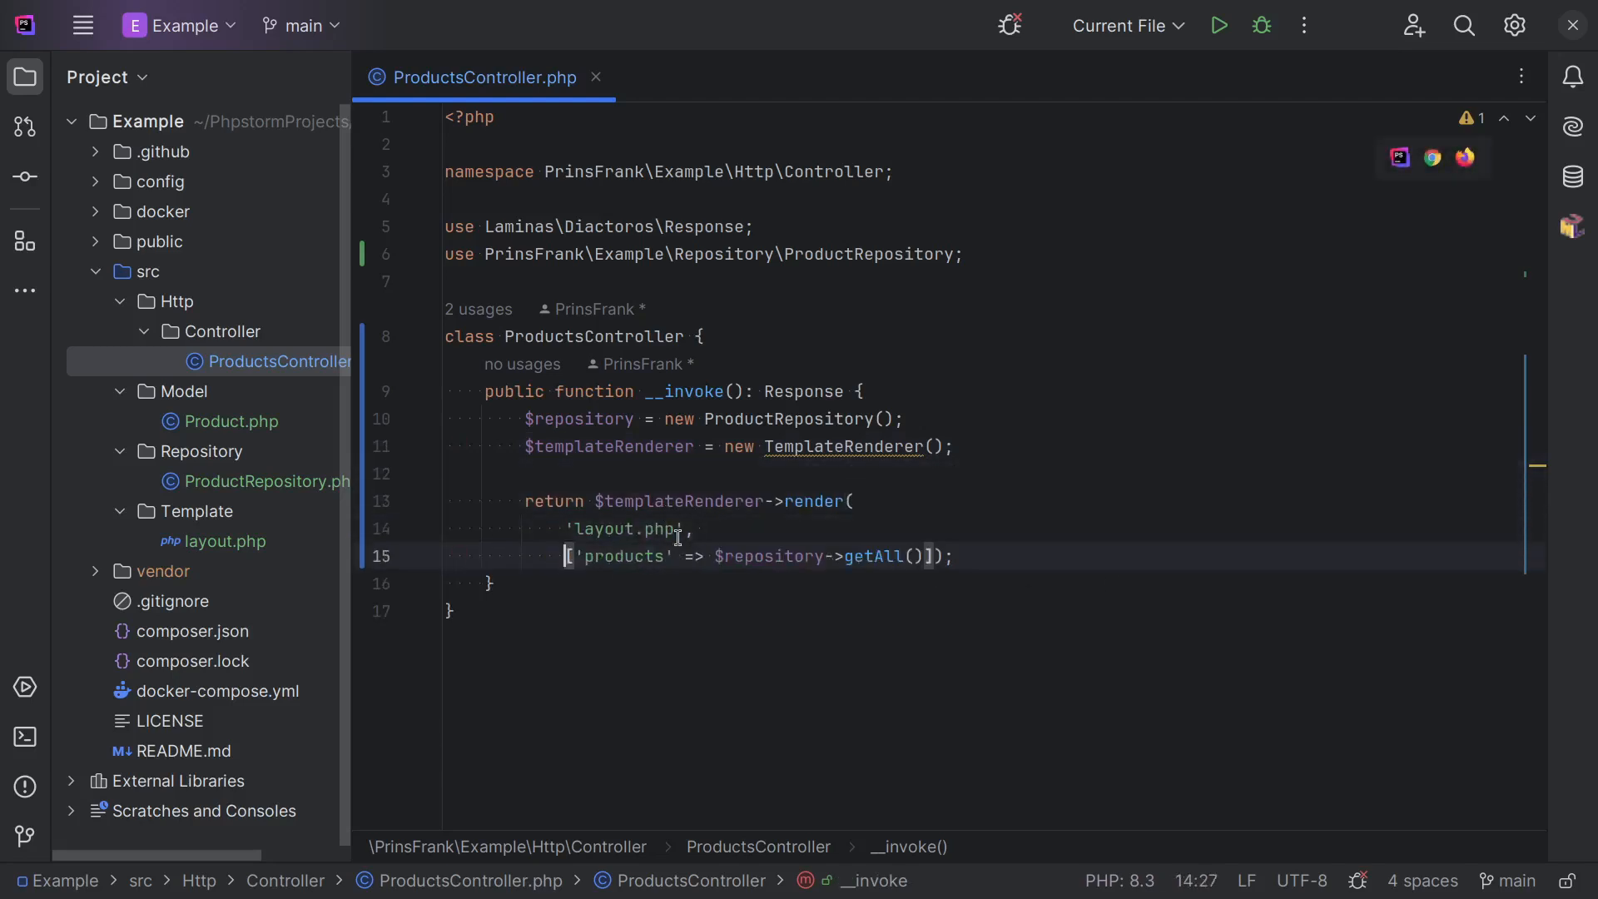
Spread the render arguments over lines and pass 'Template' to TemplateRenderer.
key(Enter)
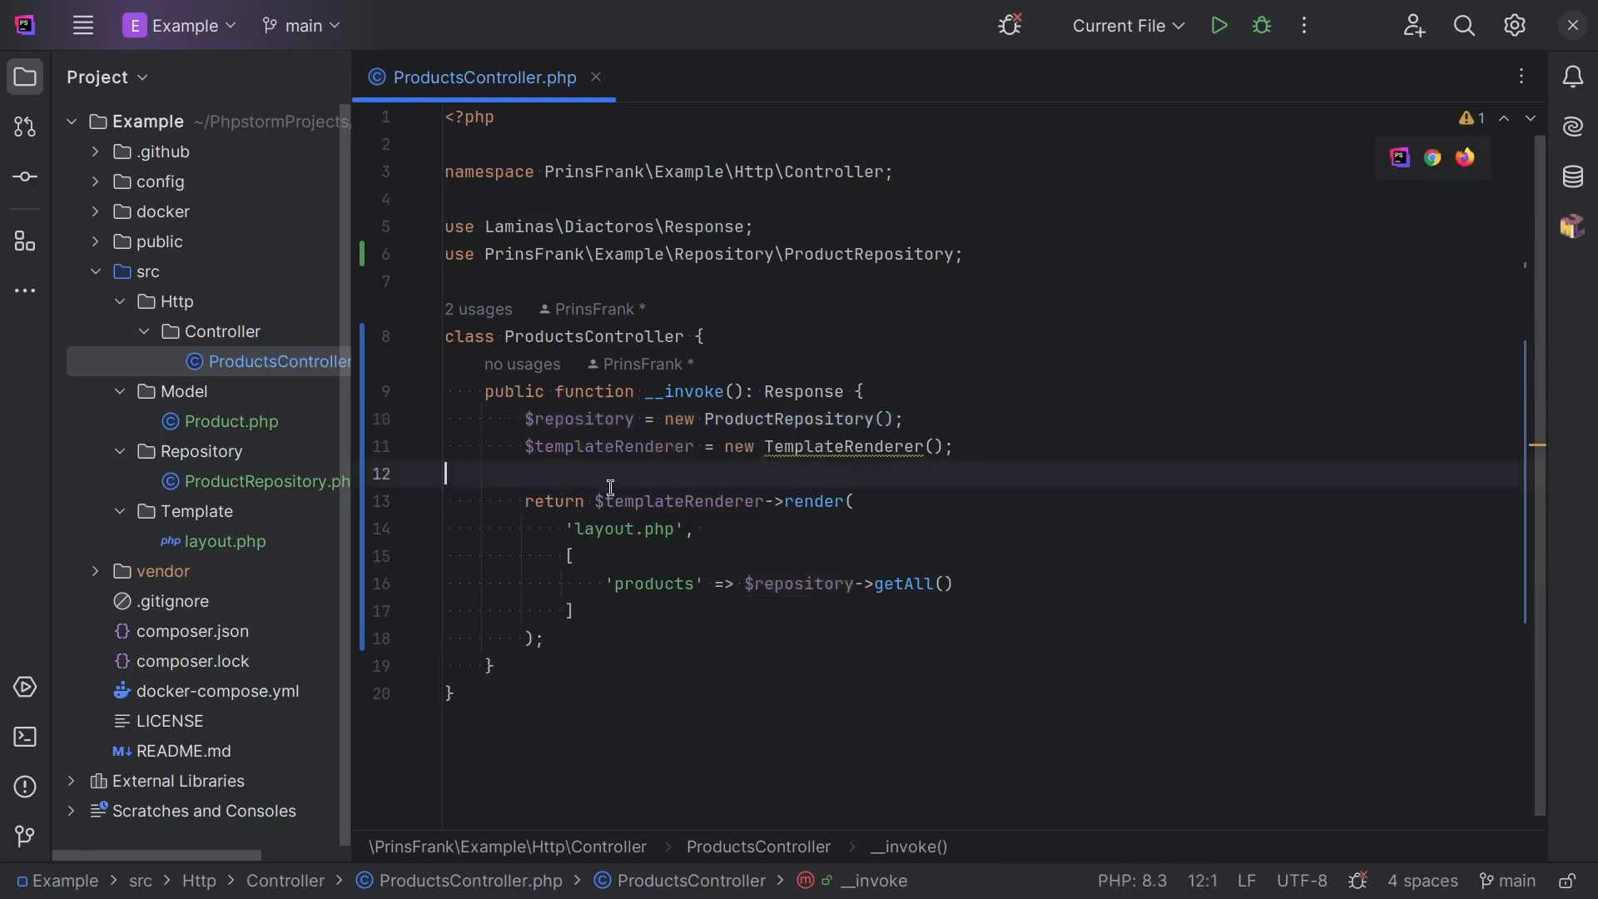
double_click(812, 500)
text(')
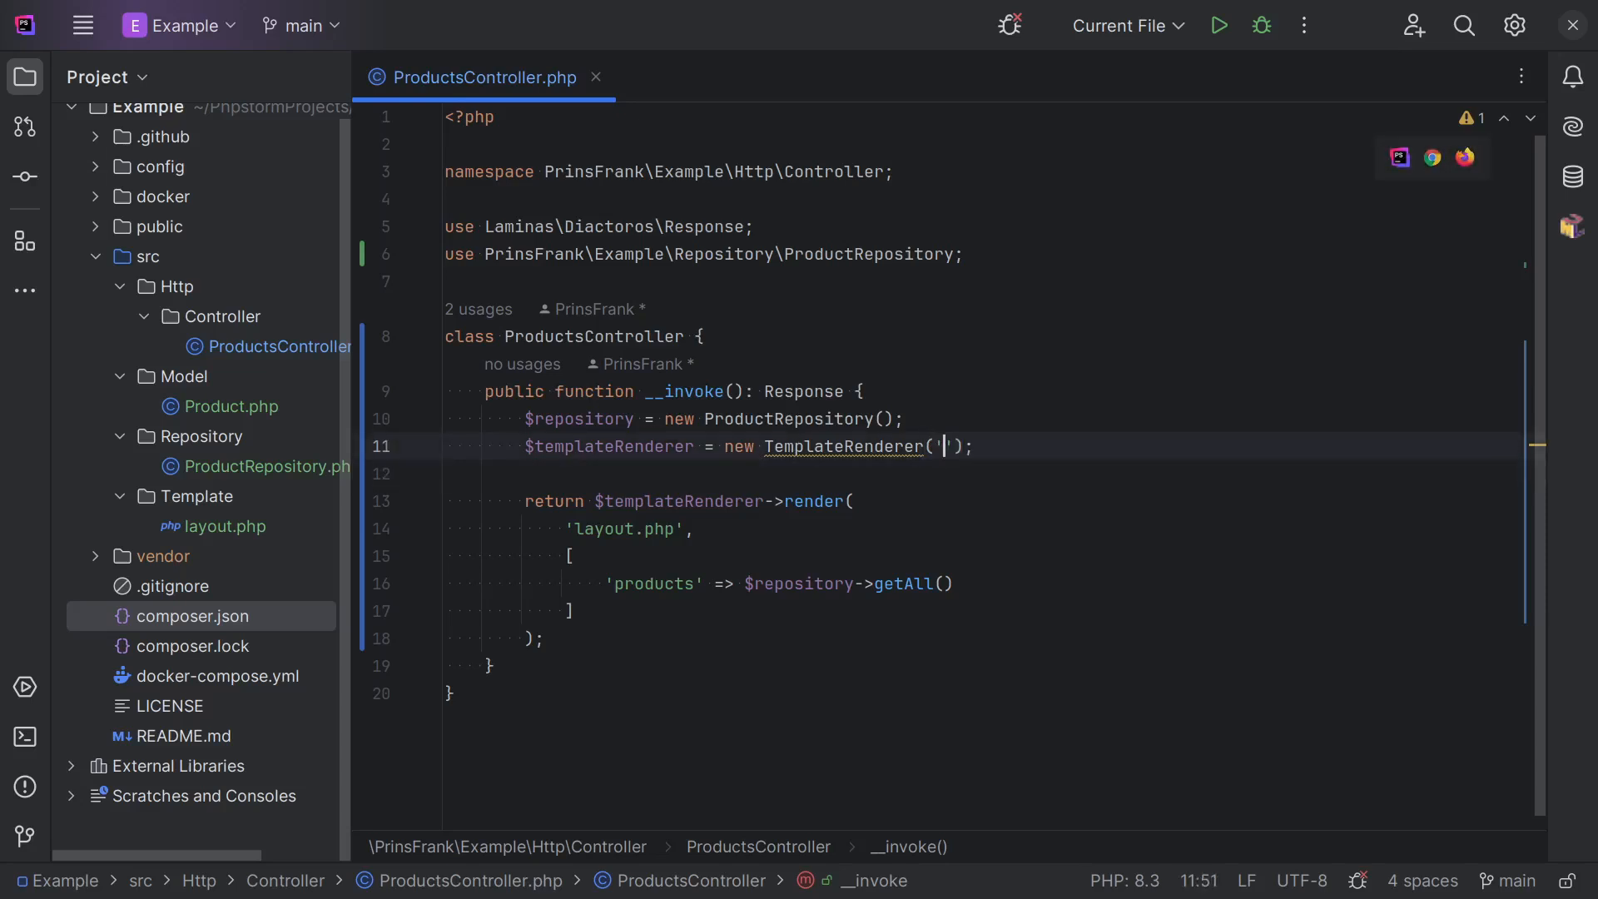
text(Templ)
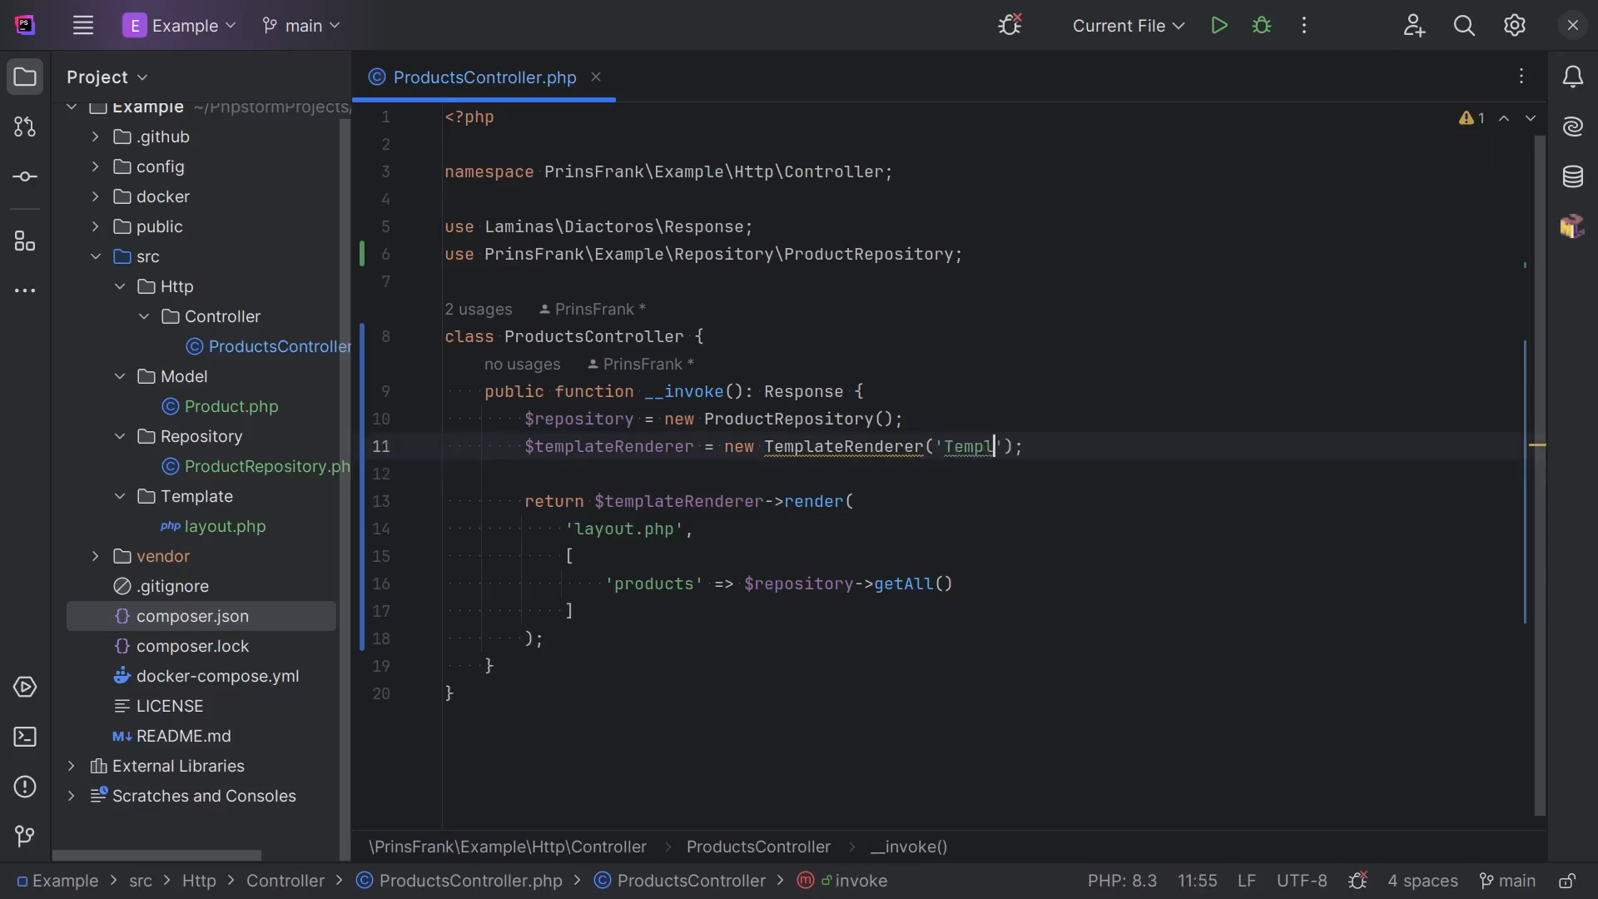
text(ate)
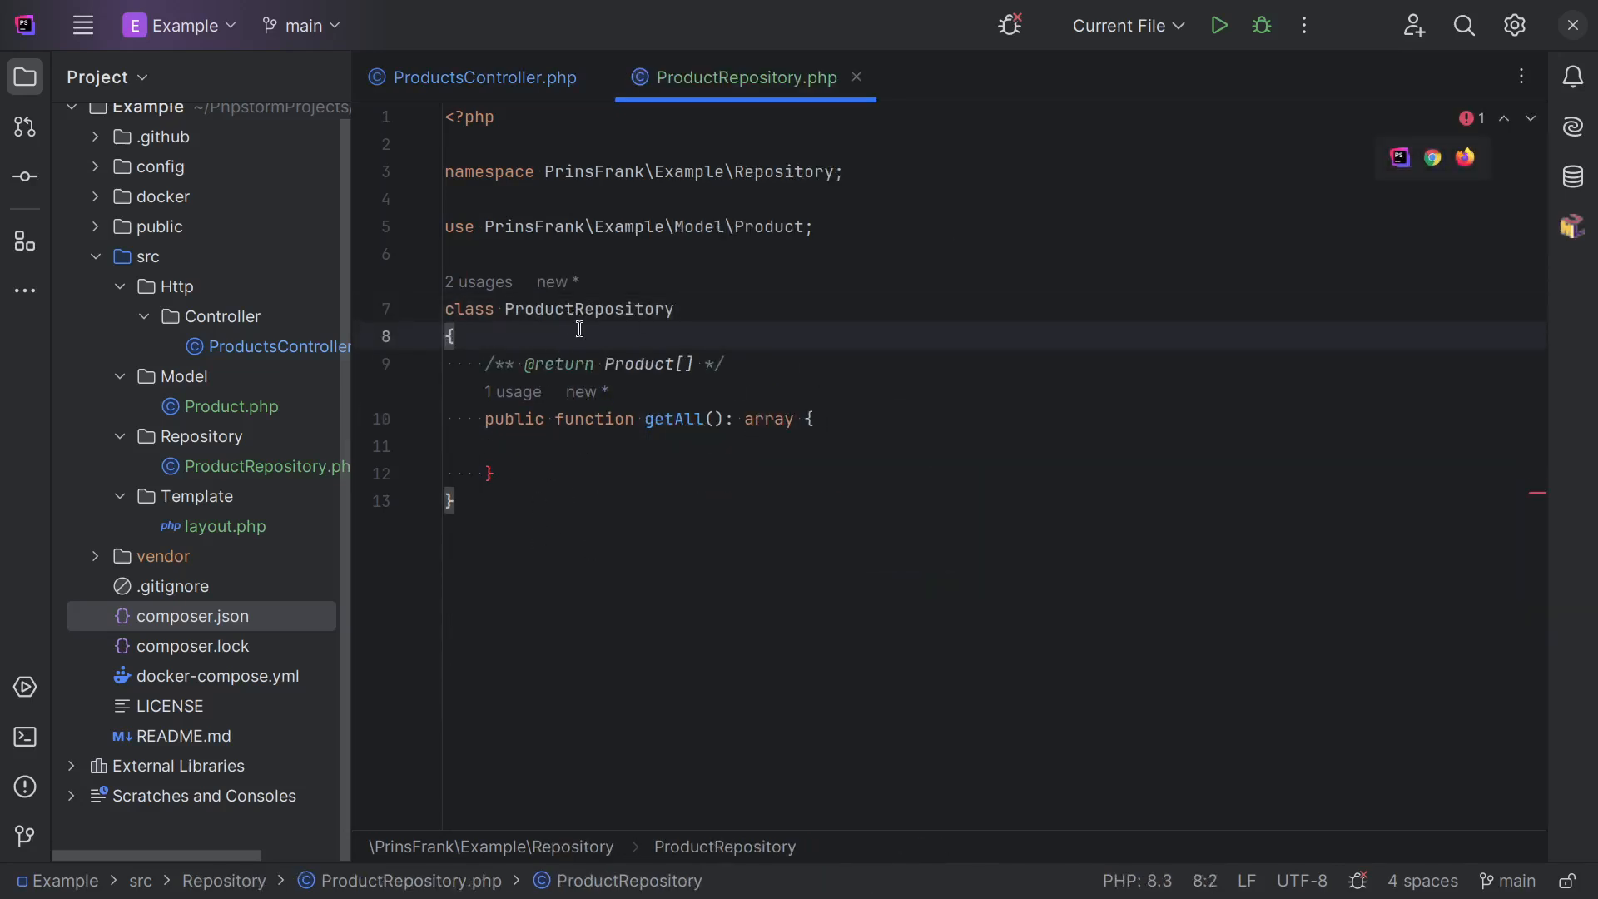
Install doctrine/dbal via Composer and add a Connection $connection constructor parameter to ProductRepository.
click(23, 736)
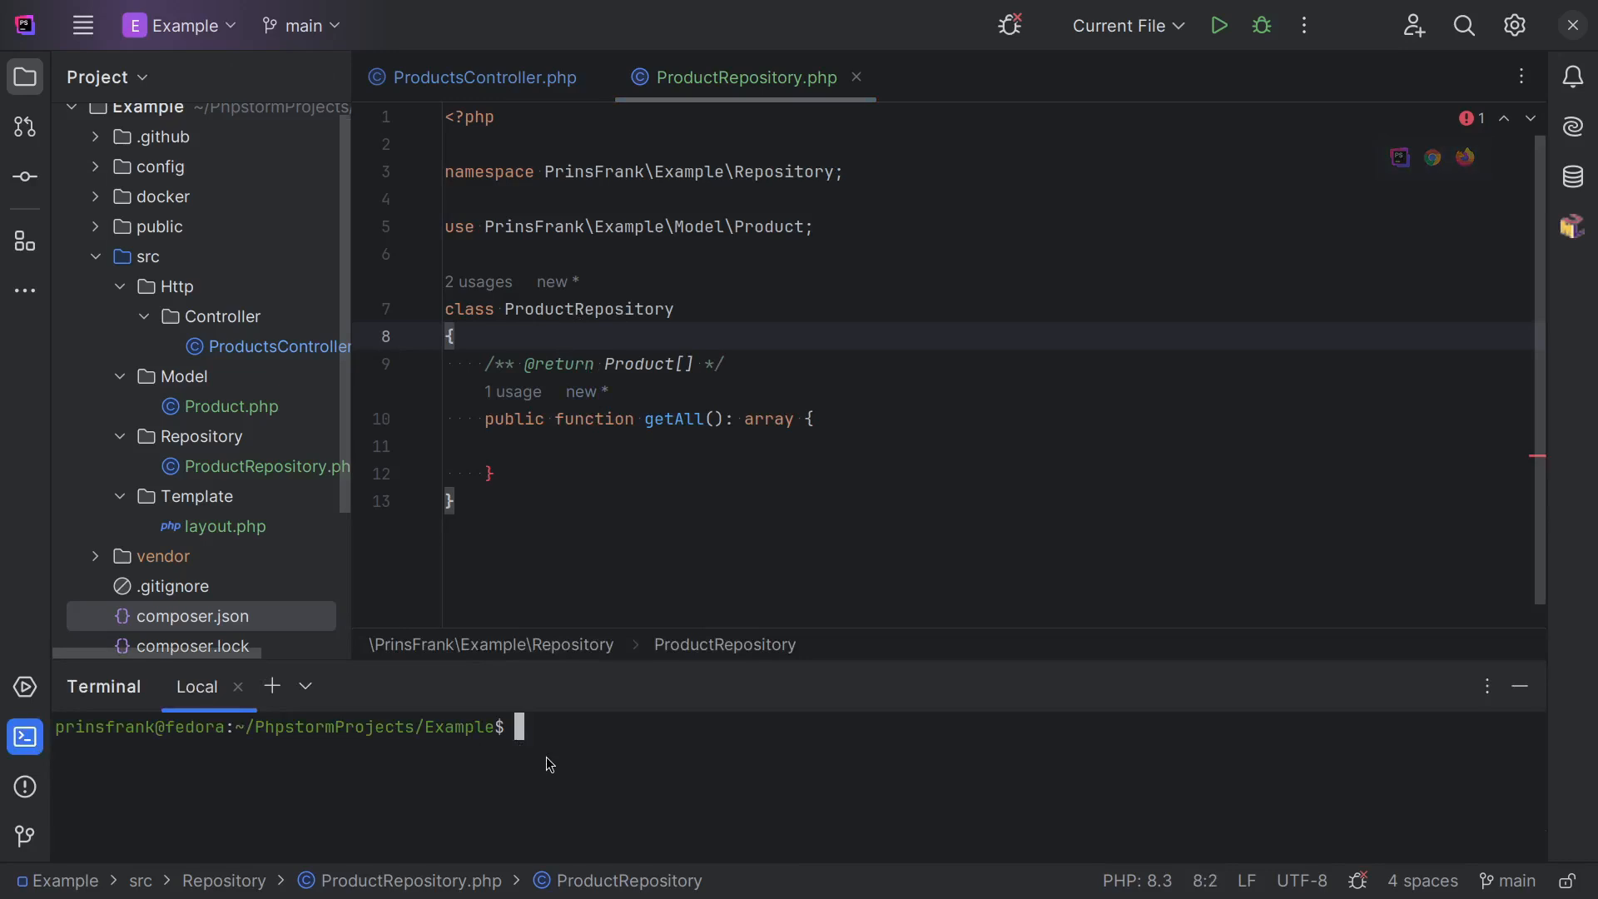
text(composer re)
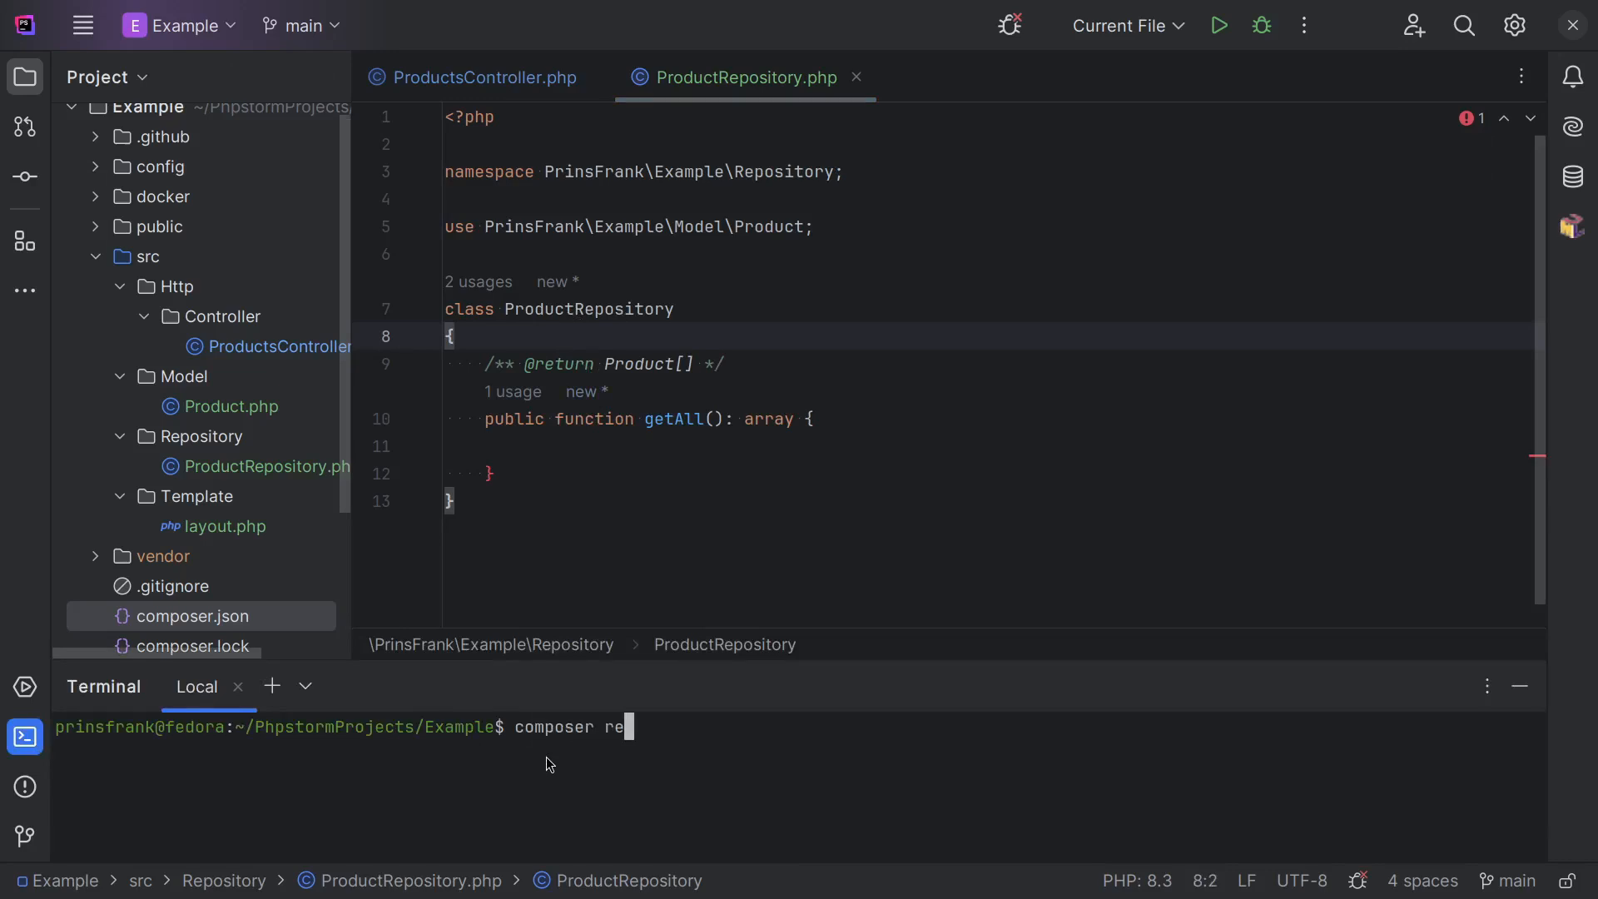
text(quire doc)
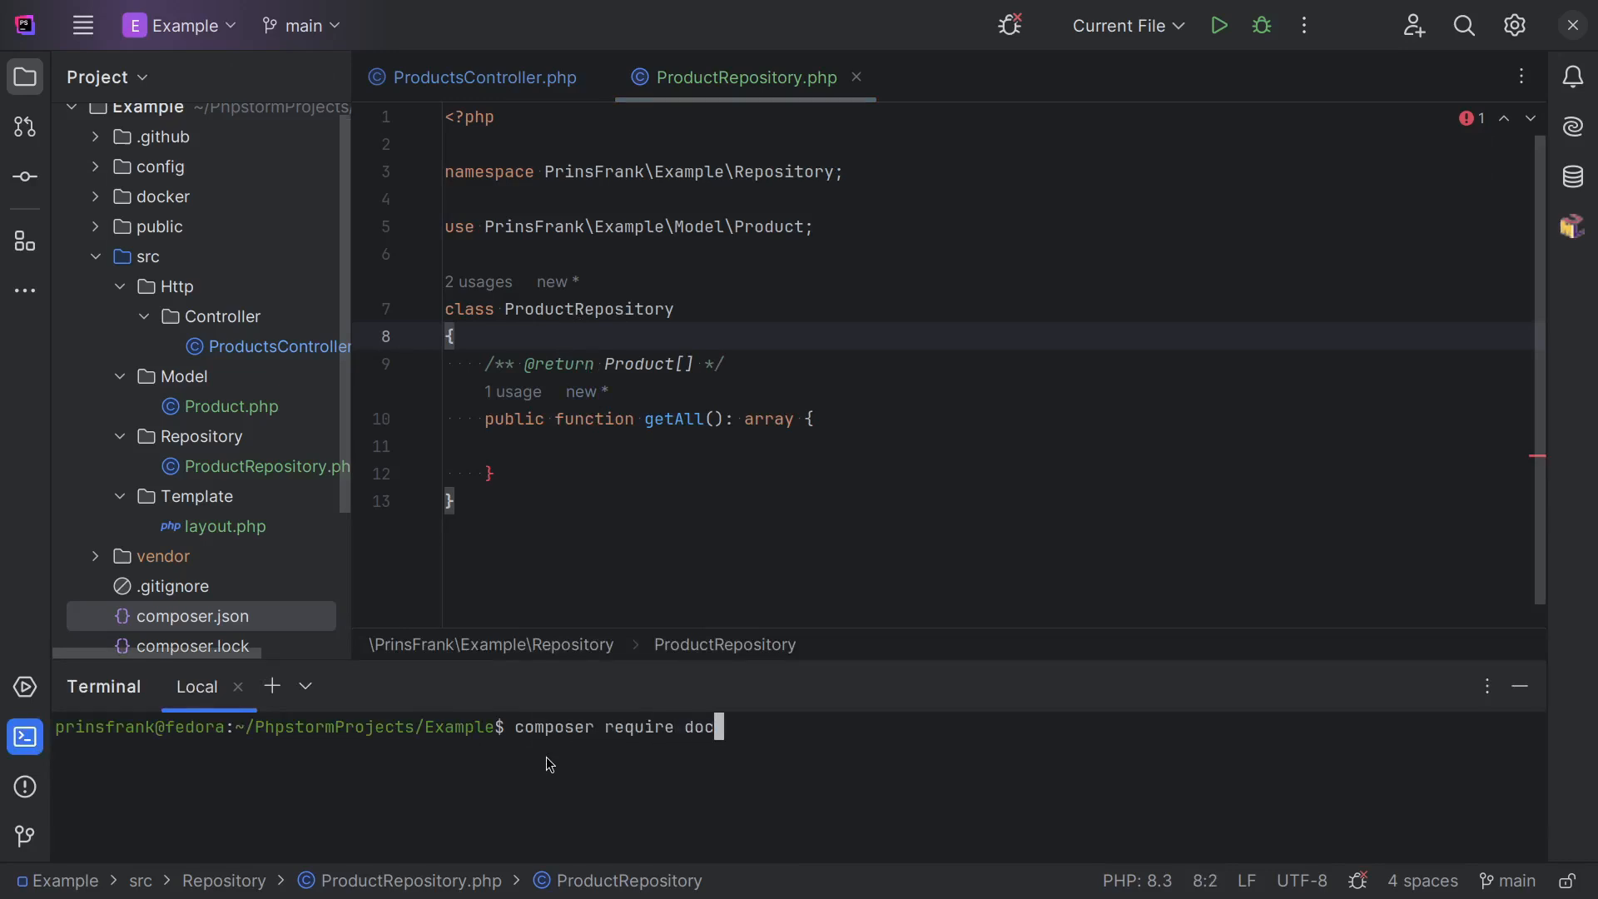
text(trine/dbal)
text(public function __construct() {)
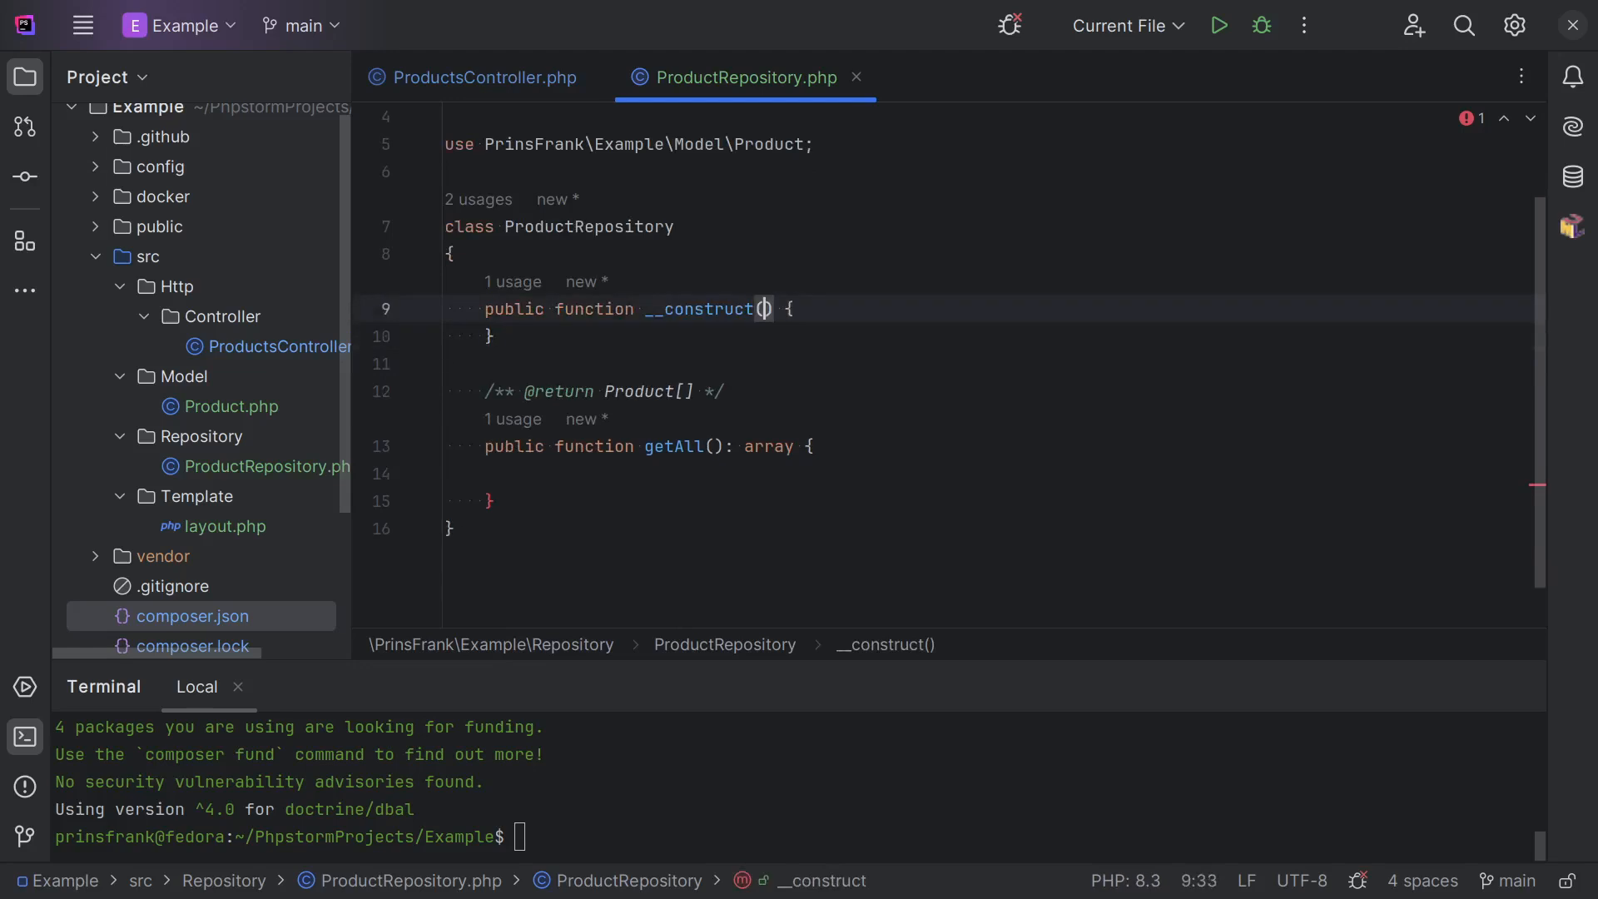
text(Connection $)
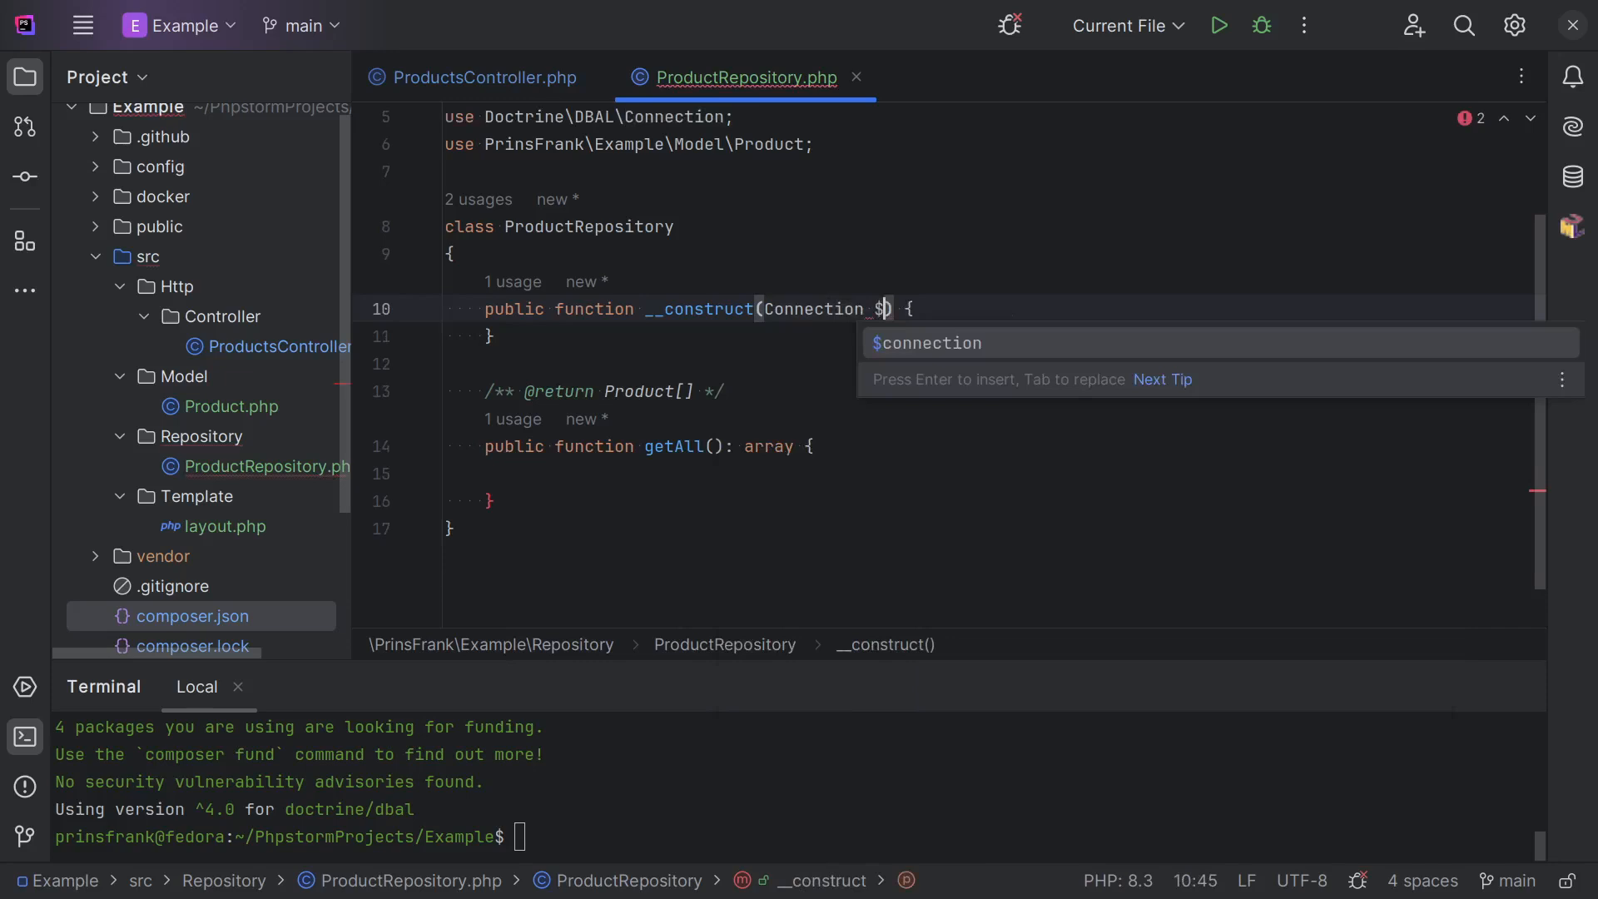
click(481, 77)
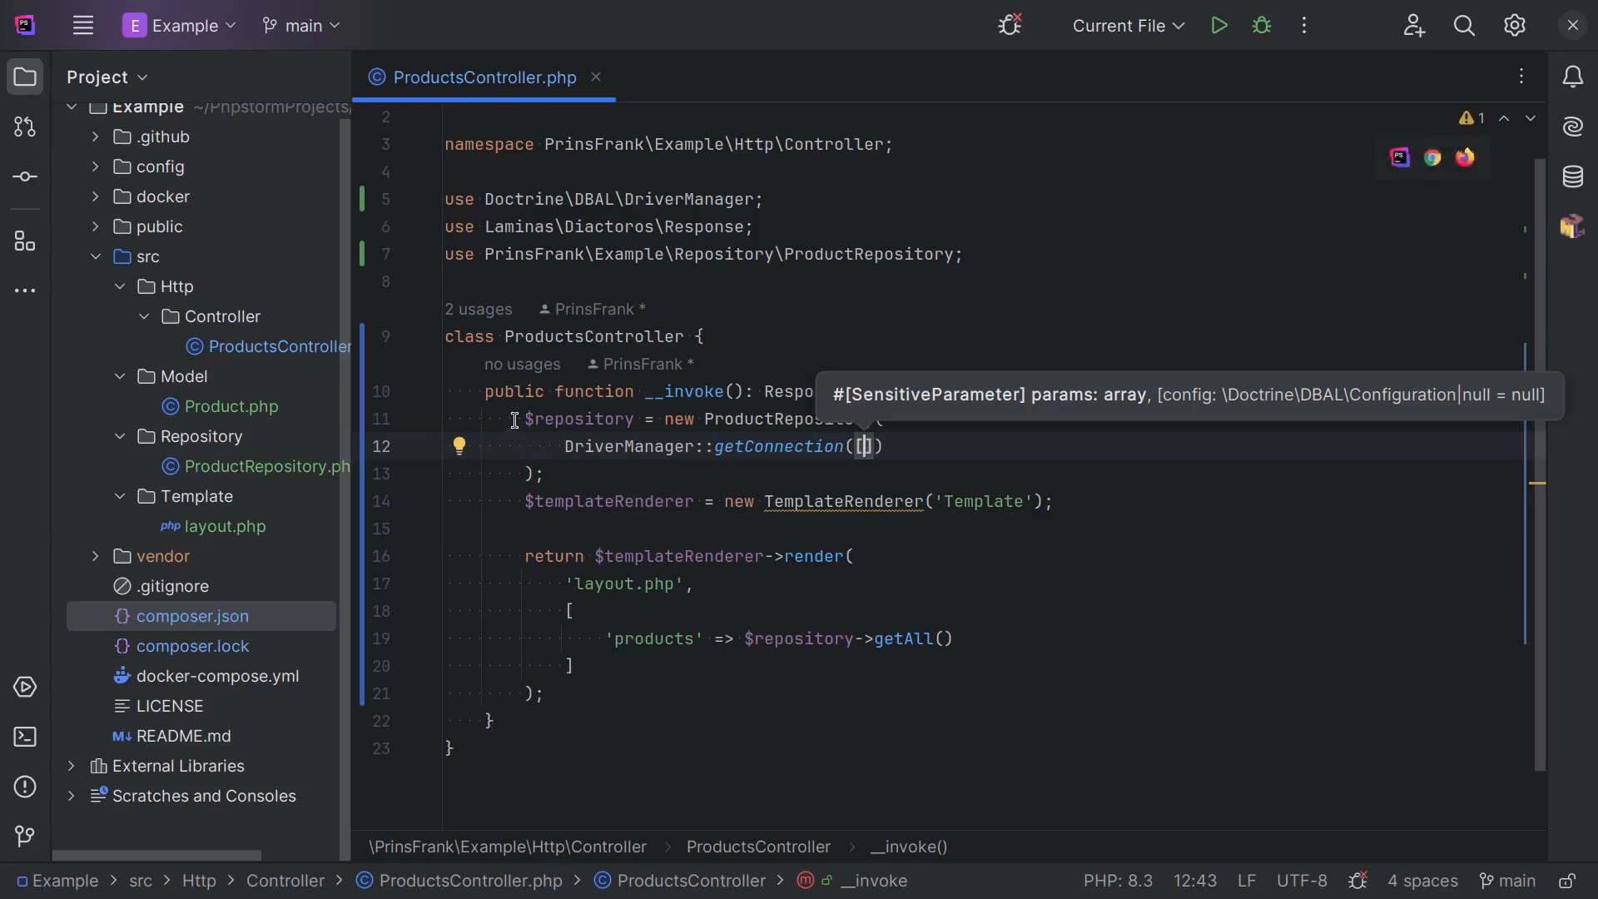
mouse_move(713, 551)
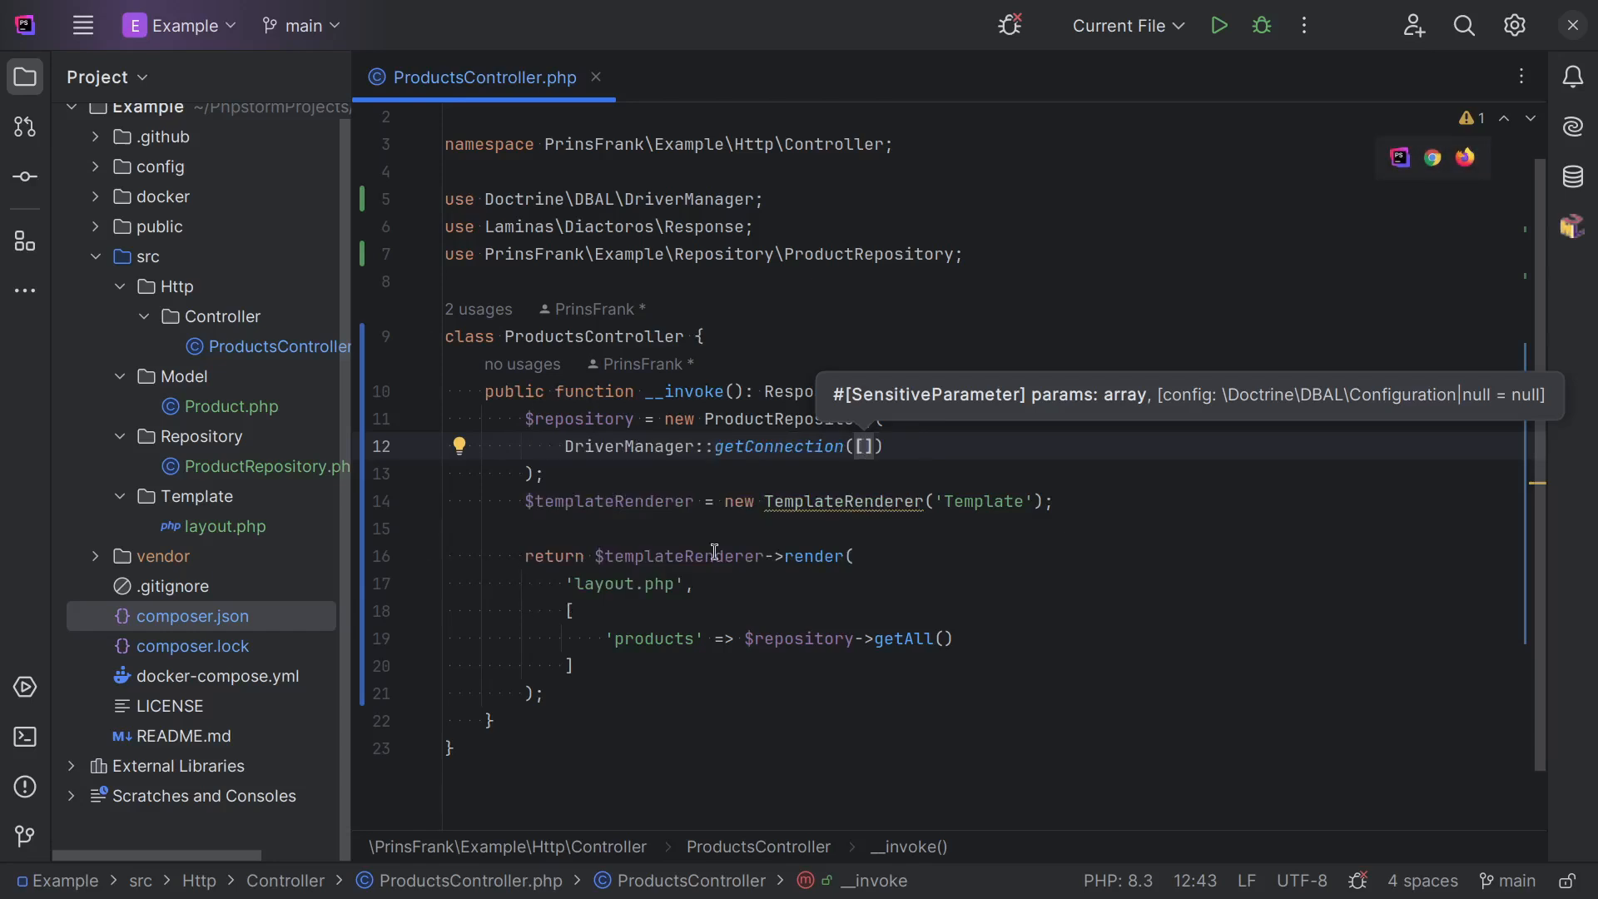
Add ProductRepository $productRepository and TemplateRenderer $templateRenderer to __invoke, deleting the manual construction lines.
click(443, 527)
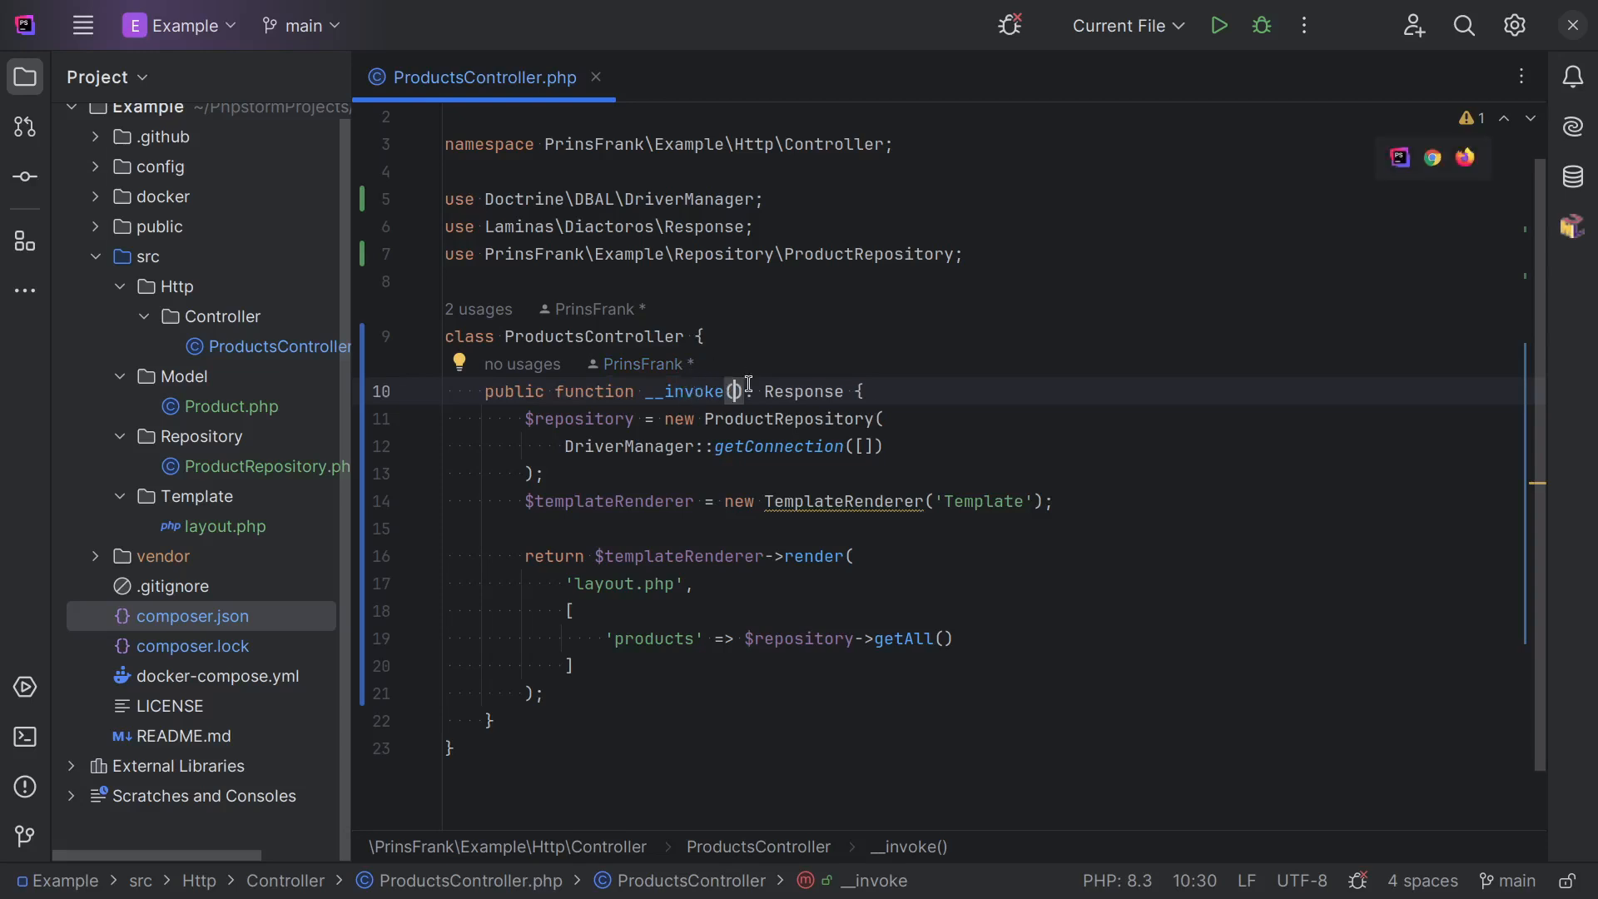
text(ProductRepository)
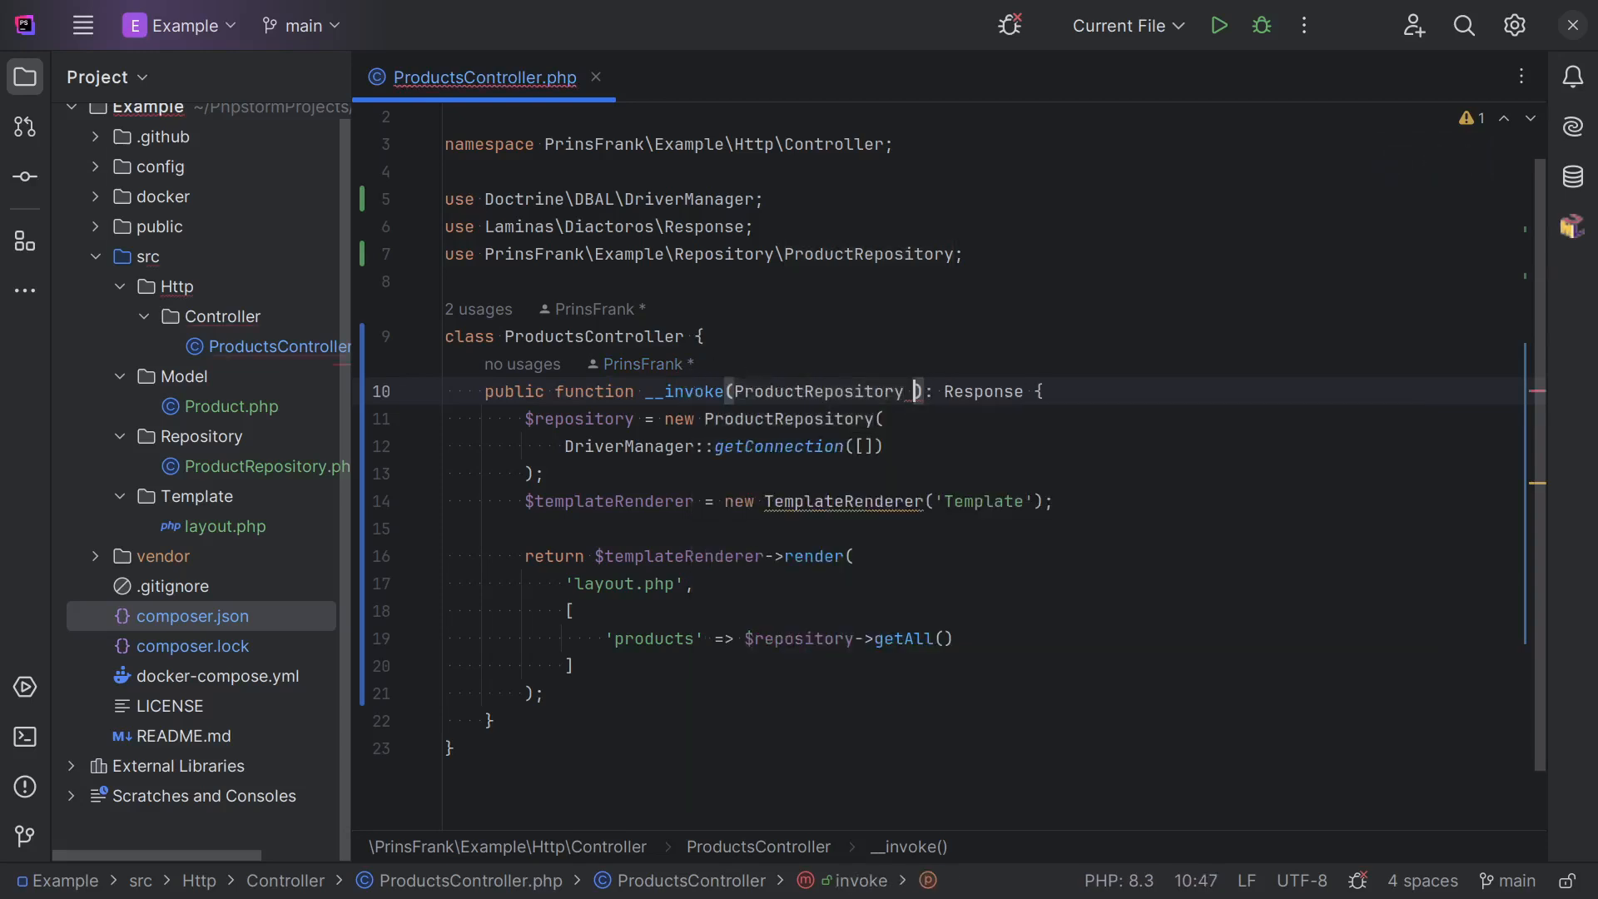
text($productRepository,)
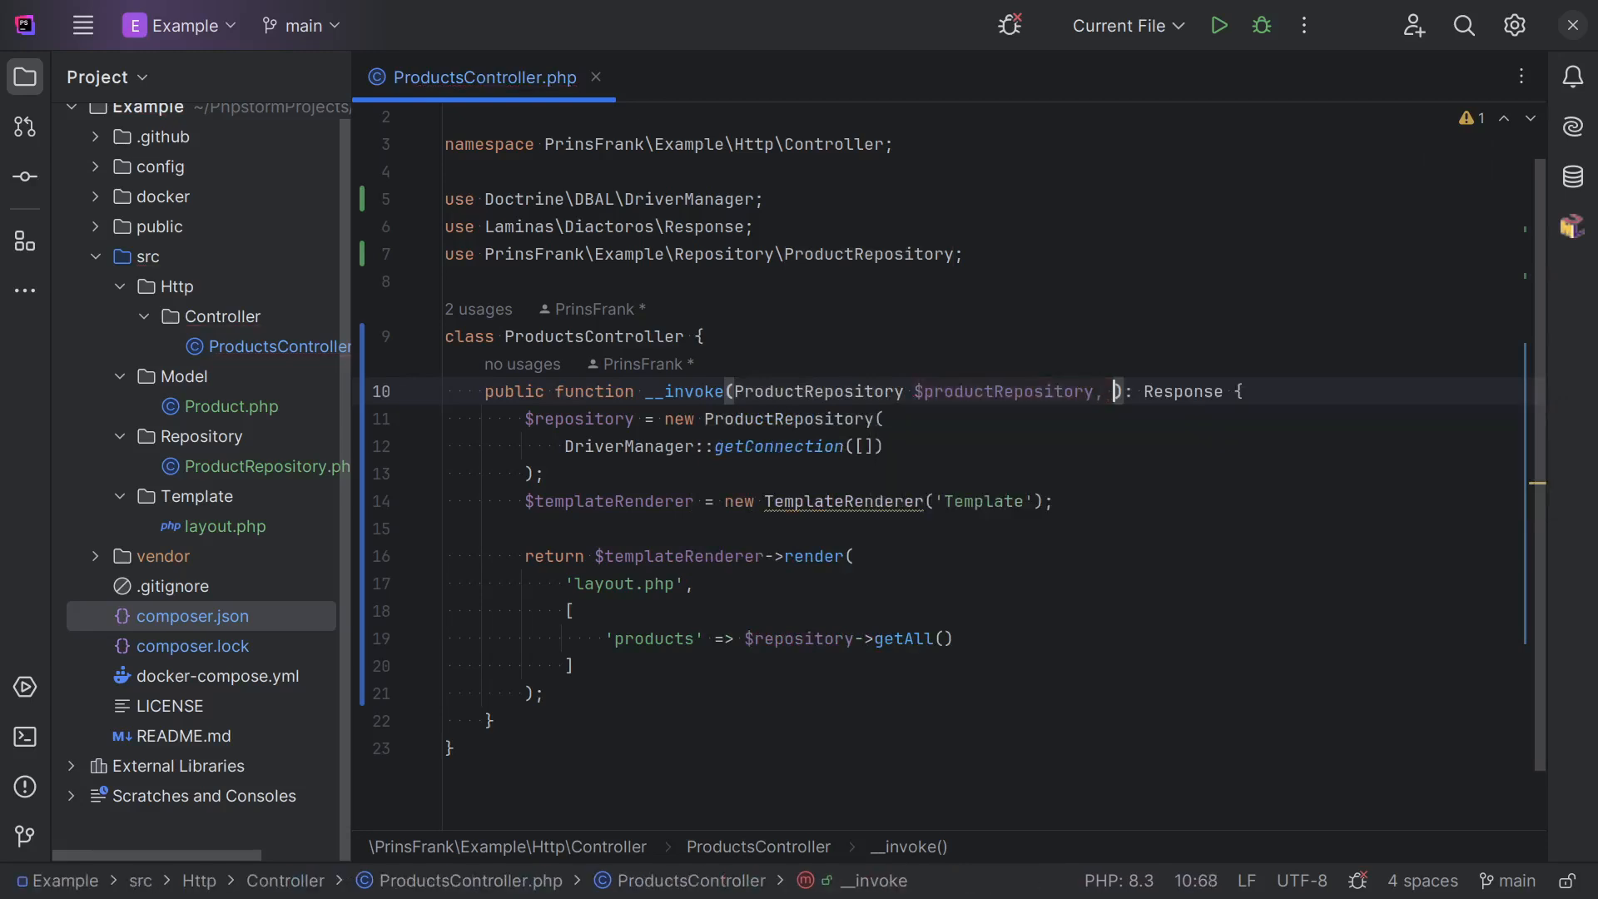
text(TemplateR)
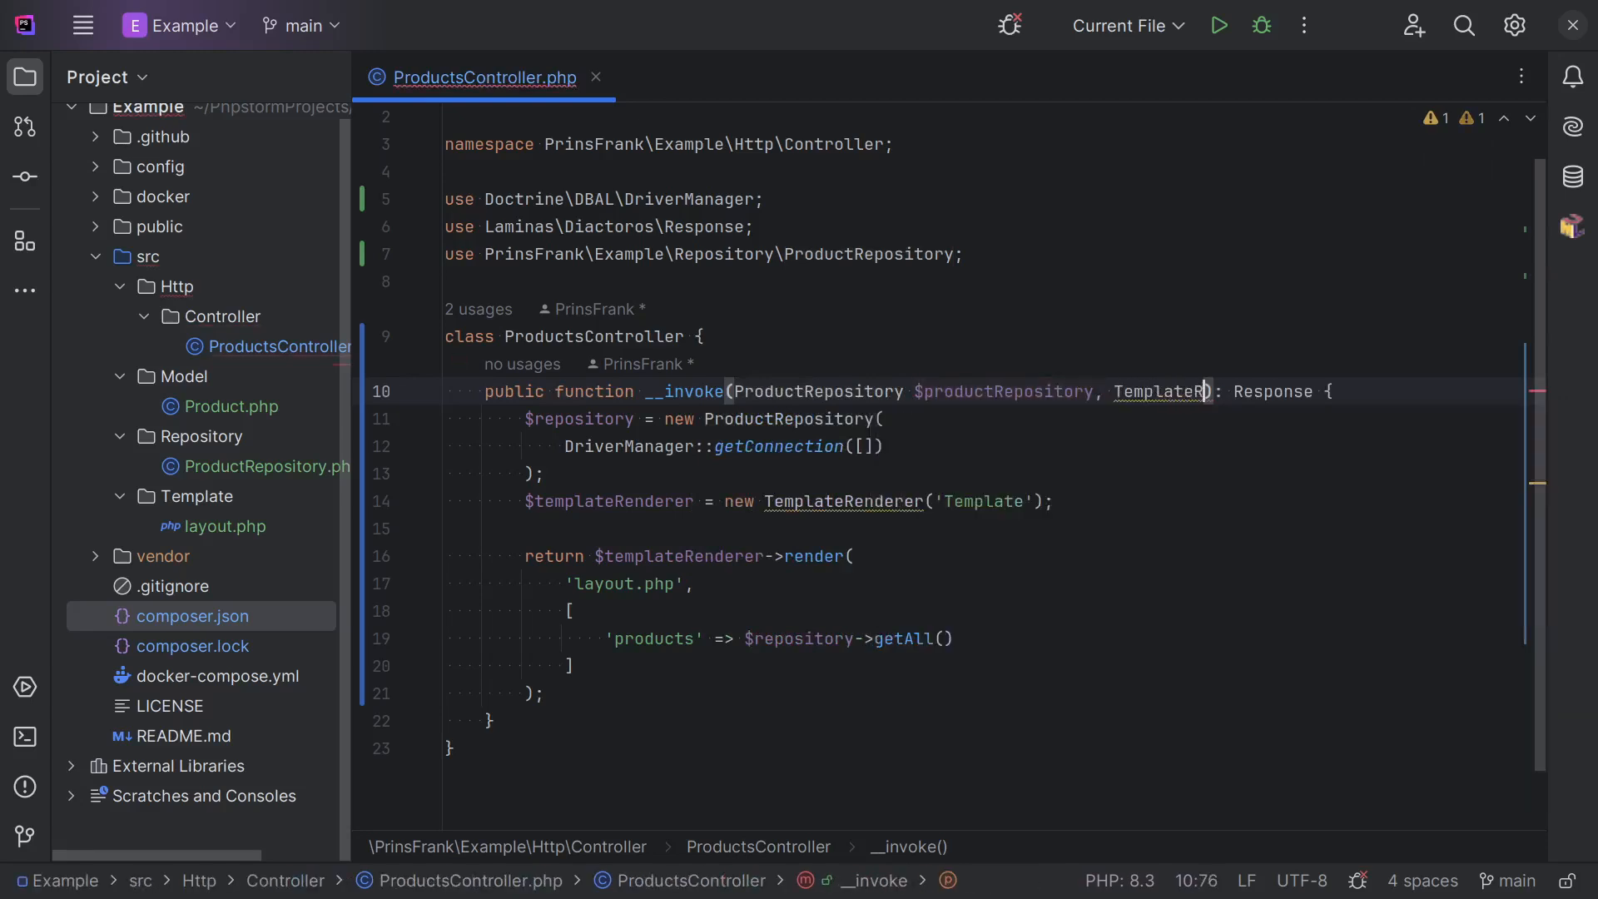
text(enderer)
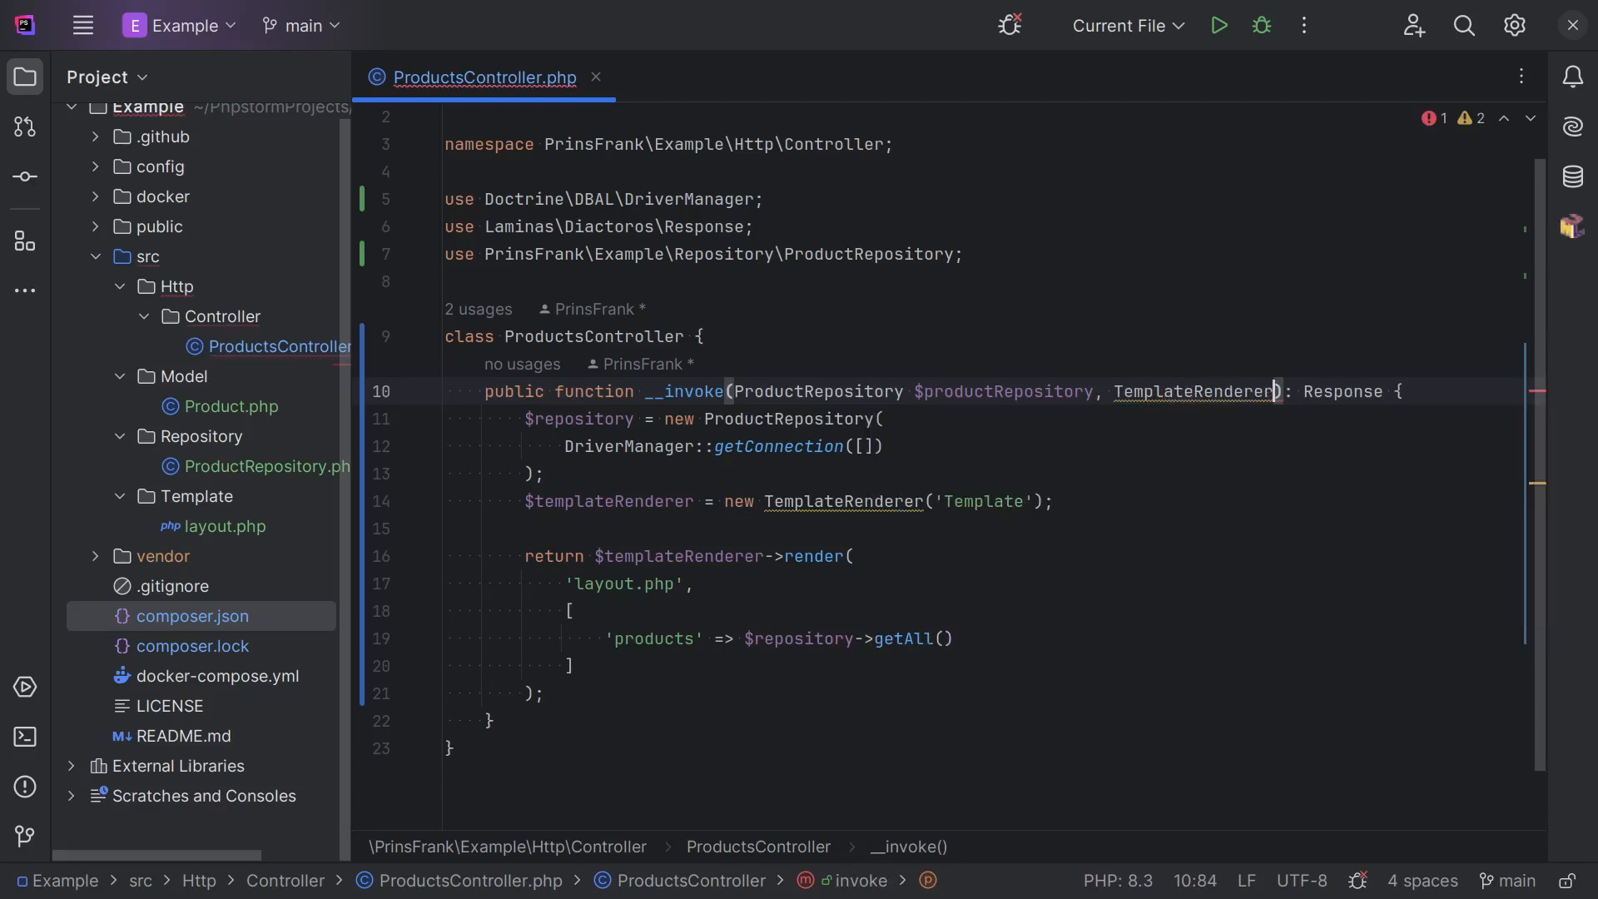
text($templateRenderer)
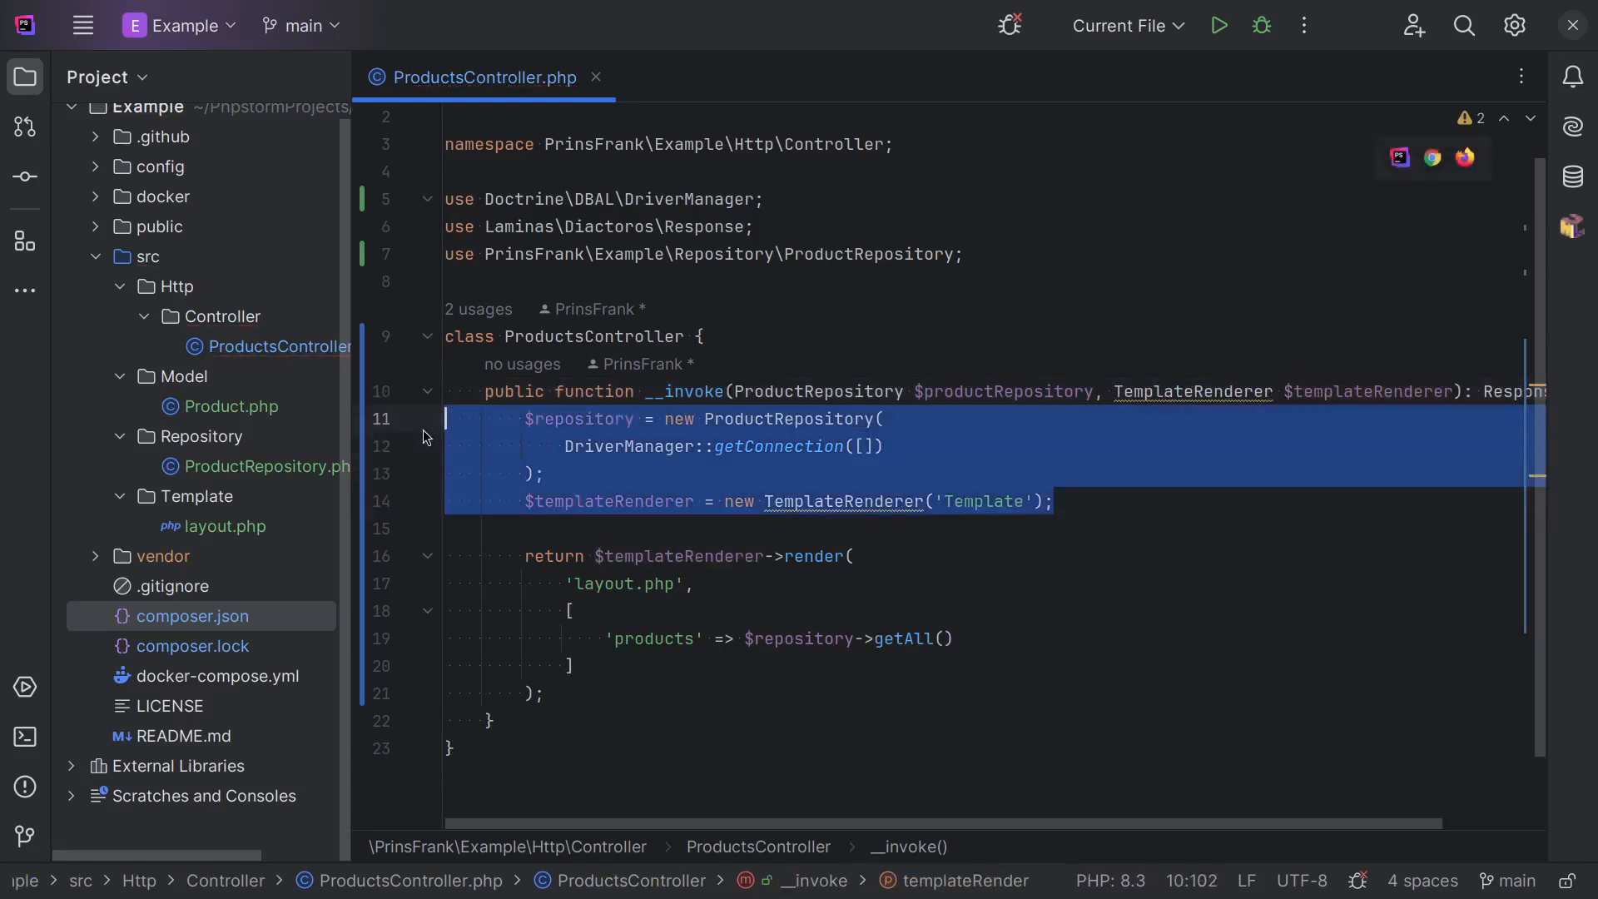
key(Delete)
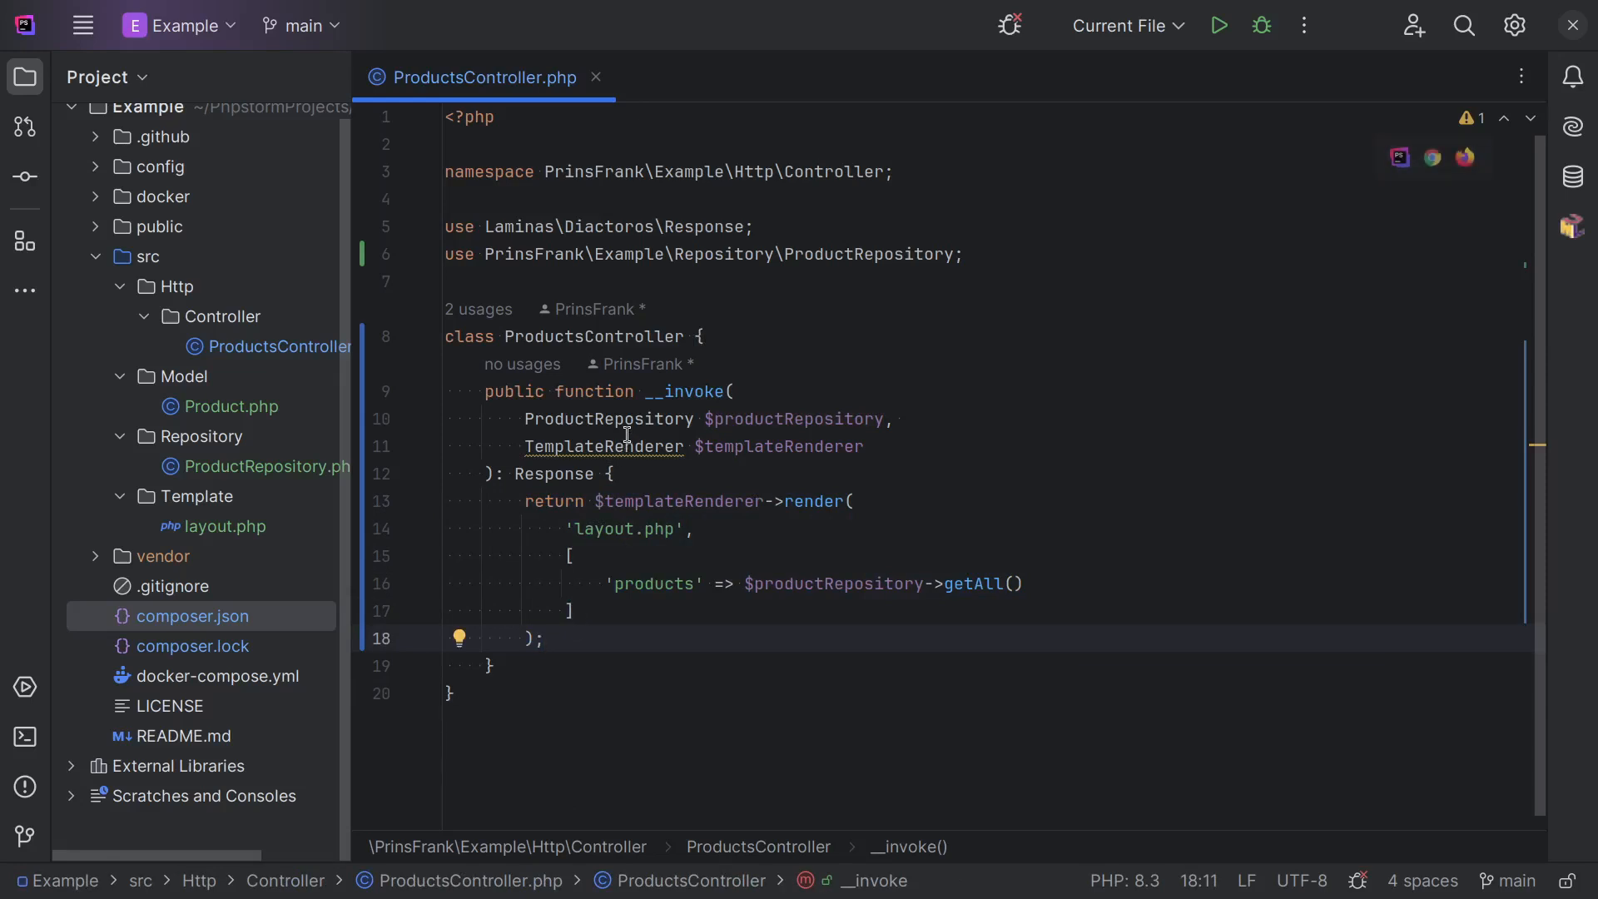
click(794, 418)
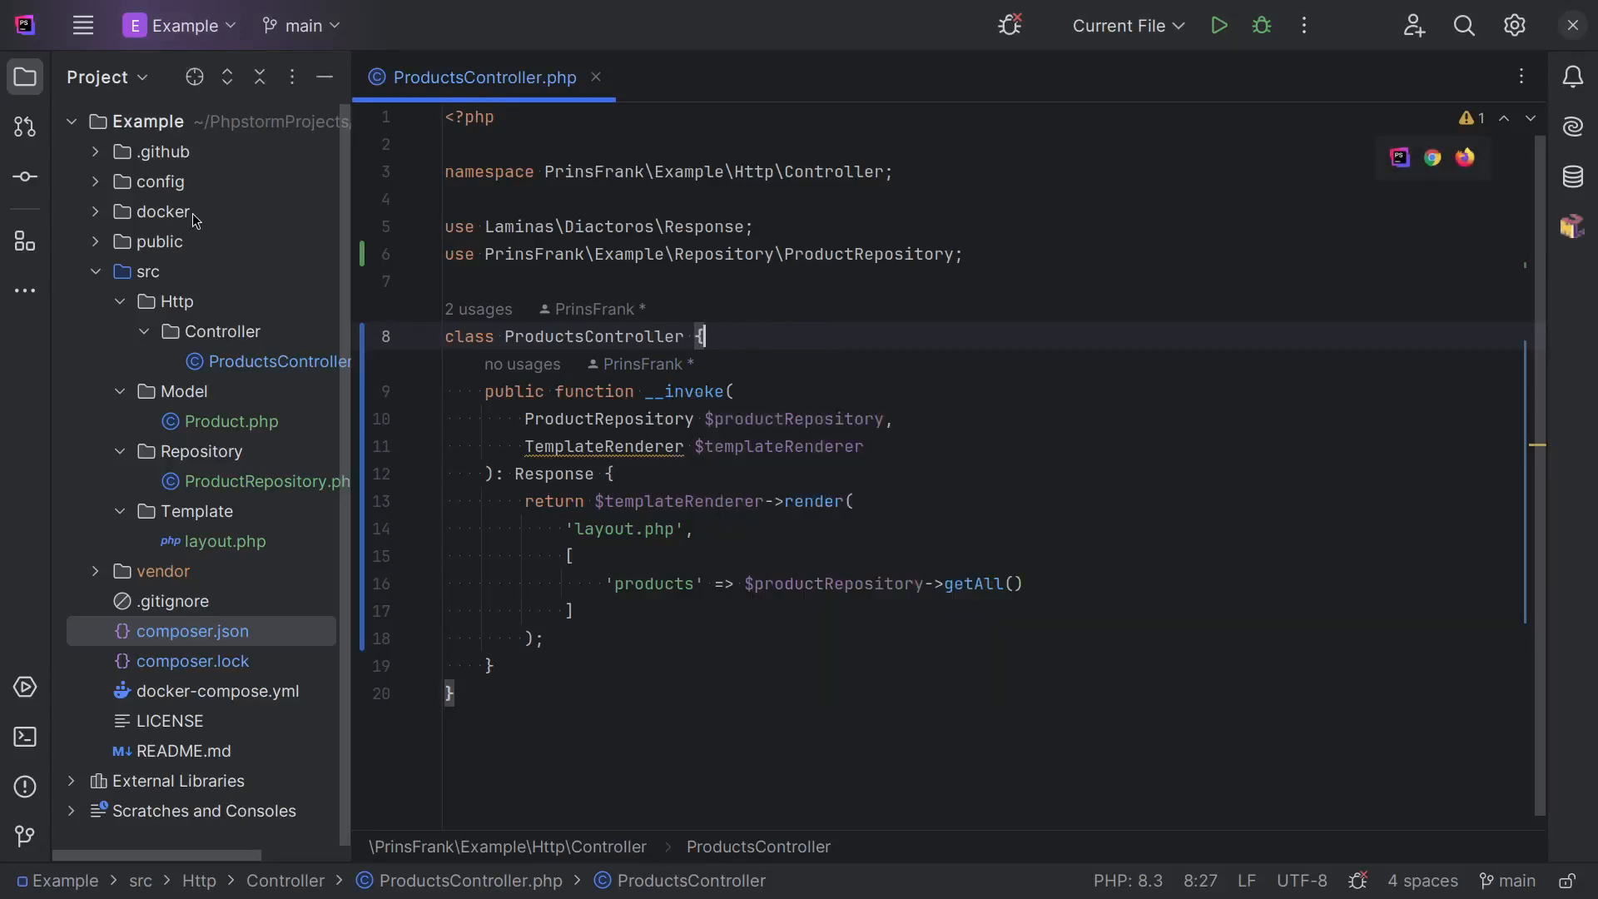
Open routes.php from the config folder and glance at index.php.
click(159, 181)
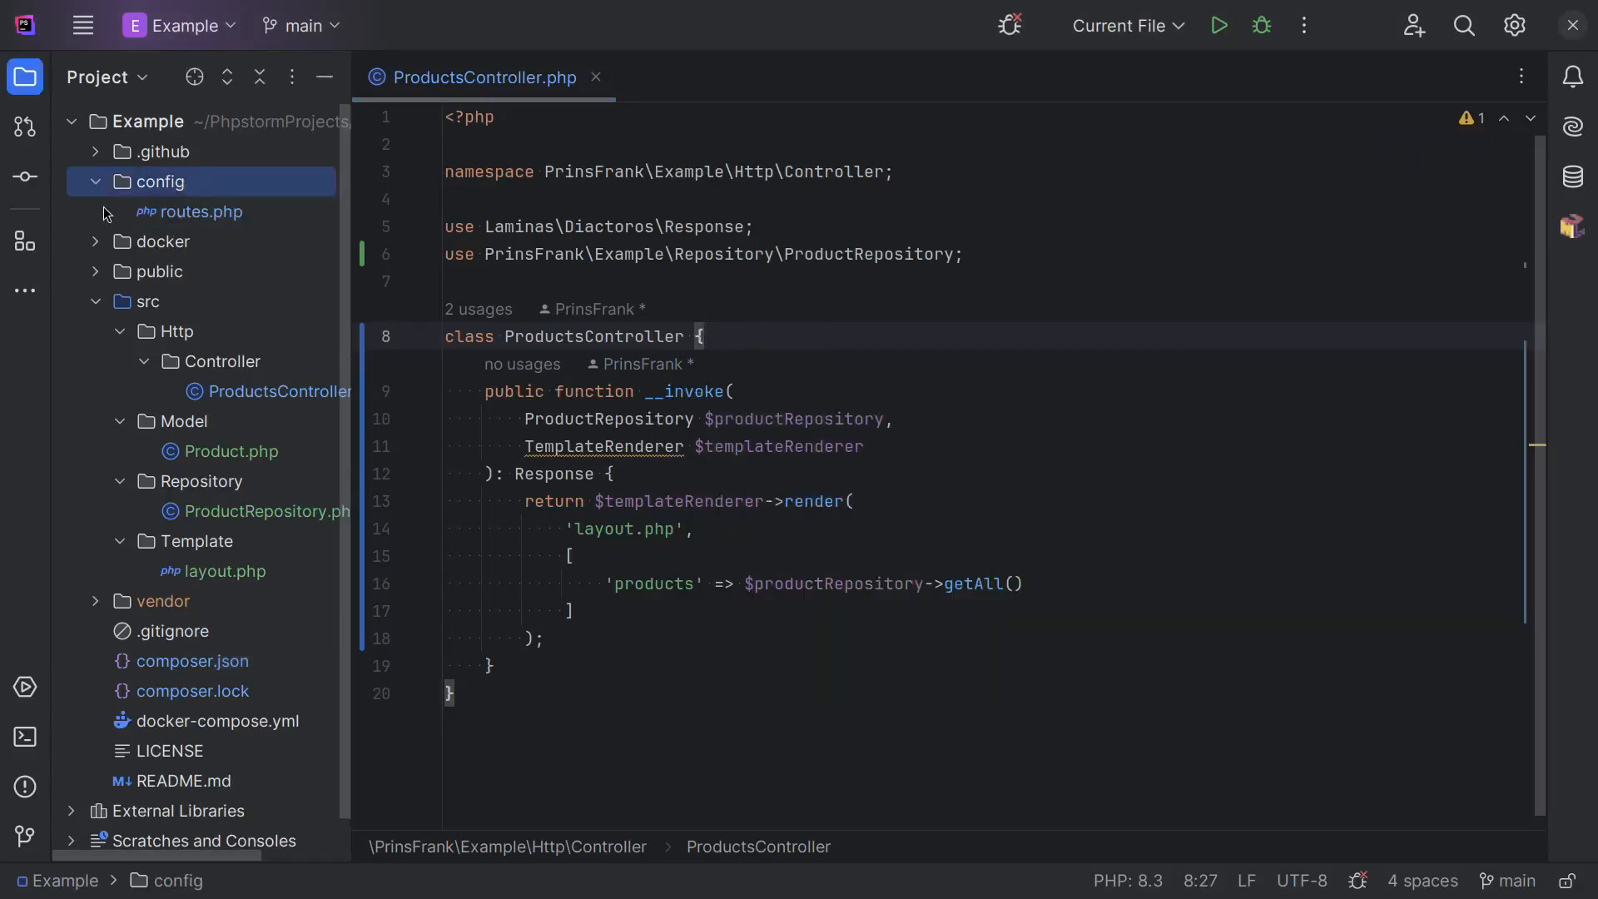
double_click(200, 210)
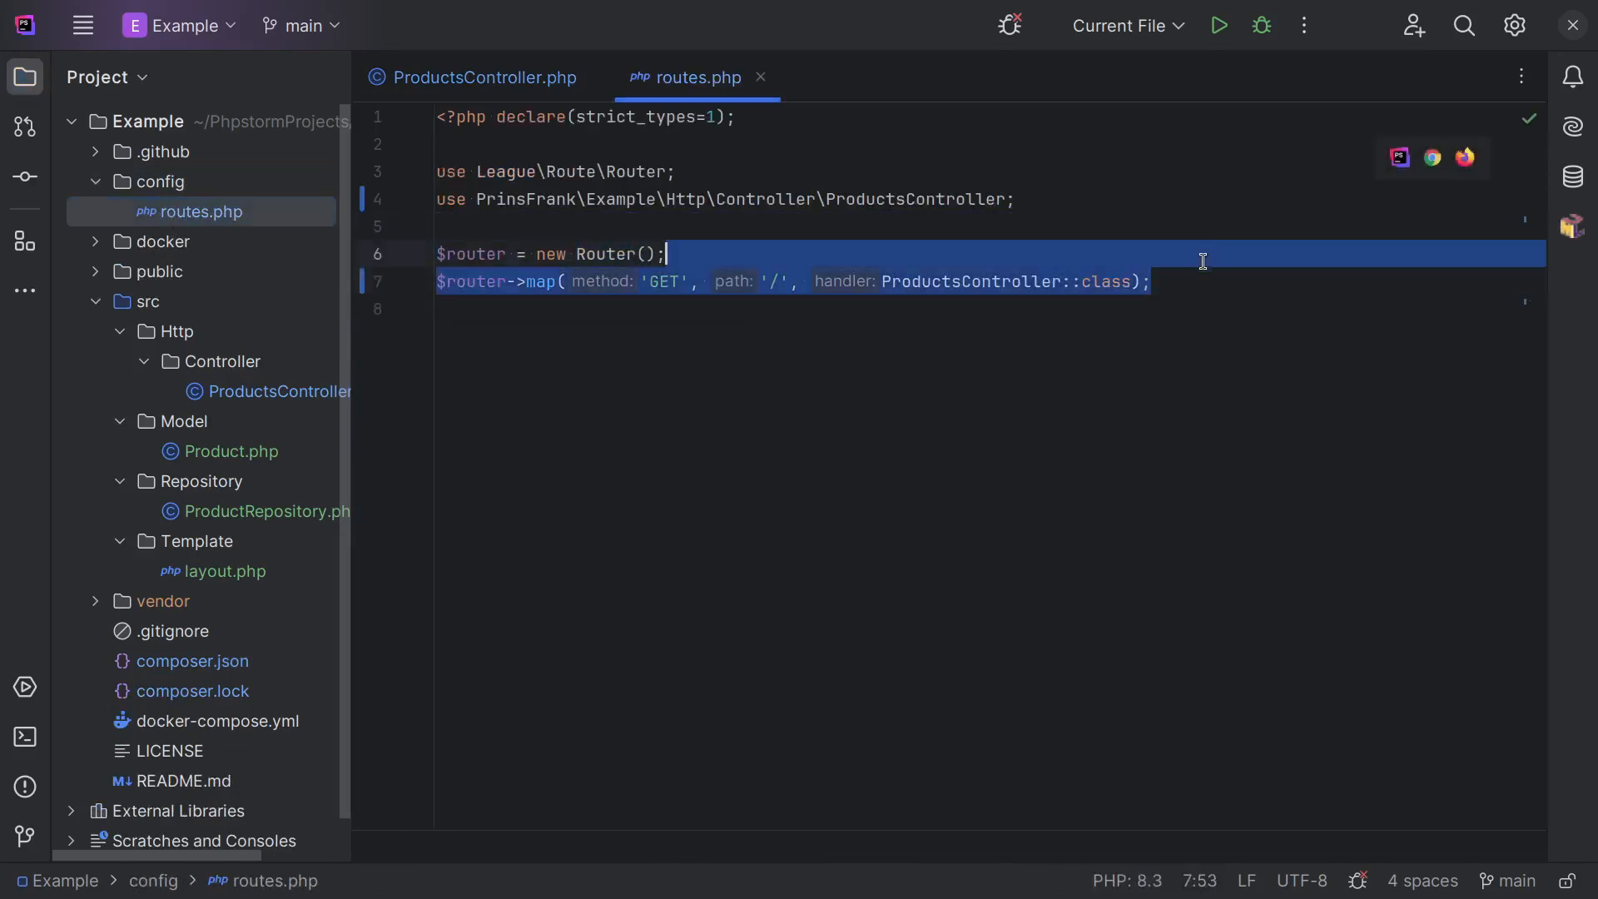
click(160, 271)
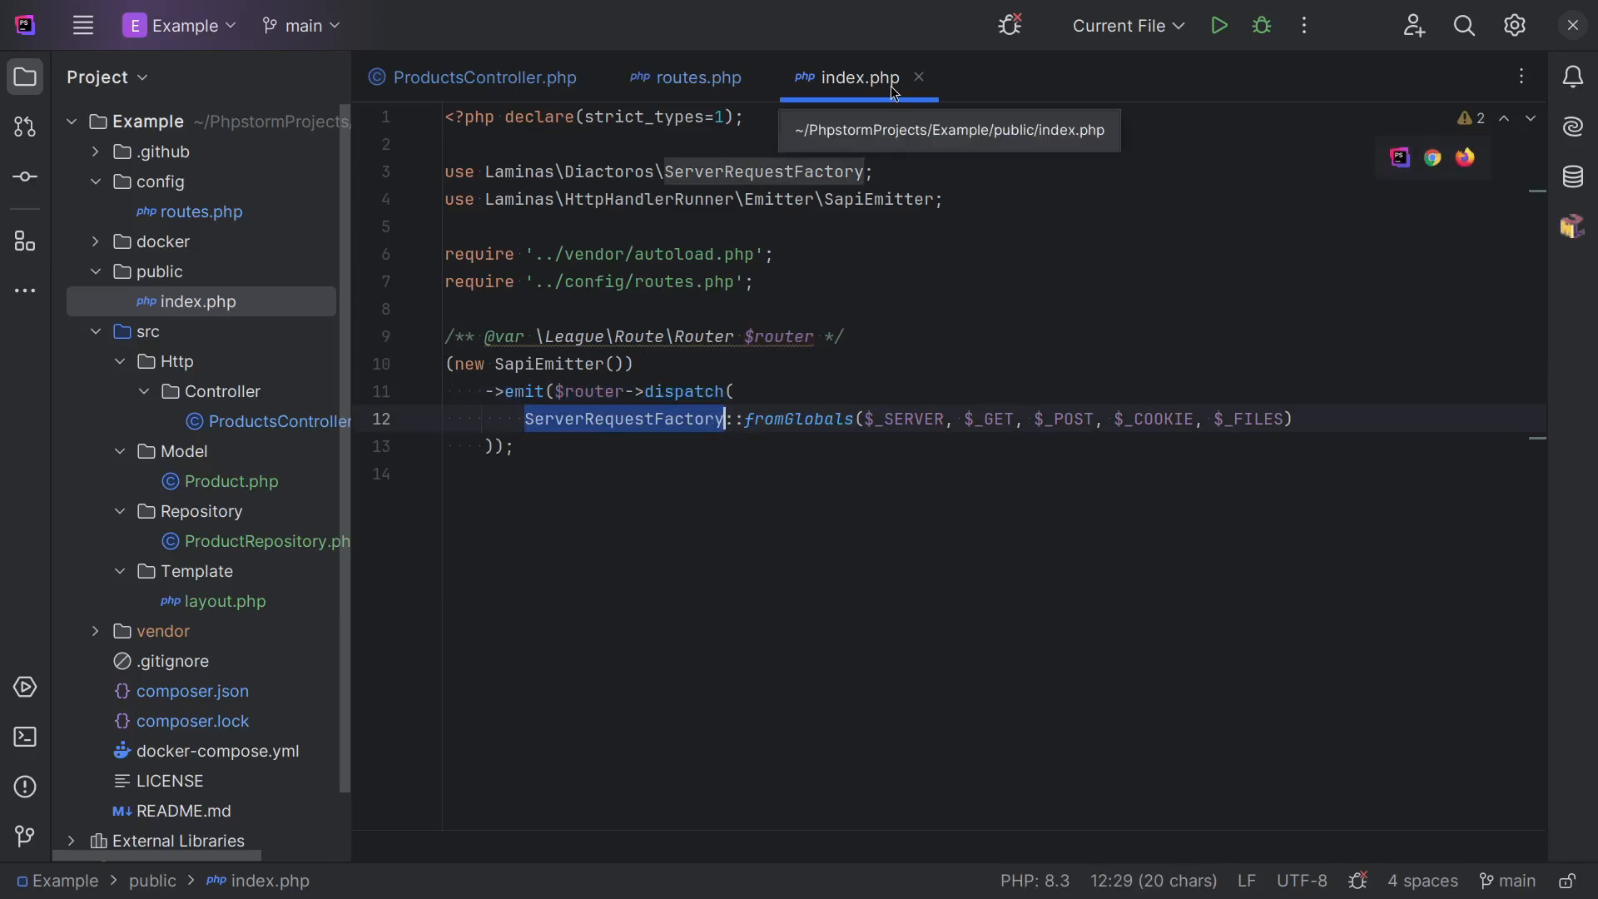
click(686, 77)
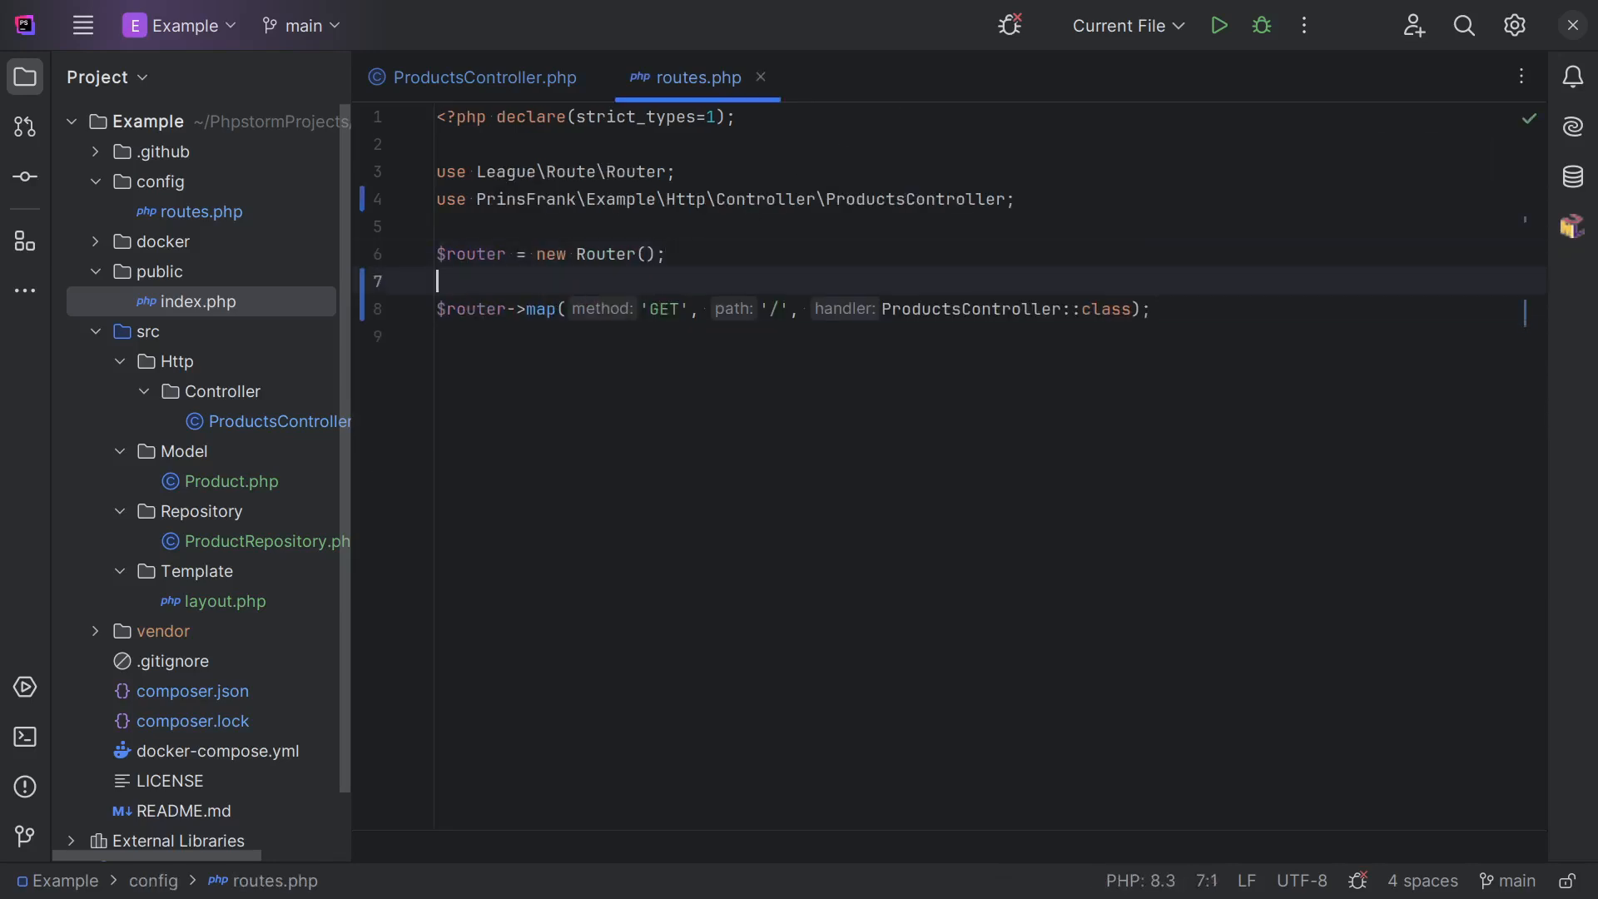
Add $router->setStrategy((new ApplicationStrategy())->setContainer()) and import the strategy class.
text($)
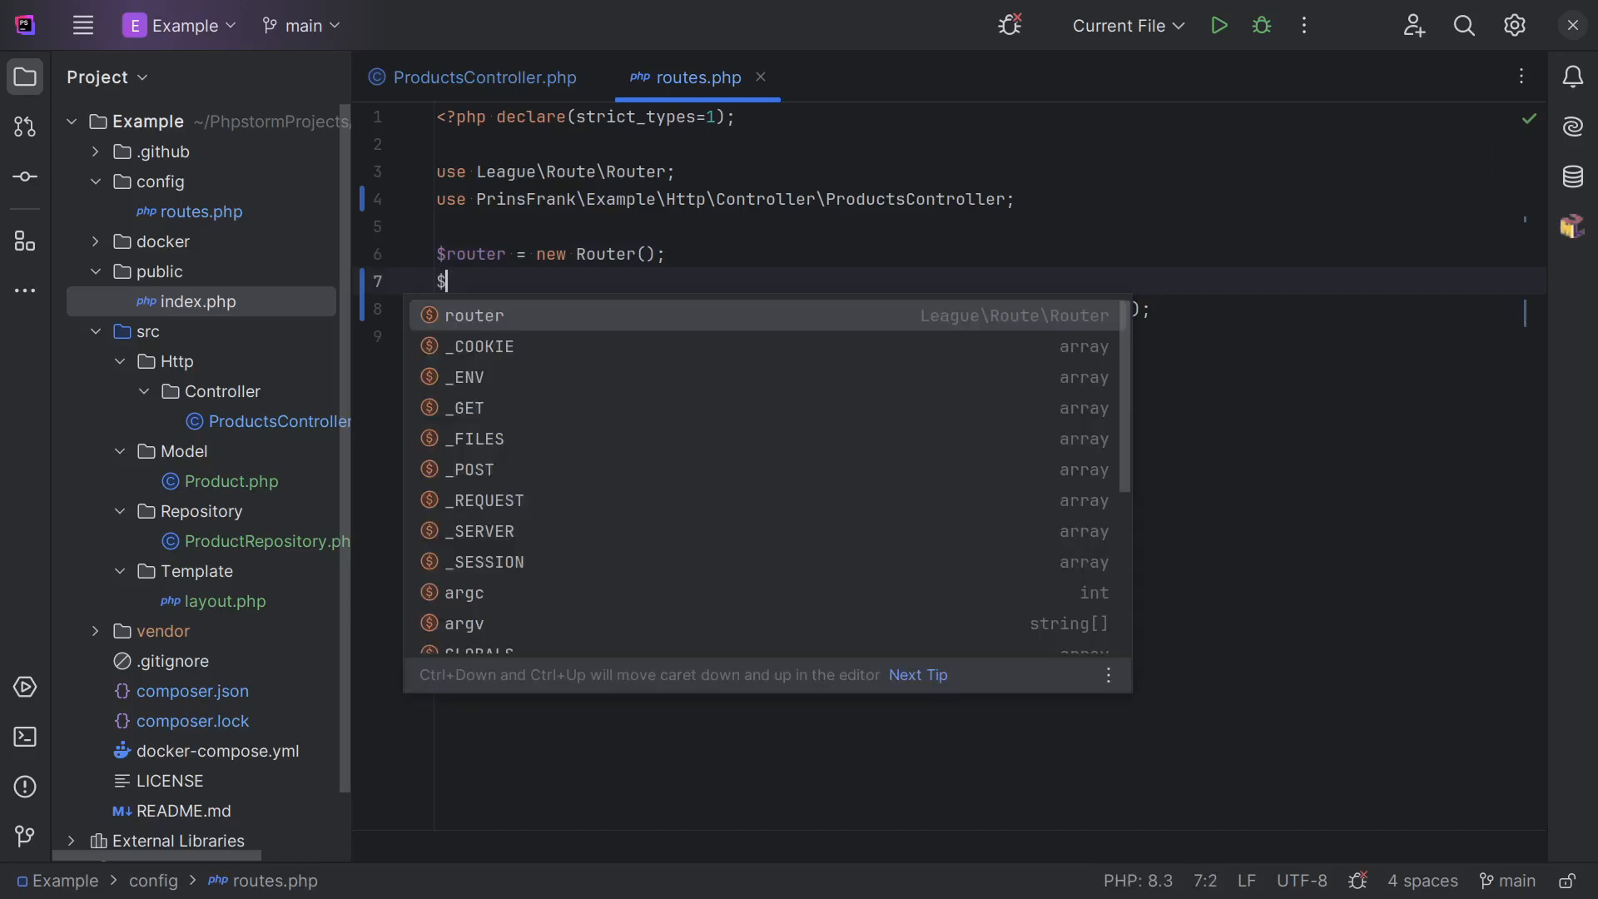
text(router->setStrategy(()
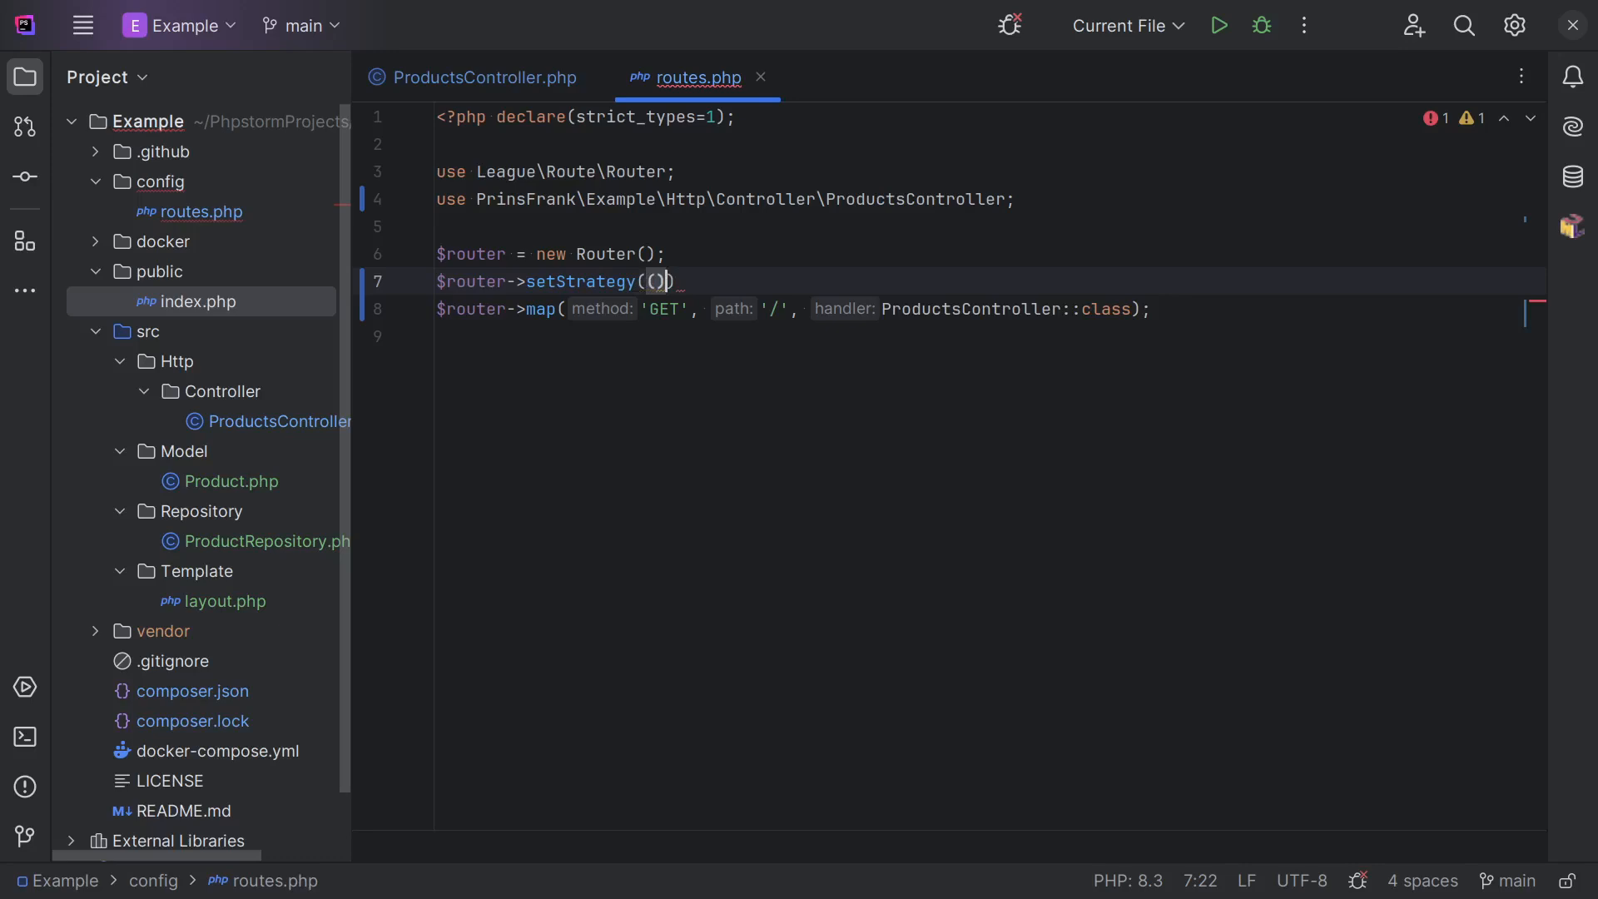
text(new)
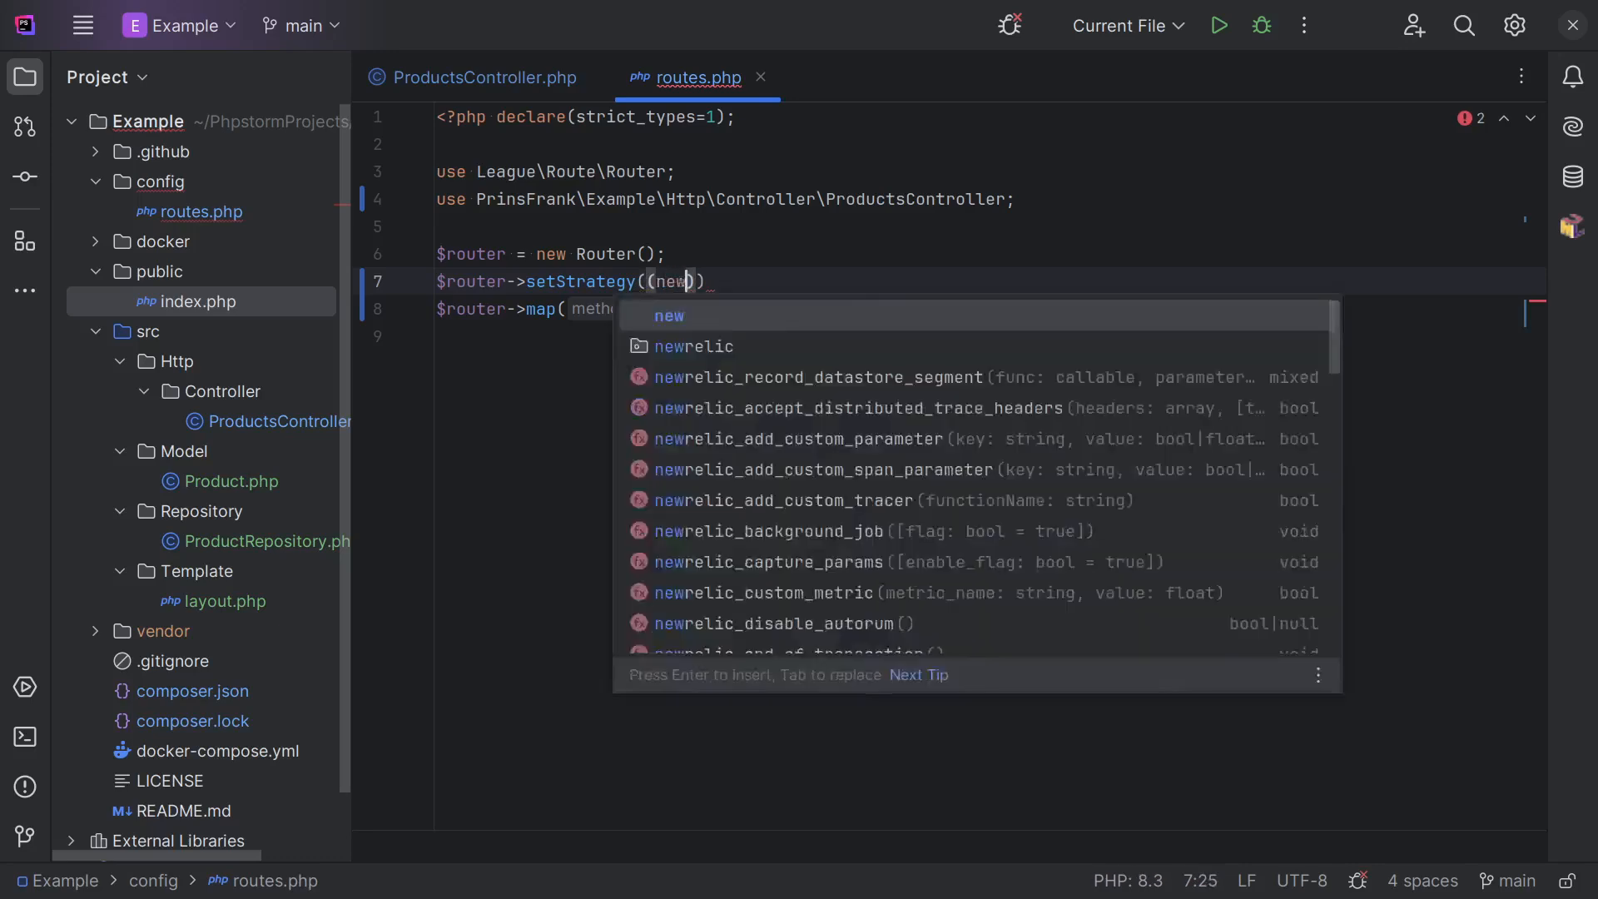
text(Api)
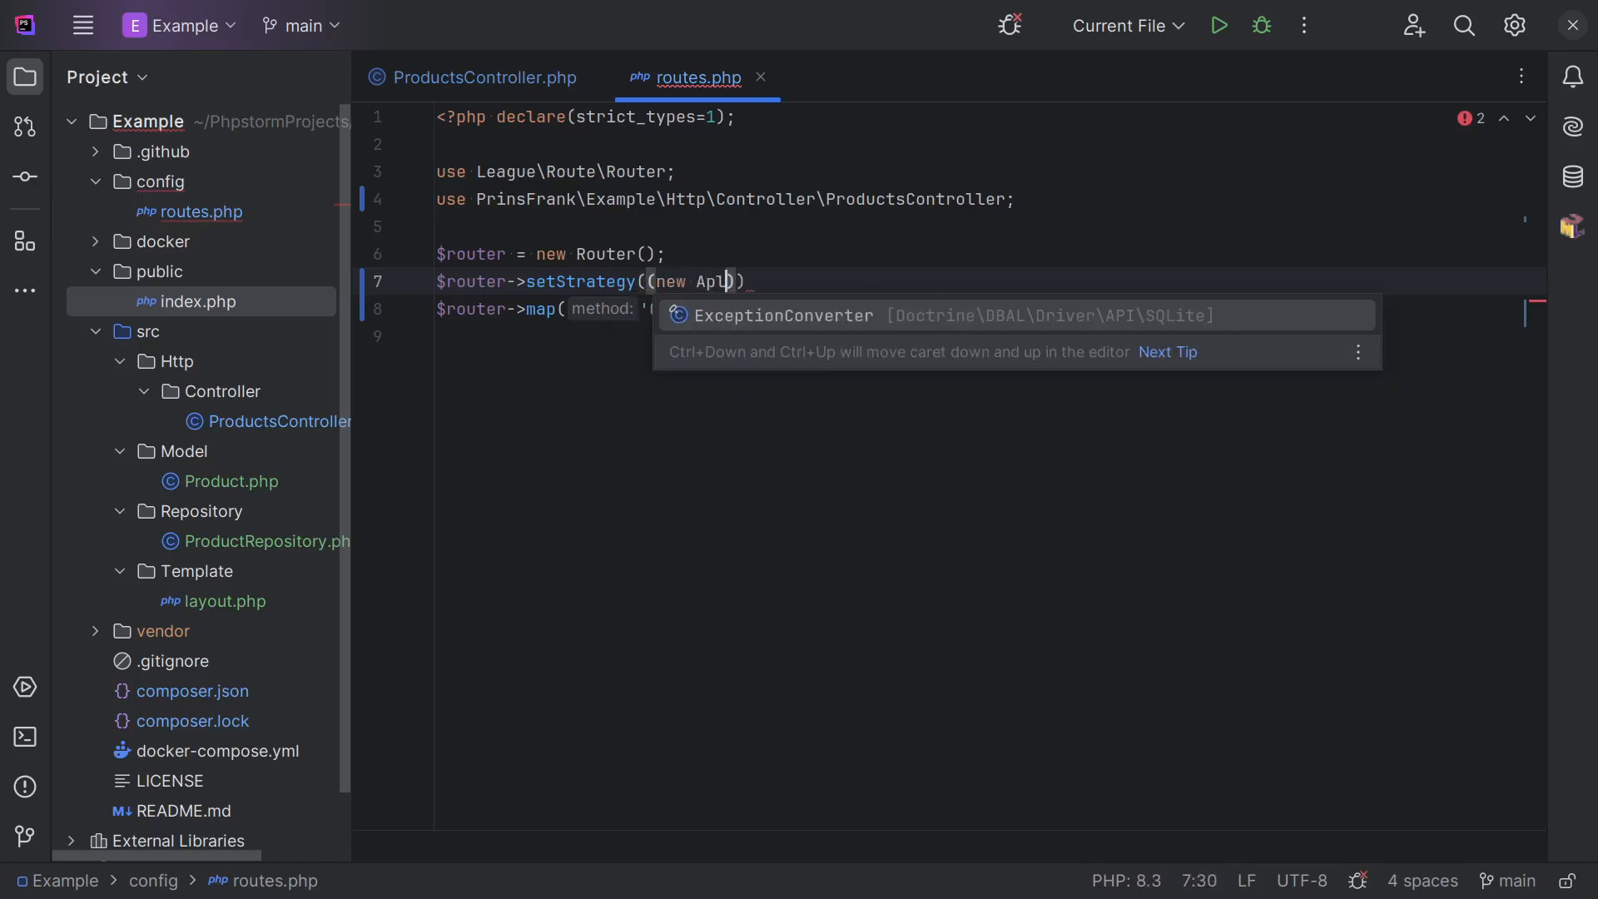
text(\League\Route\Strategy\ApplicationStrategy())
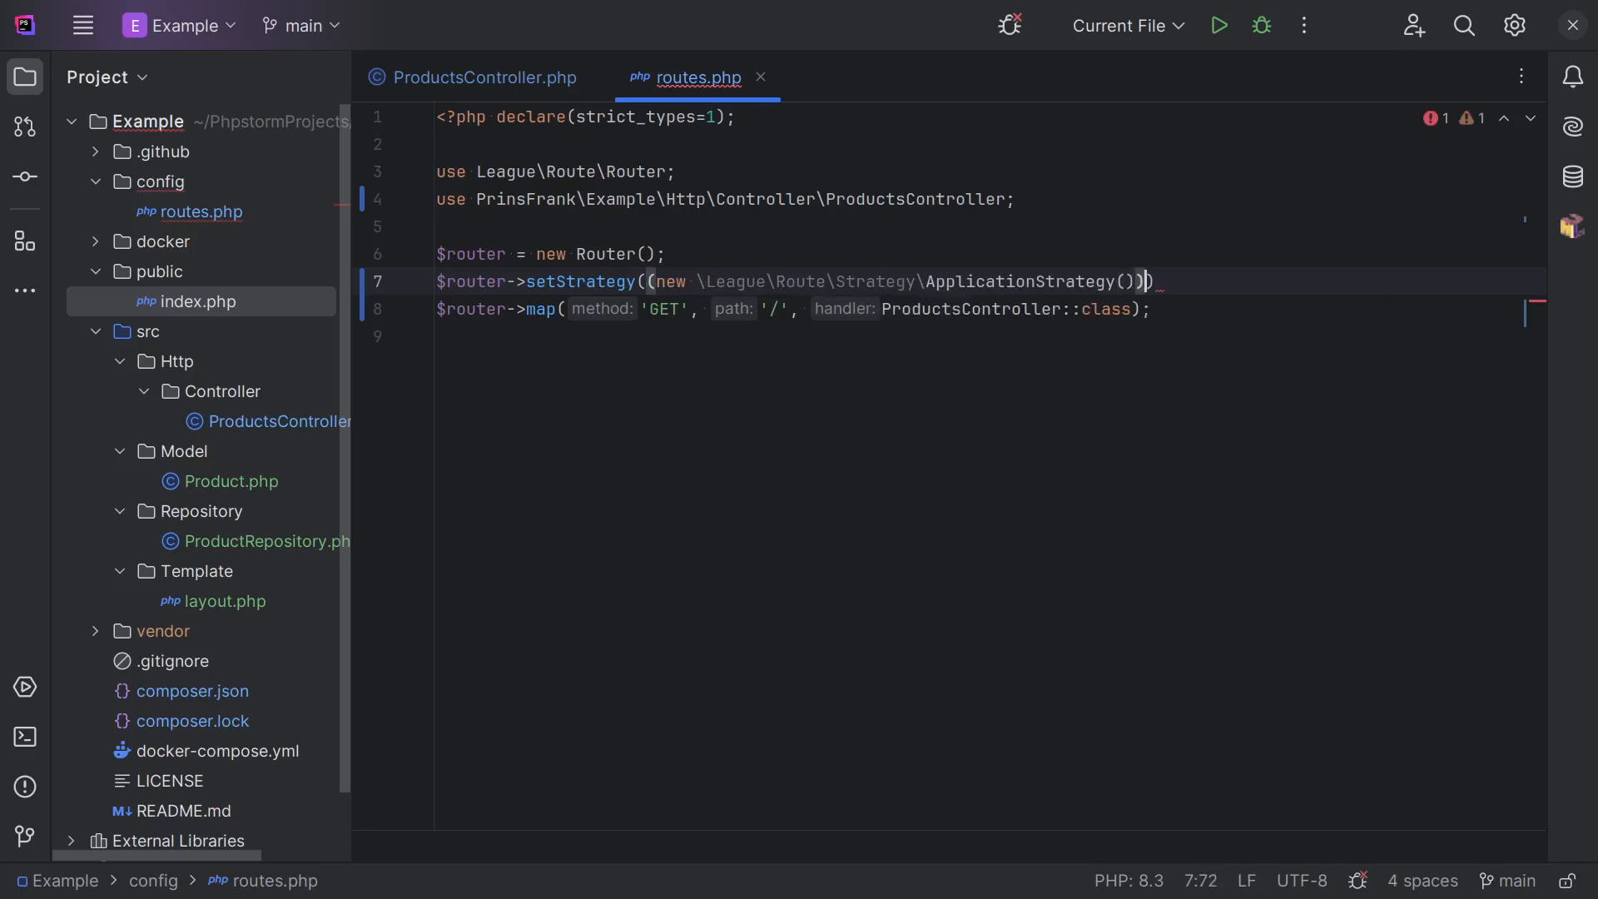
text(->setContainer()
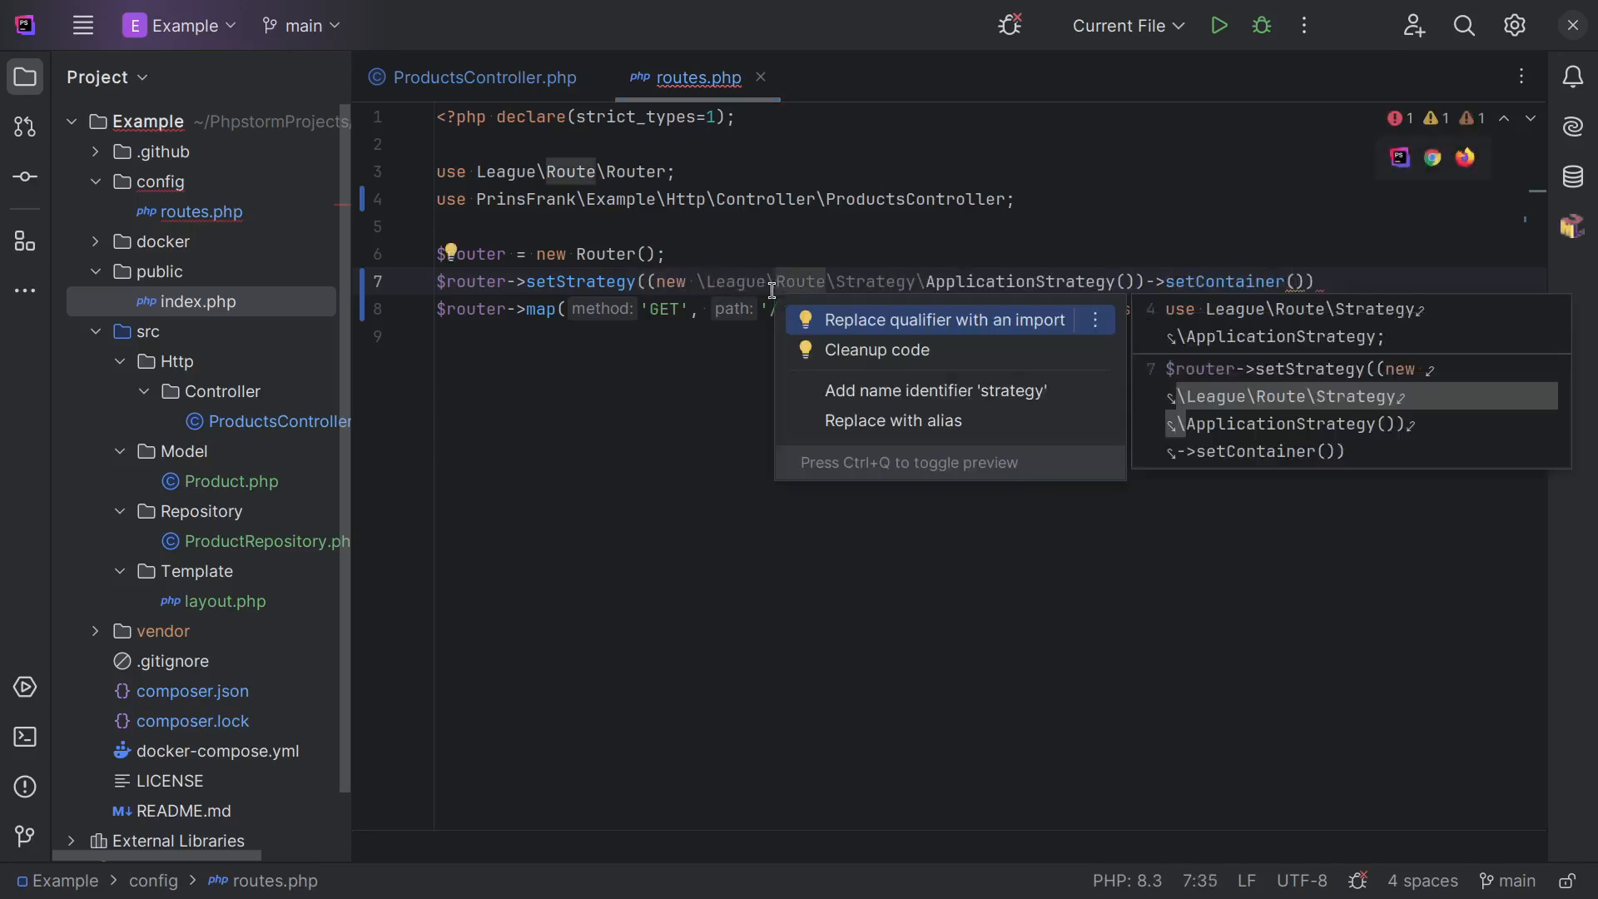
click(945, 320)
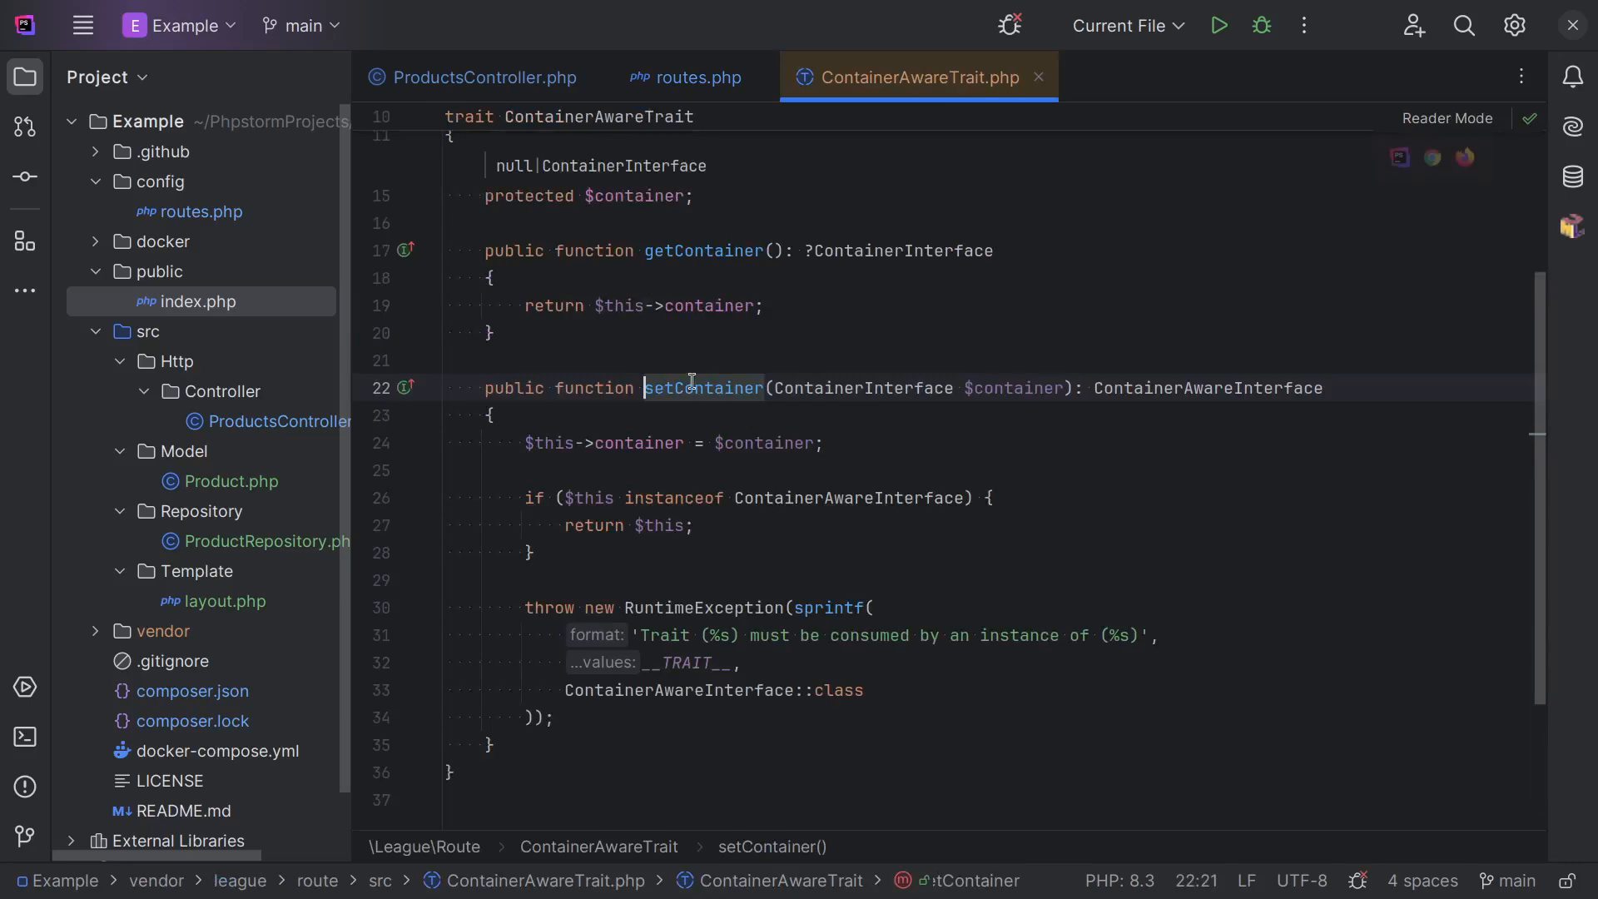
mouse_move(862, 387)
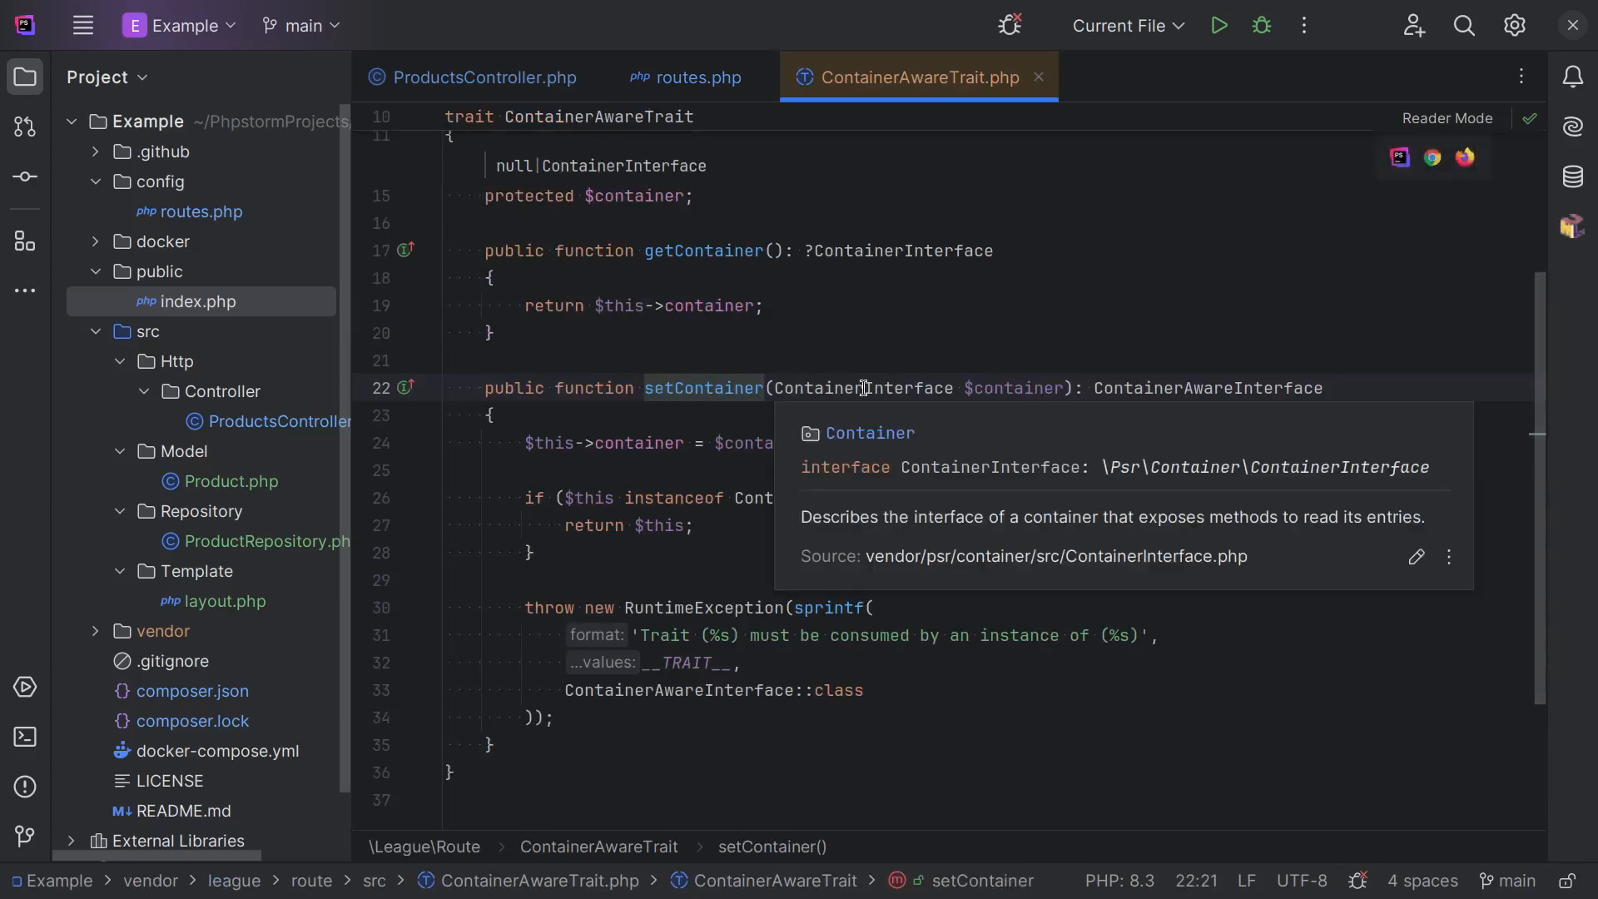
mouse_move(900, 385)
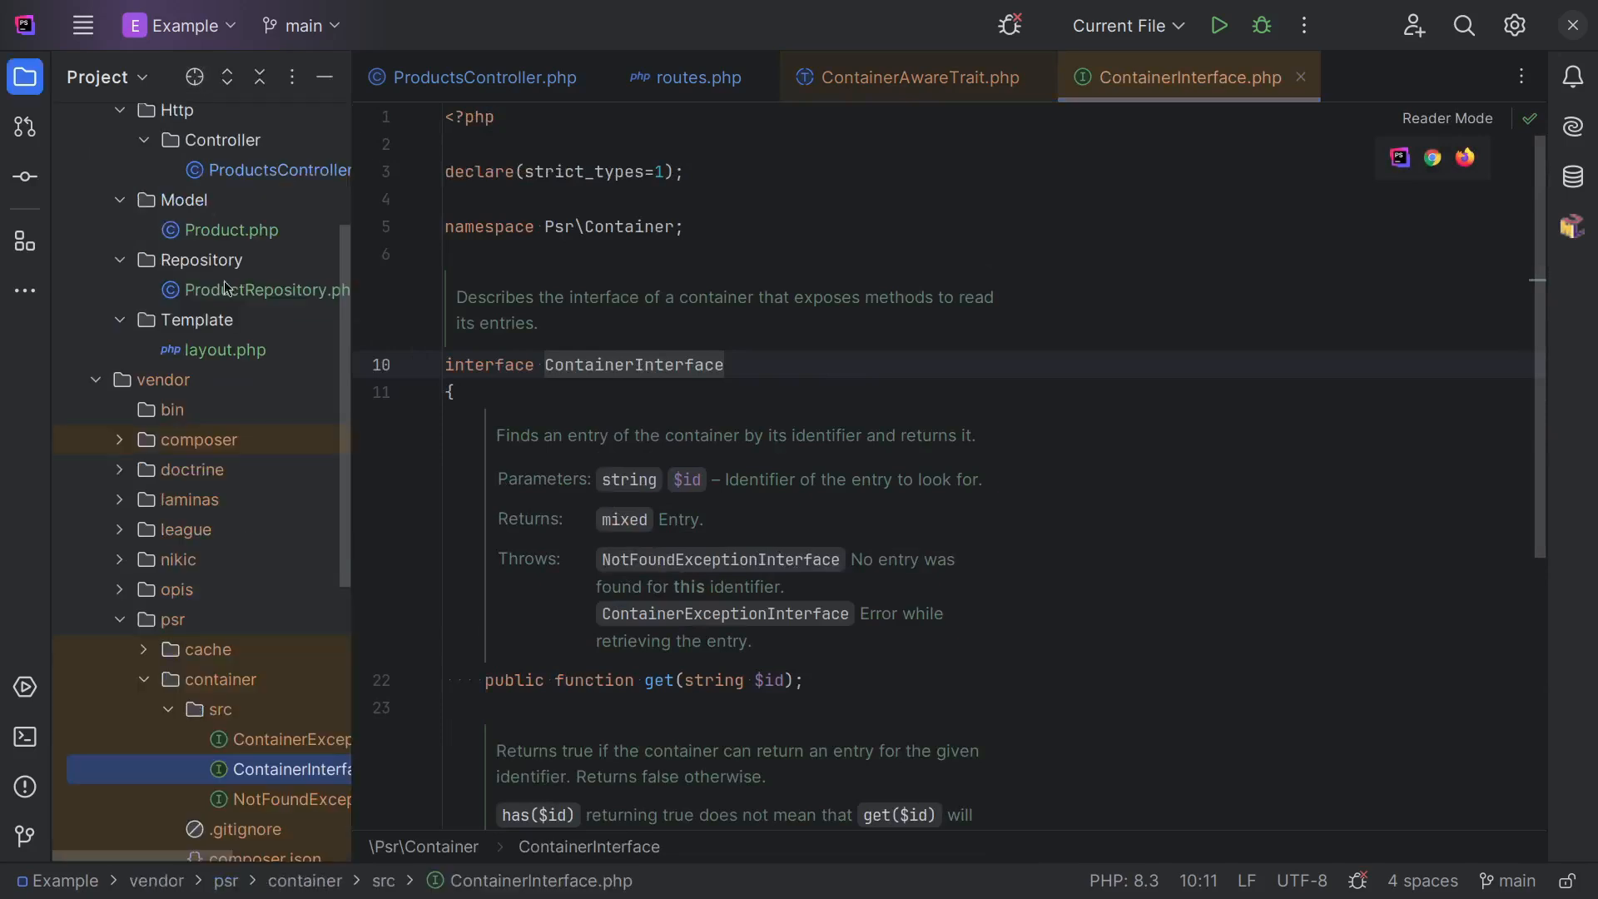
mouse_move(207, 694)
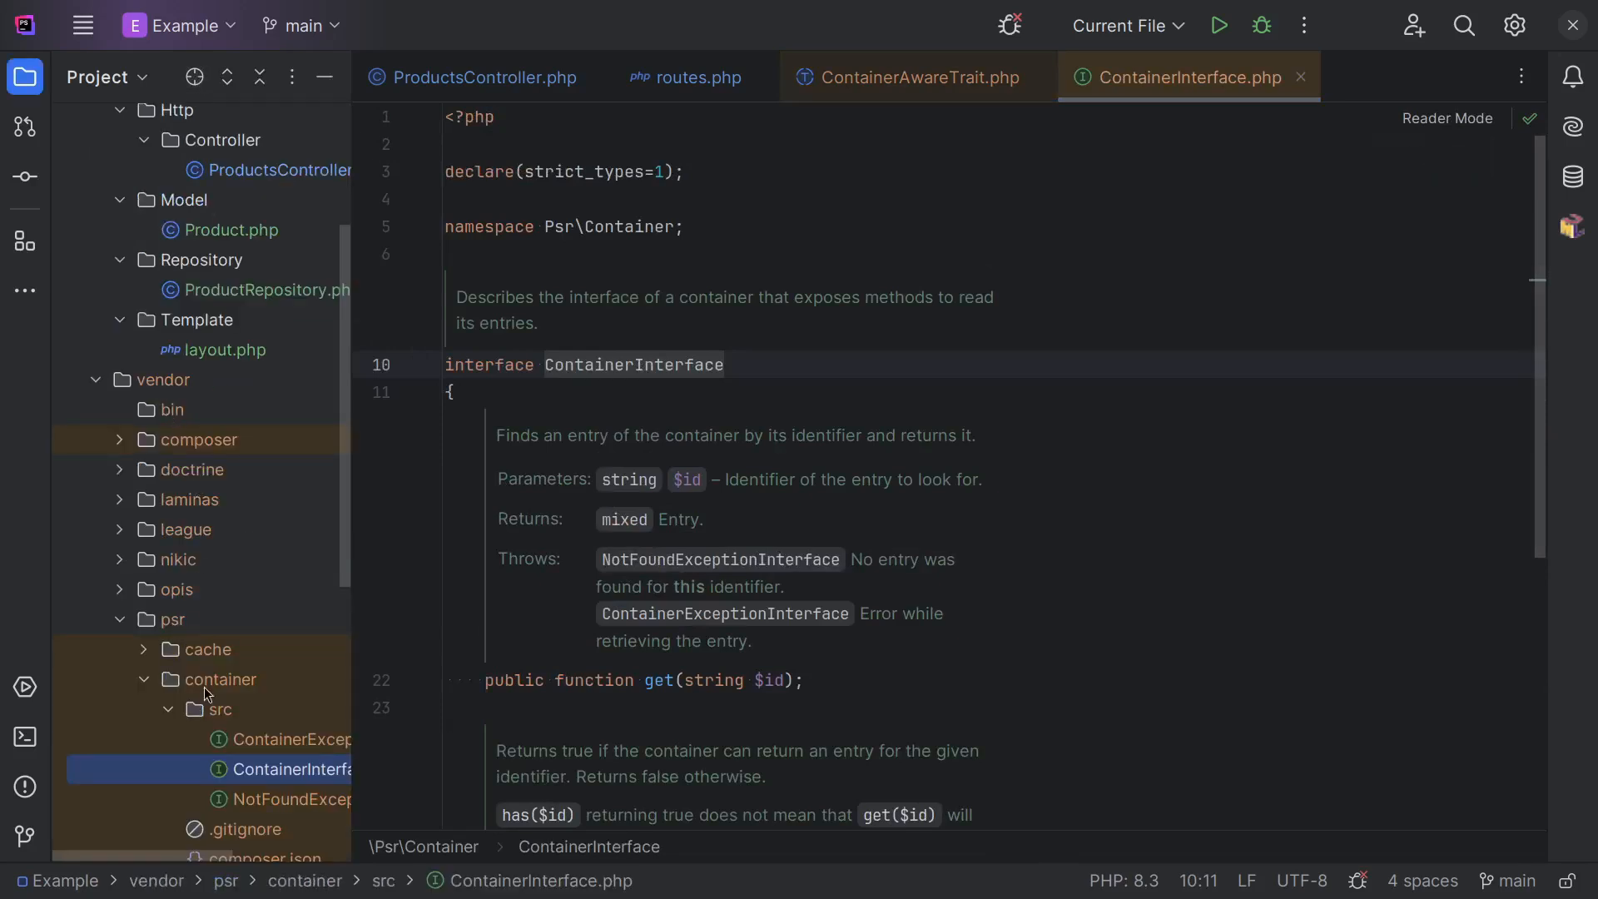
mouse_move(206, 668)
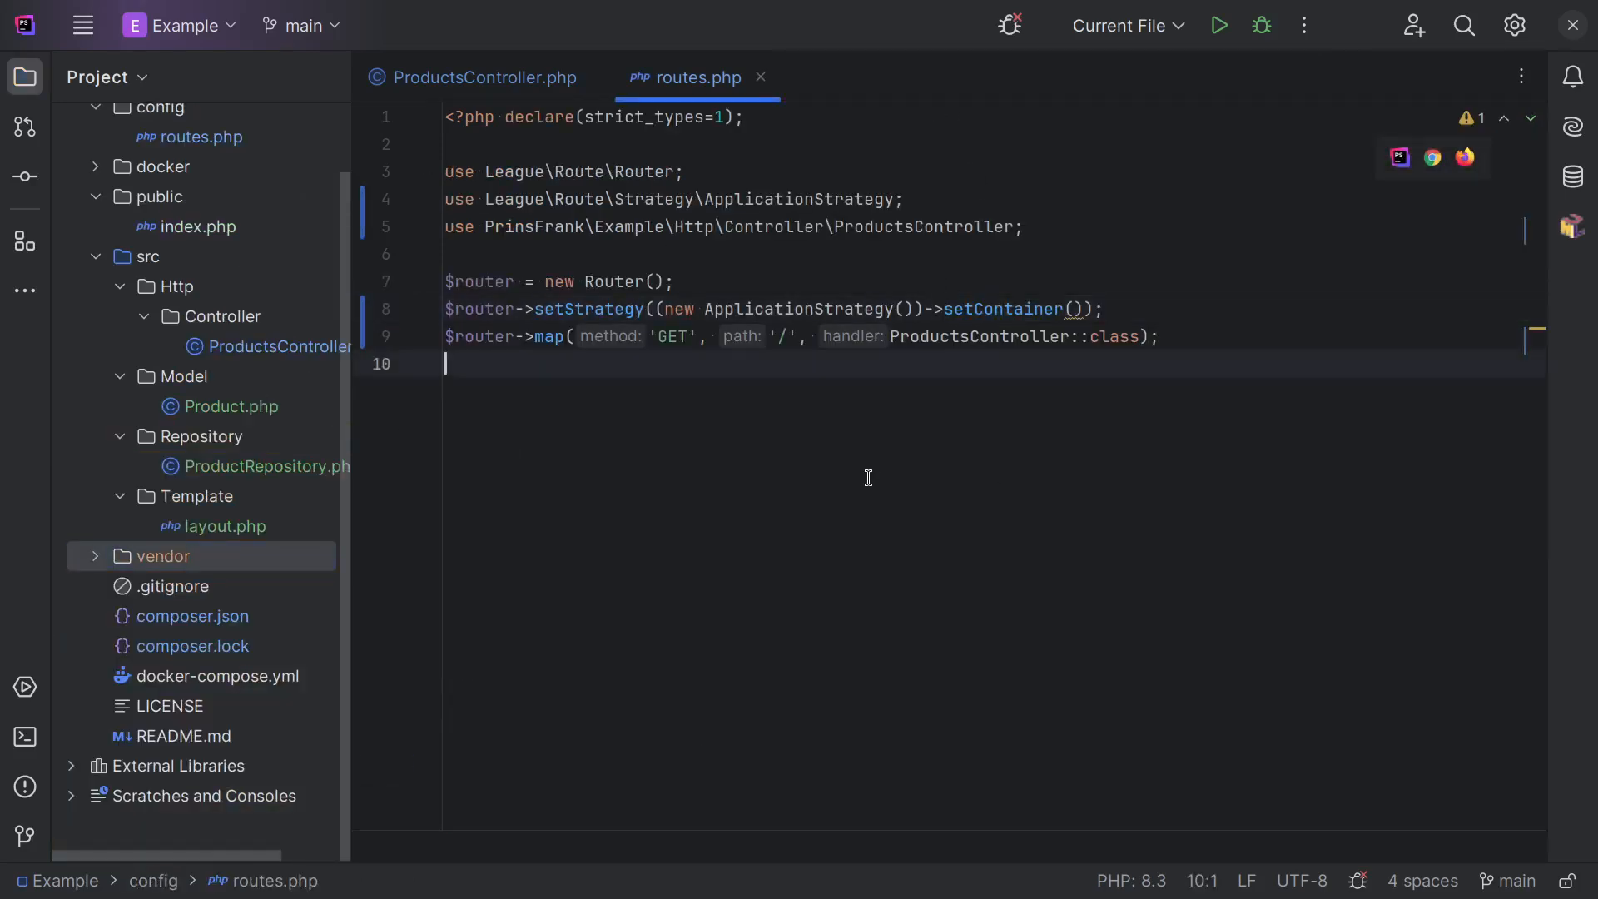
Type composer require for the prinsfrank container package in the terminal.
click(24, 735)
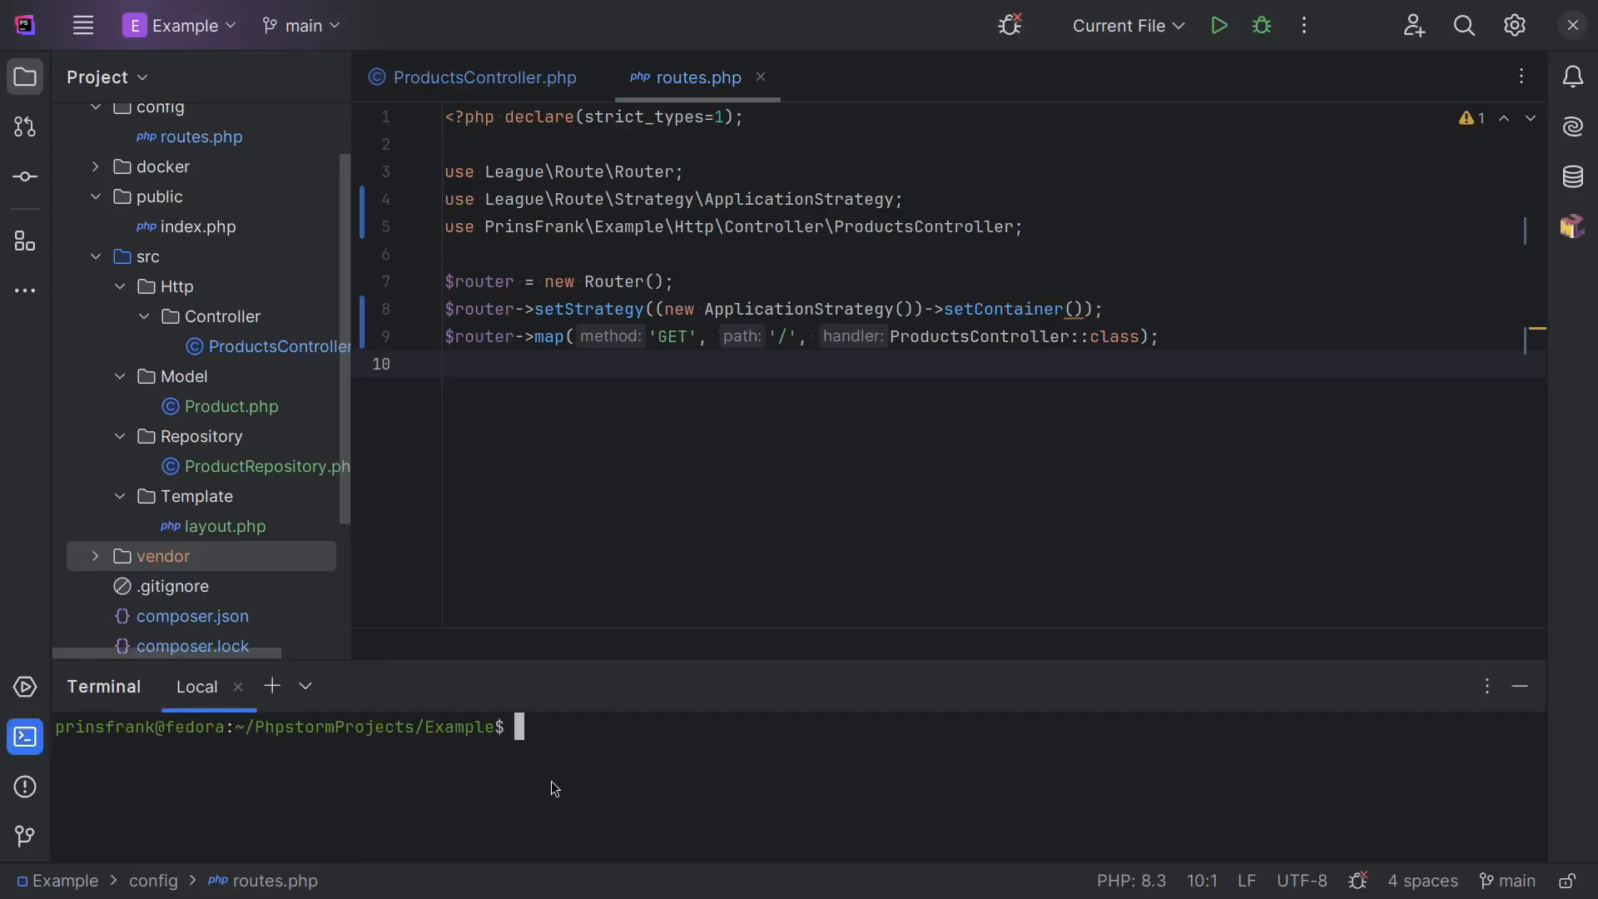
text(composer r)
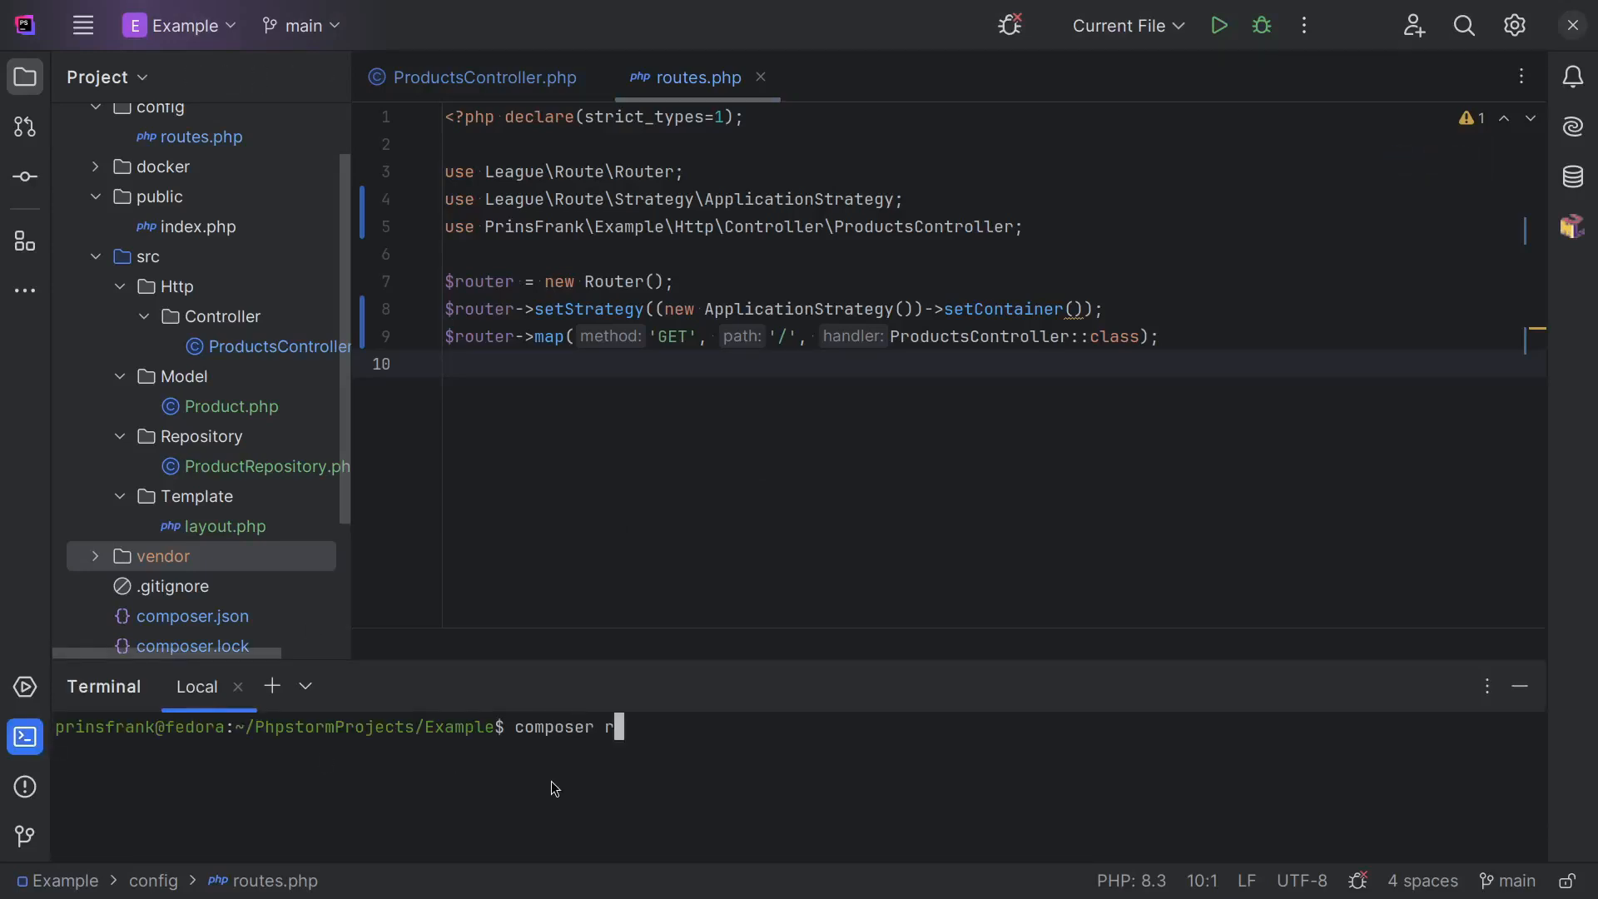
text(equire prinsfarn)
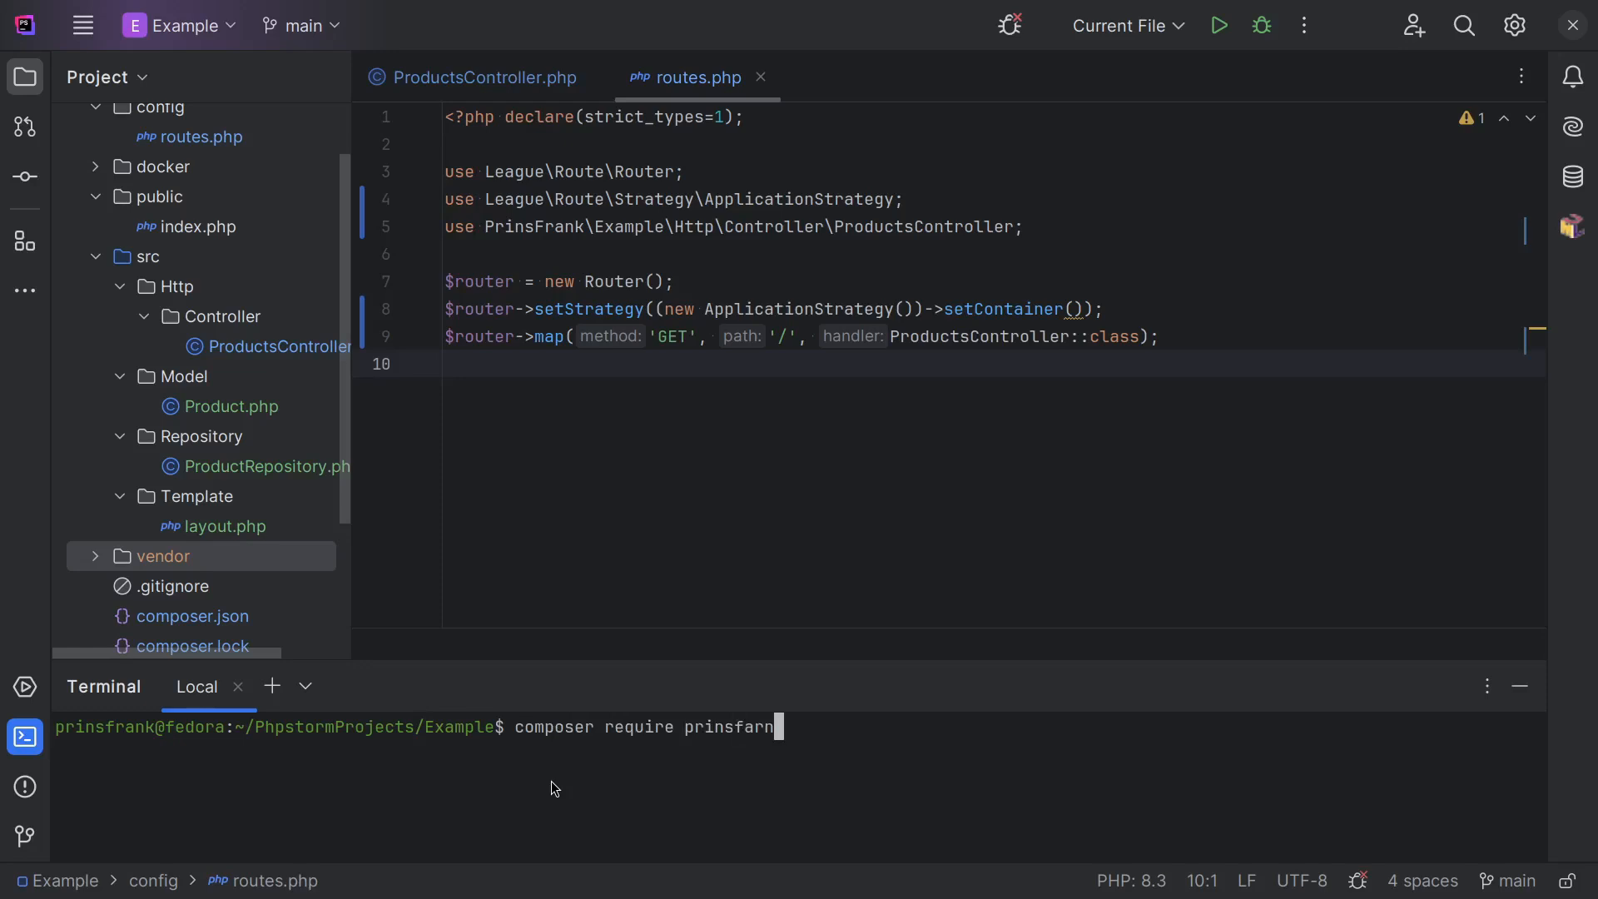
text(k/con)
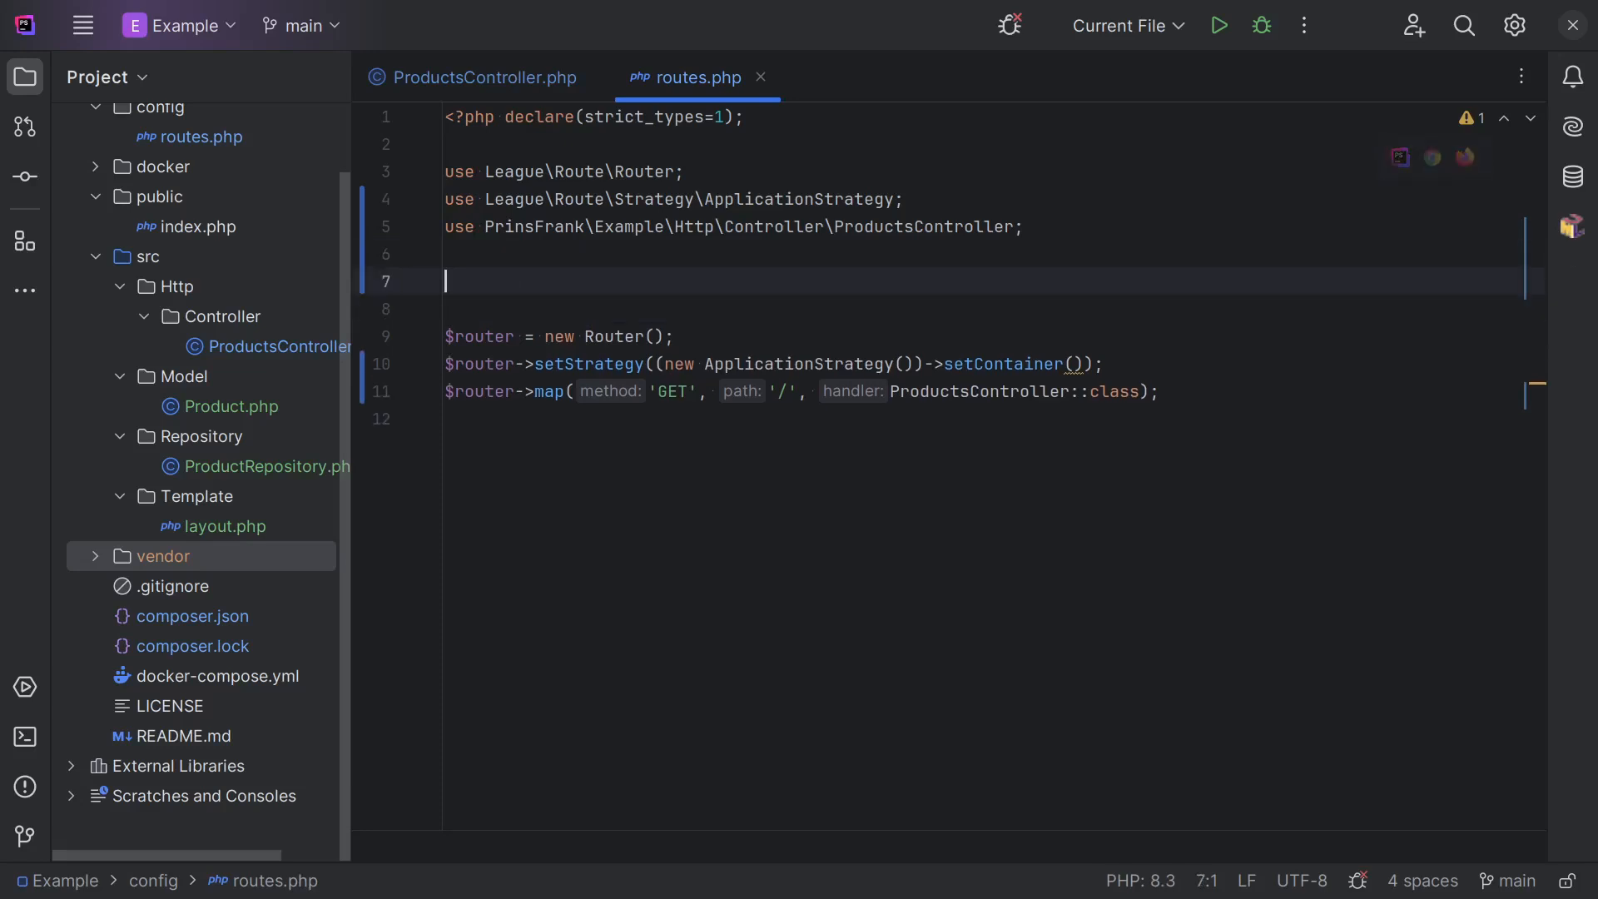
Add $container = new \PrinsFrank\Container\Container() and an empty $container->addServiceProvider() call.
text($container =)
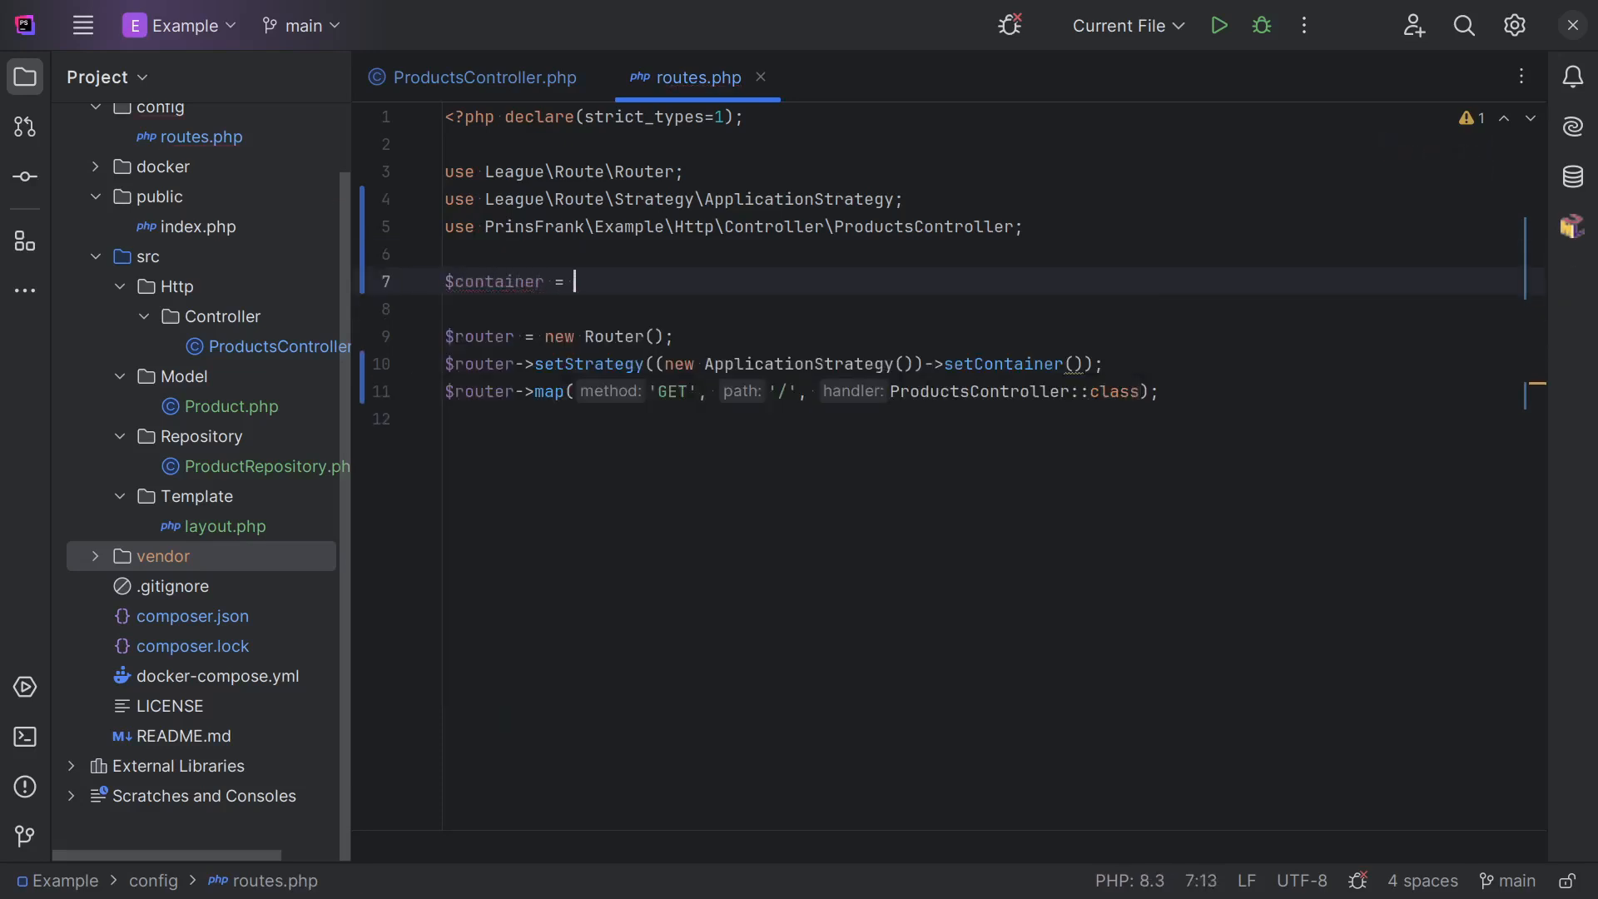
text(new \PrinsFrank\Container\Container();)
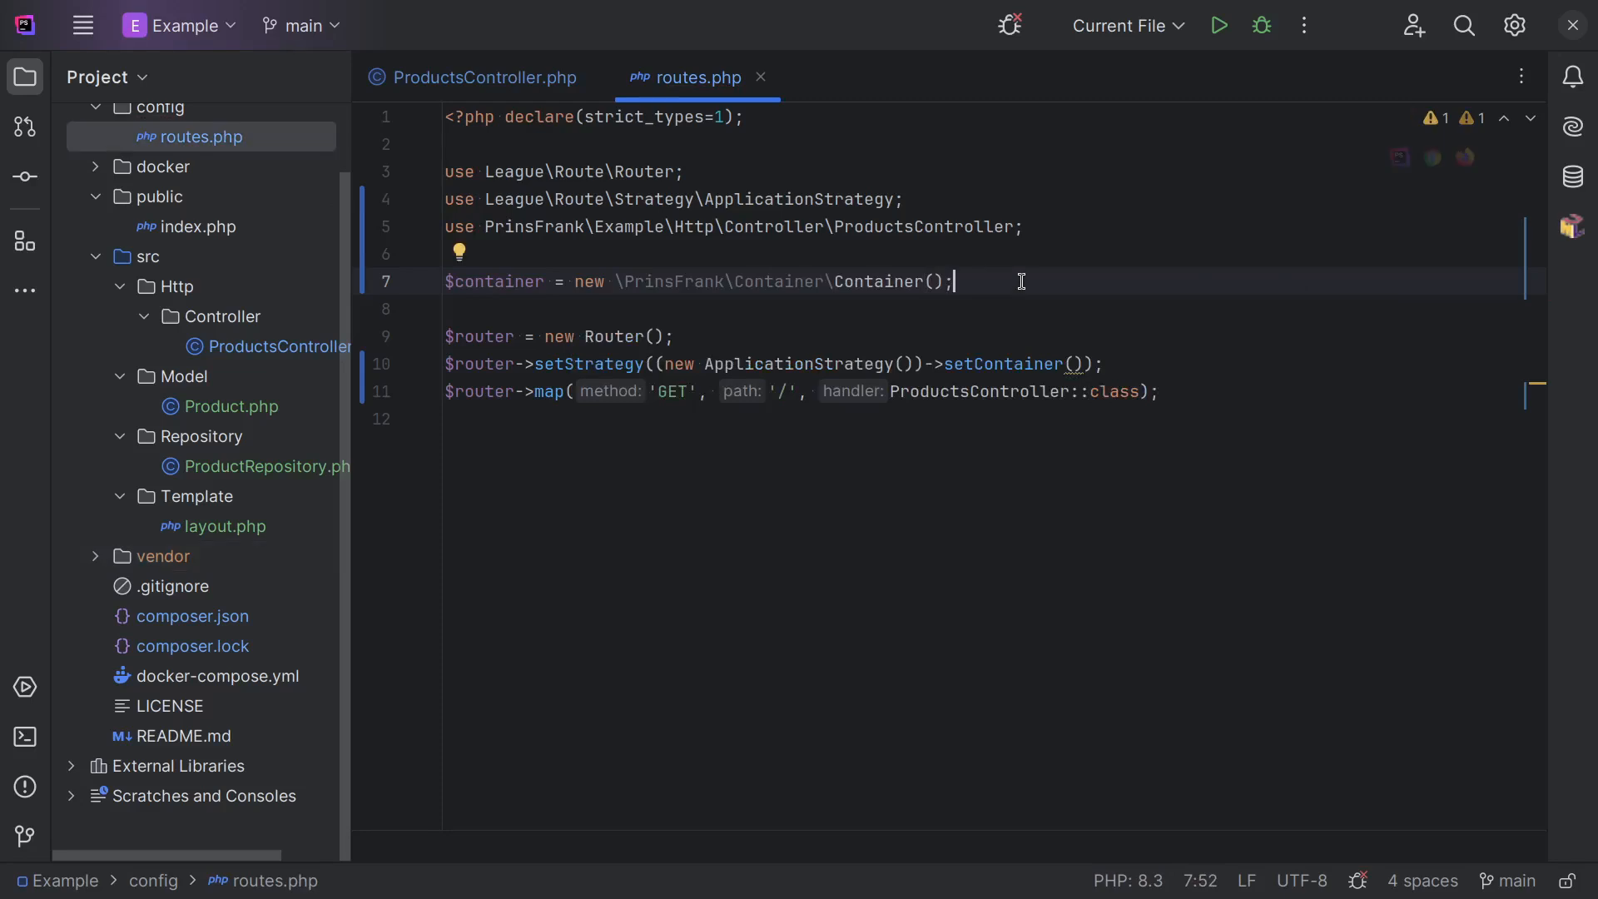
text($container->addServiceProvider();)
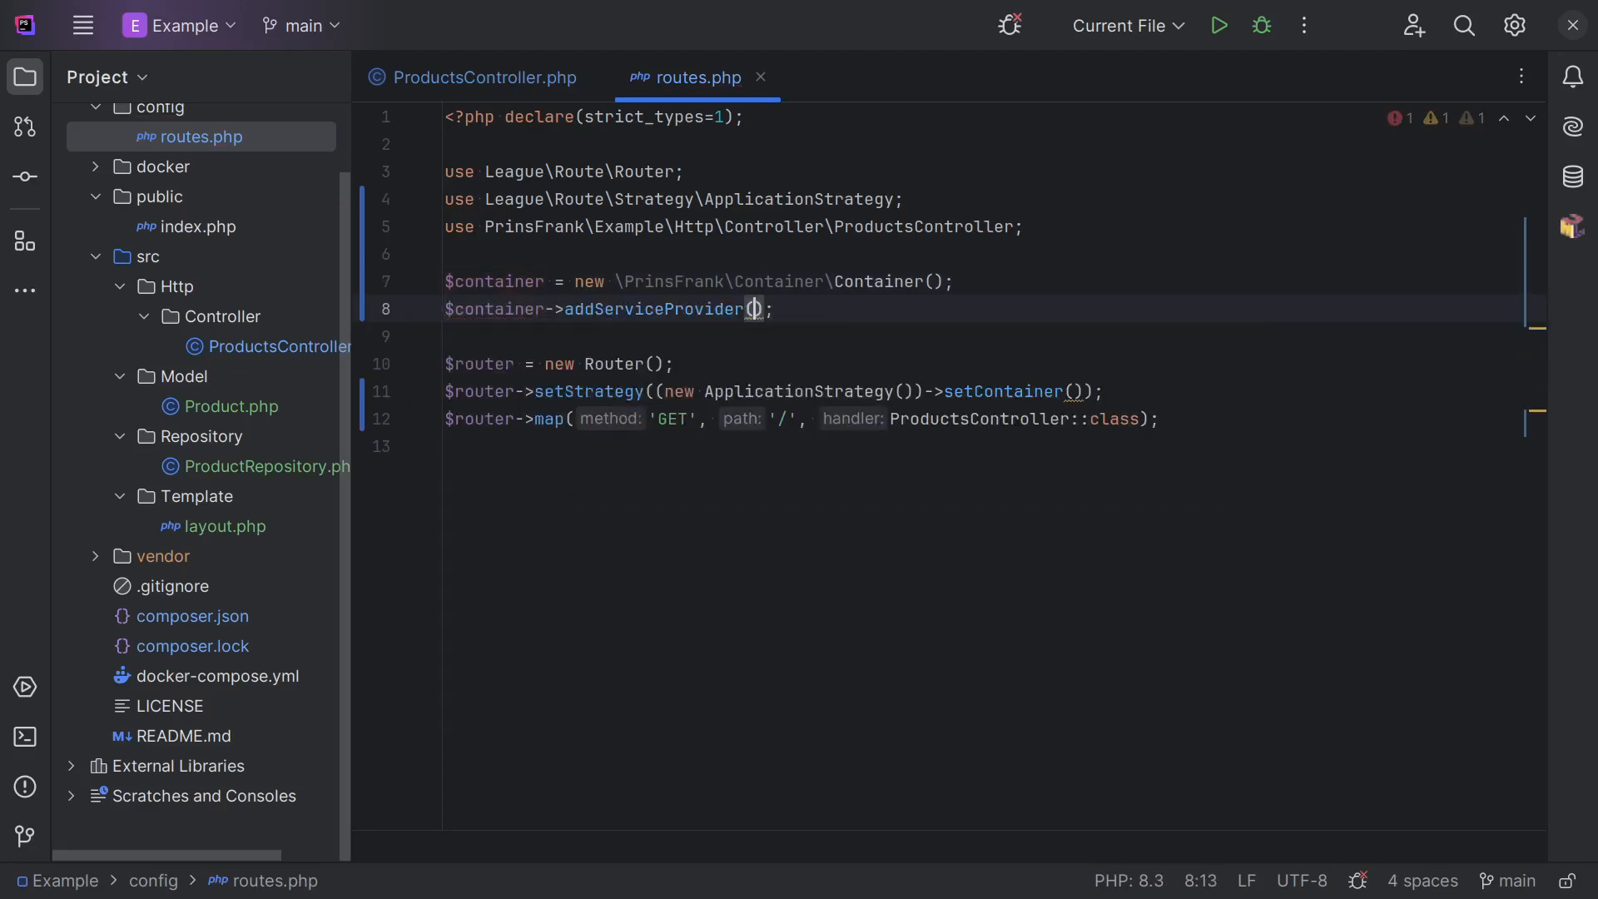
click(754, 309)
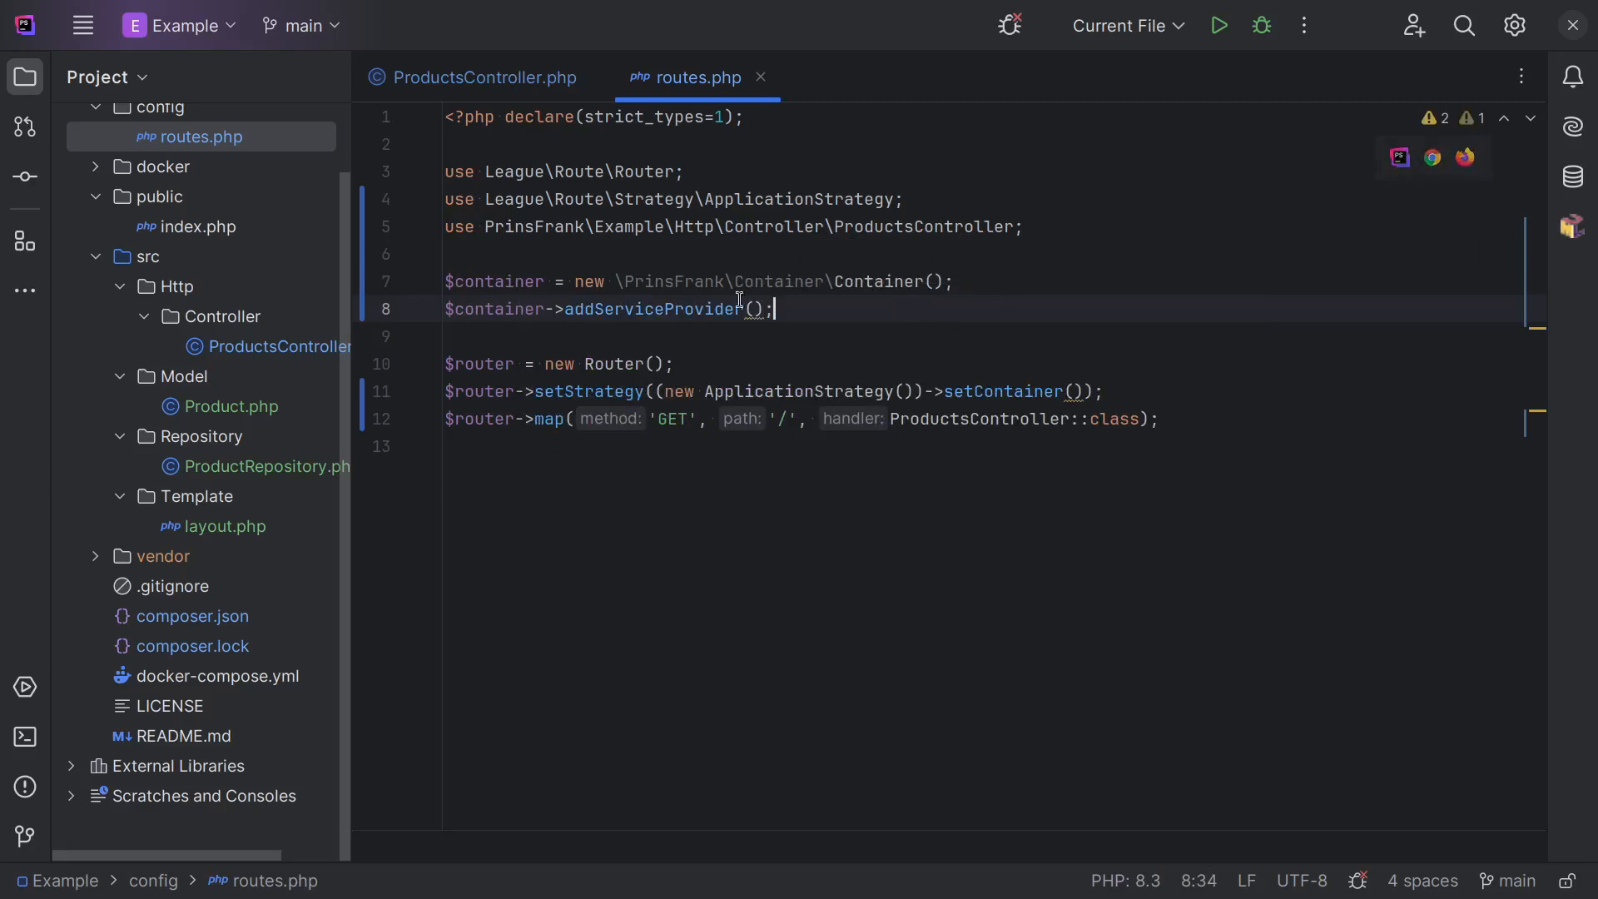
mouse_move(838, 314)
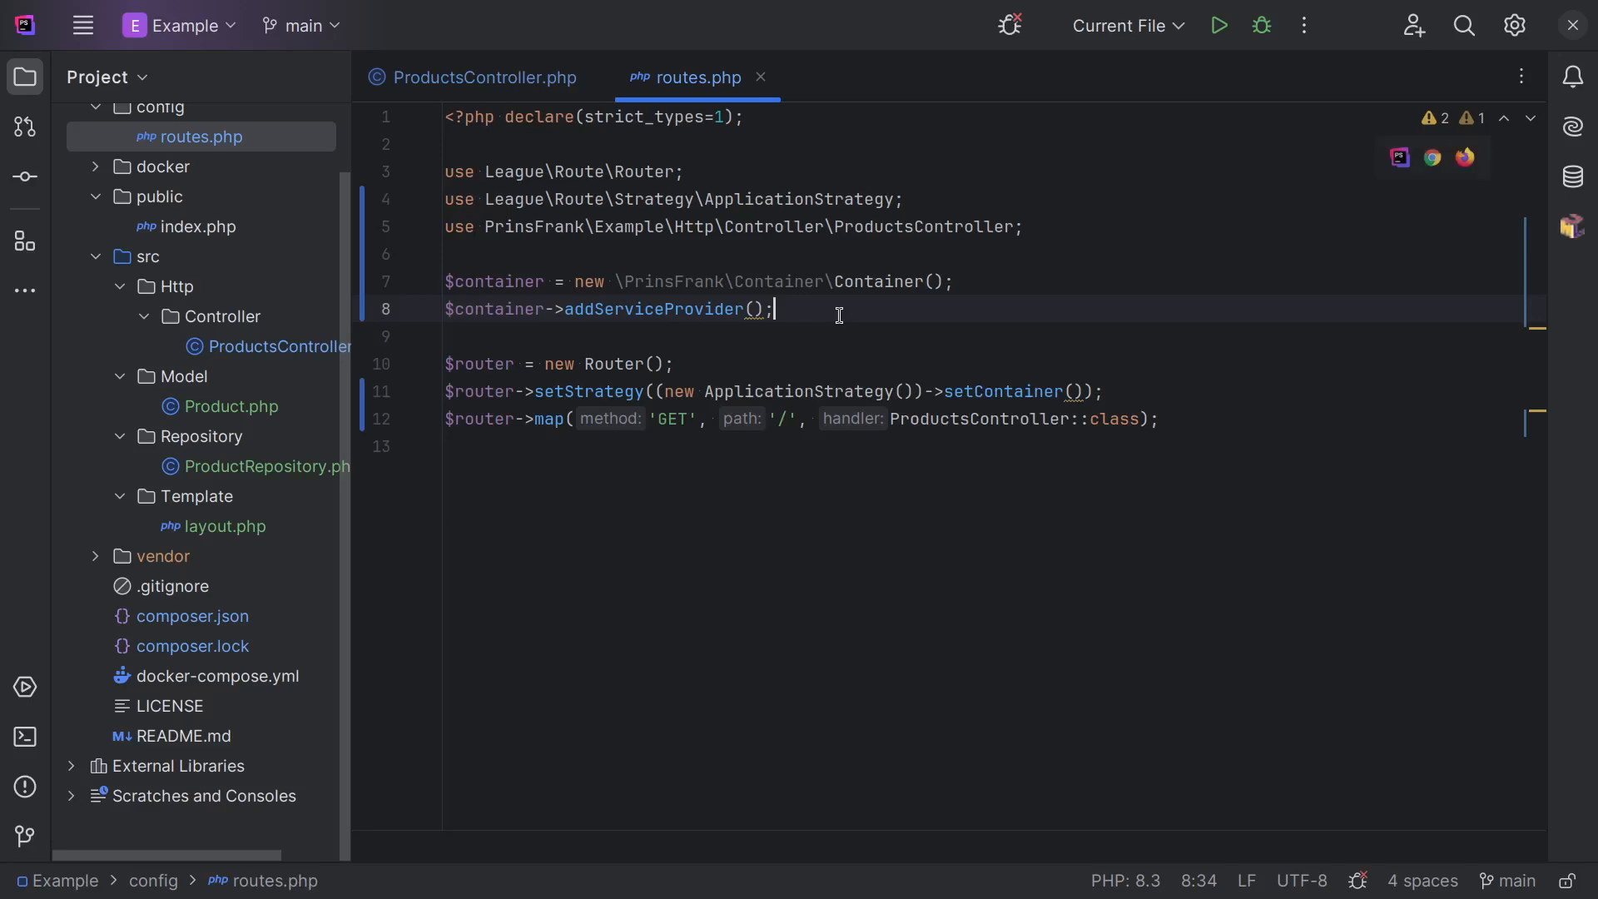
mouse_move(467, 110)
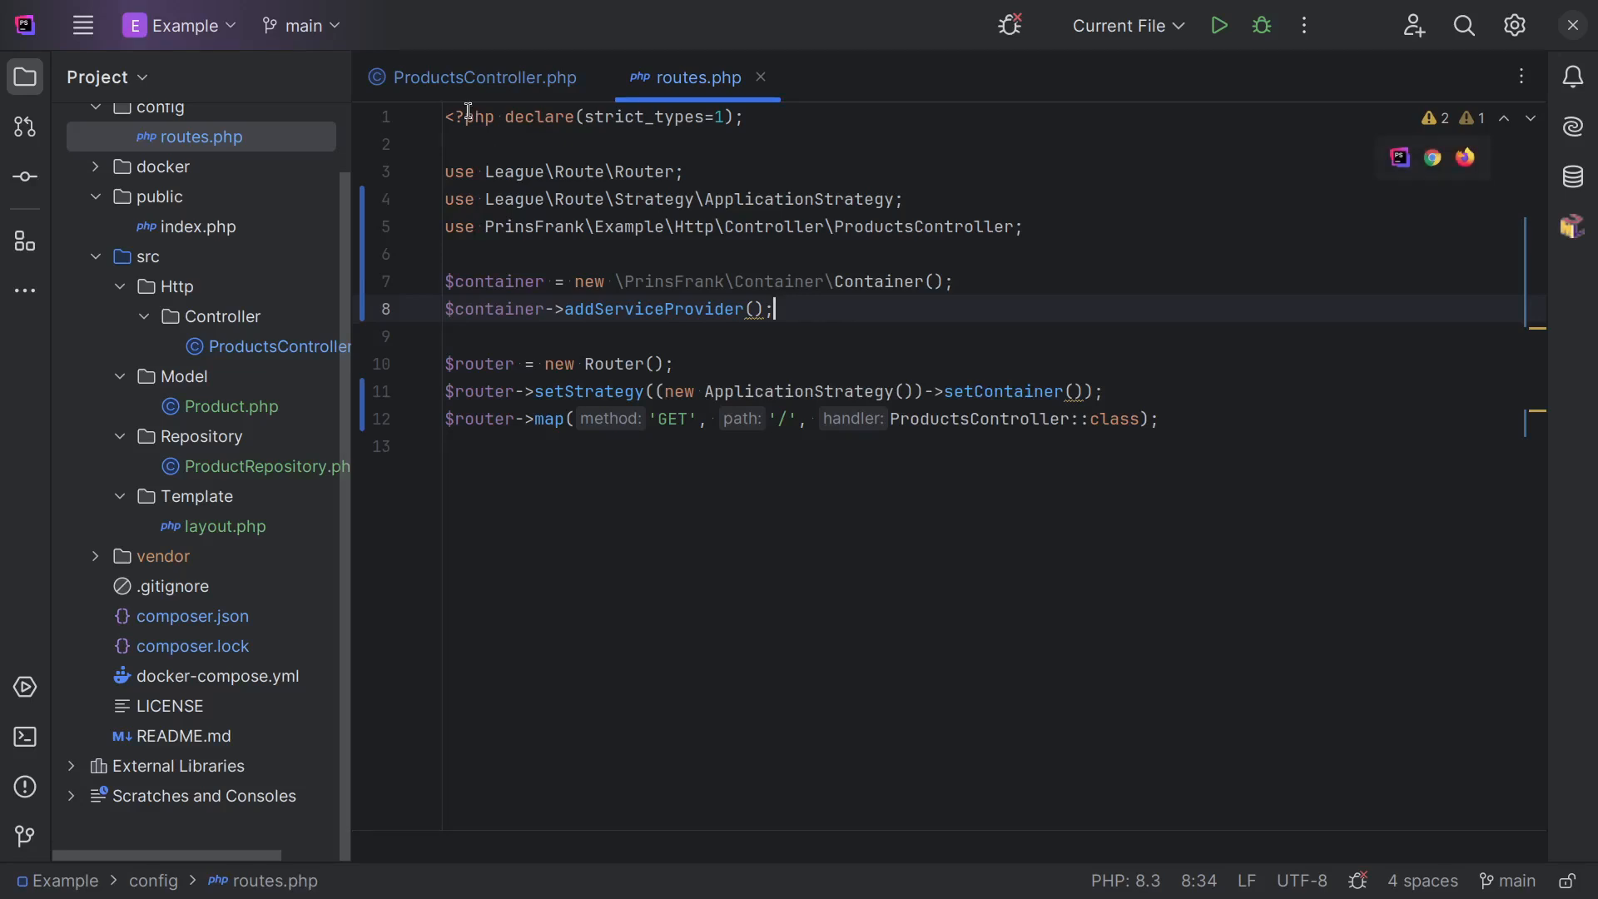
click(482, 77)
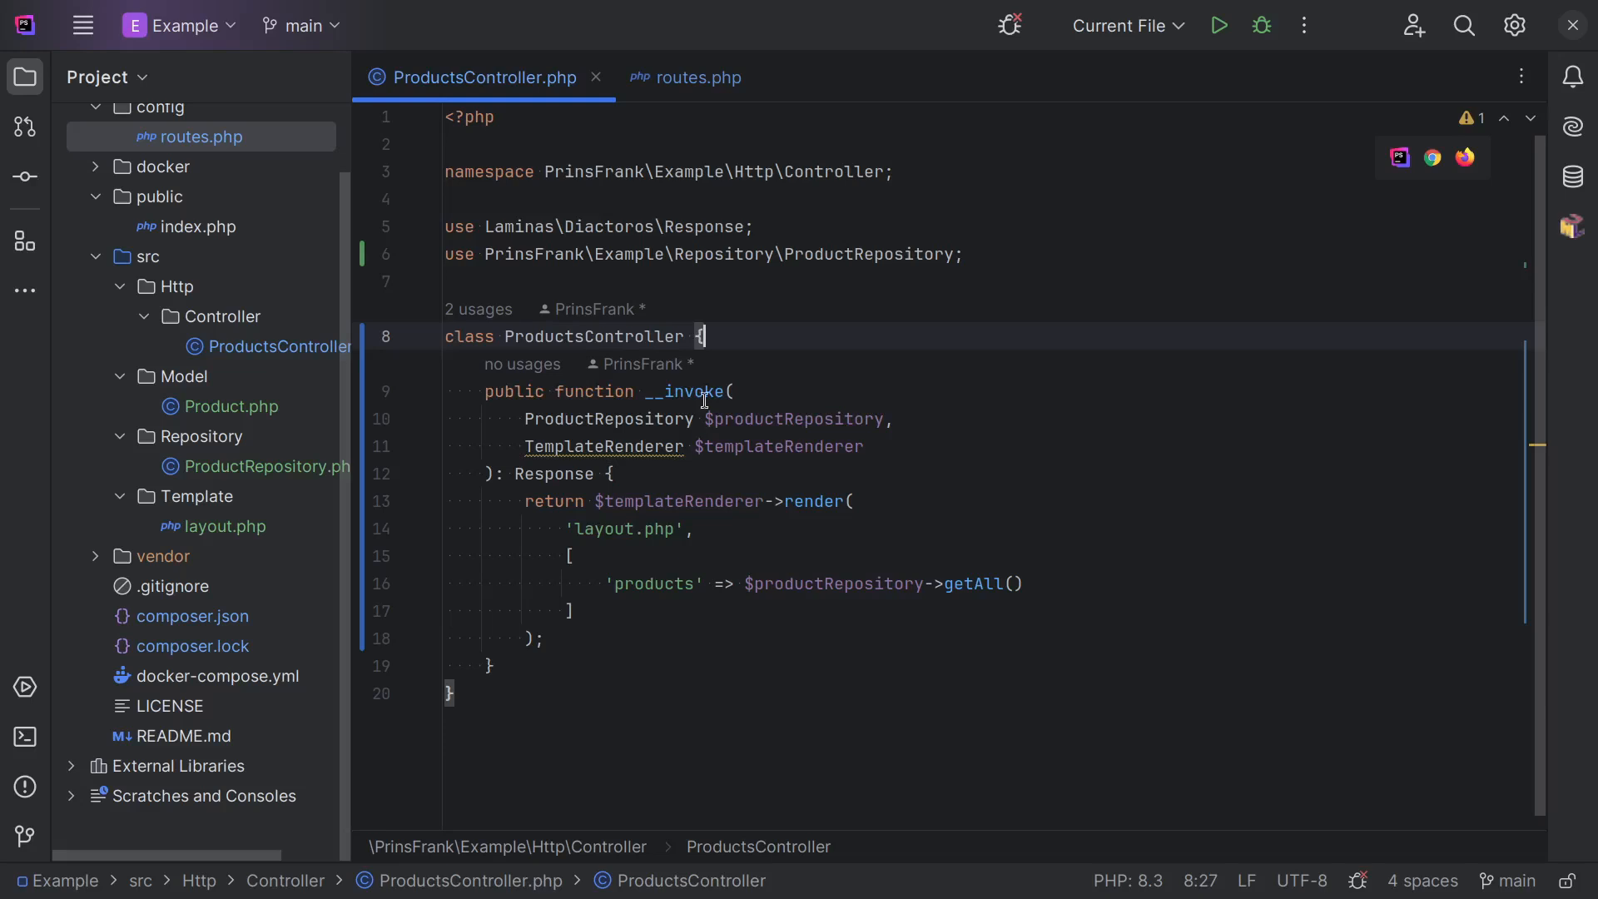
mouse_move(607, 419)
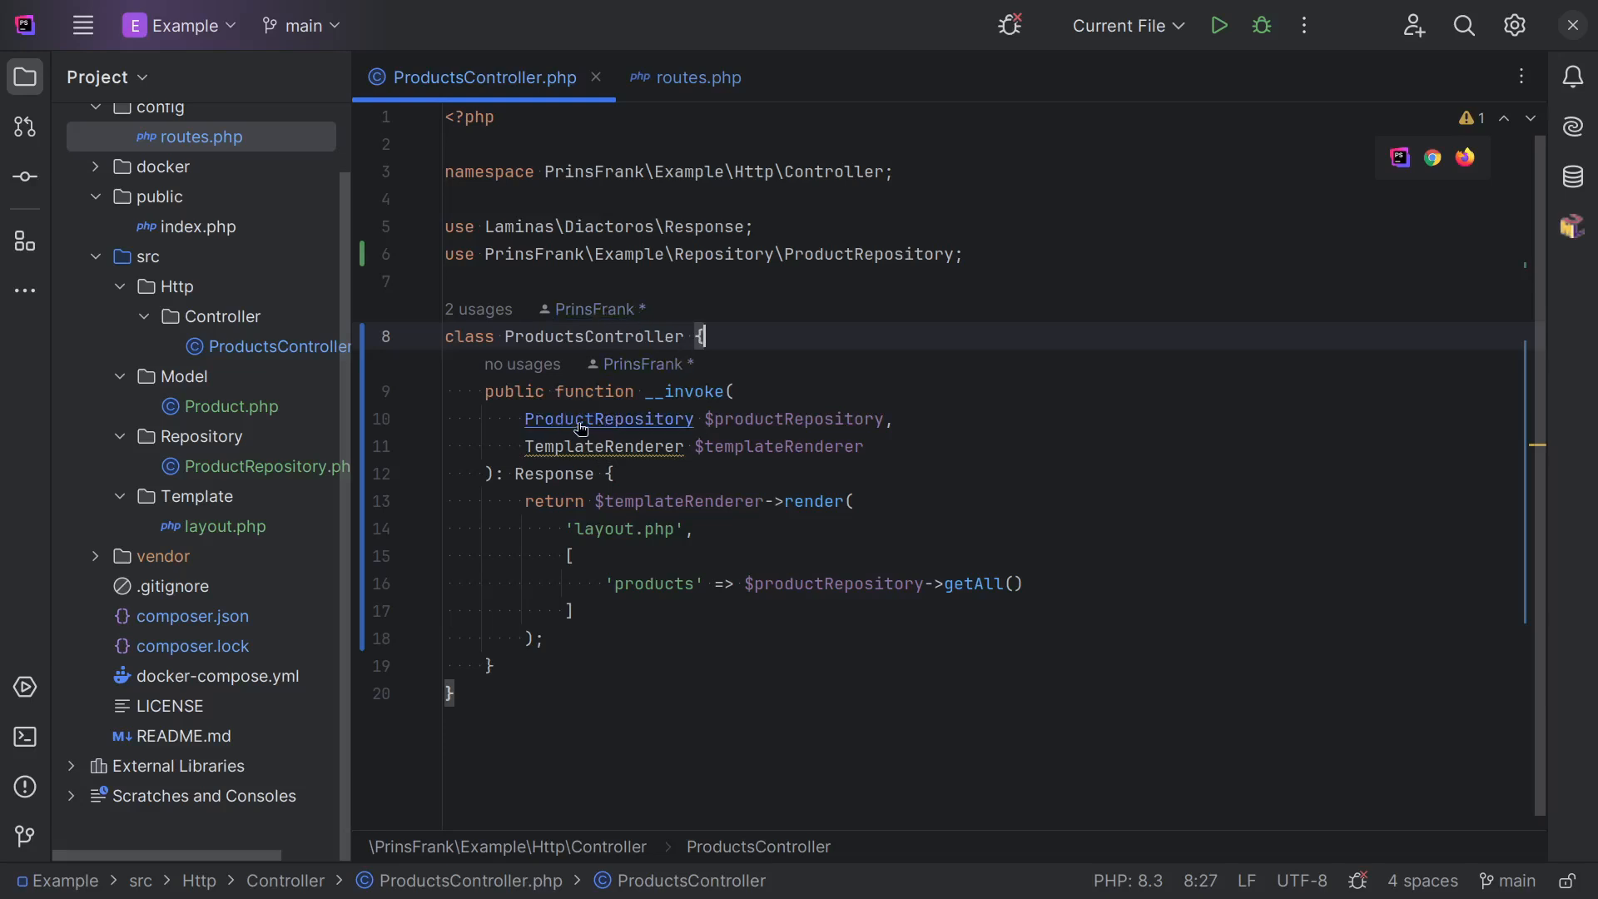
Jump from the controller's __invoke signature to ProductRepository and select its class name.
click(607, 419)
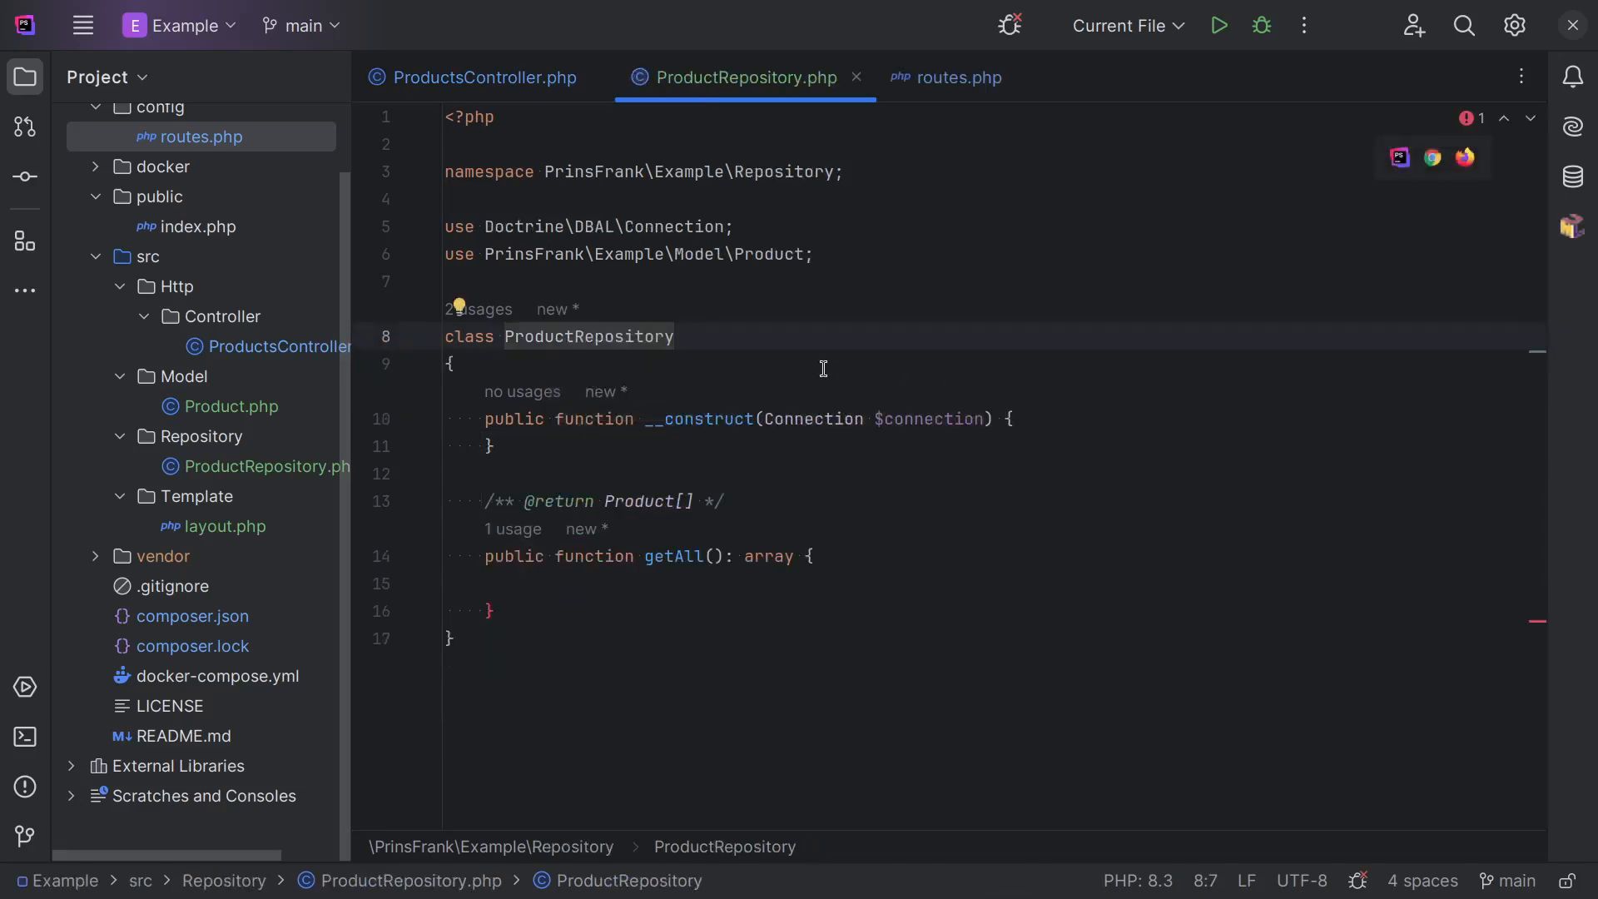
double_click(589, 336)
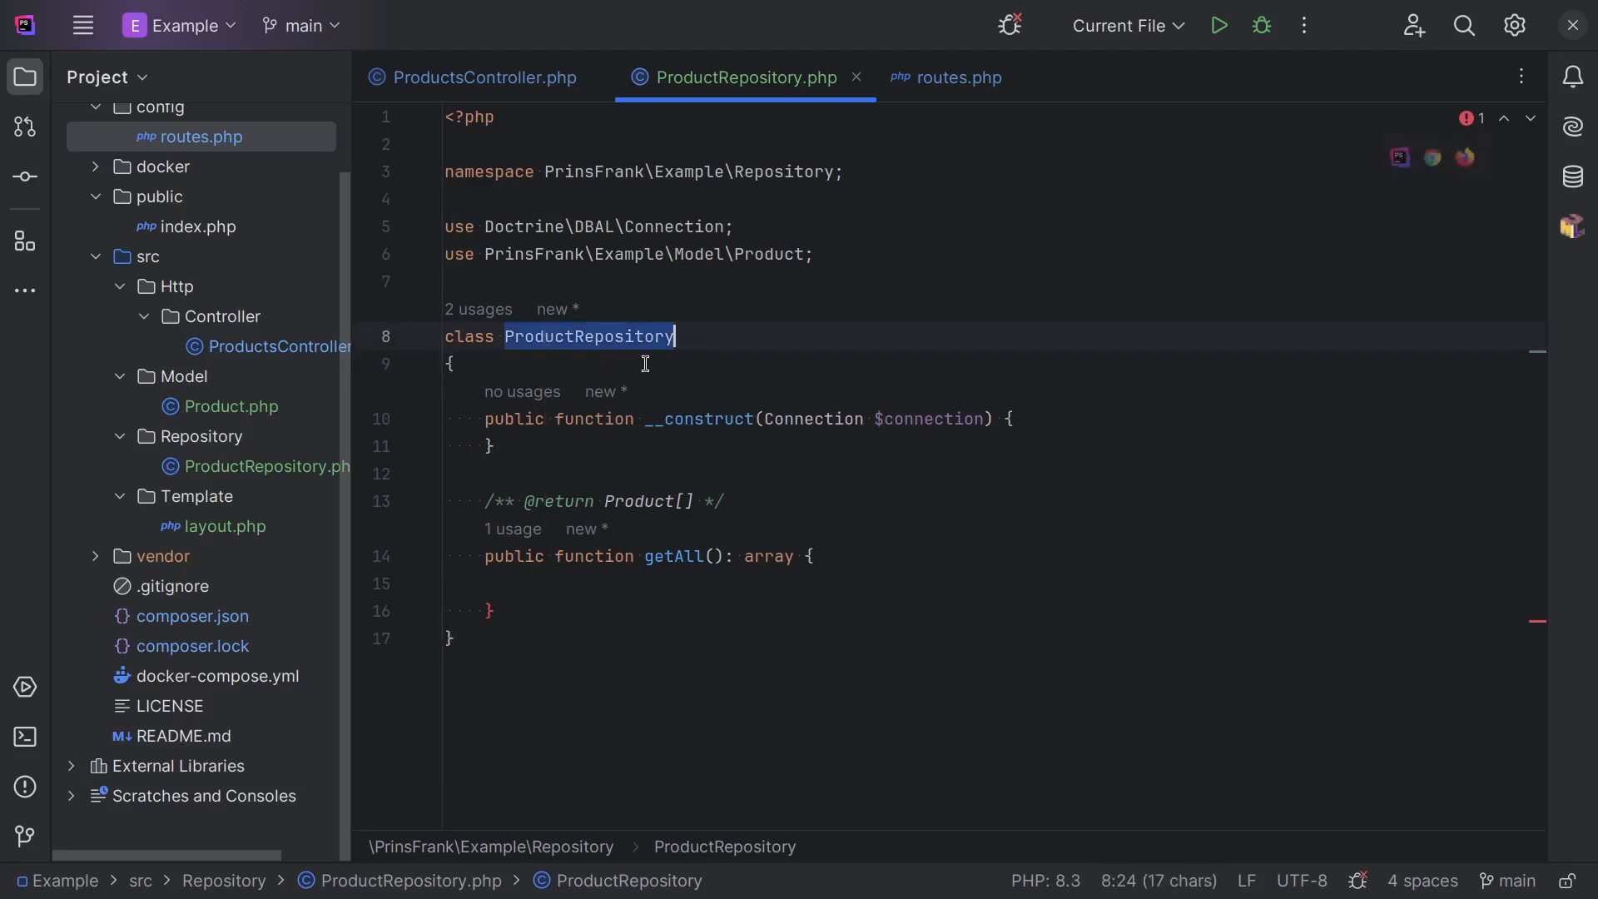
mouse_move(632, 337)
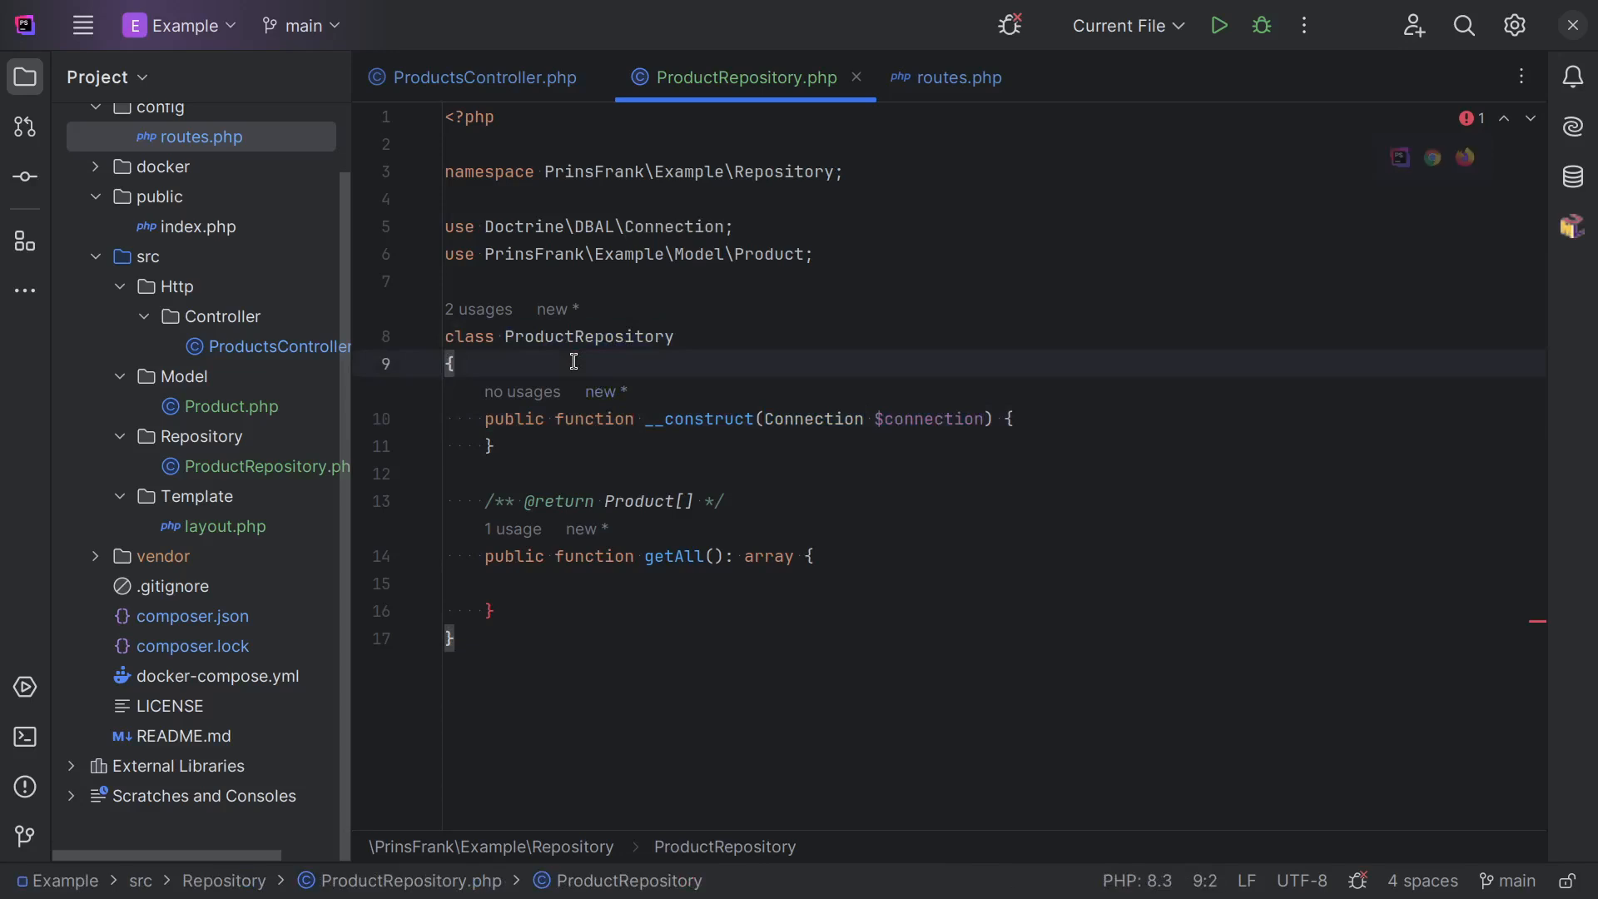
right_click(149, 331)
text(ConnectionServic)
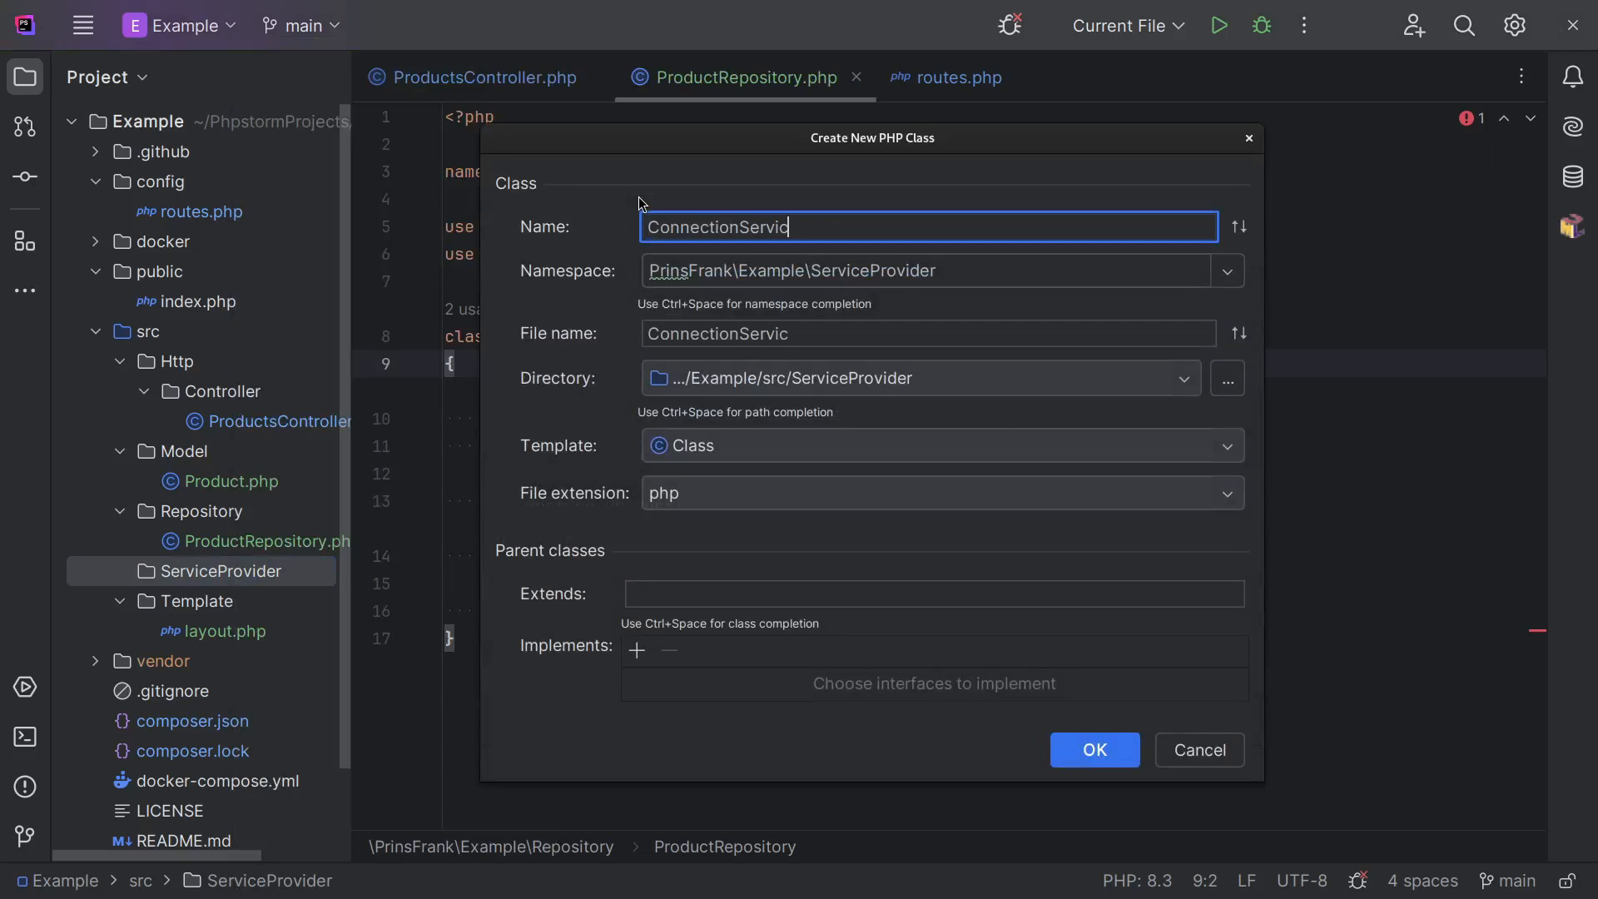
Create ConnectionServiceProvider implementing ServiceProviderInterface, with generated method stubs.
click(1092, 749)
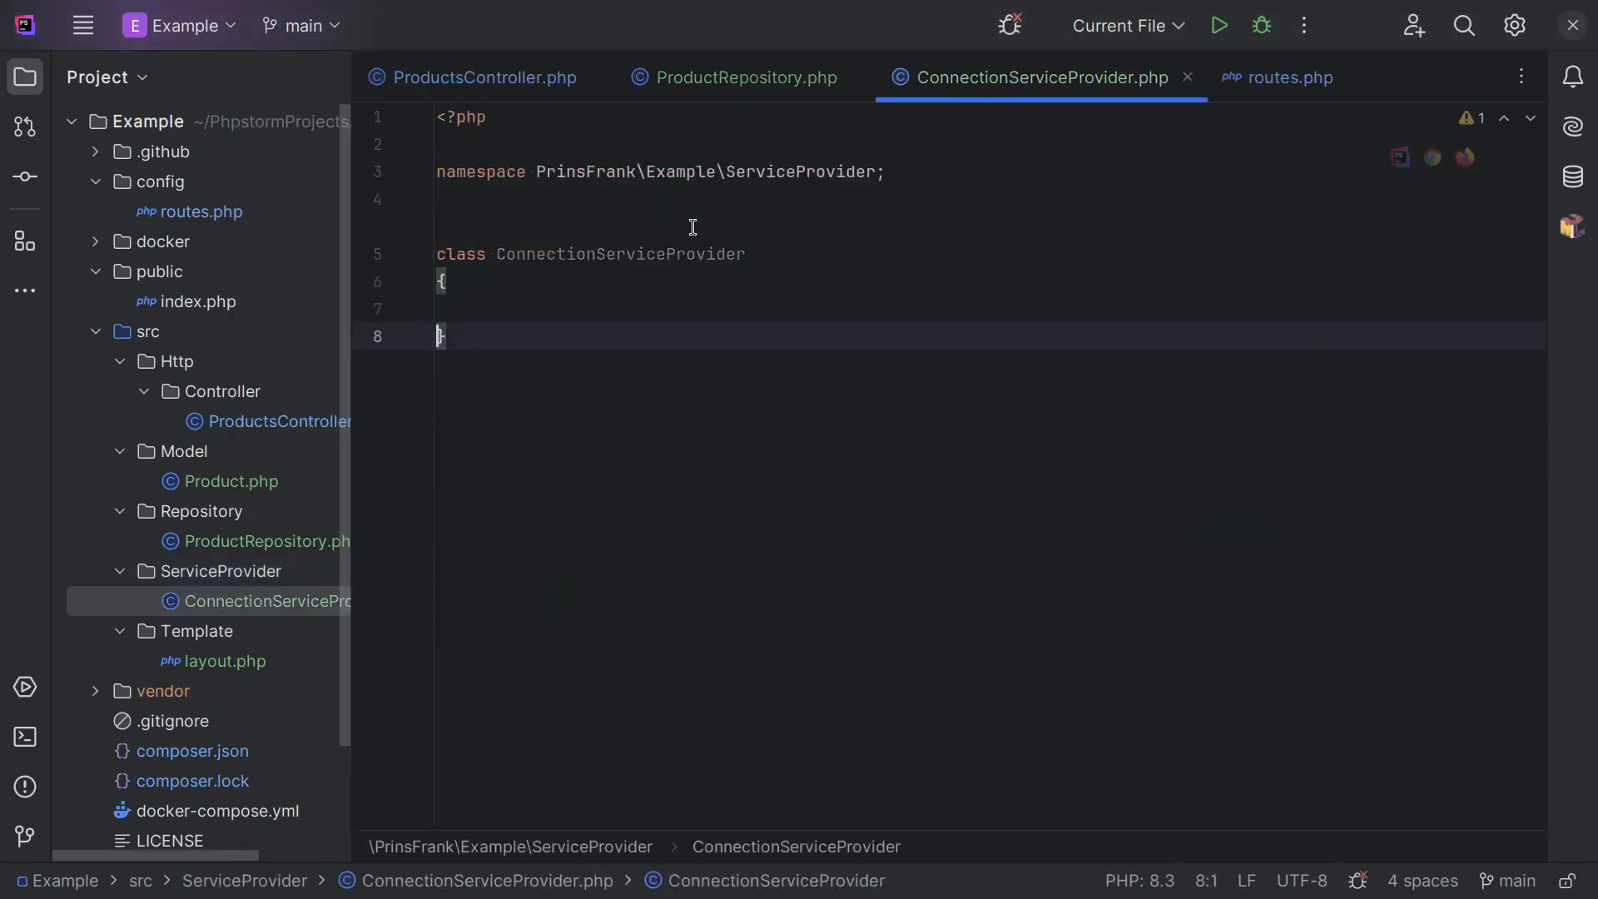
text(implements)
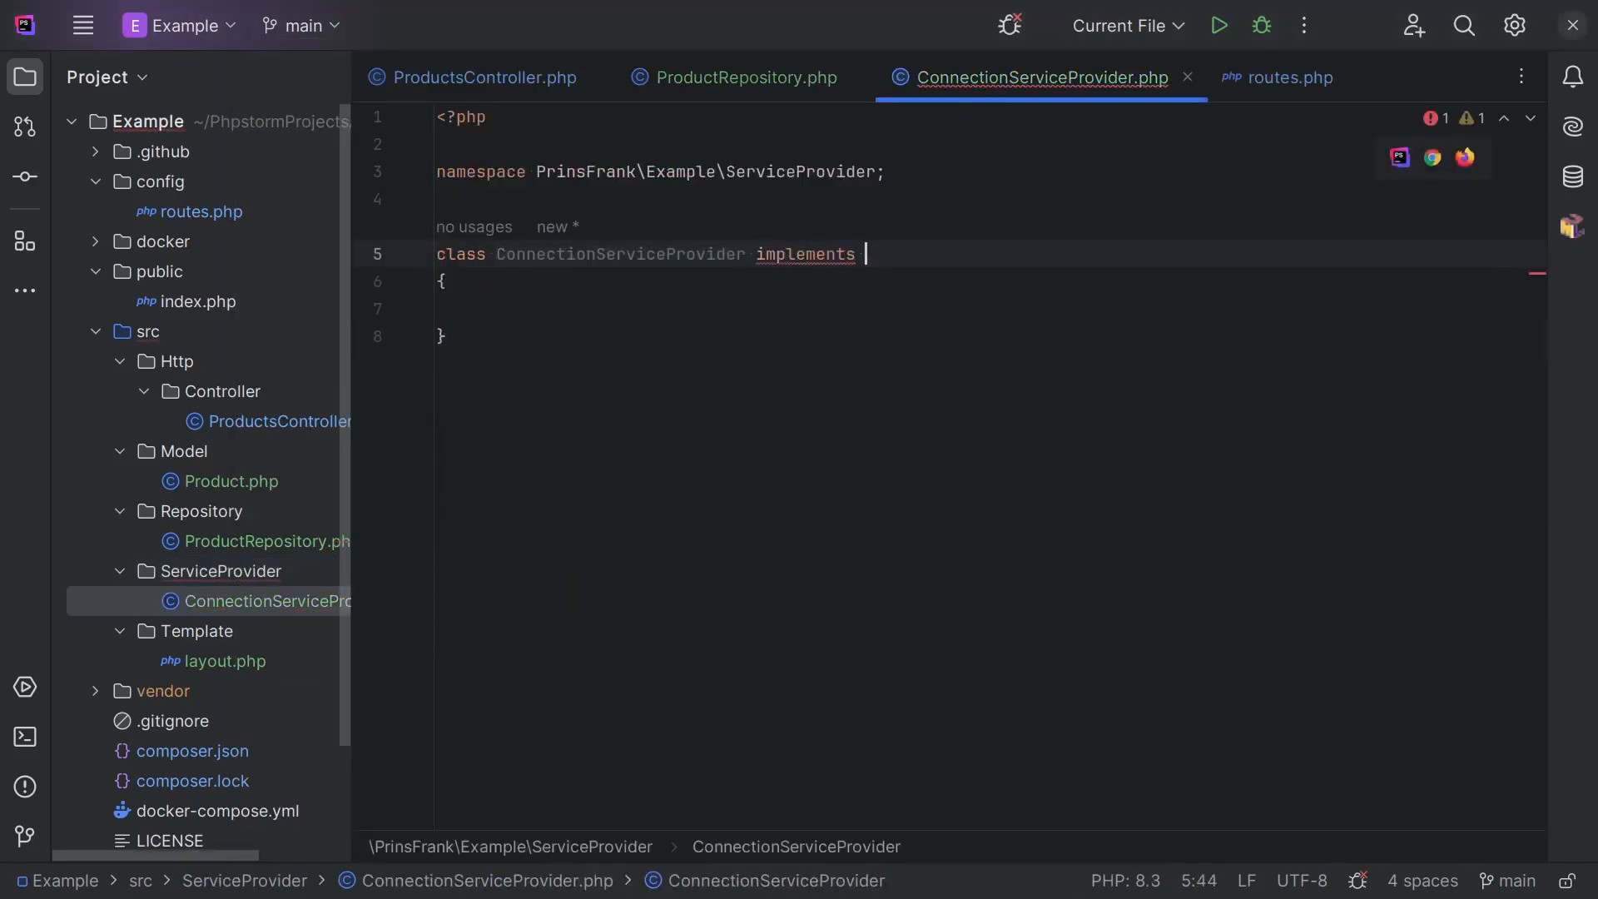
text(ServiceProviderInterface)
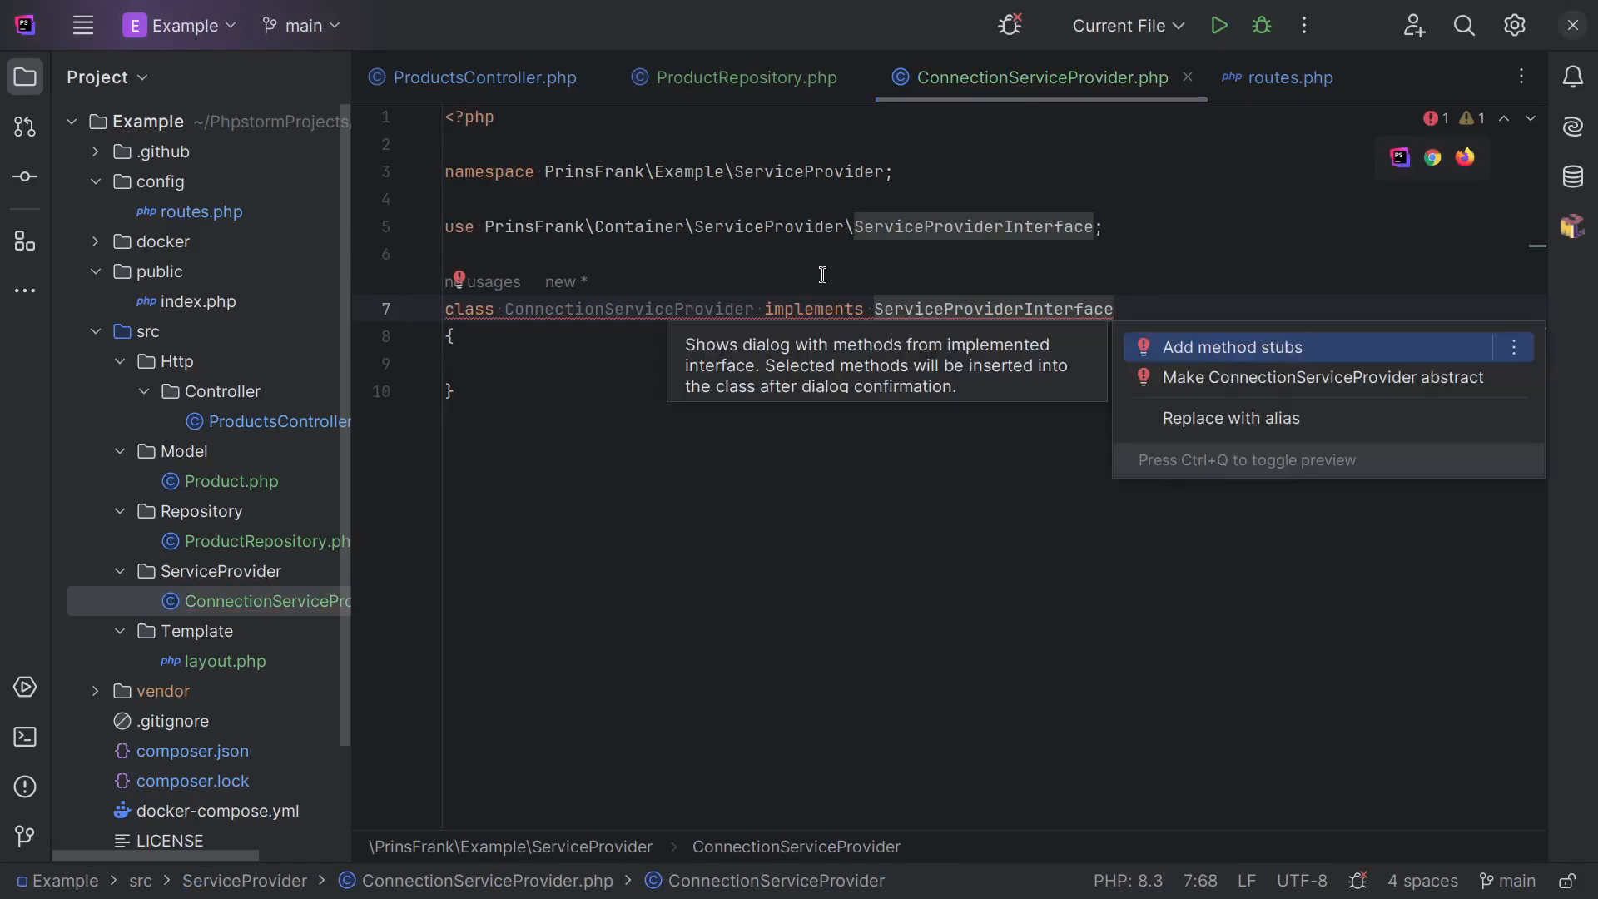
click(1231, 346)
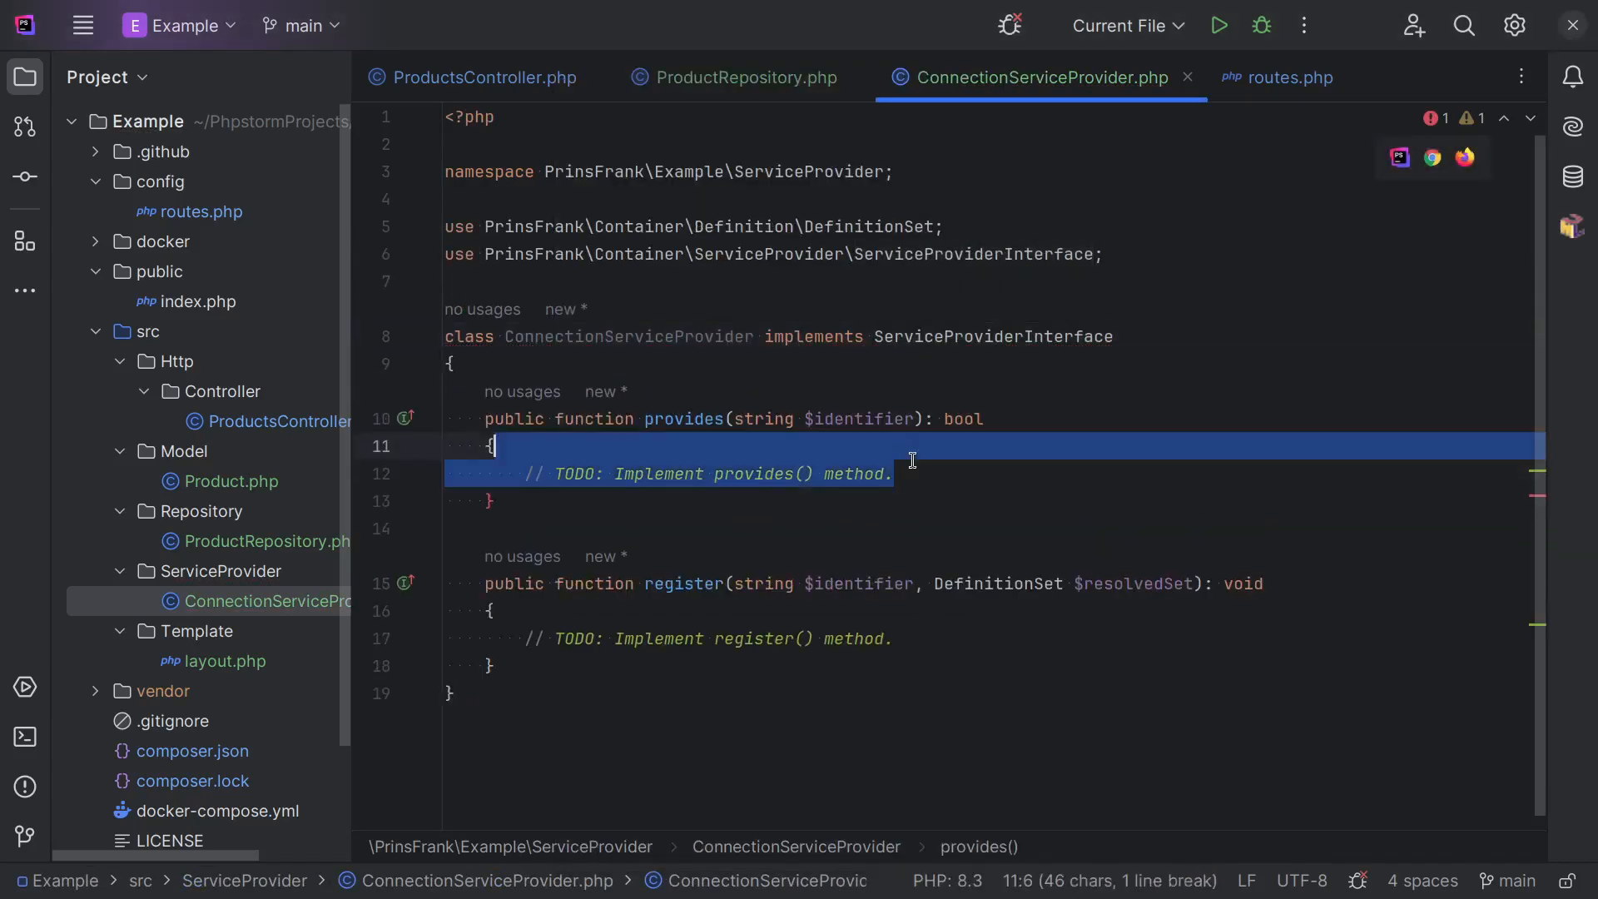
Make provides() return $identifier === Connection::class.
text(retru)
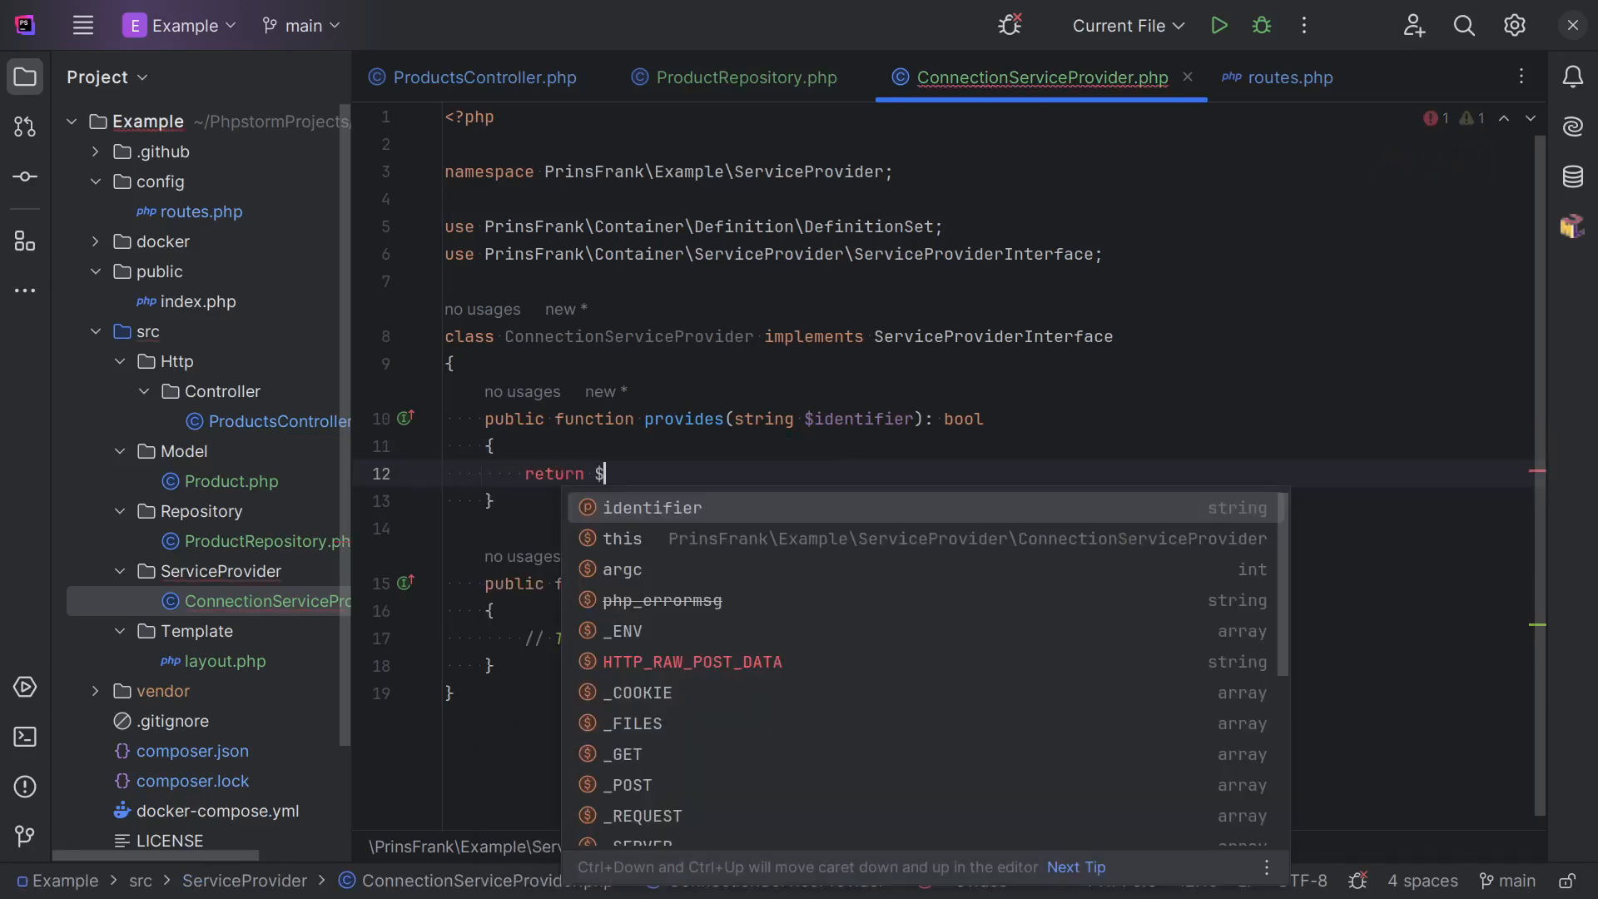
text(identifier === $)
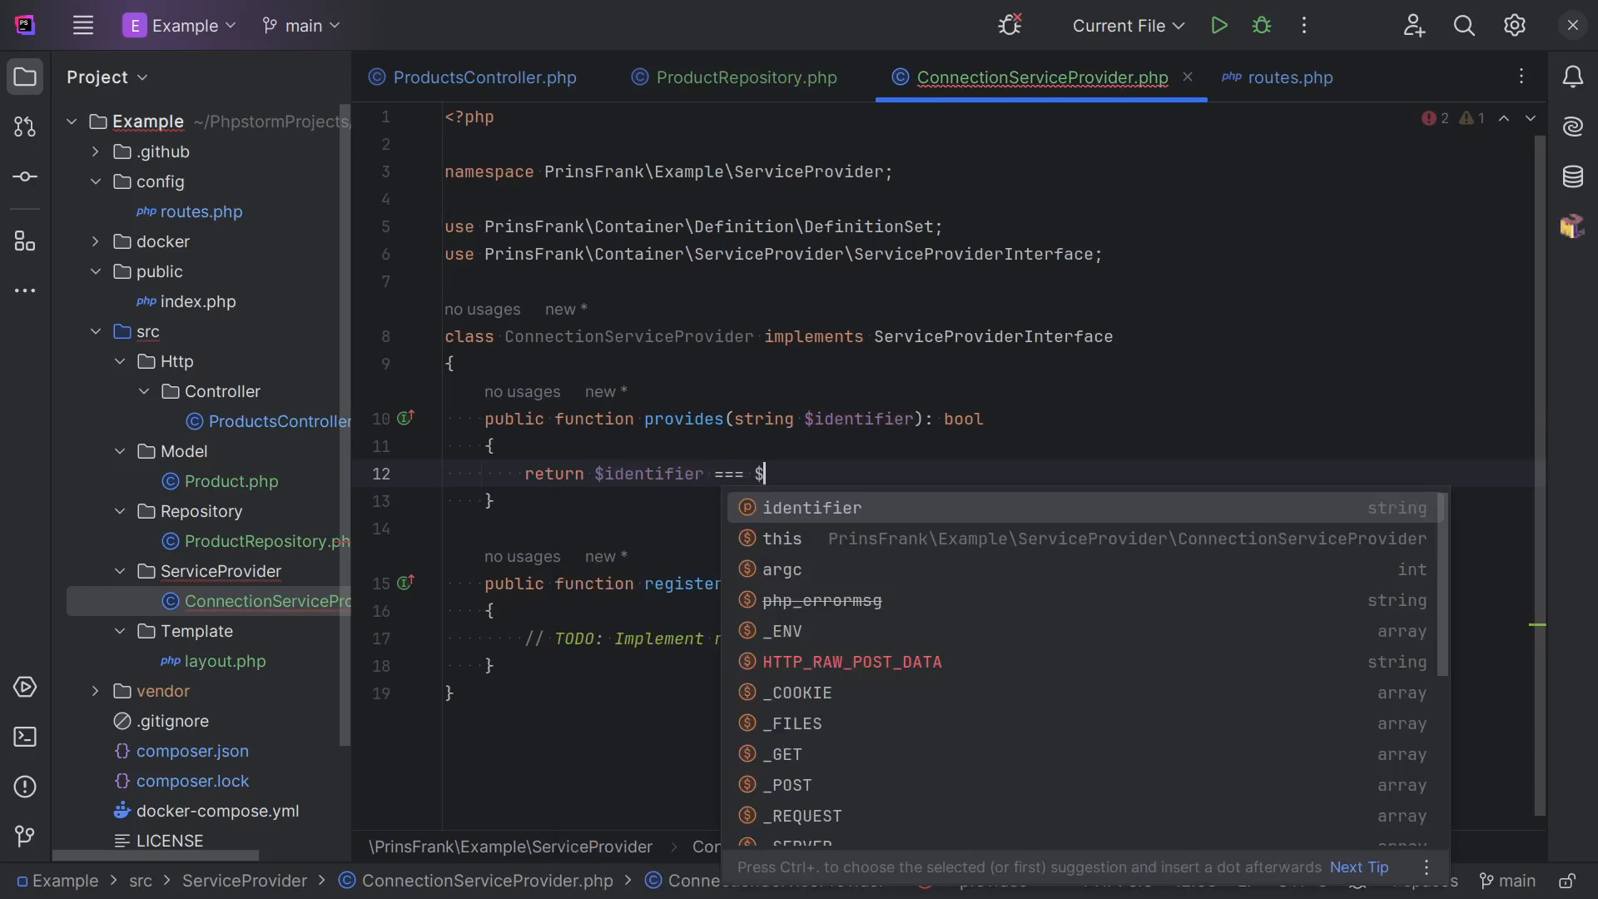
text(Connection::class;)
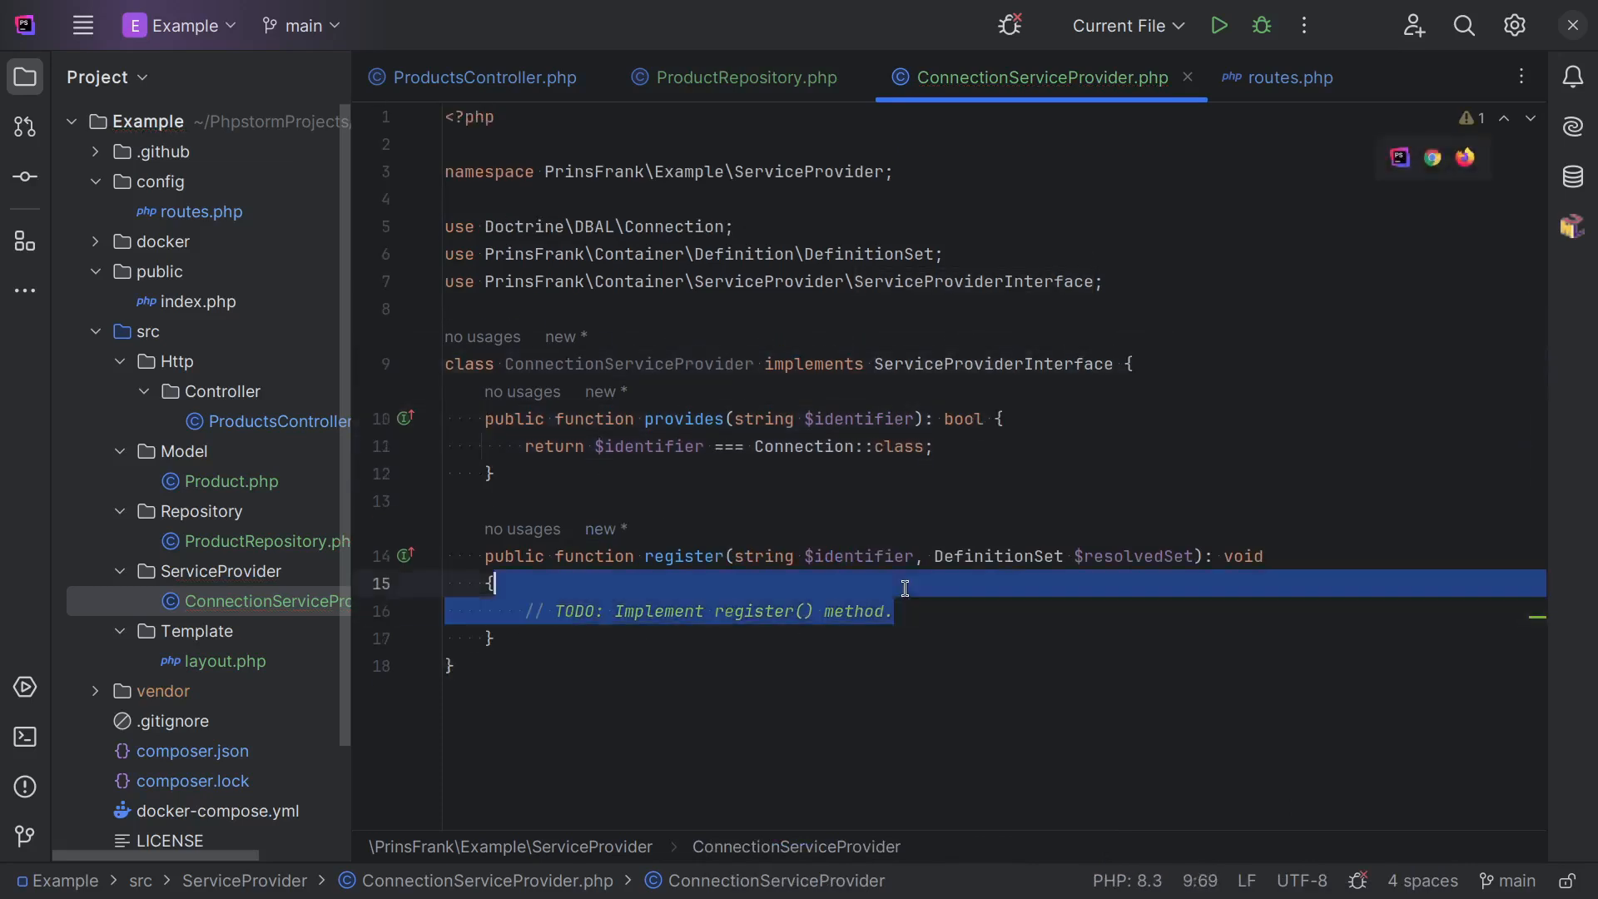
text($resolvedSet->add()
text($identifier,)
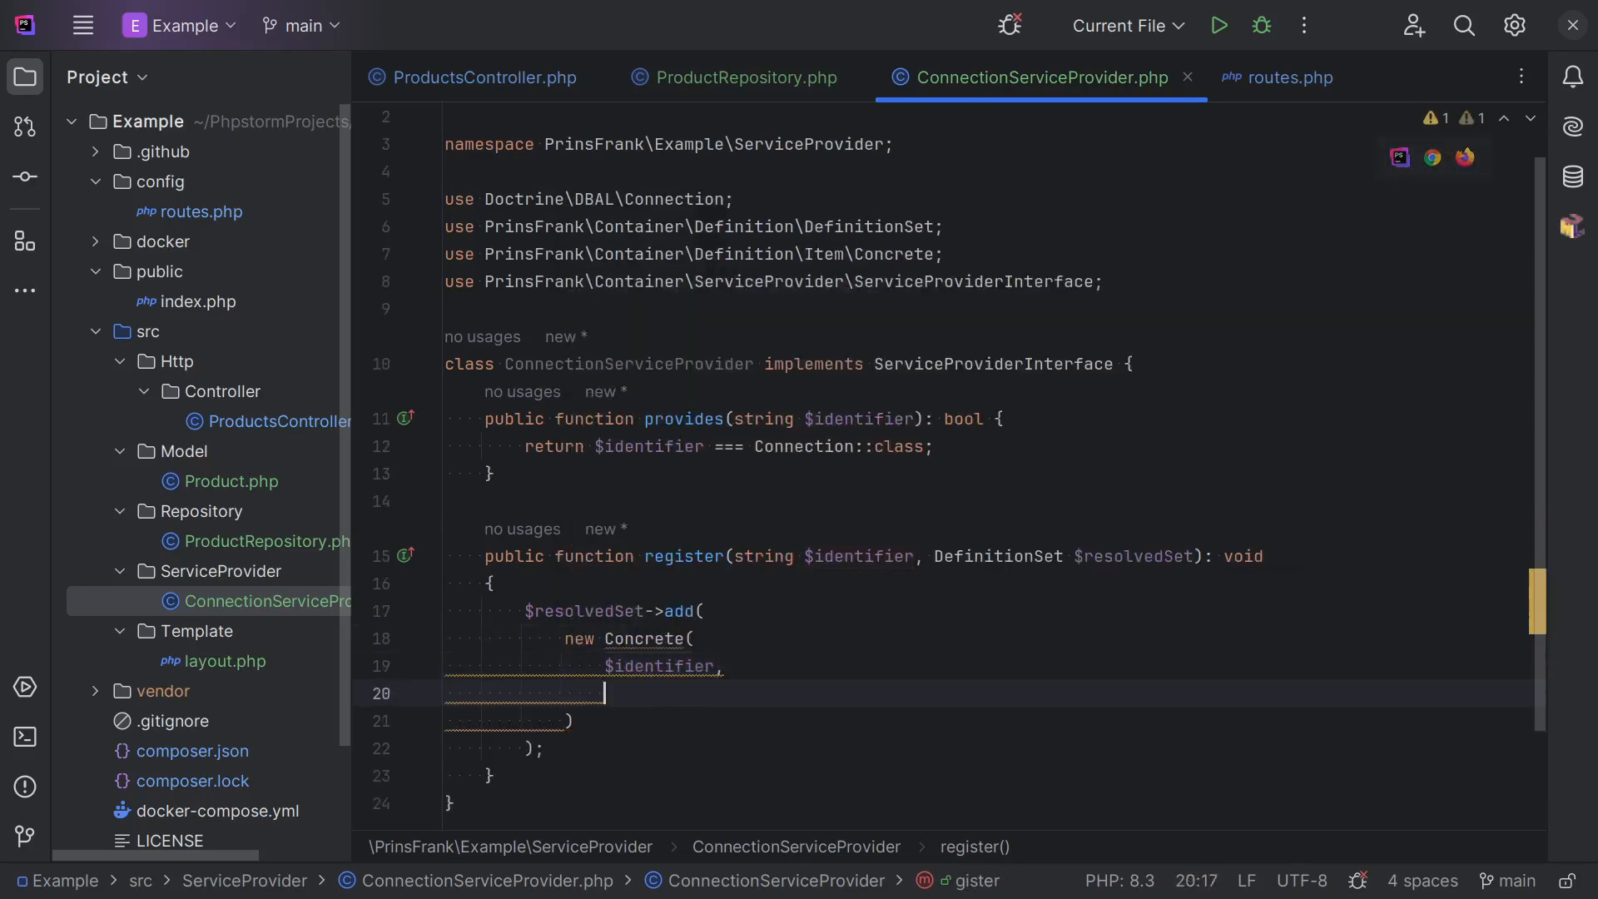
In register(), add a Concrete whose closure calls DriverManager::getConnection(['user' => 'user']).
text(fn ())
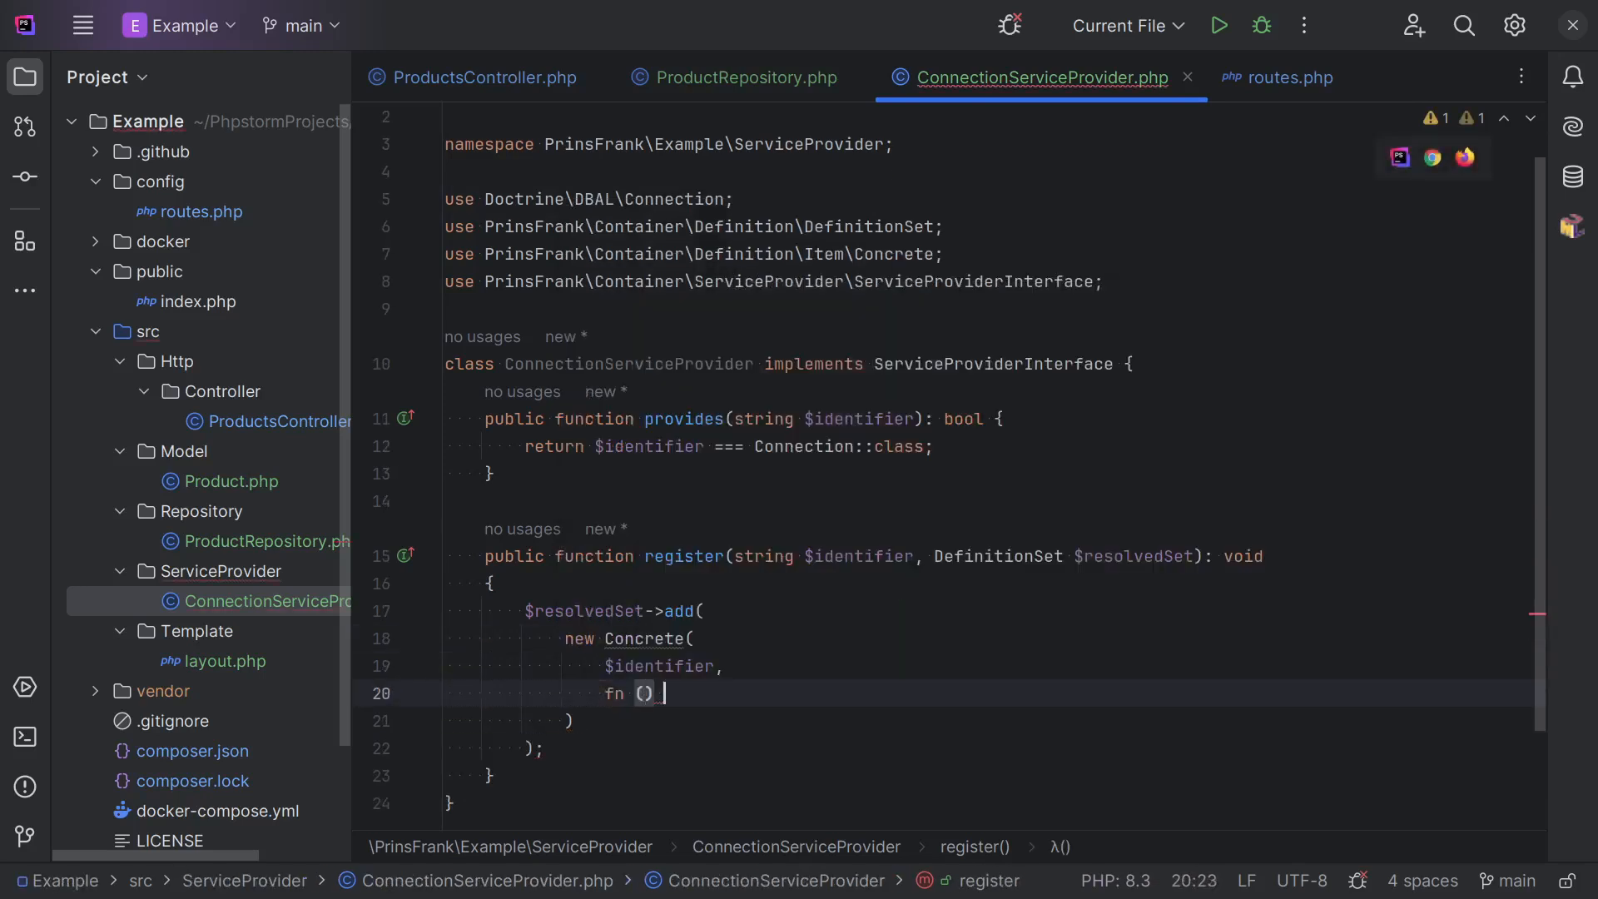
text(=)
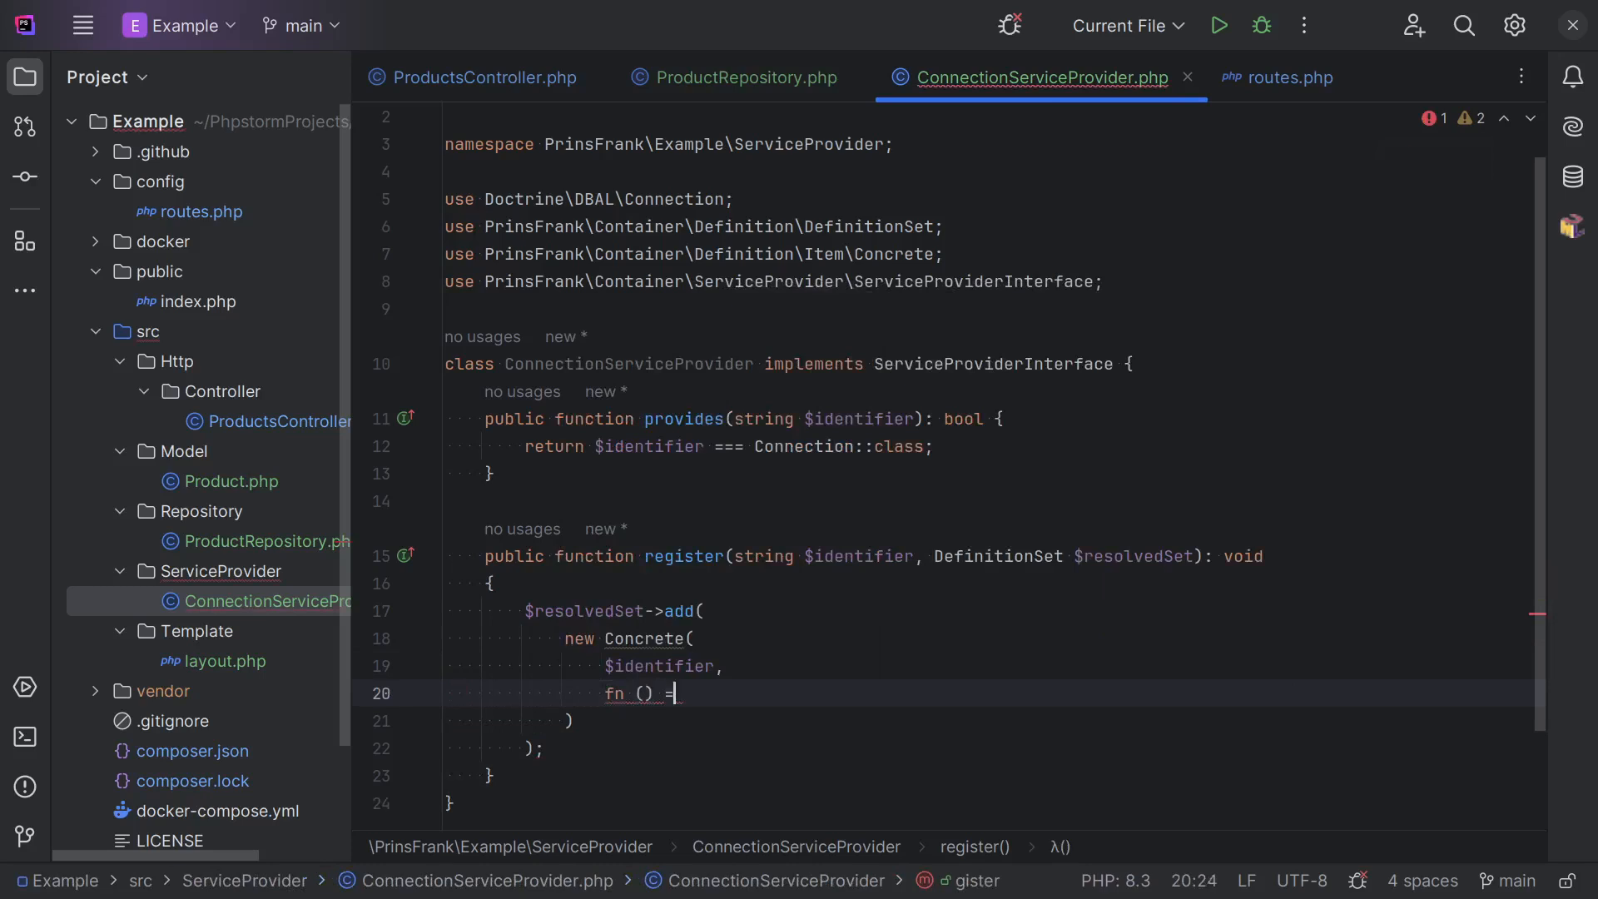
text(> DriverManager::getConnection()
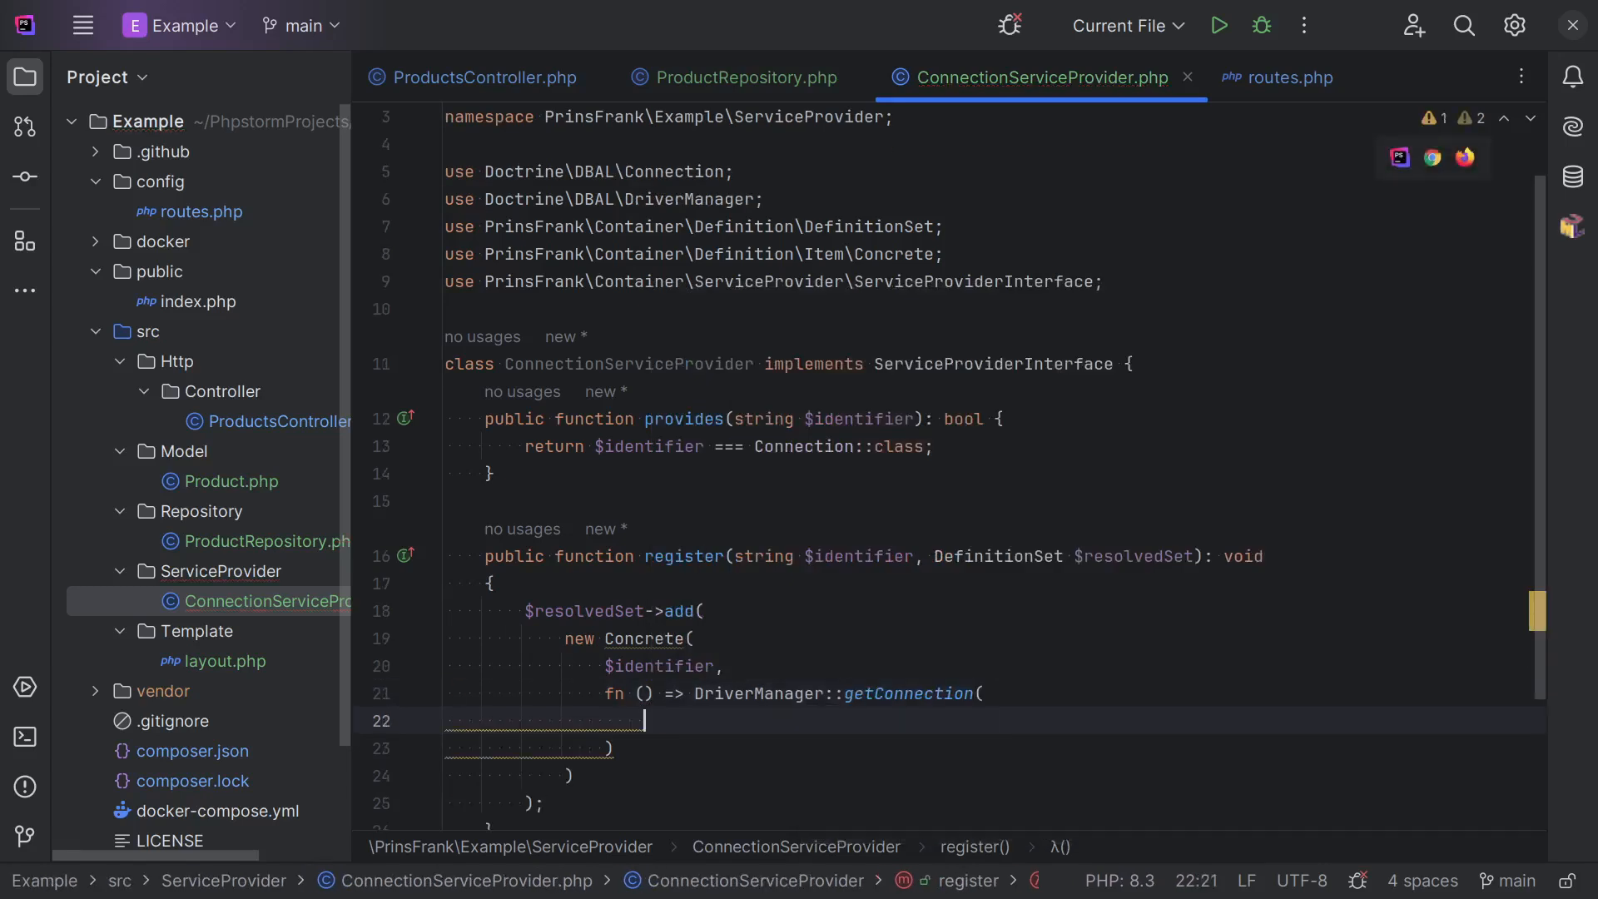
text([)
text('user)
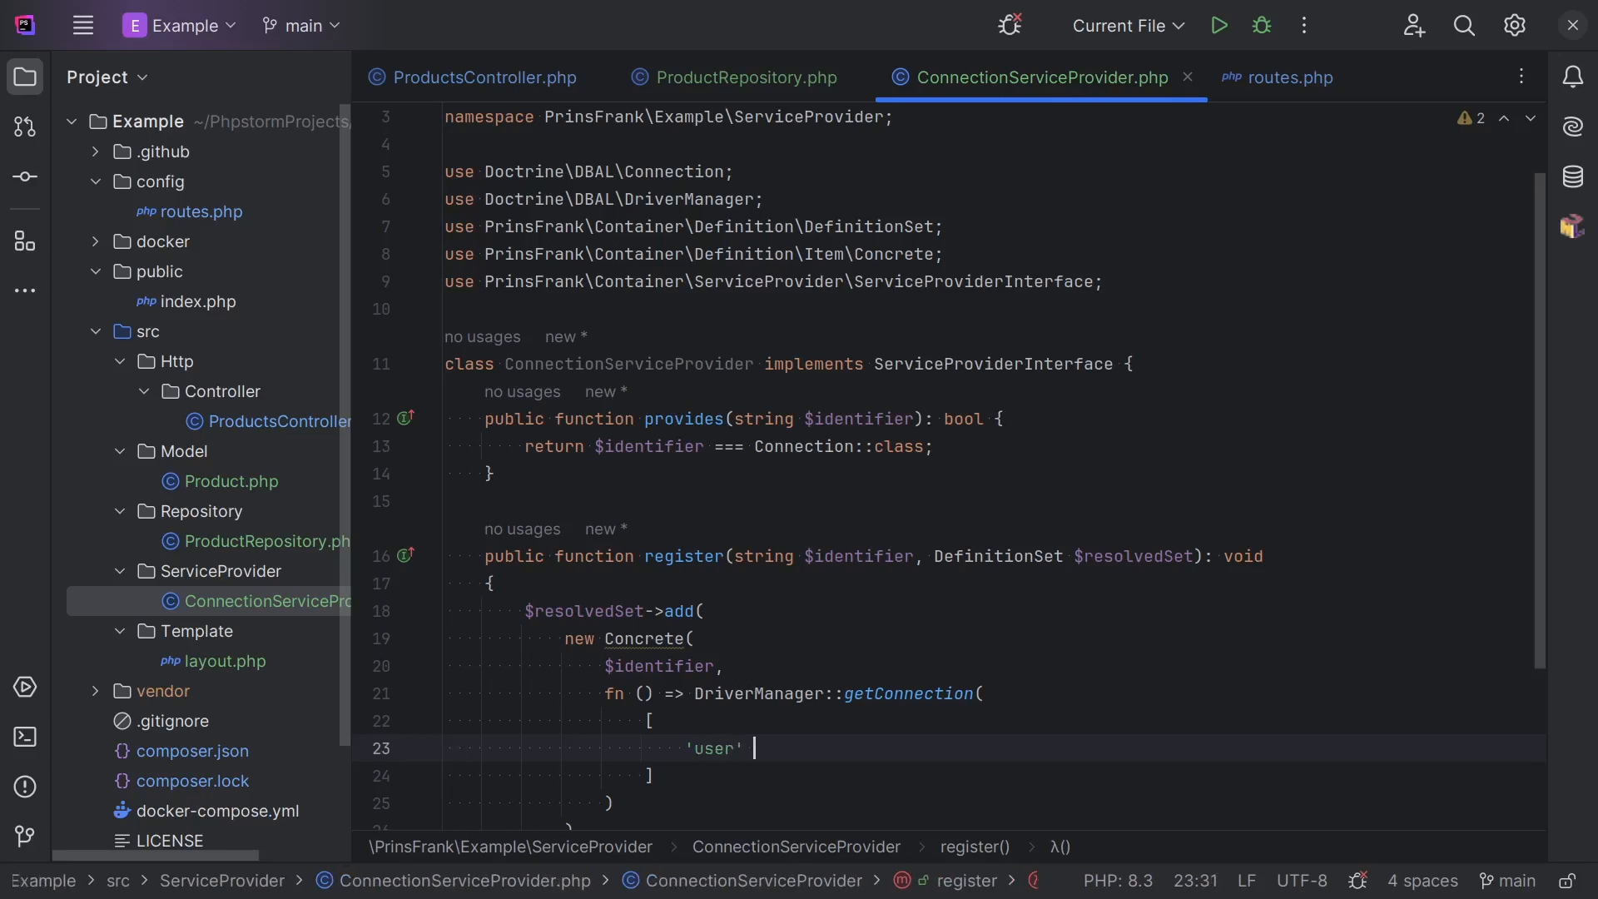
text(=> 'user')
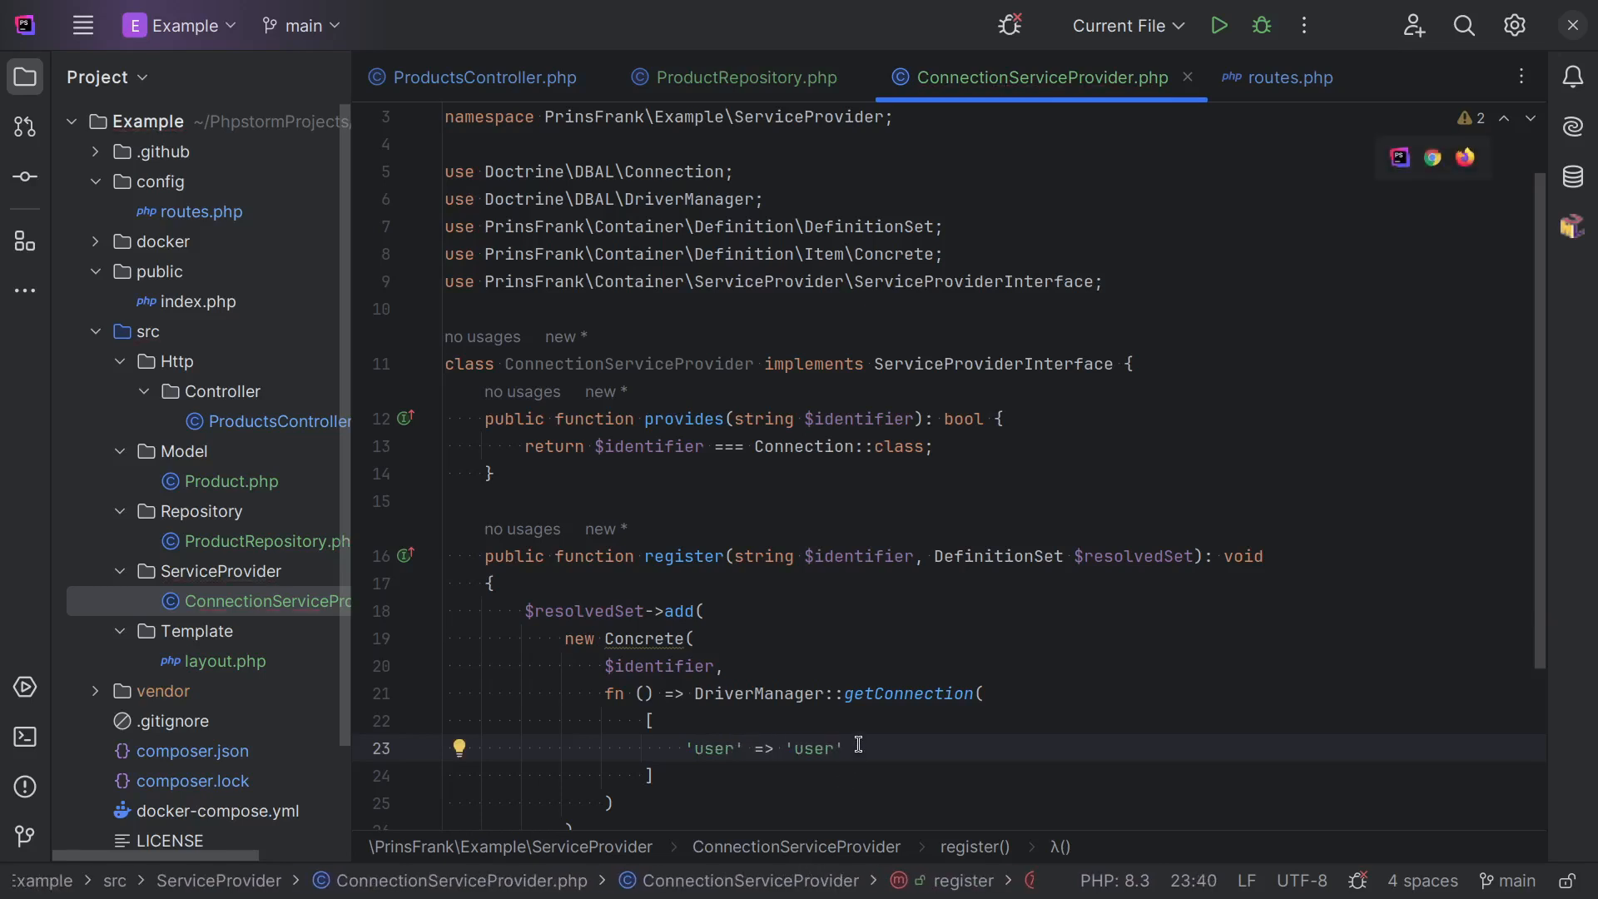
scroll(down, 3)
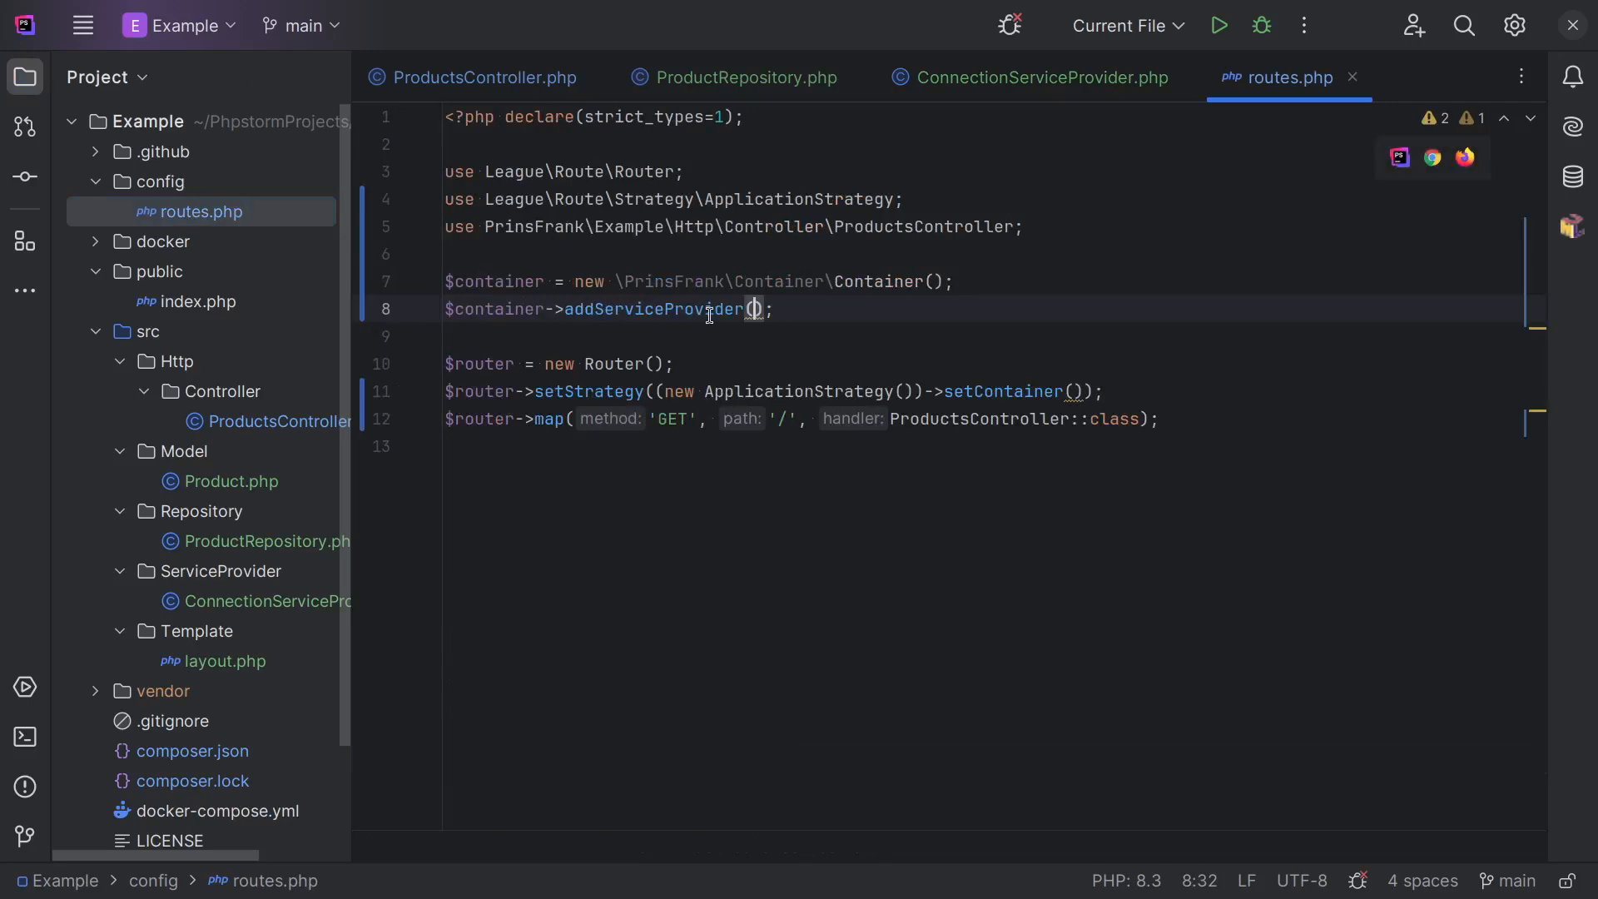
Pass new ConnectionServiceProvider() to addServiceProvider and $container to setContainer.
text(new ConnectionServiceProvider()
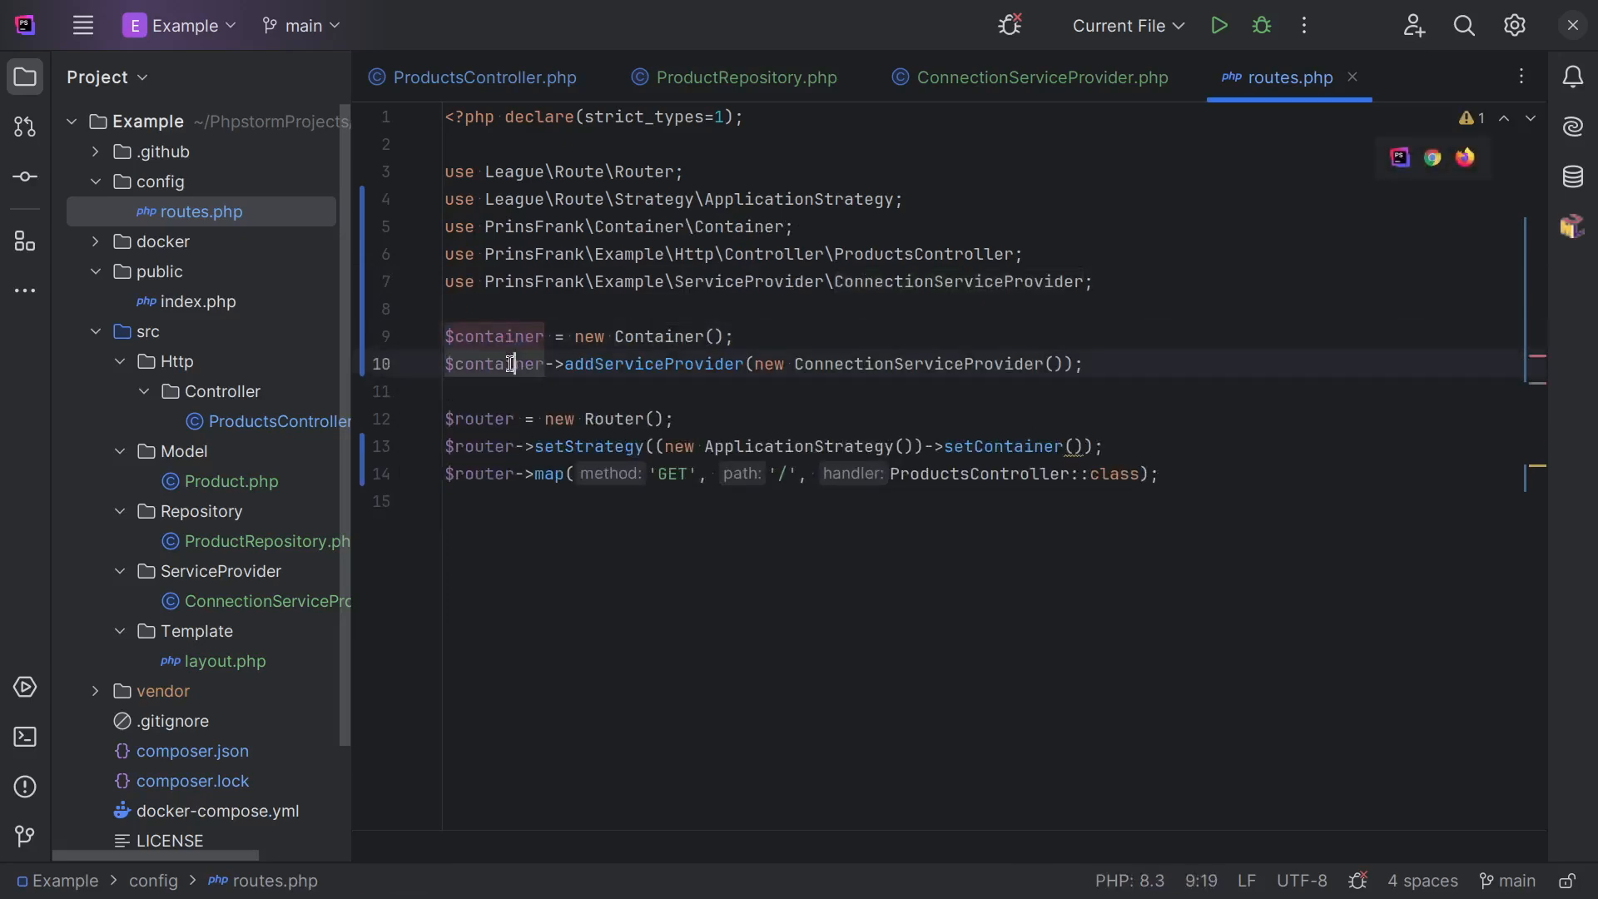
double_click(1000, 447)
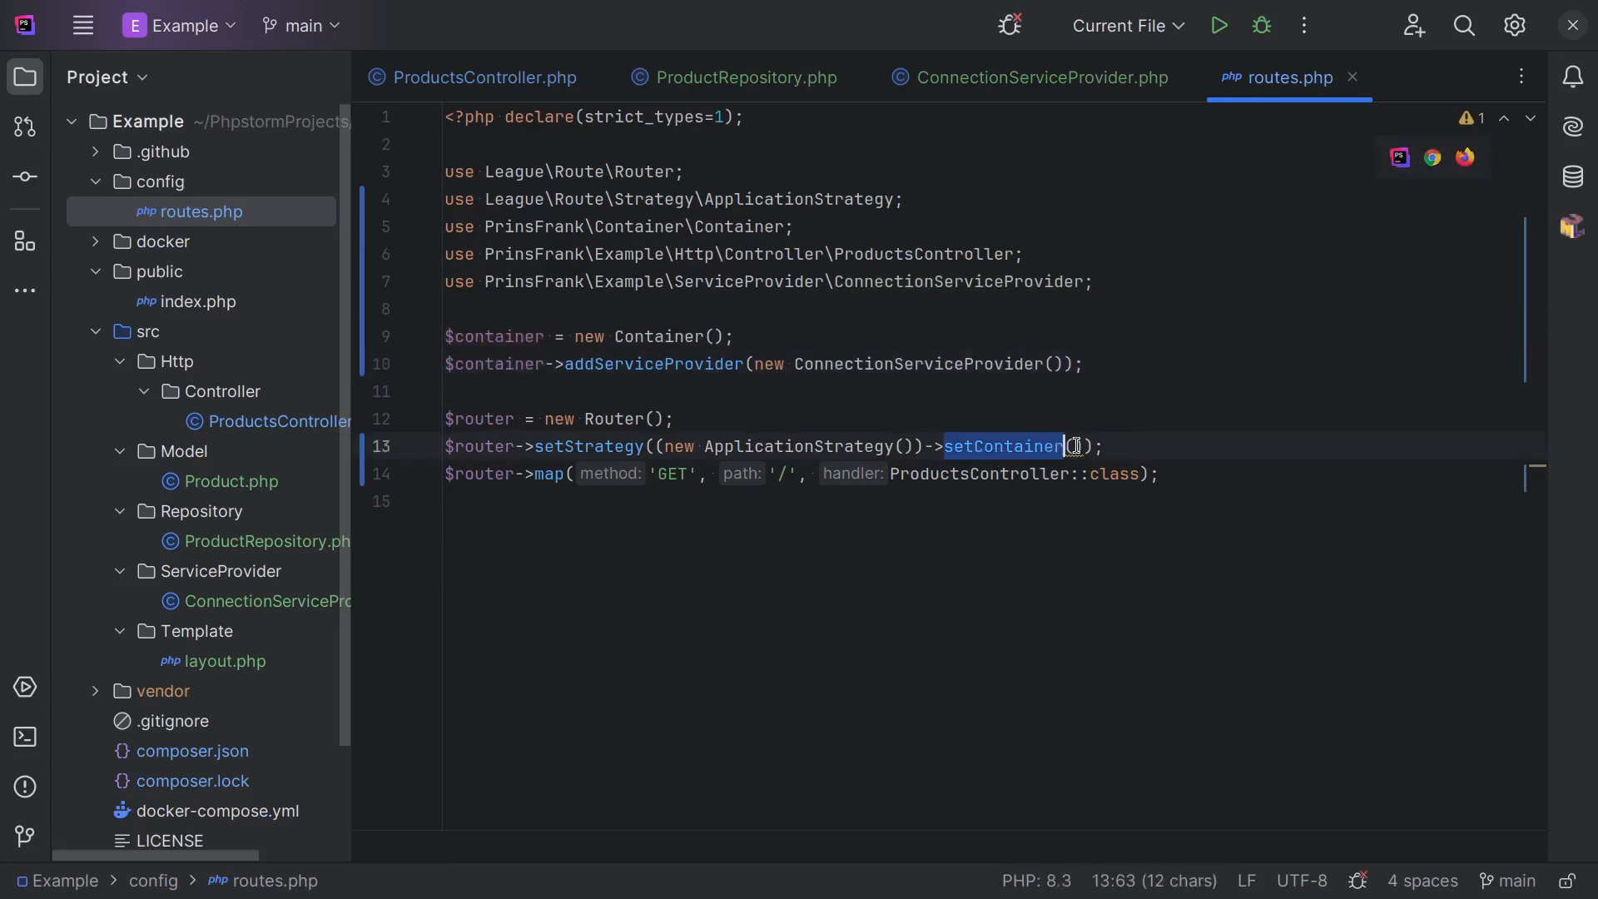
text($container)
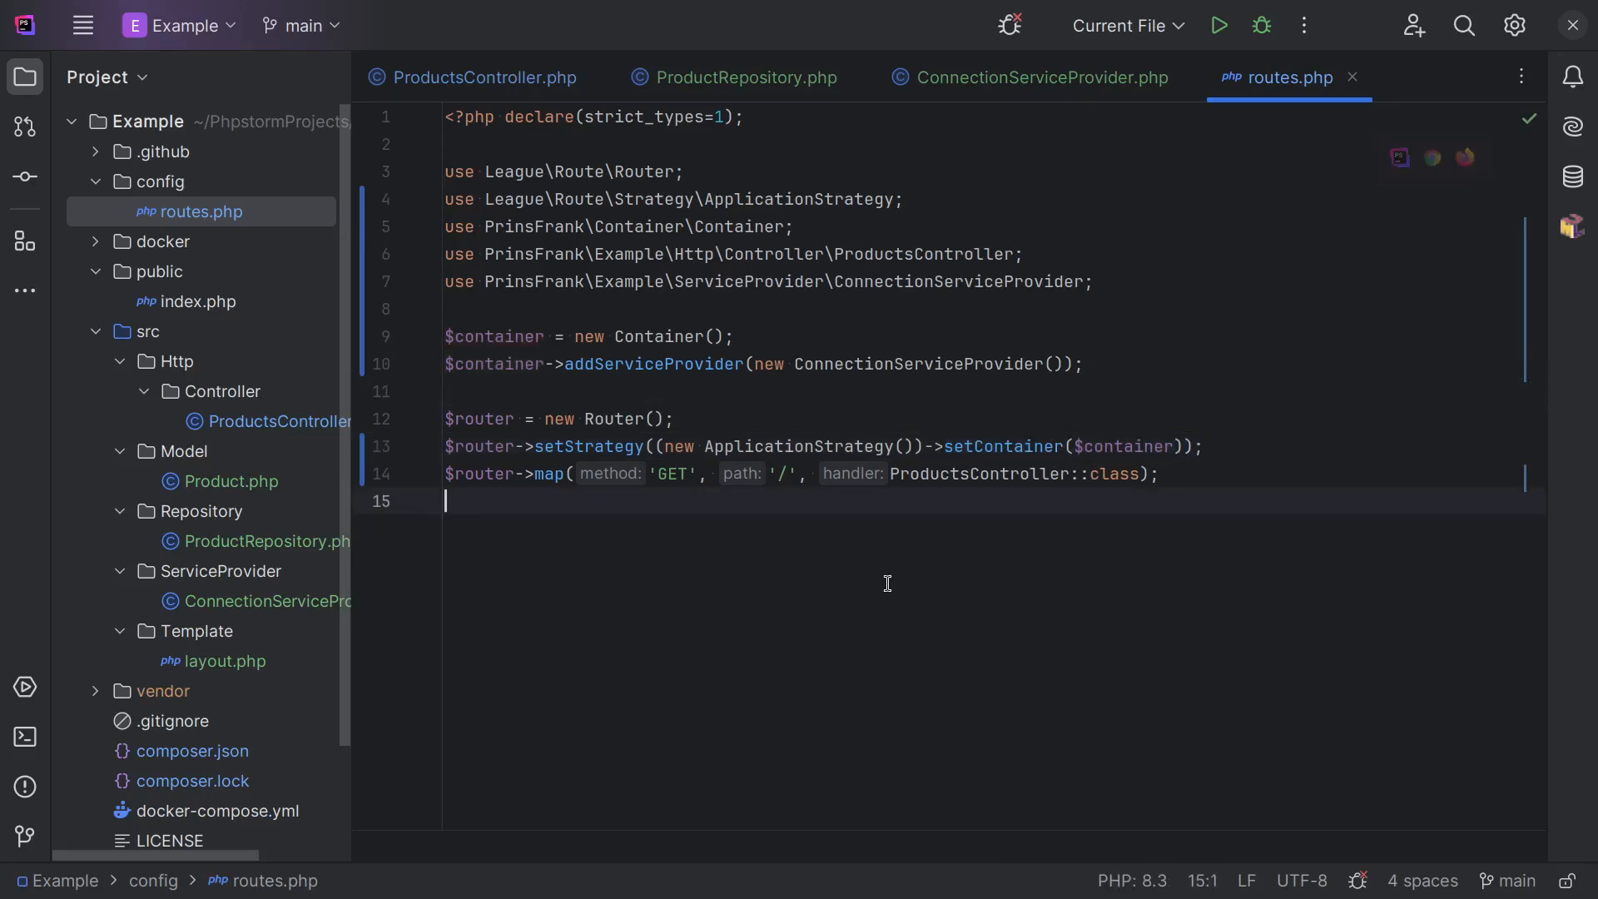
Replace the __invoke body with var_dump($productRepository); exit; and start a private readonly constructor.
click(479, 77)
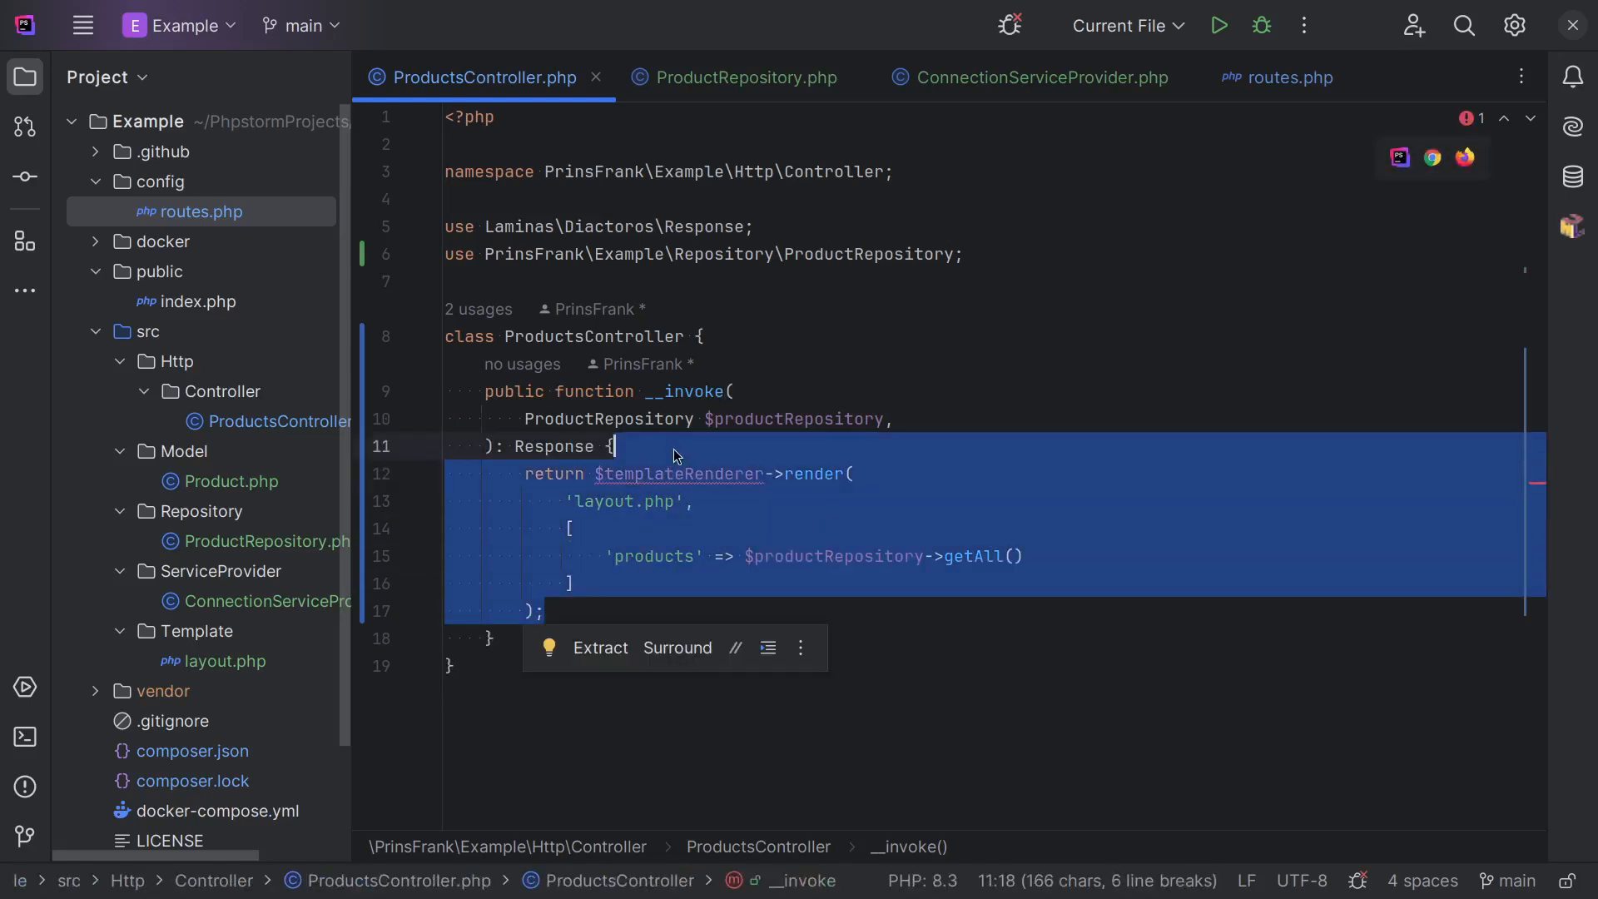
text(var_dump();)
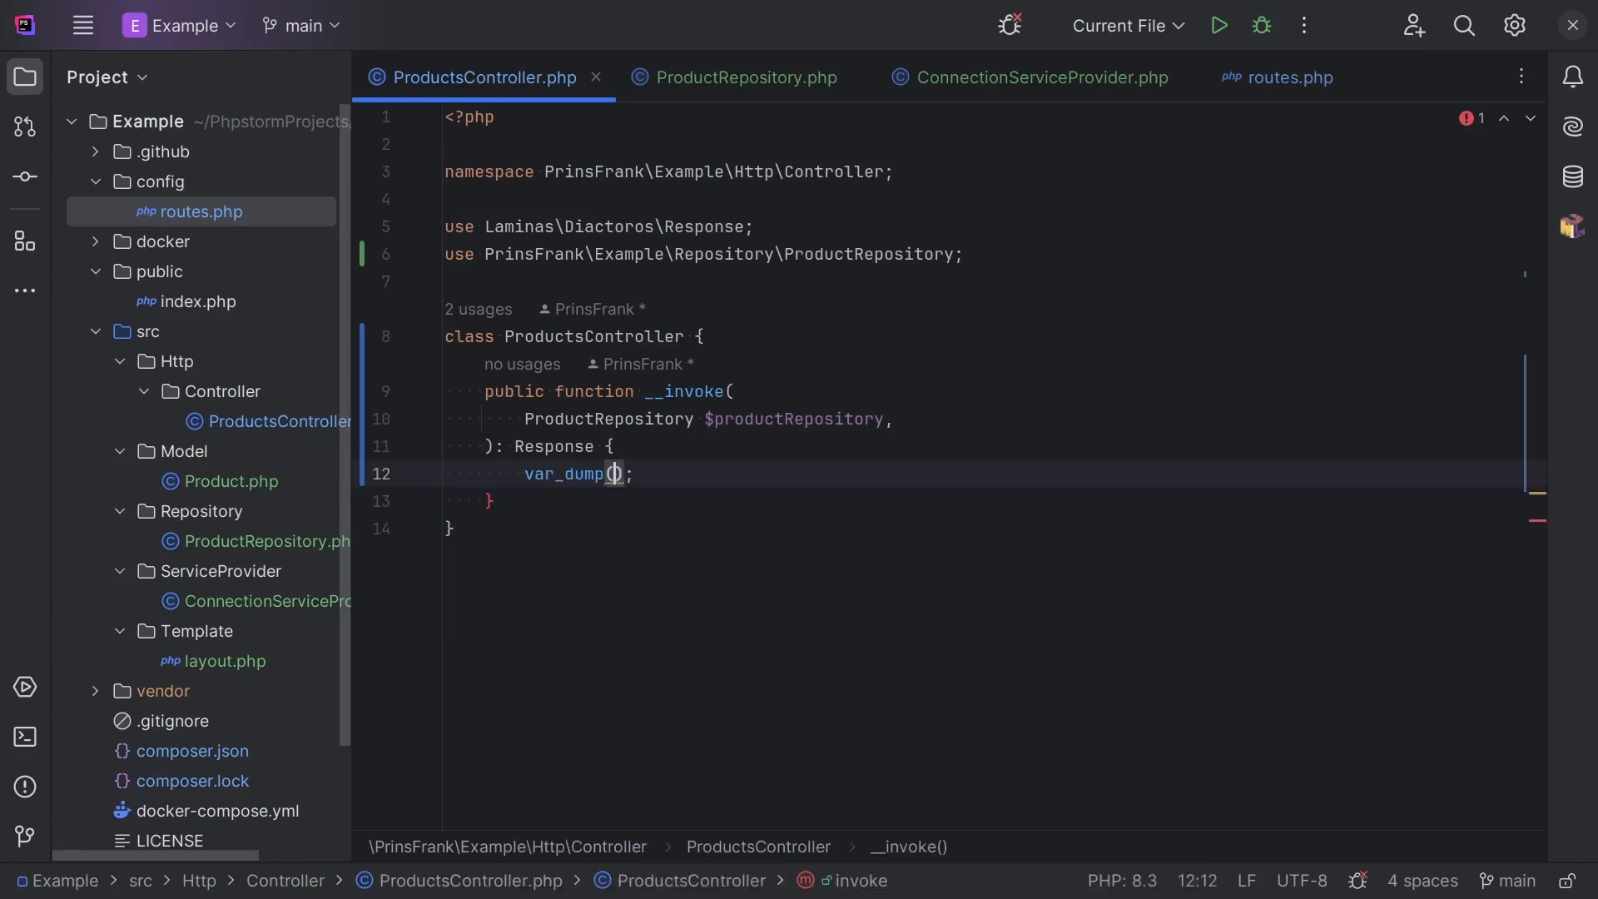
text($productRepository);e)
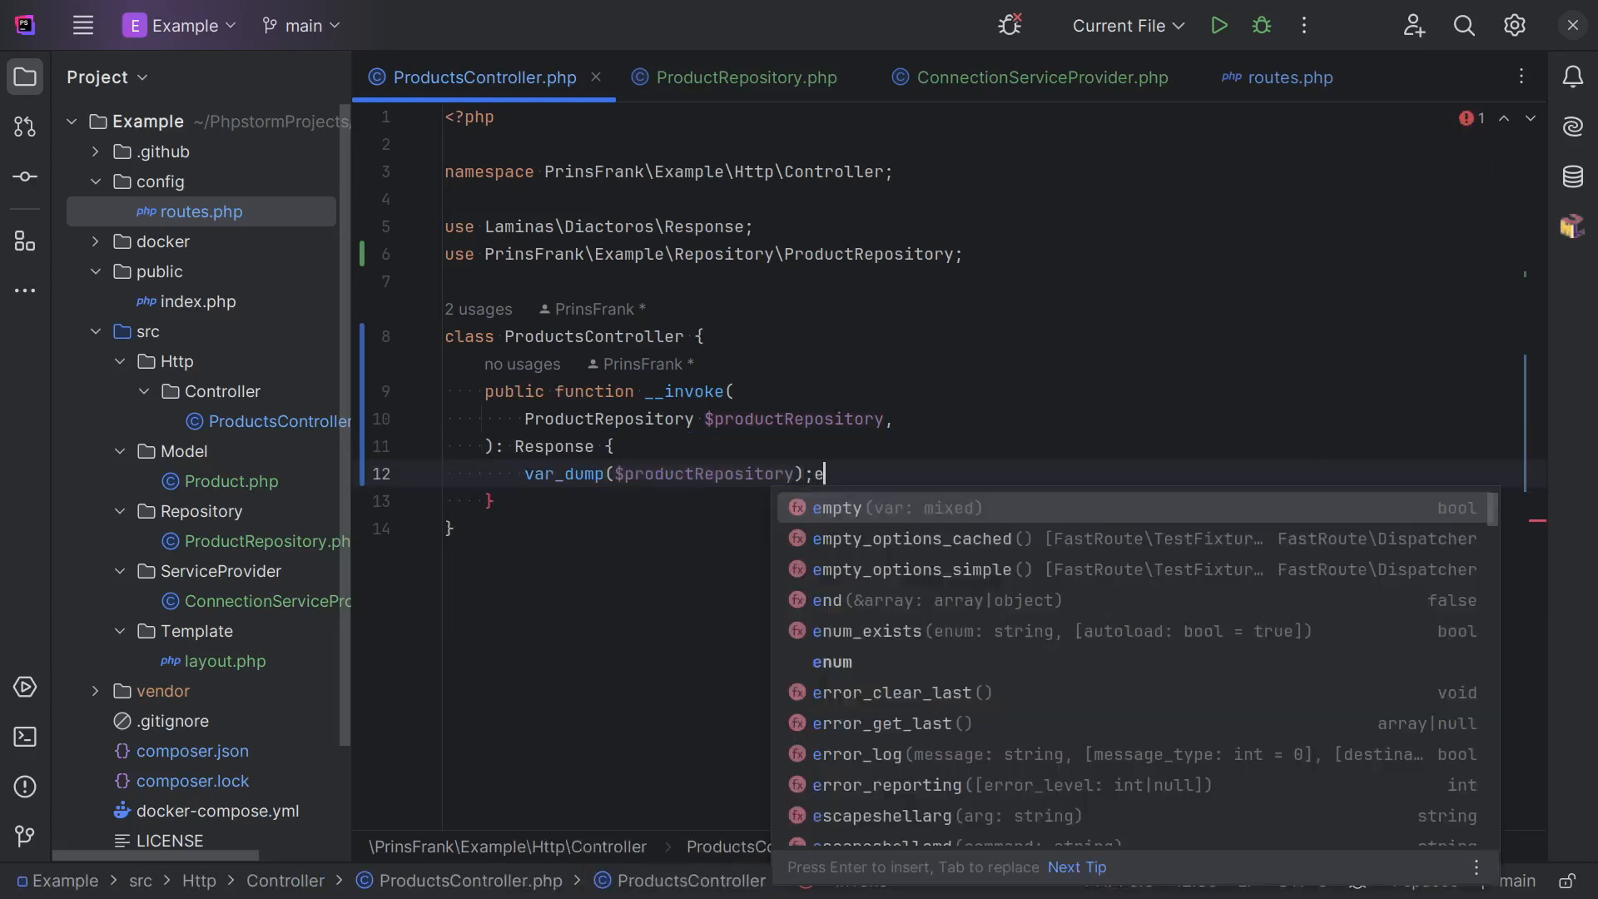
text(xit;)
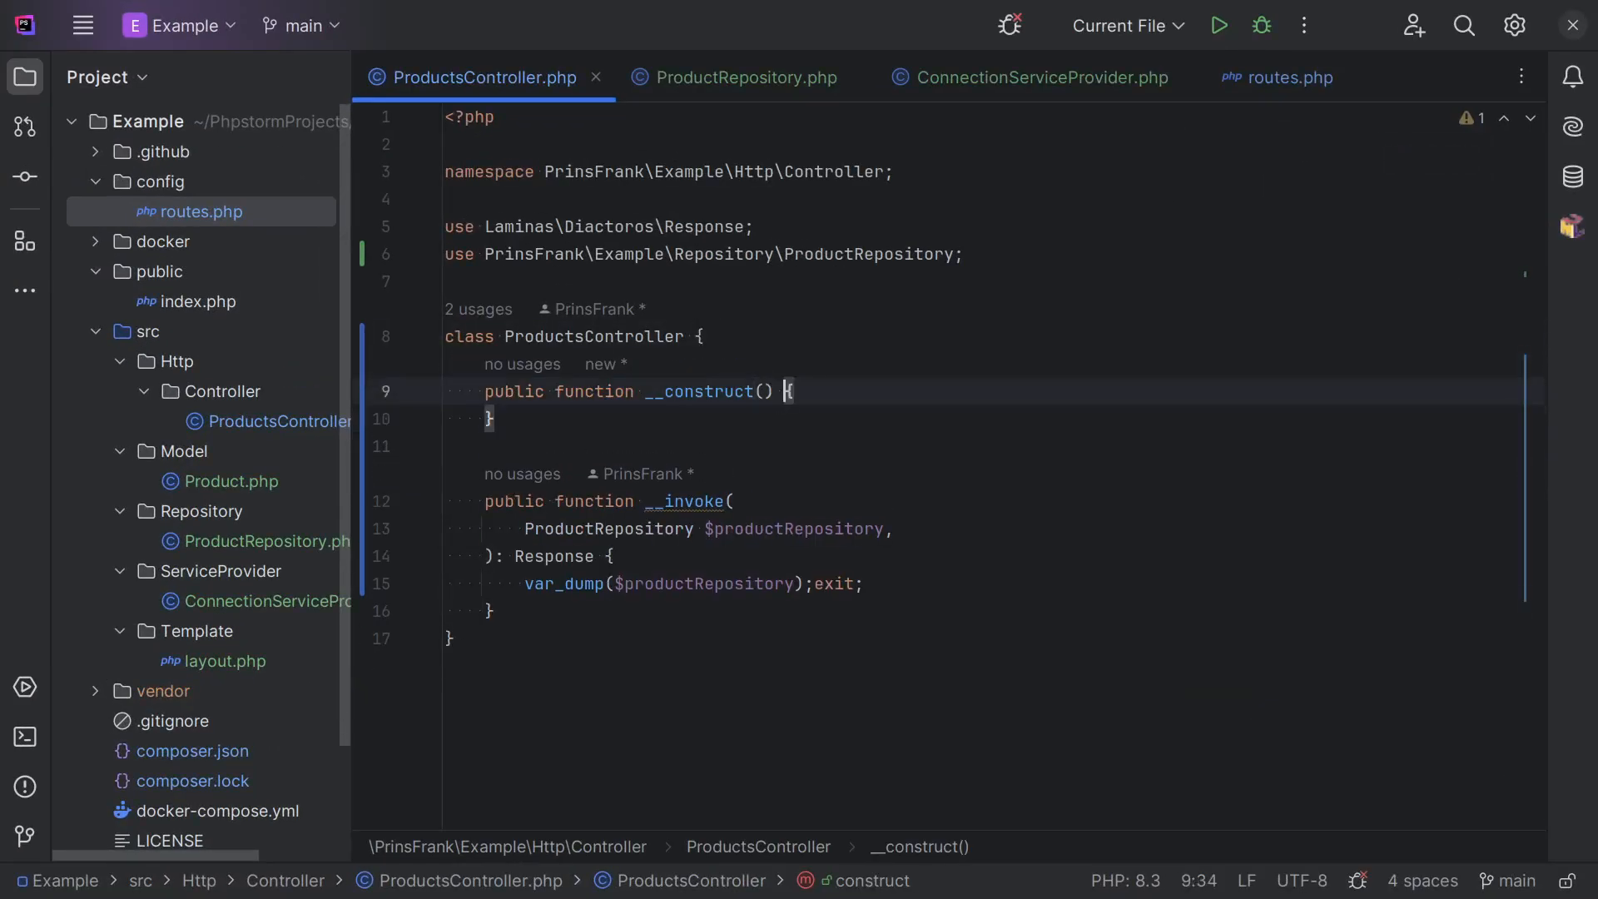
text(private r)
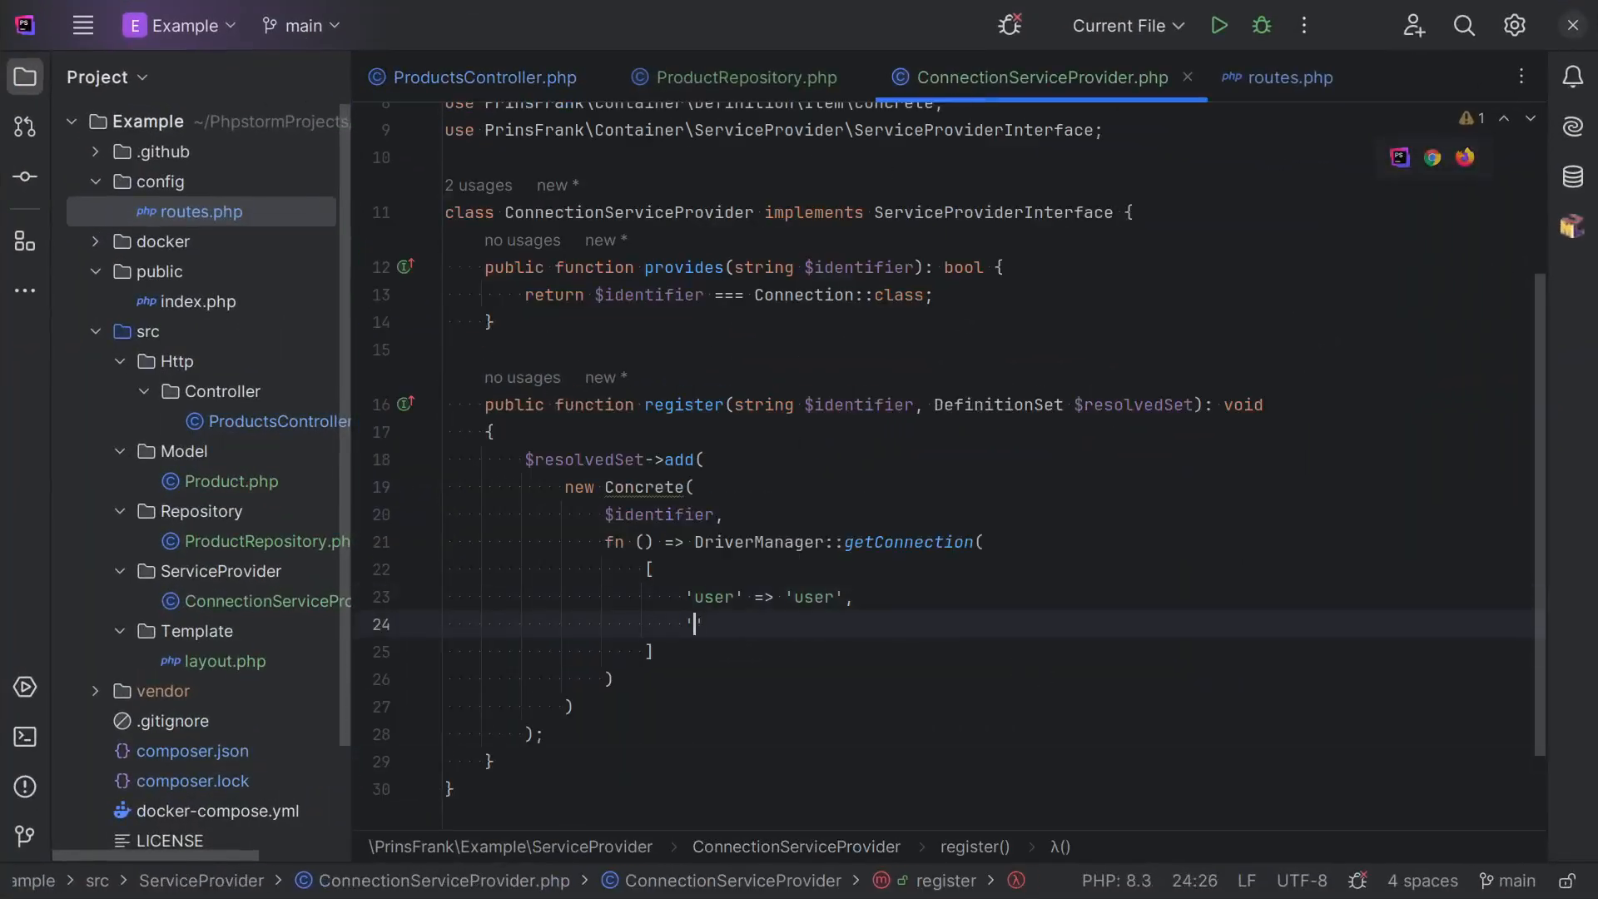
Add 'driver' => 'pdo_mysql' to the getConnection parameter array.
text('driver' =>)
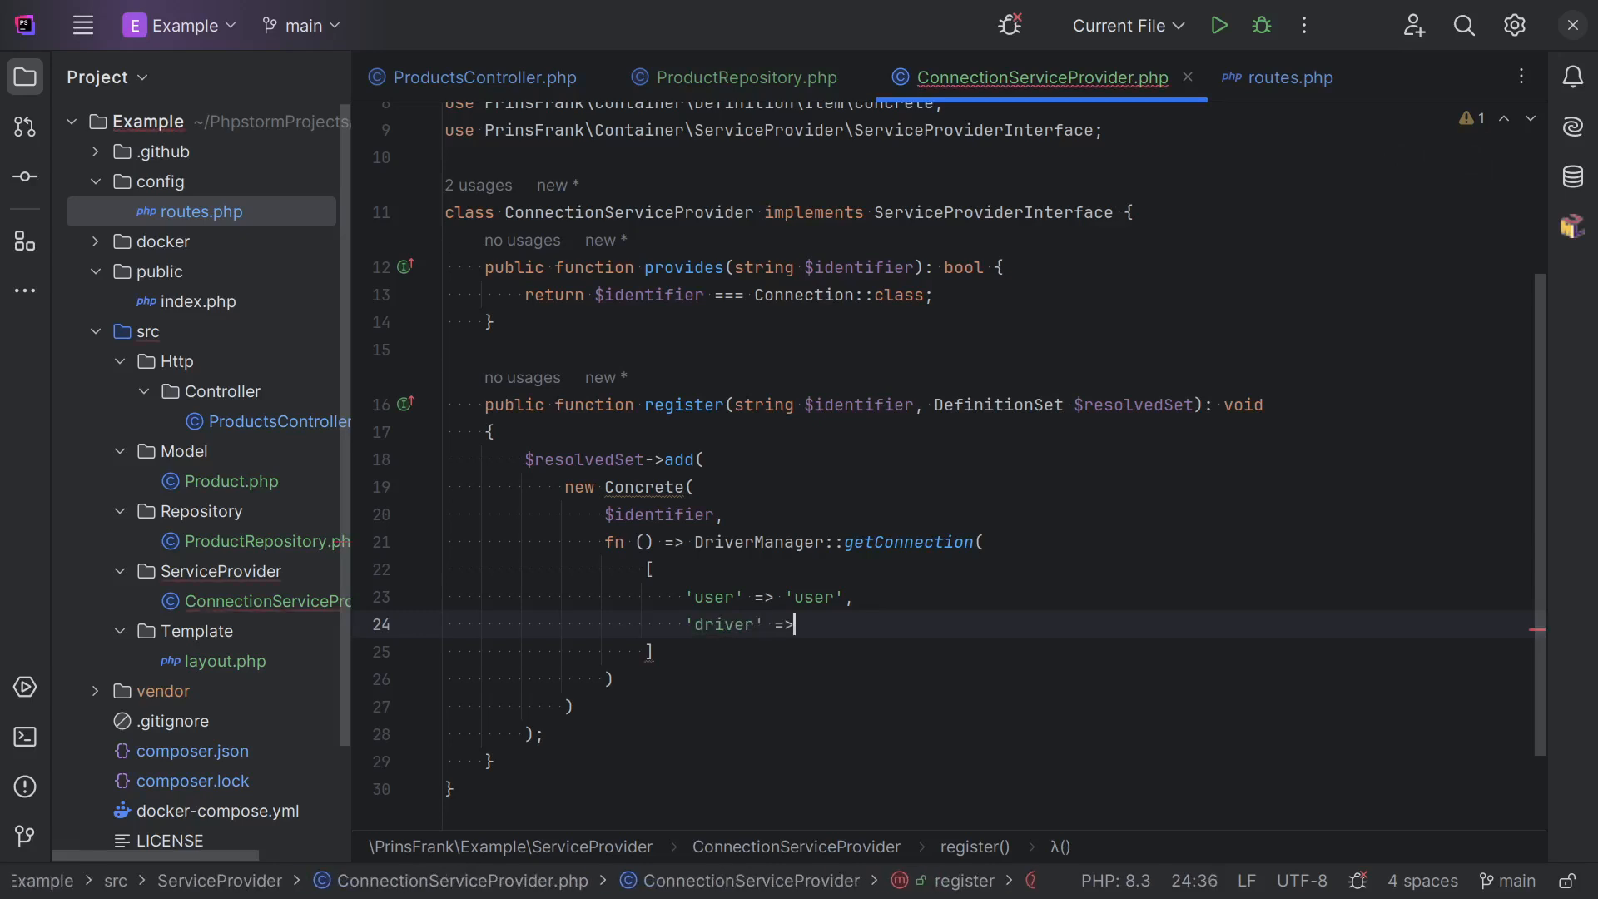
text('pdo',)
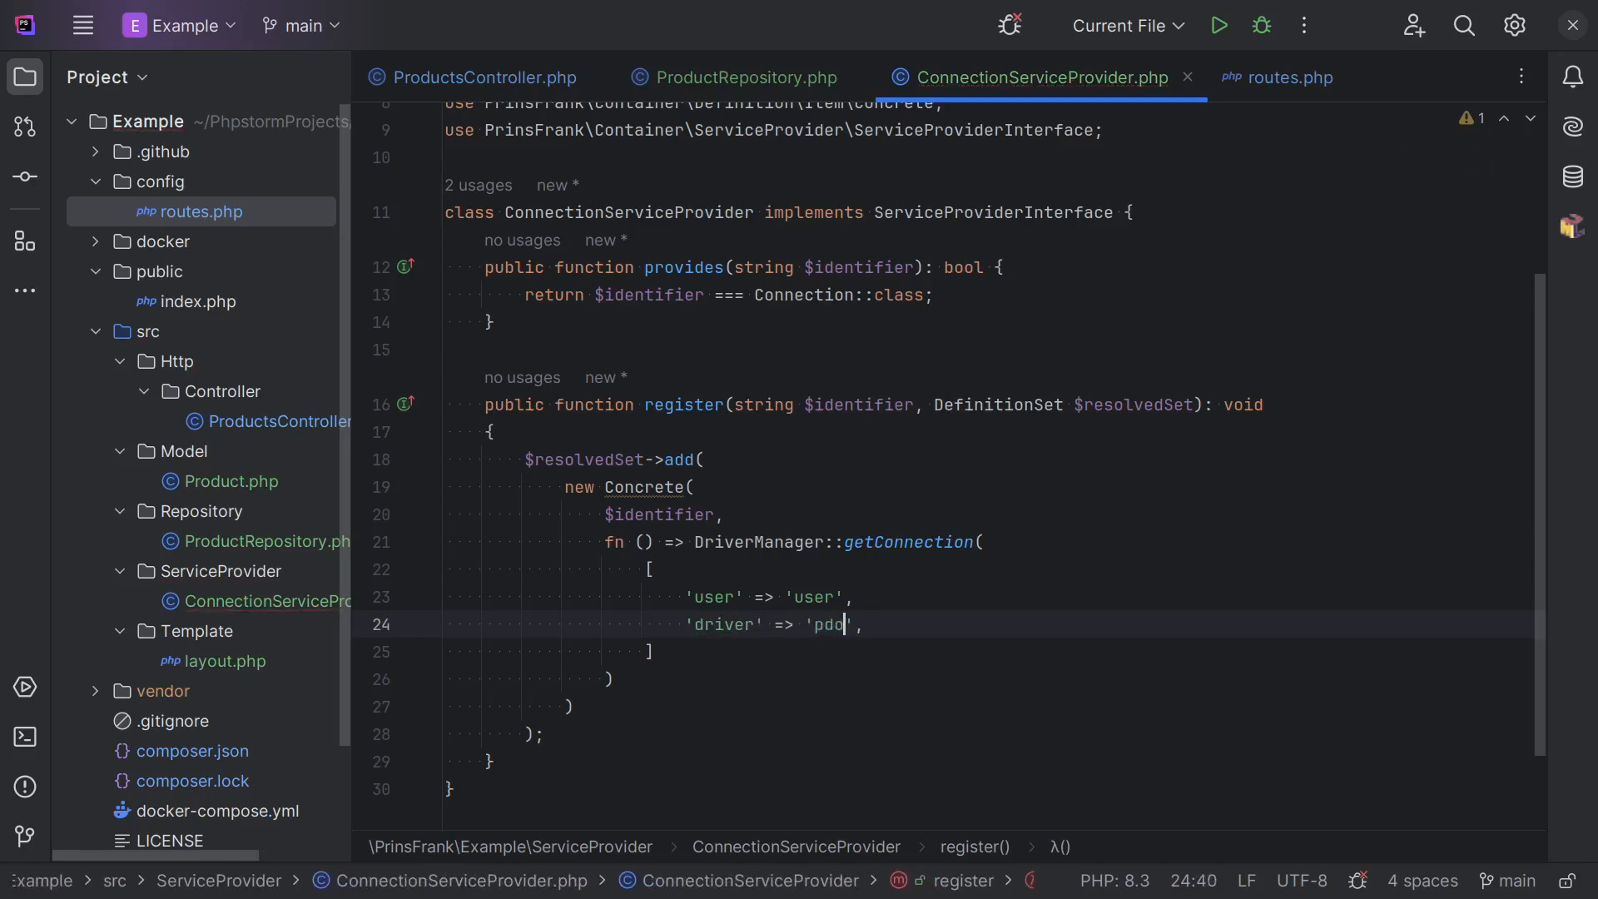
text(_mysql)
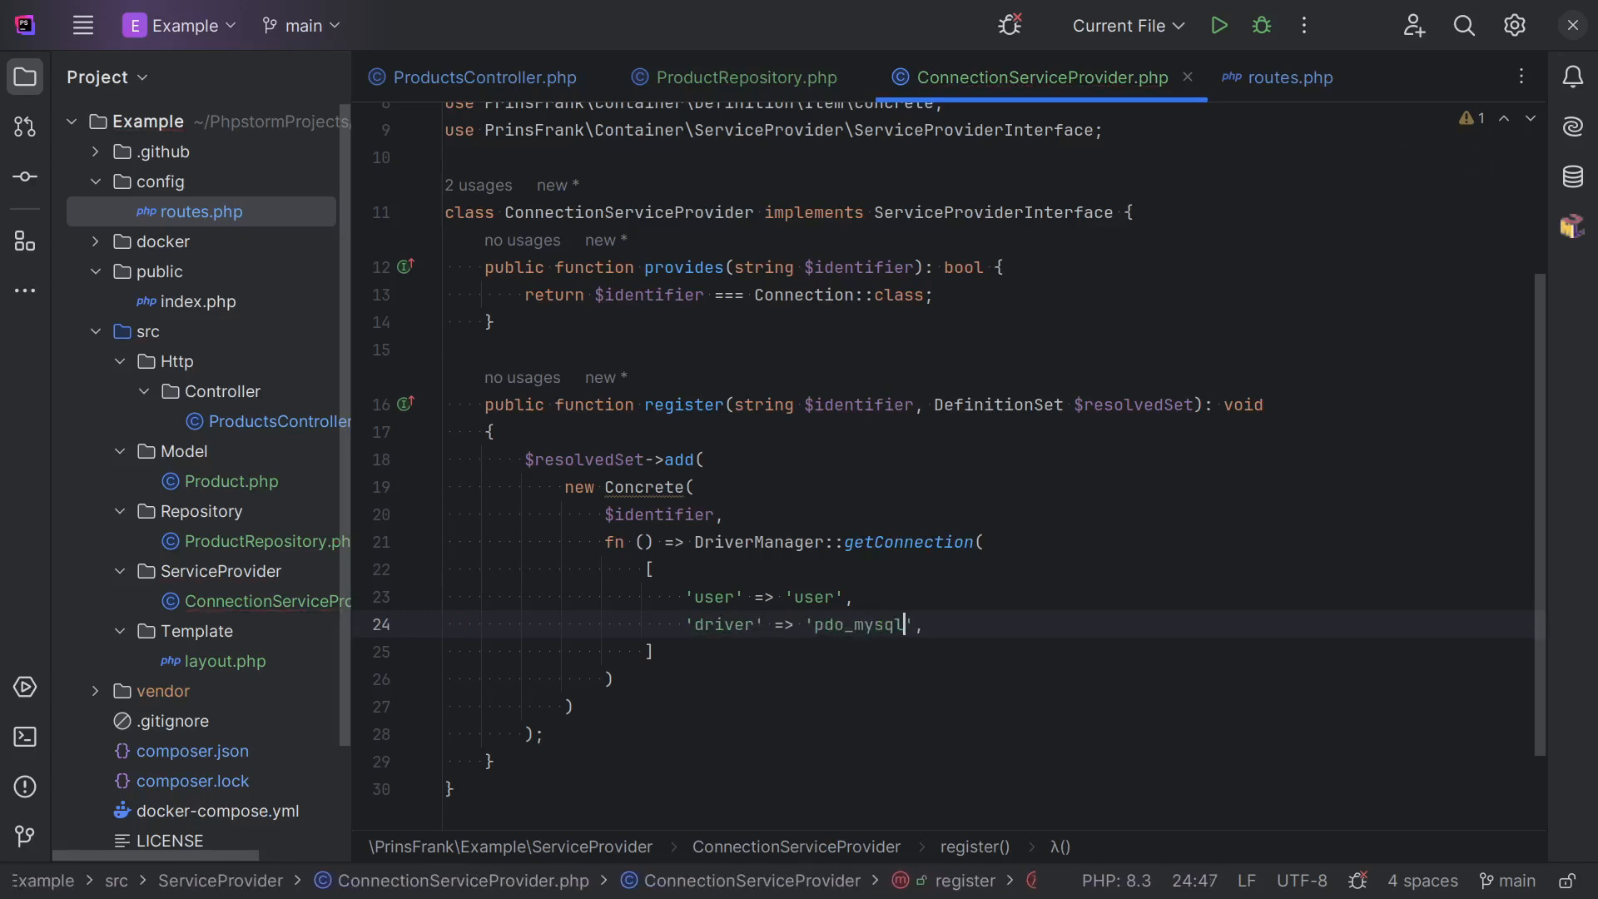
Review ProductsController.php and routes.php, then create a new Kernel class in src.
click(480, 77)
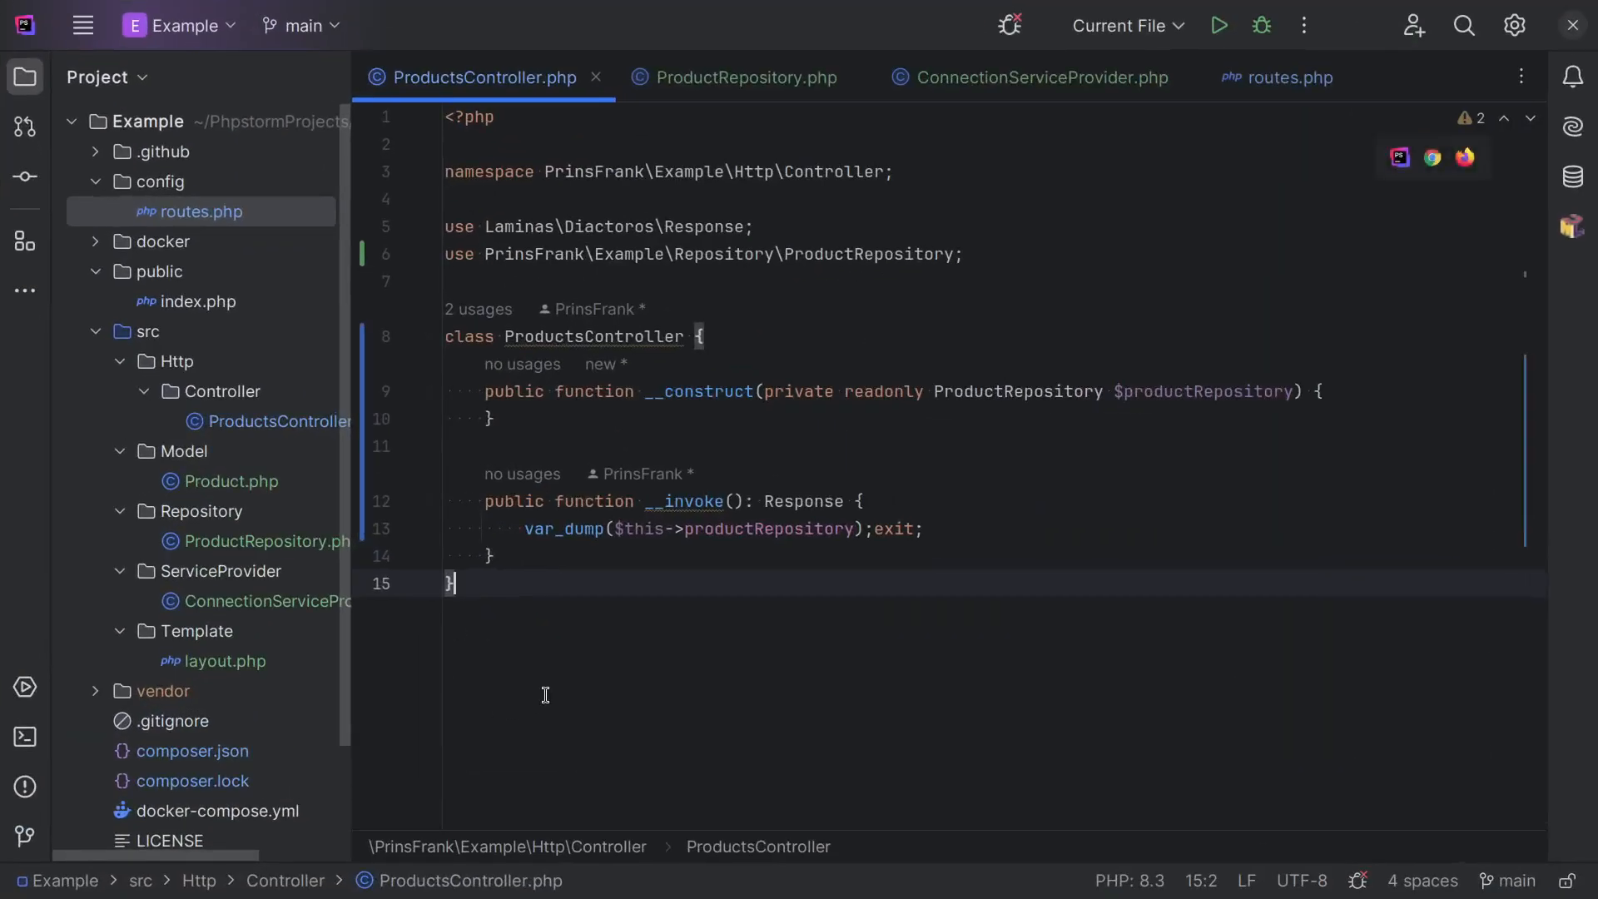
click(1288, 77)
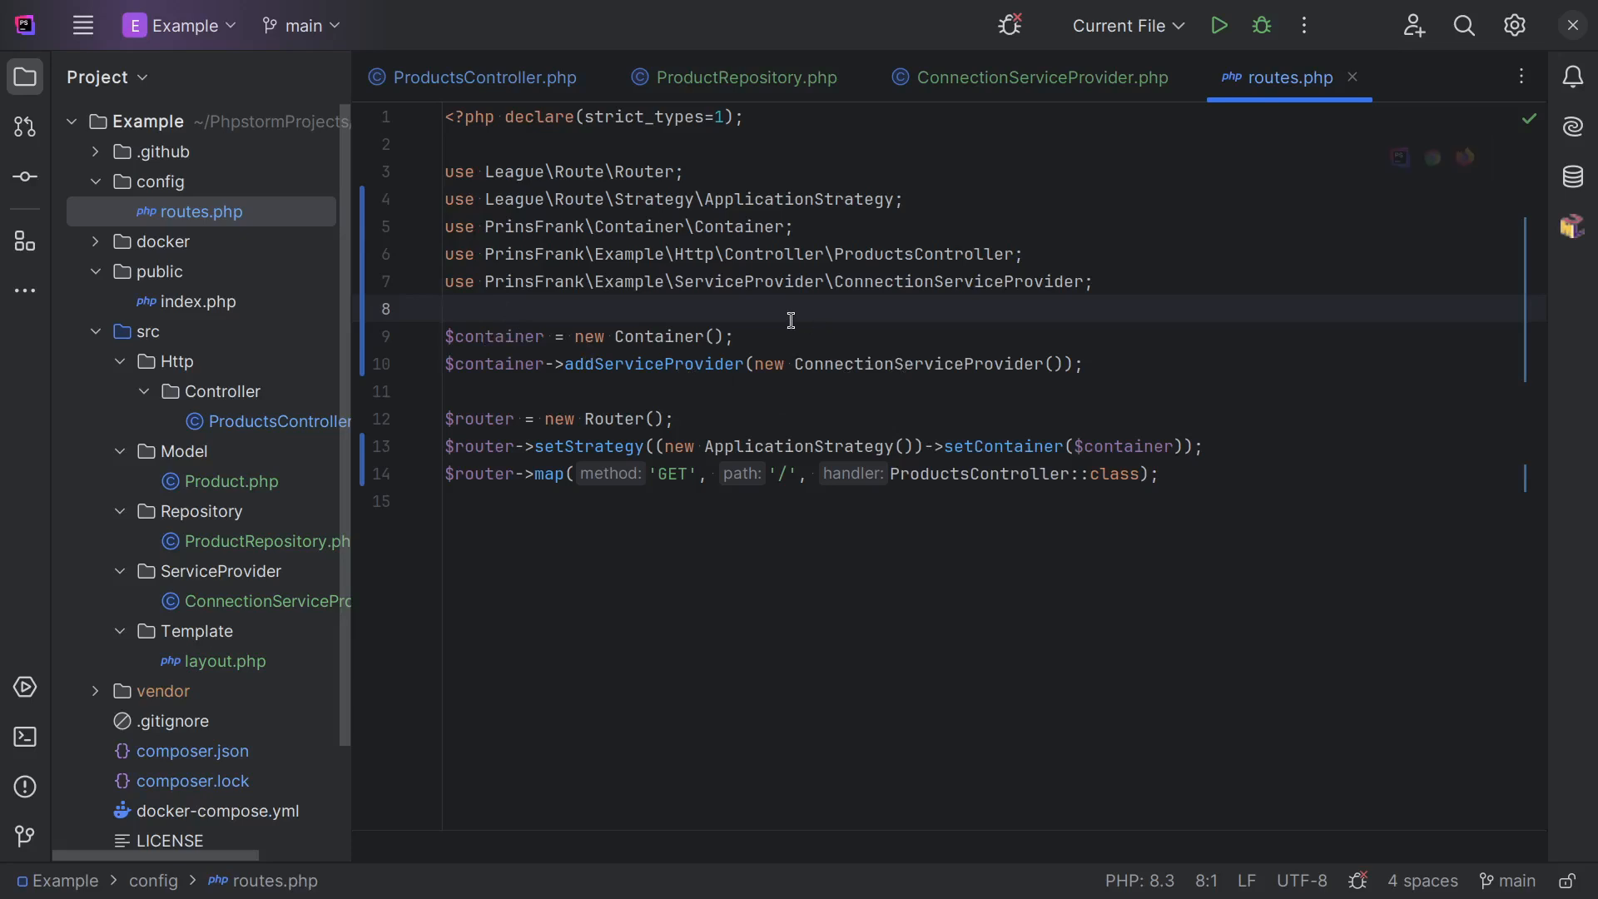
click(149, 332)
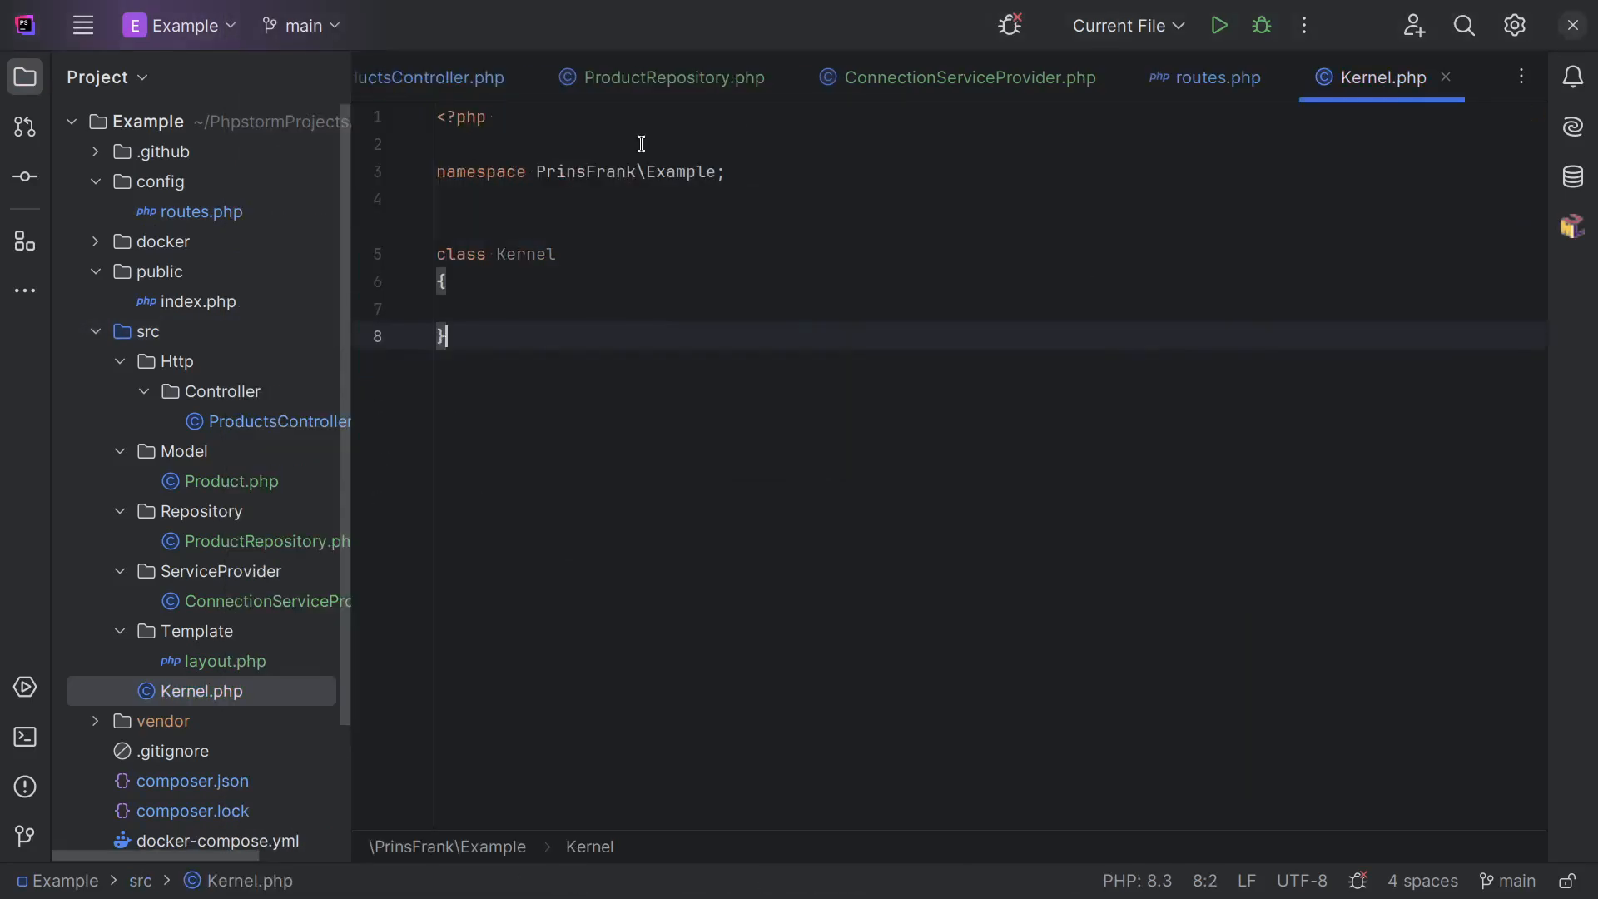
Declare a static getContainer(): Container method and a private static Container $container property.
text(public function get)
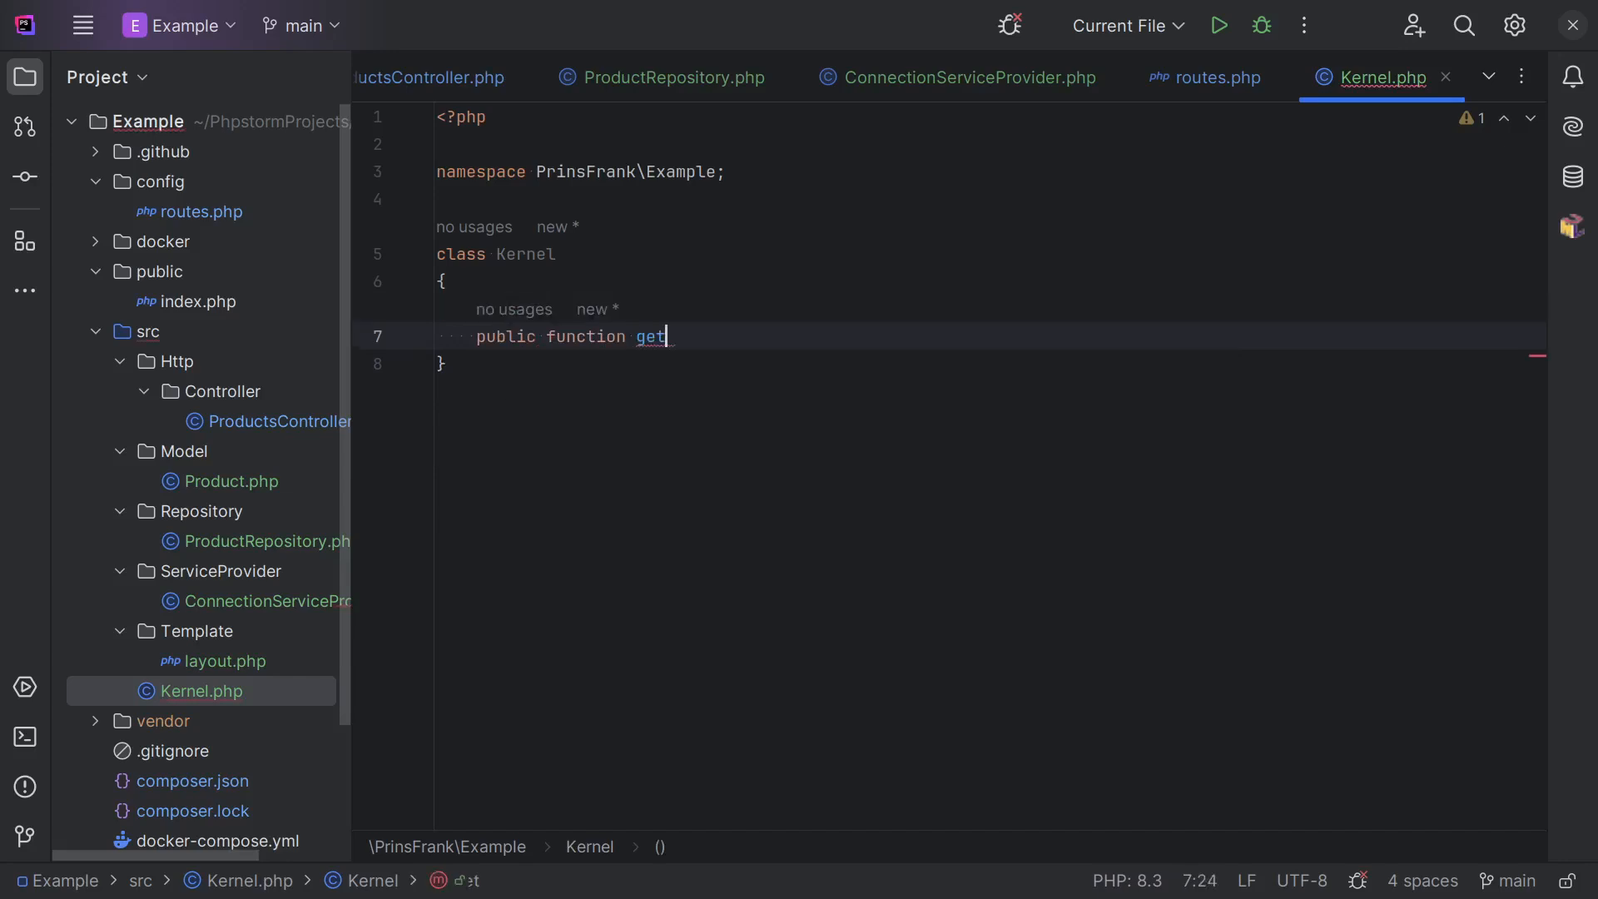
text(Container())
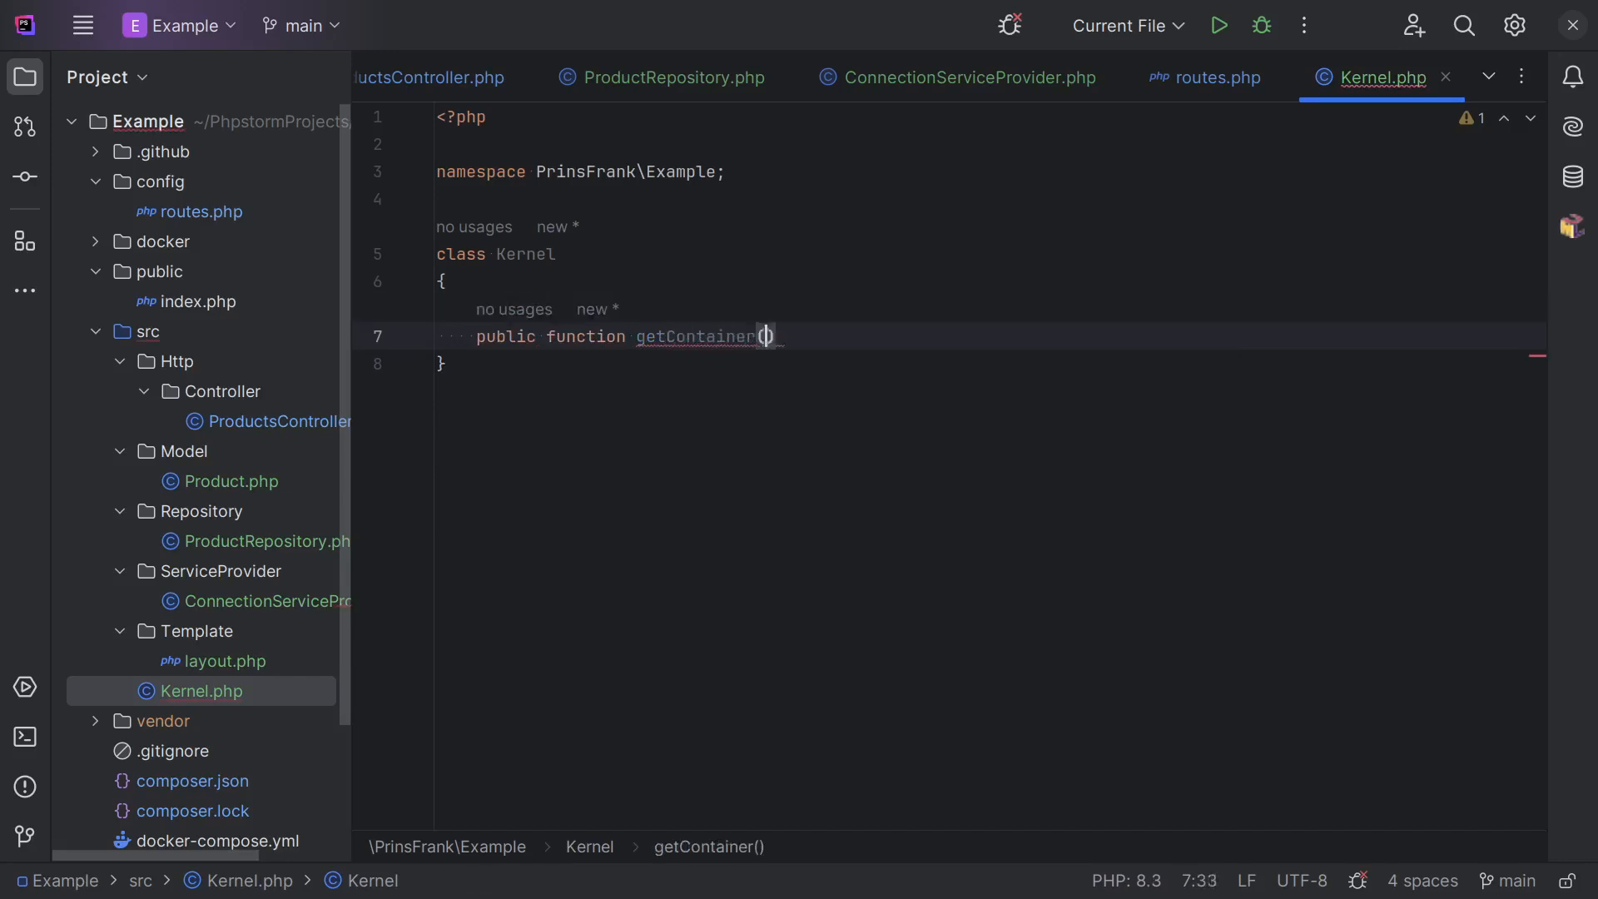
text(: Container)
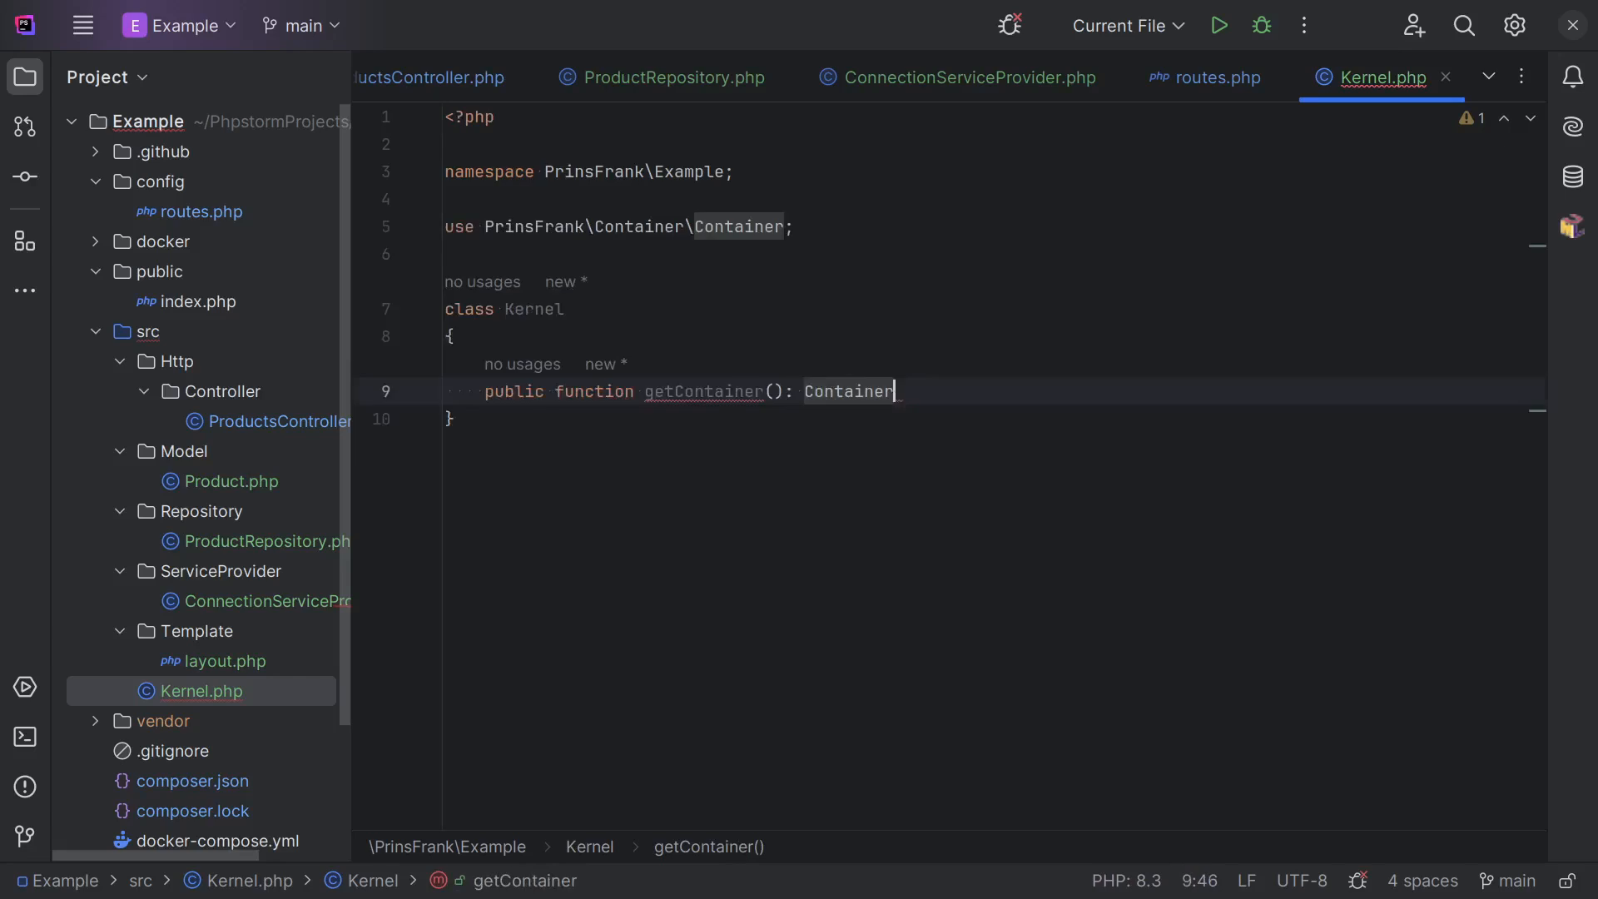
text({)
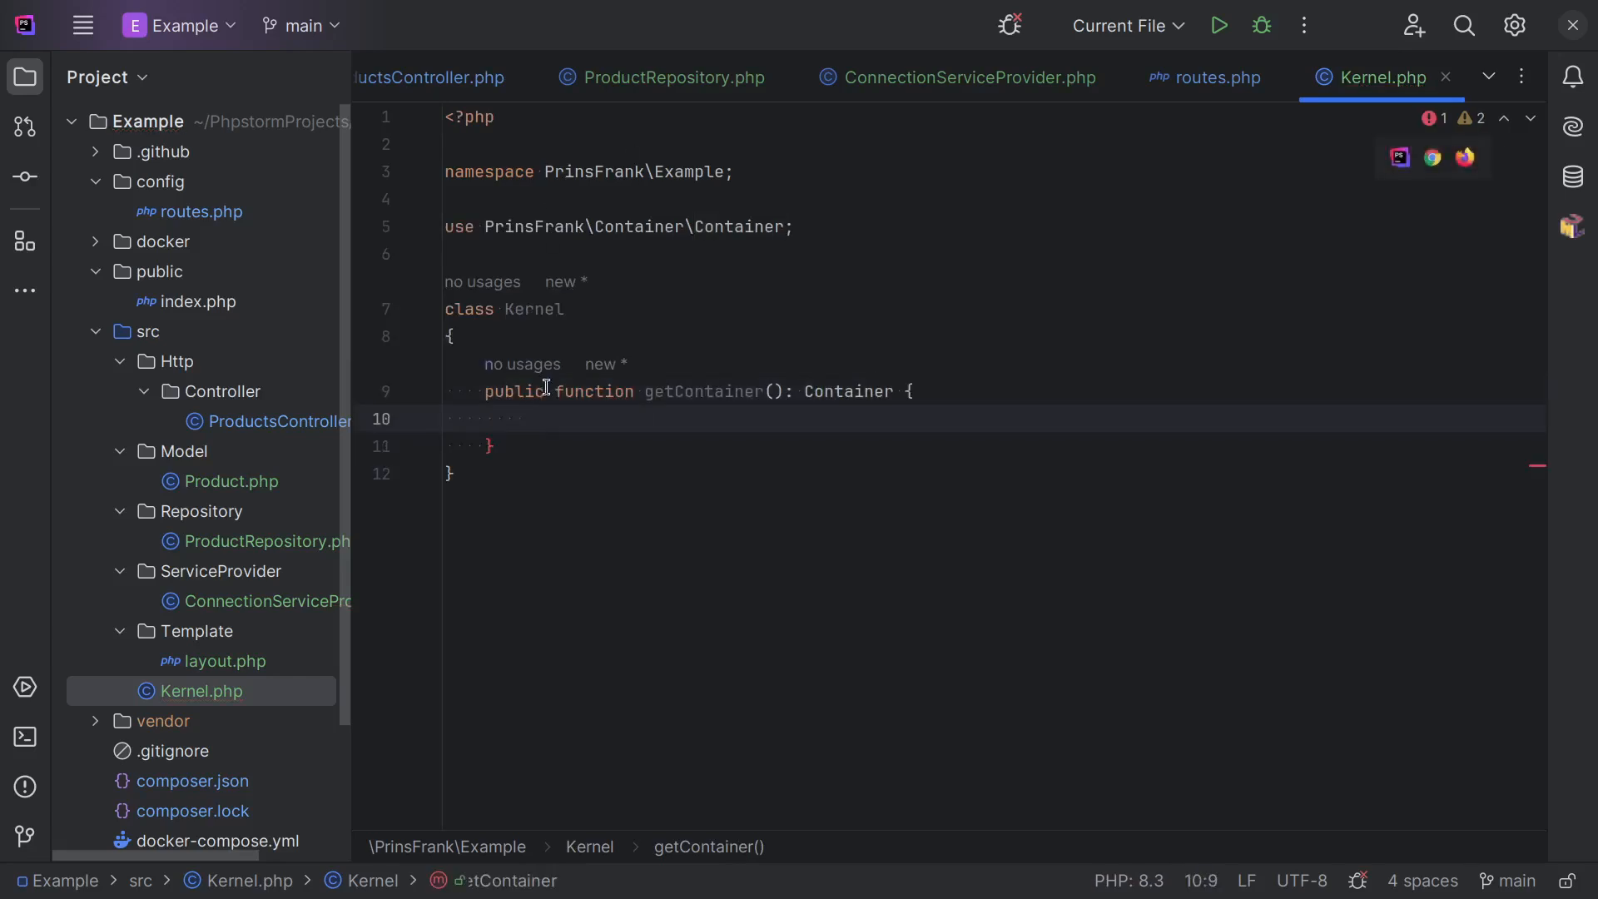
text(static)
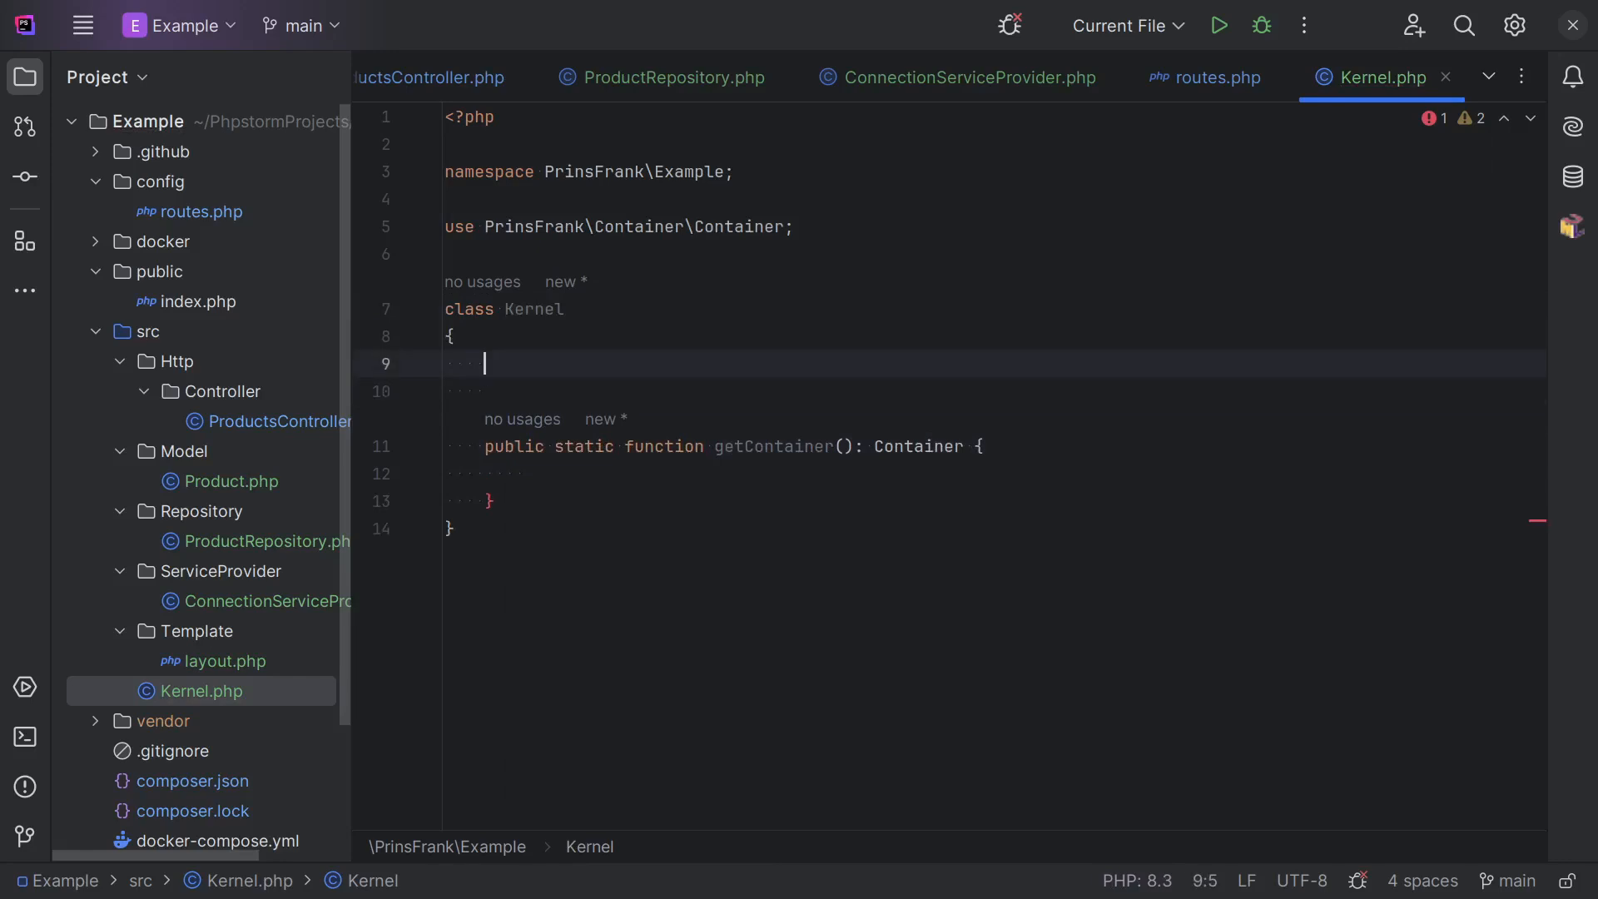
text(private s)
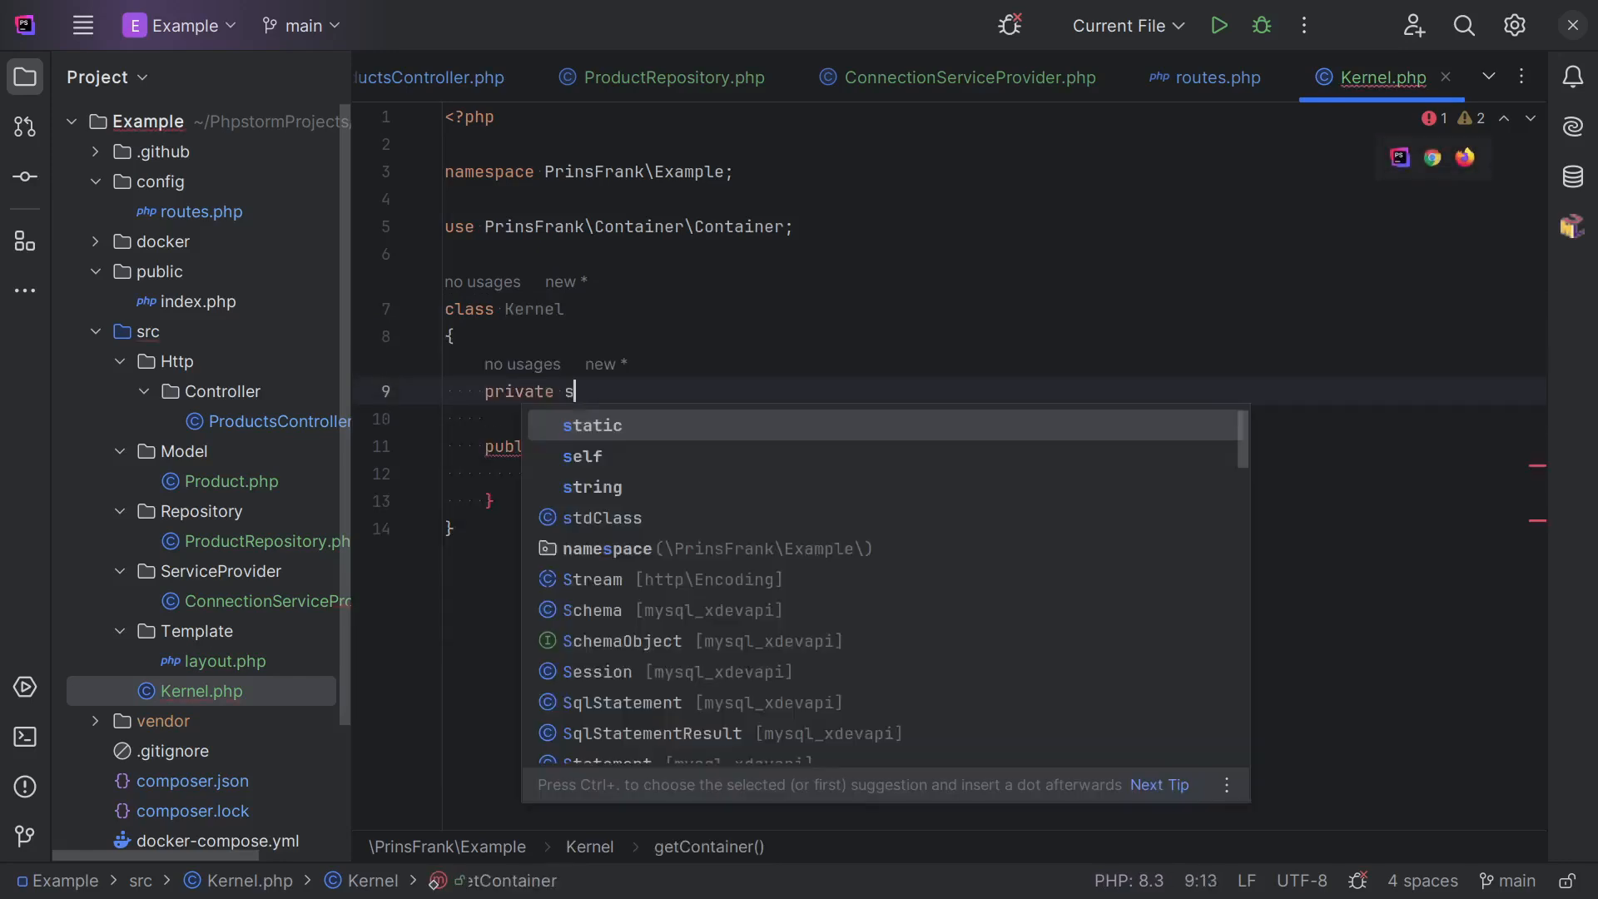
text(tatic C)
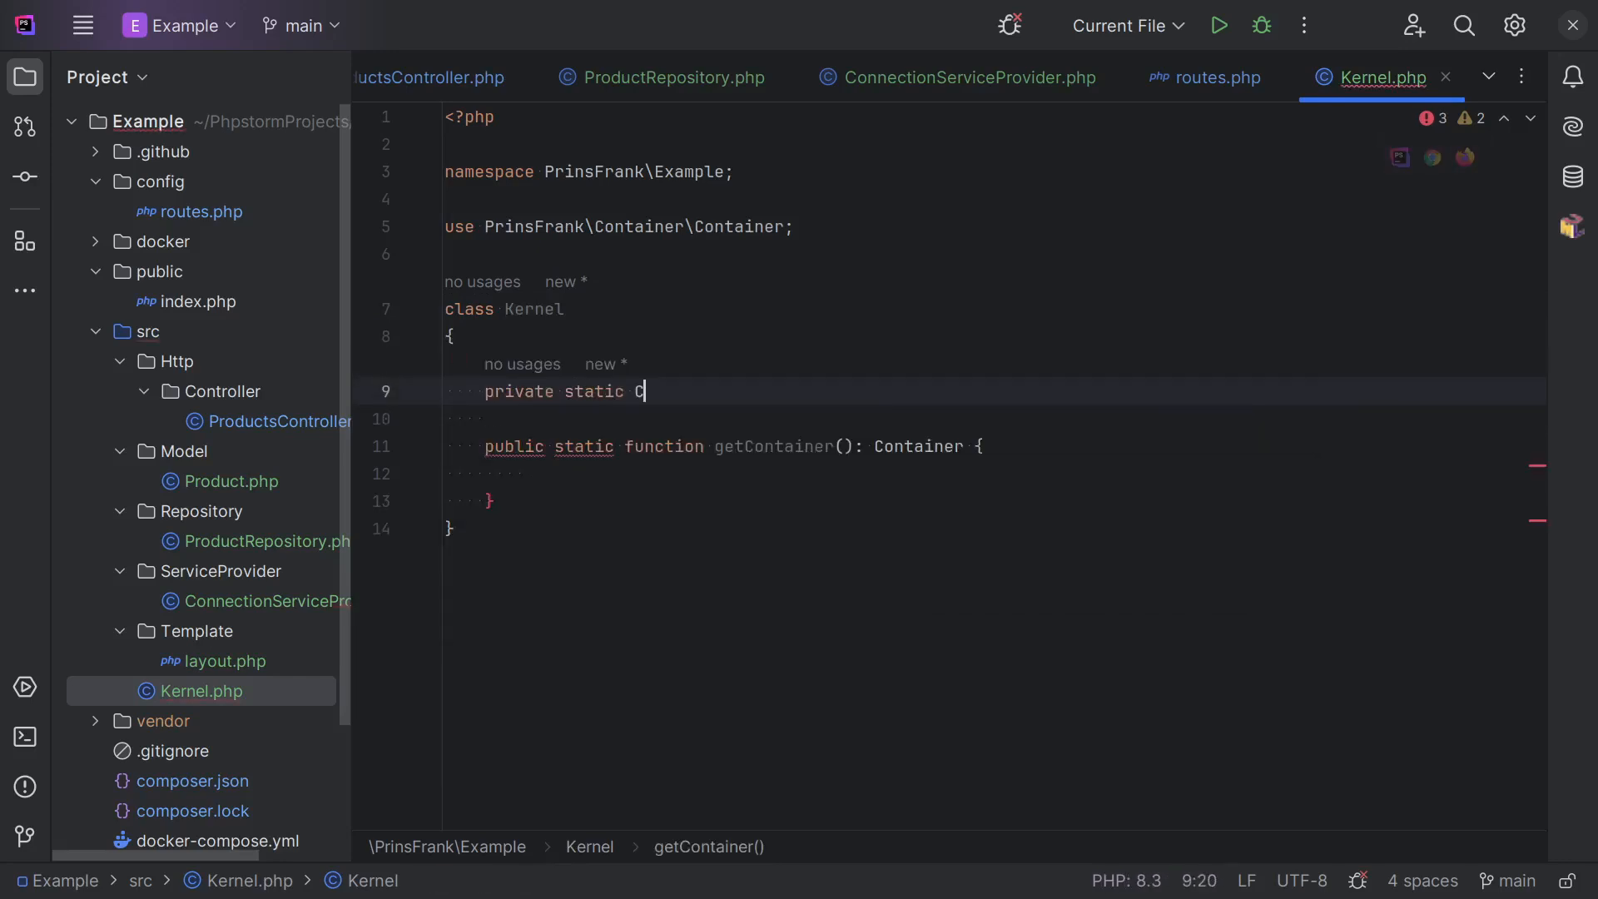
text(ontainer $container)
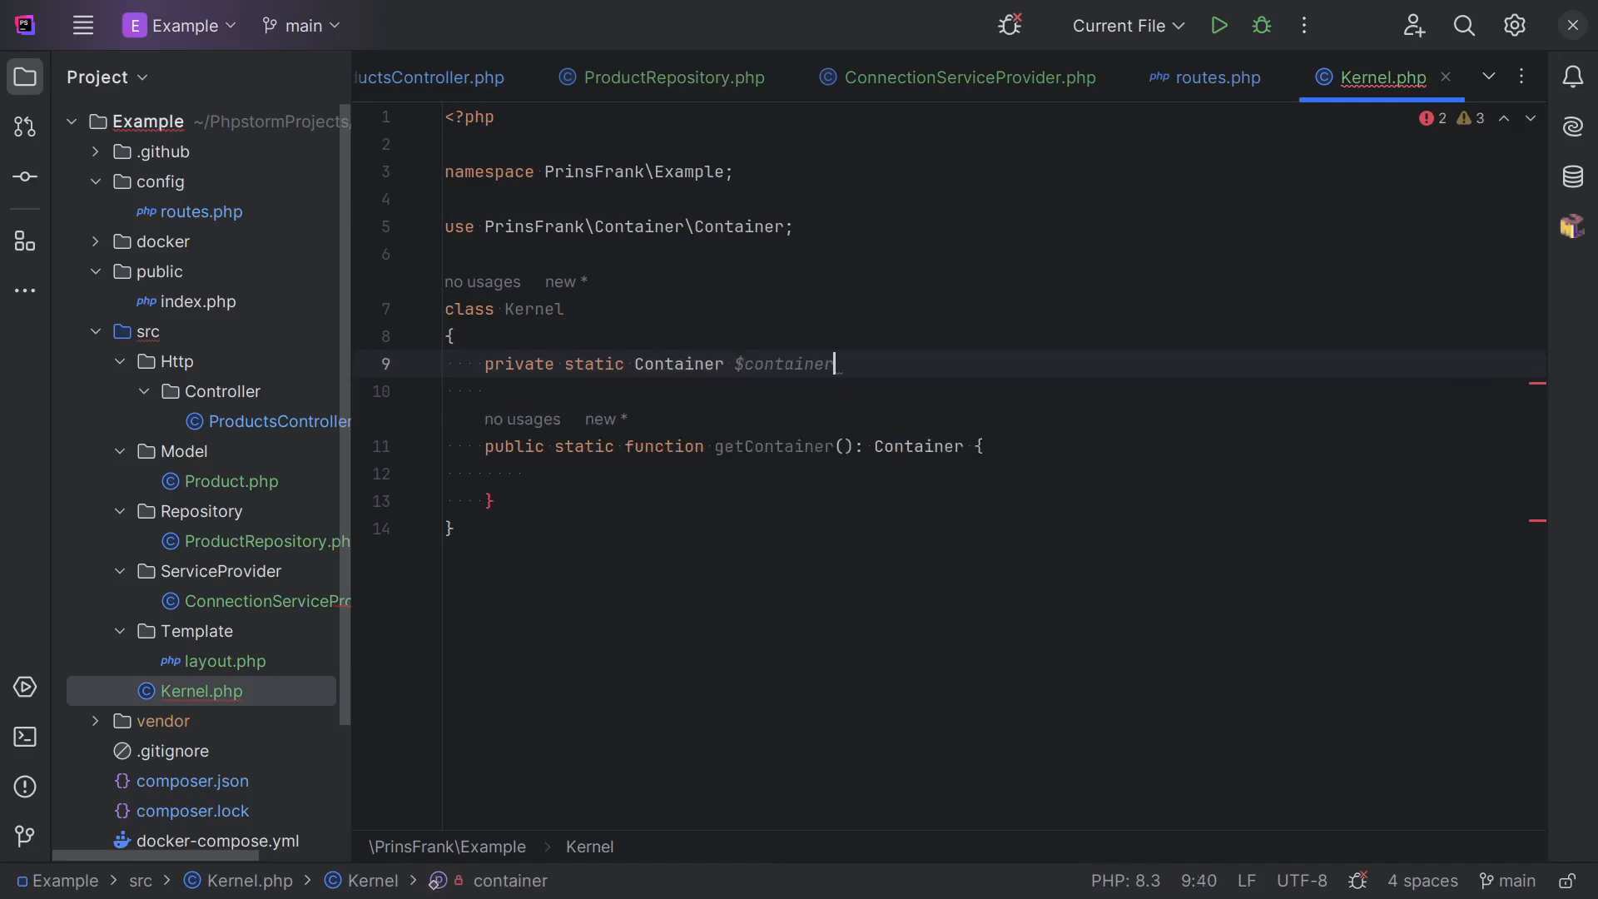
Return self::$container when set, otherwise assign it a new Container.
text(if)
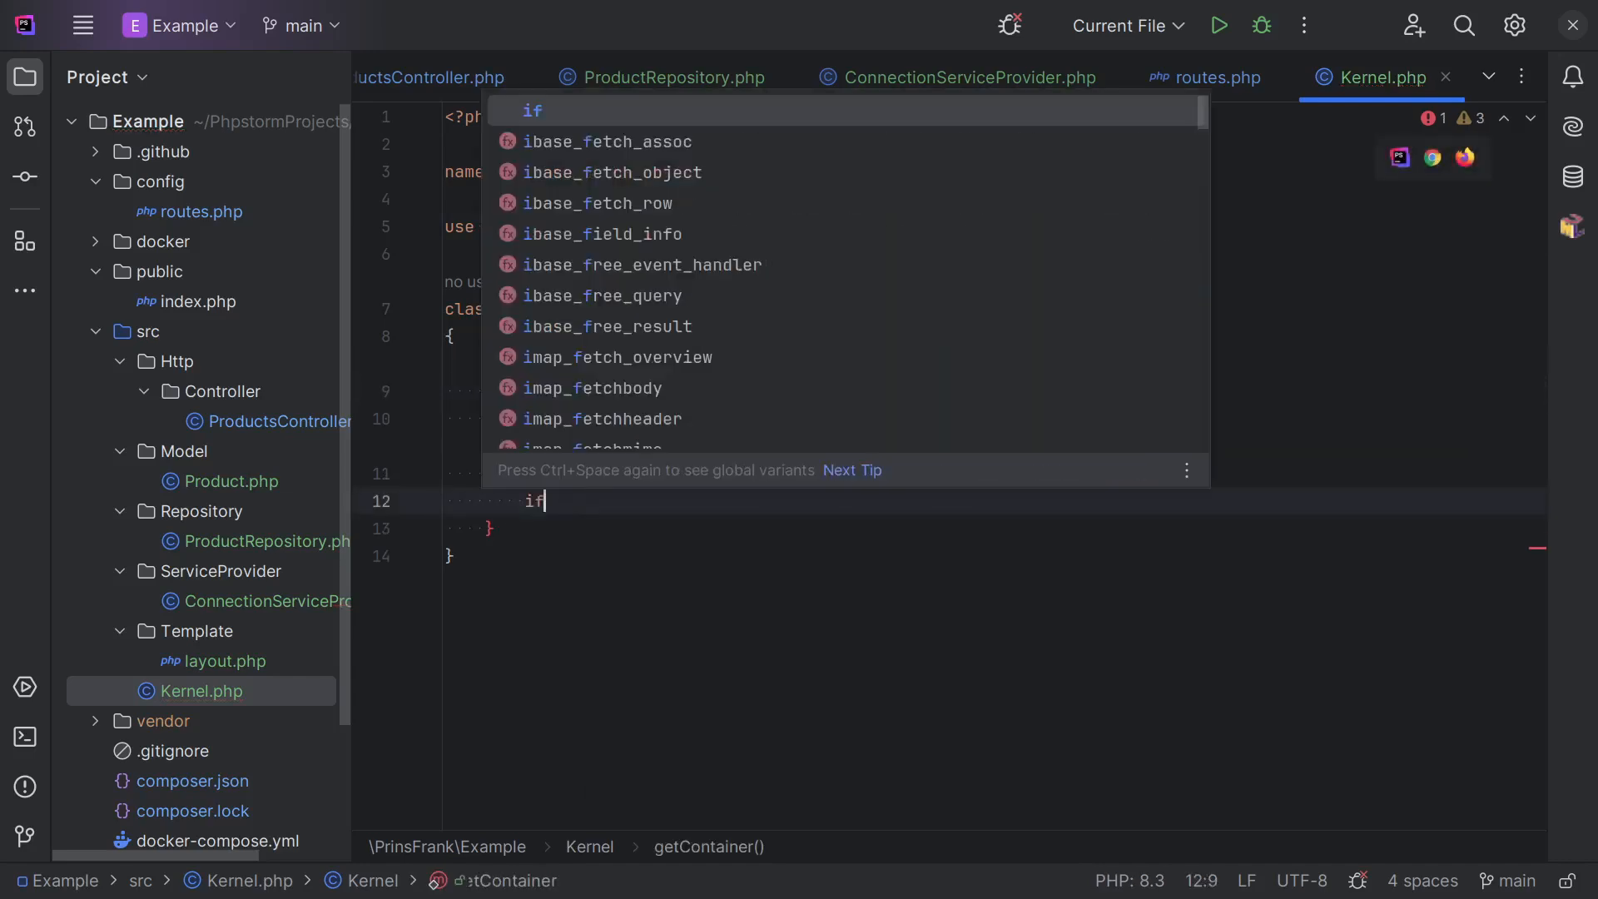
text(()
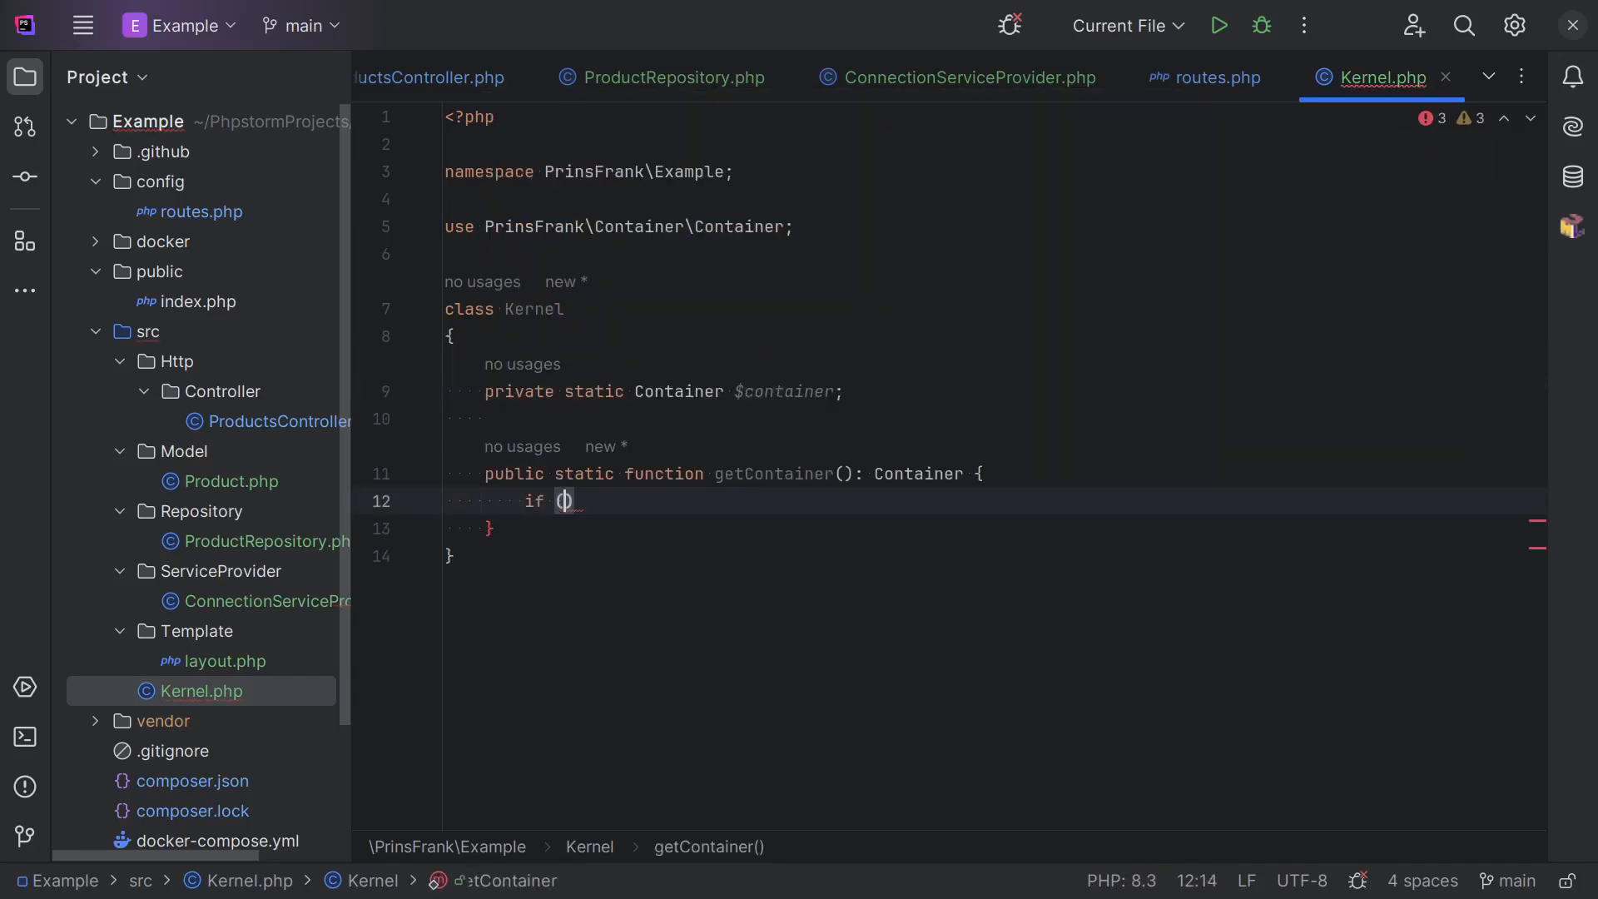
text(isset(sel)
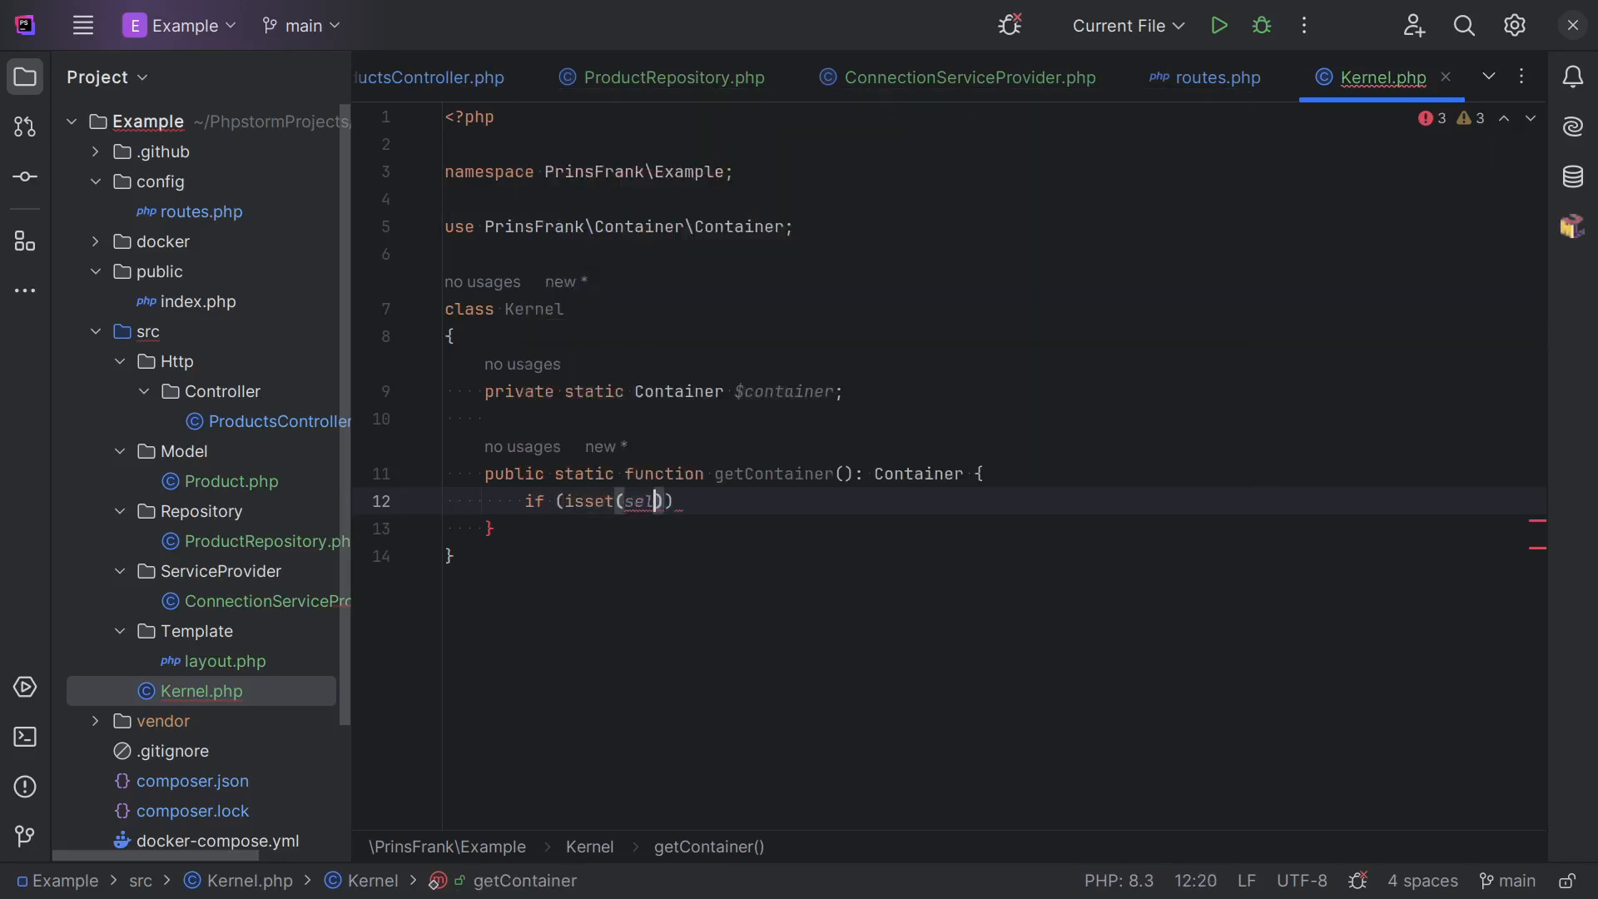
text(::$container)
text(return )
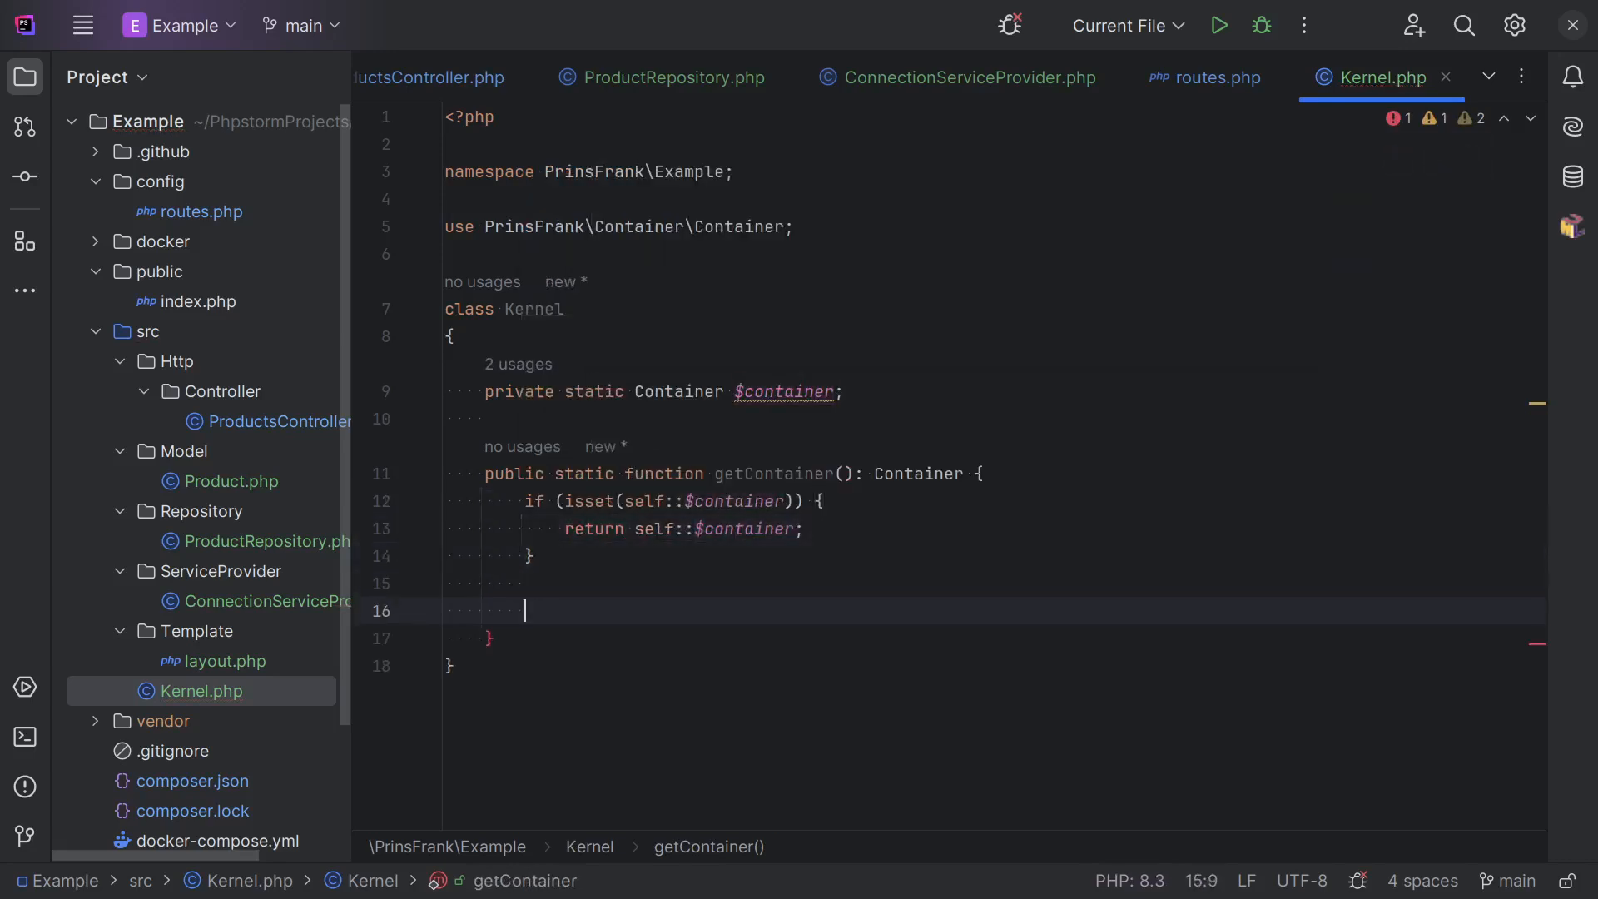
text(self::)
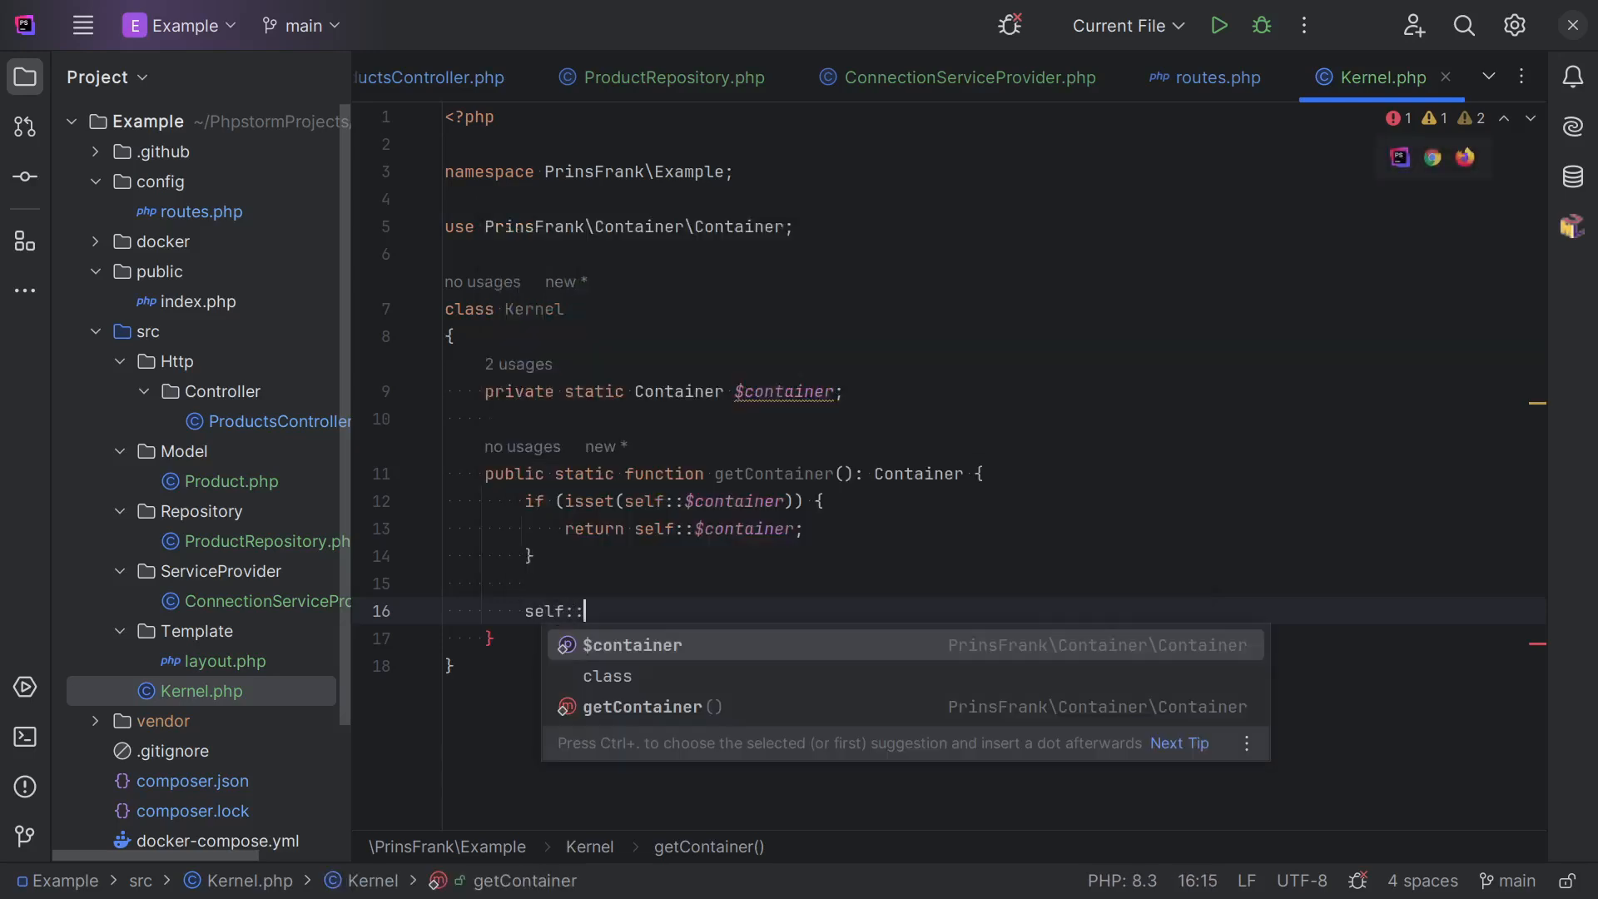
text($container = new Container()
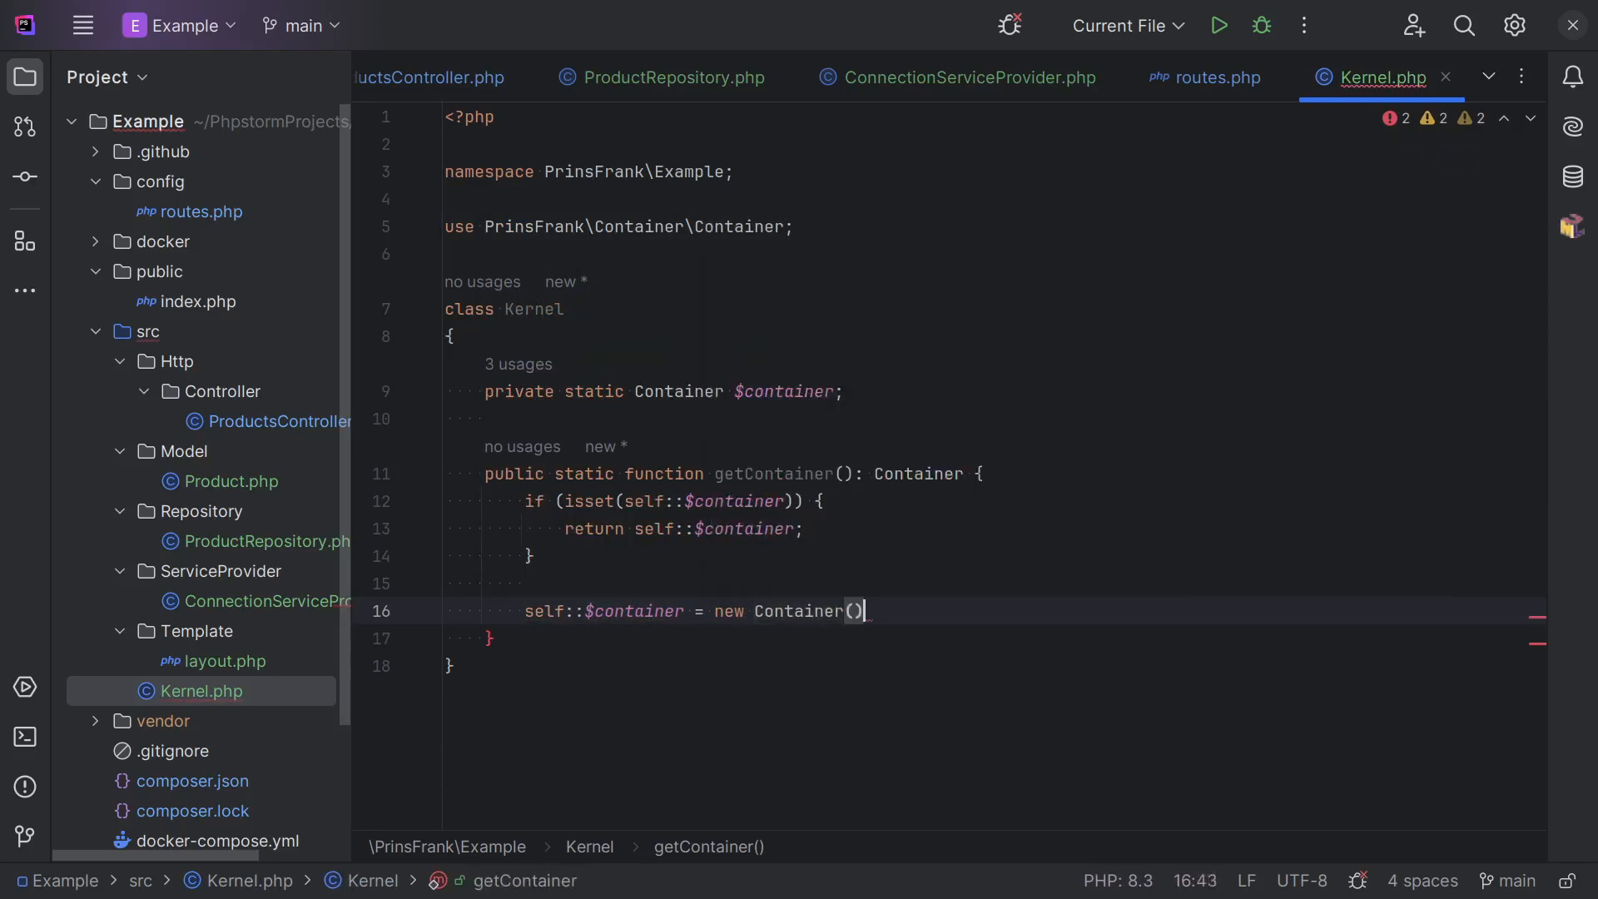
key(Enter)
text(foreach () {)
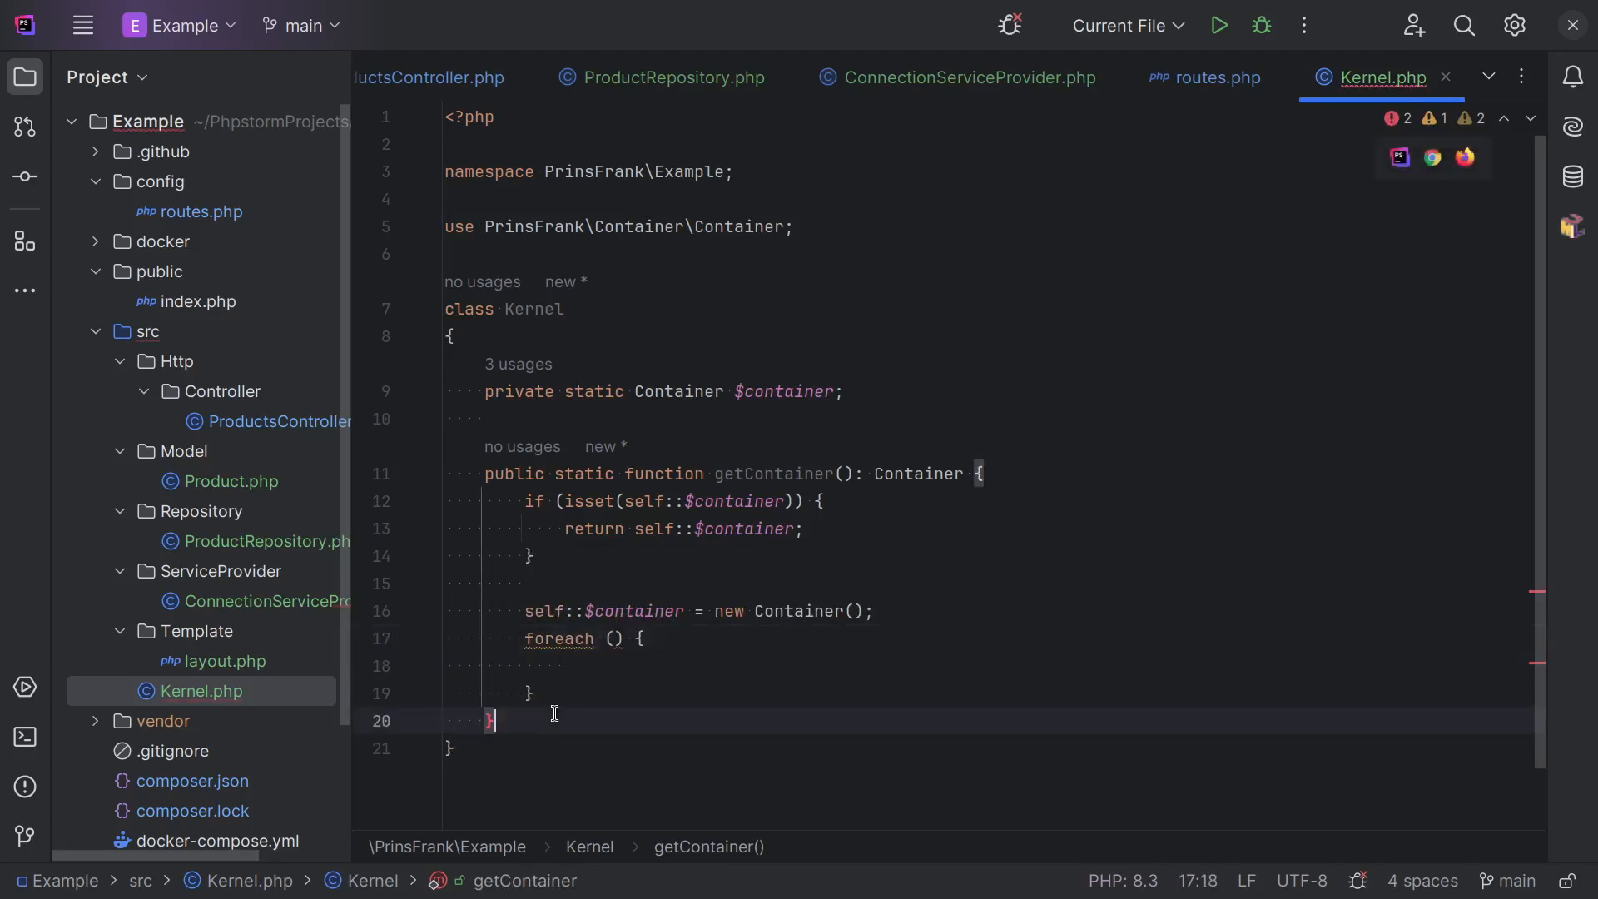
Add getServiceProviders() typed array<class-string<ServiceProviderInterface>>, returning [ConnectionServiceProvider::class].
text(private function)
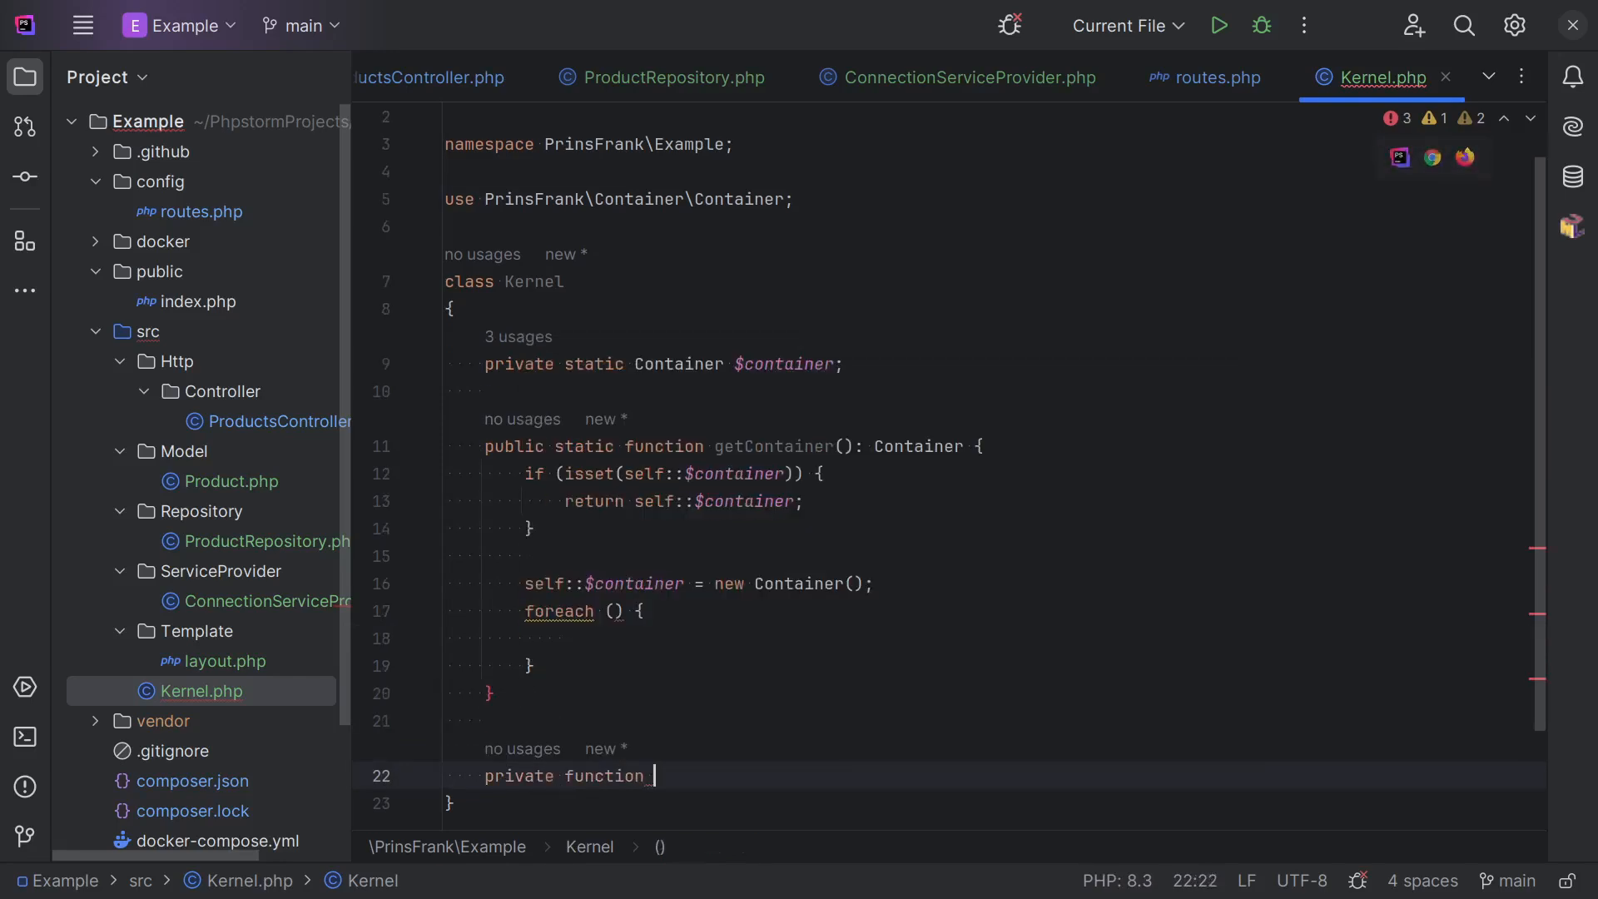
text(getService)
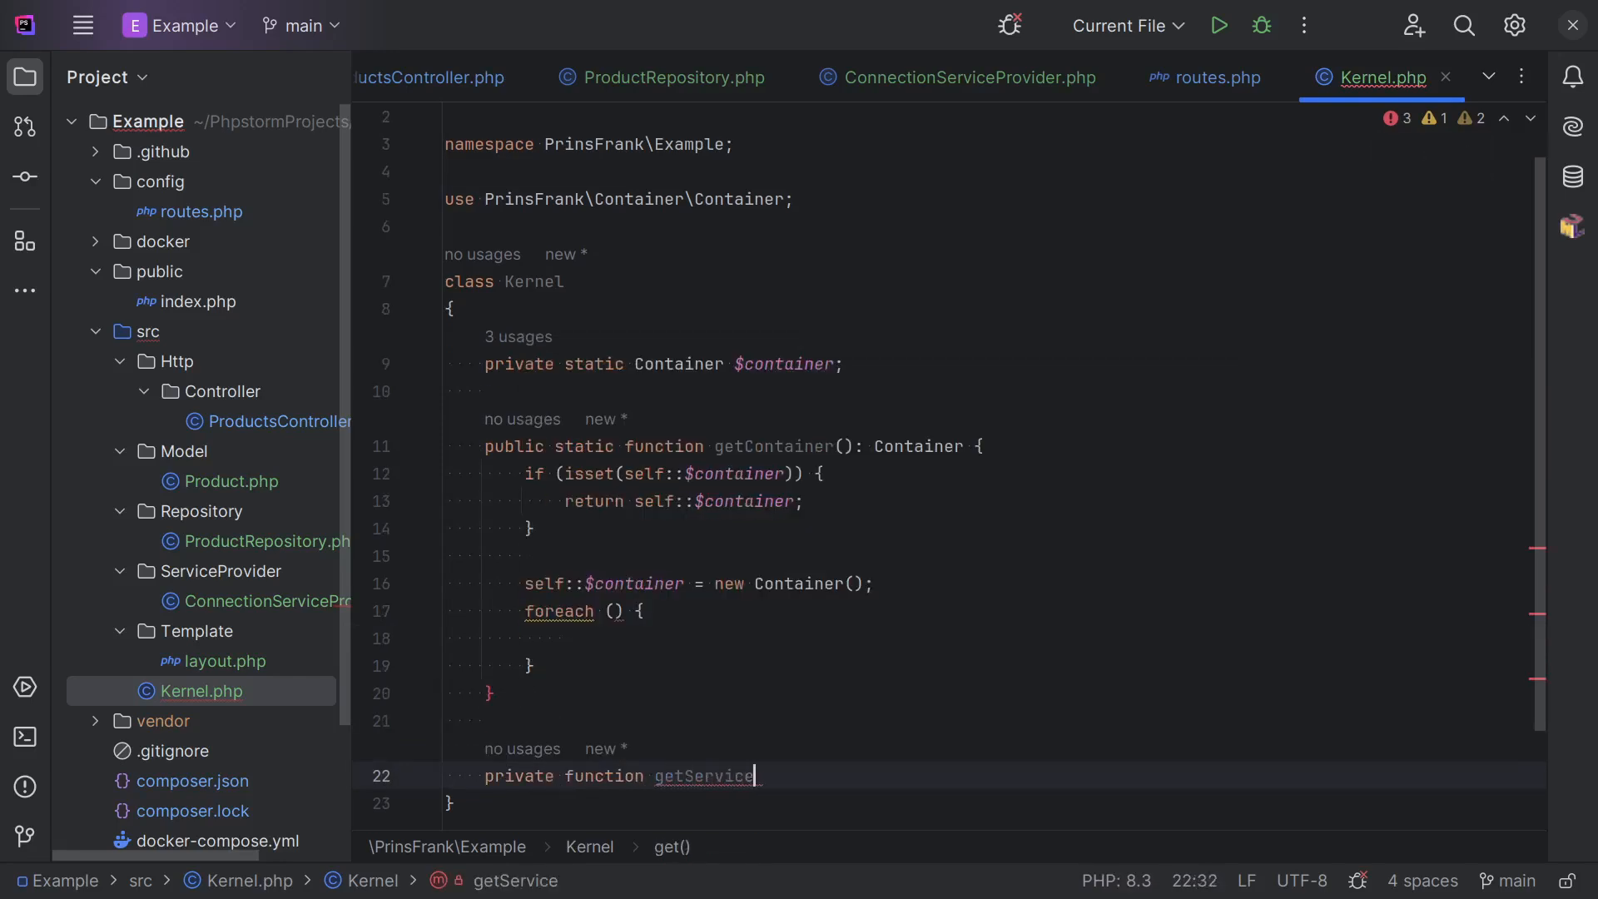
text(Providers(): array {)
text(/** @return array<> */)
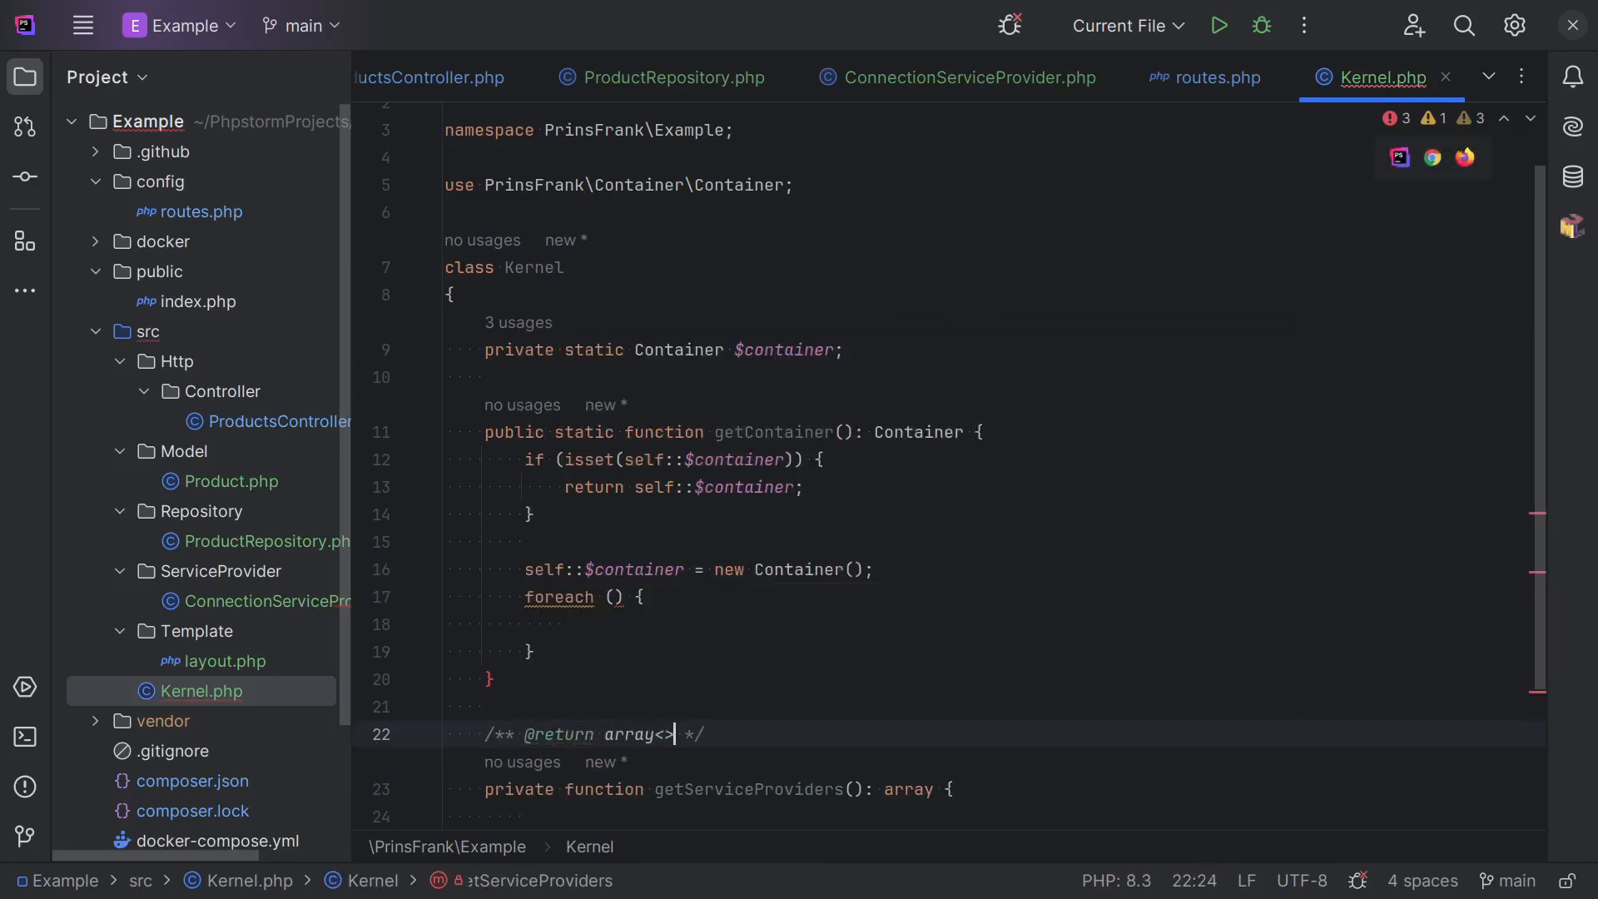
text(class-)
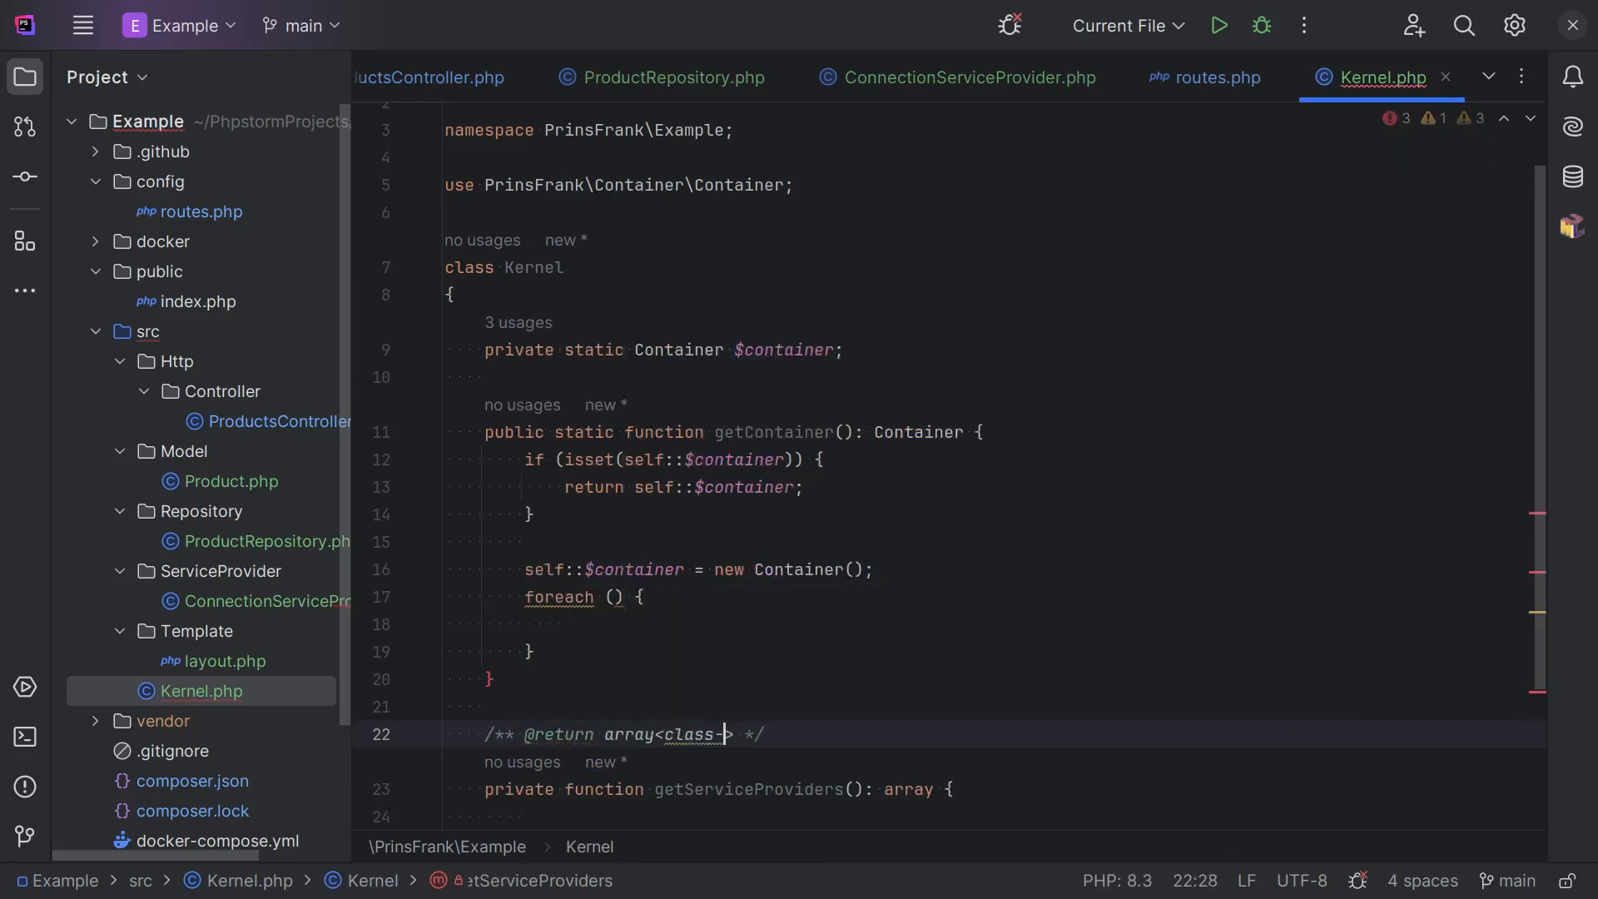
text(string<ServiceProviderInterface>)
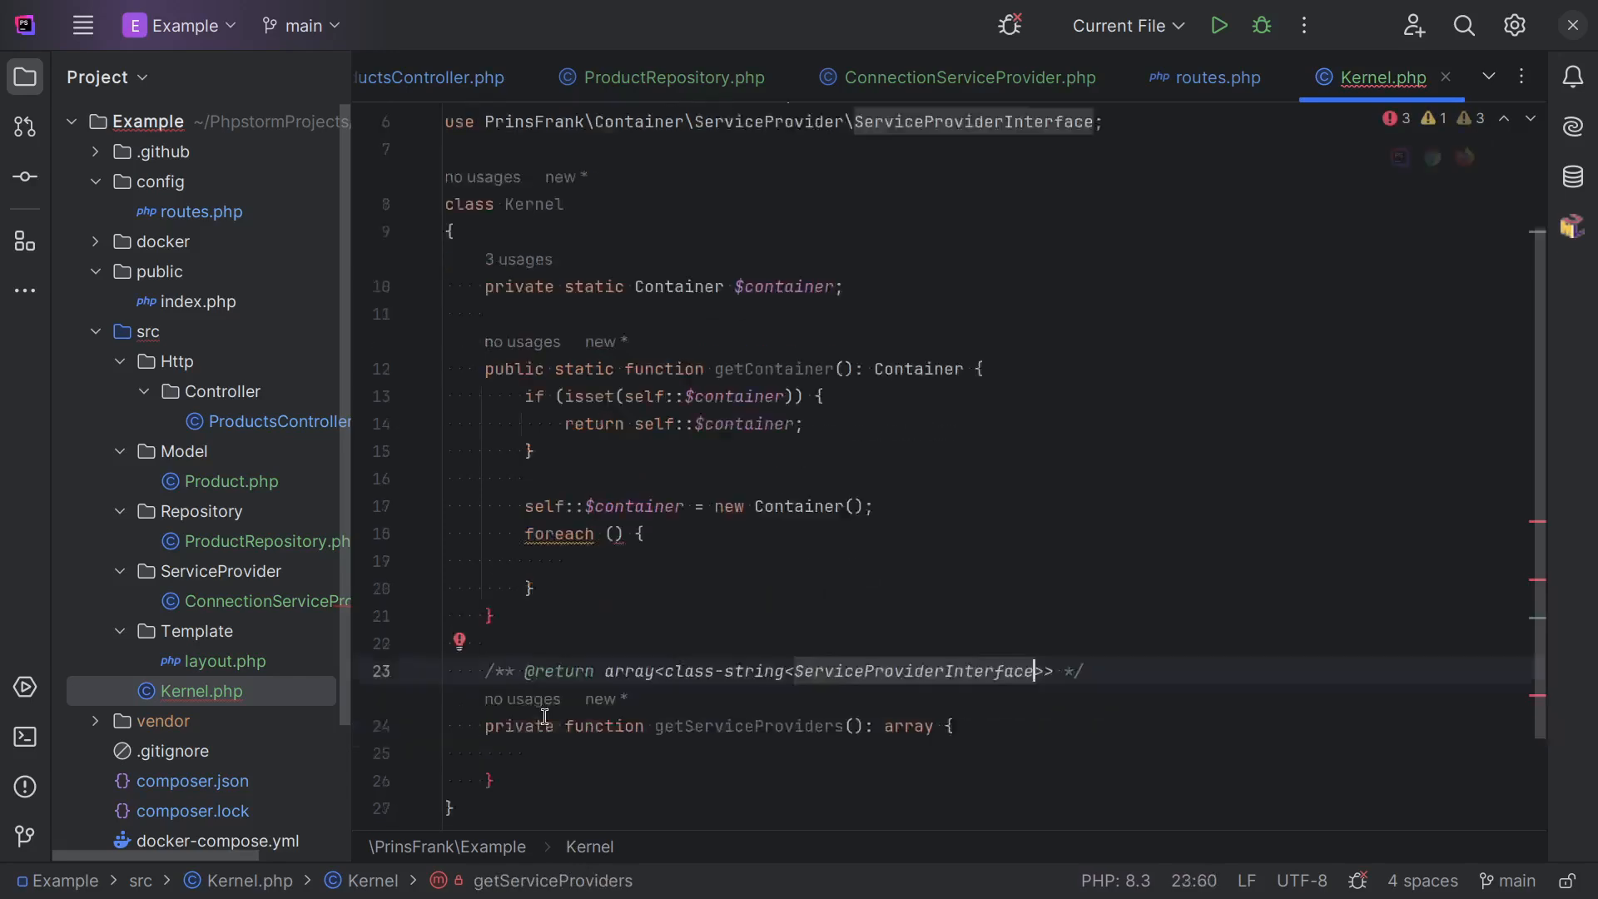
text(return)
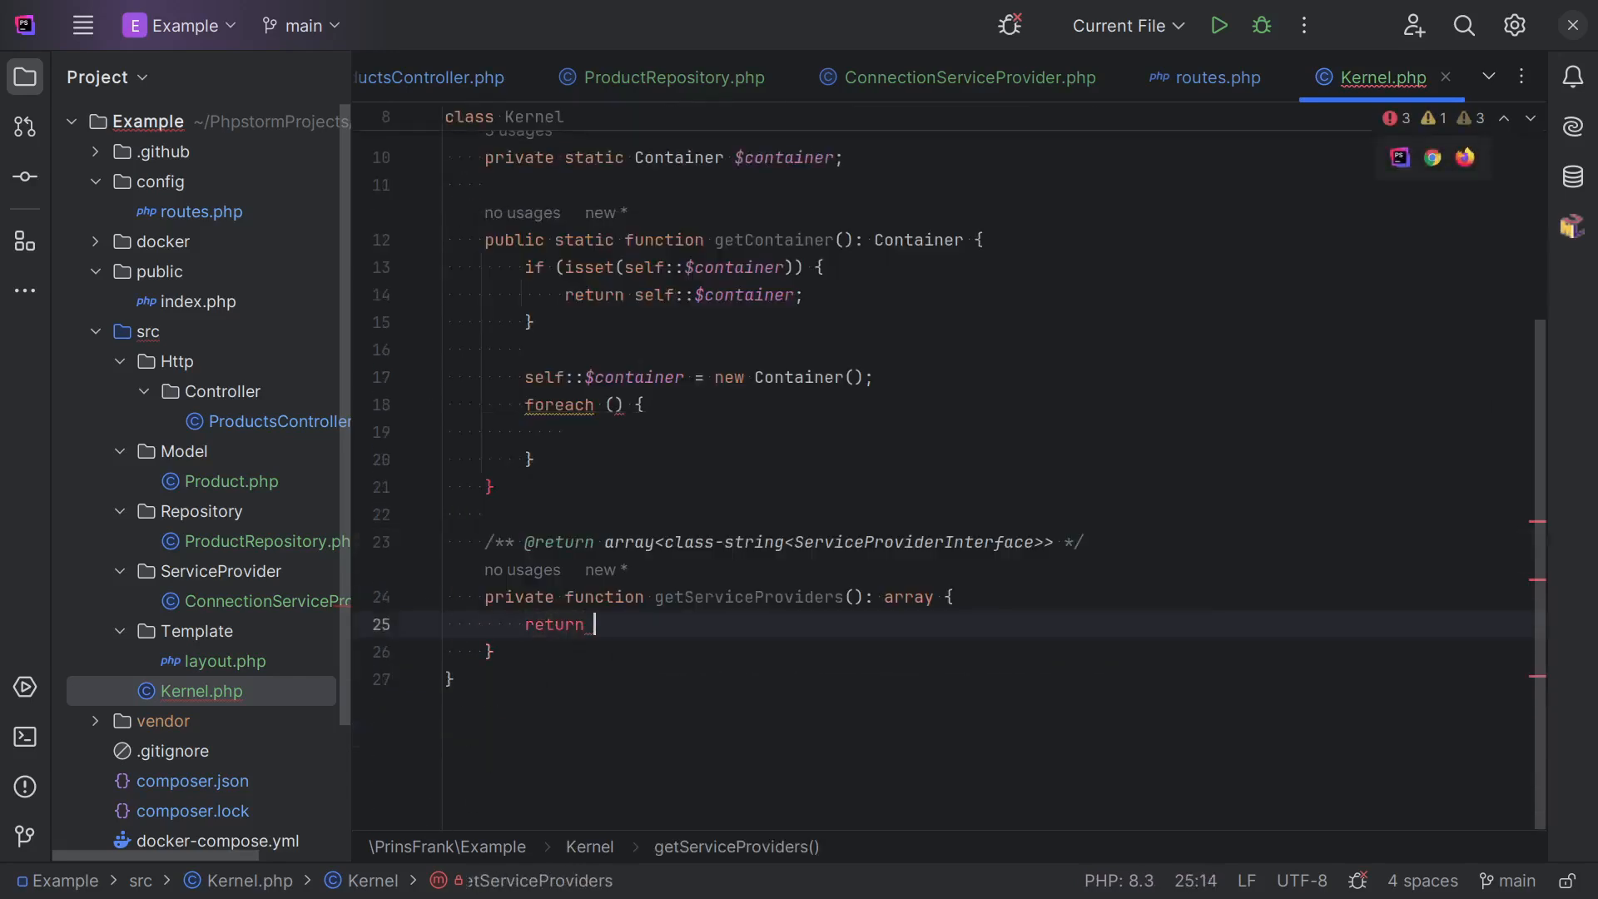
text([)
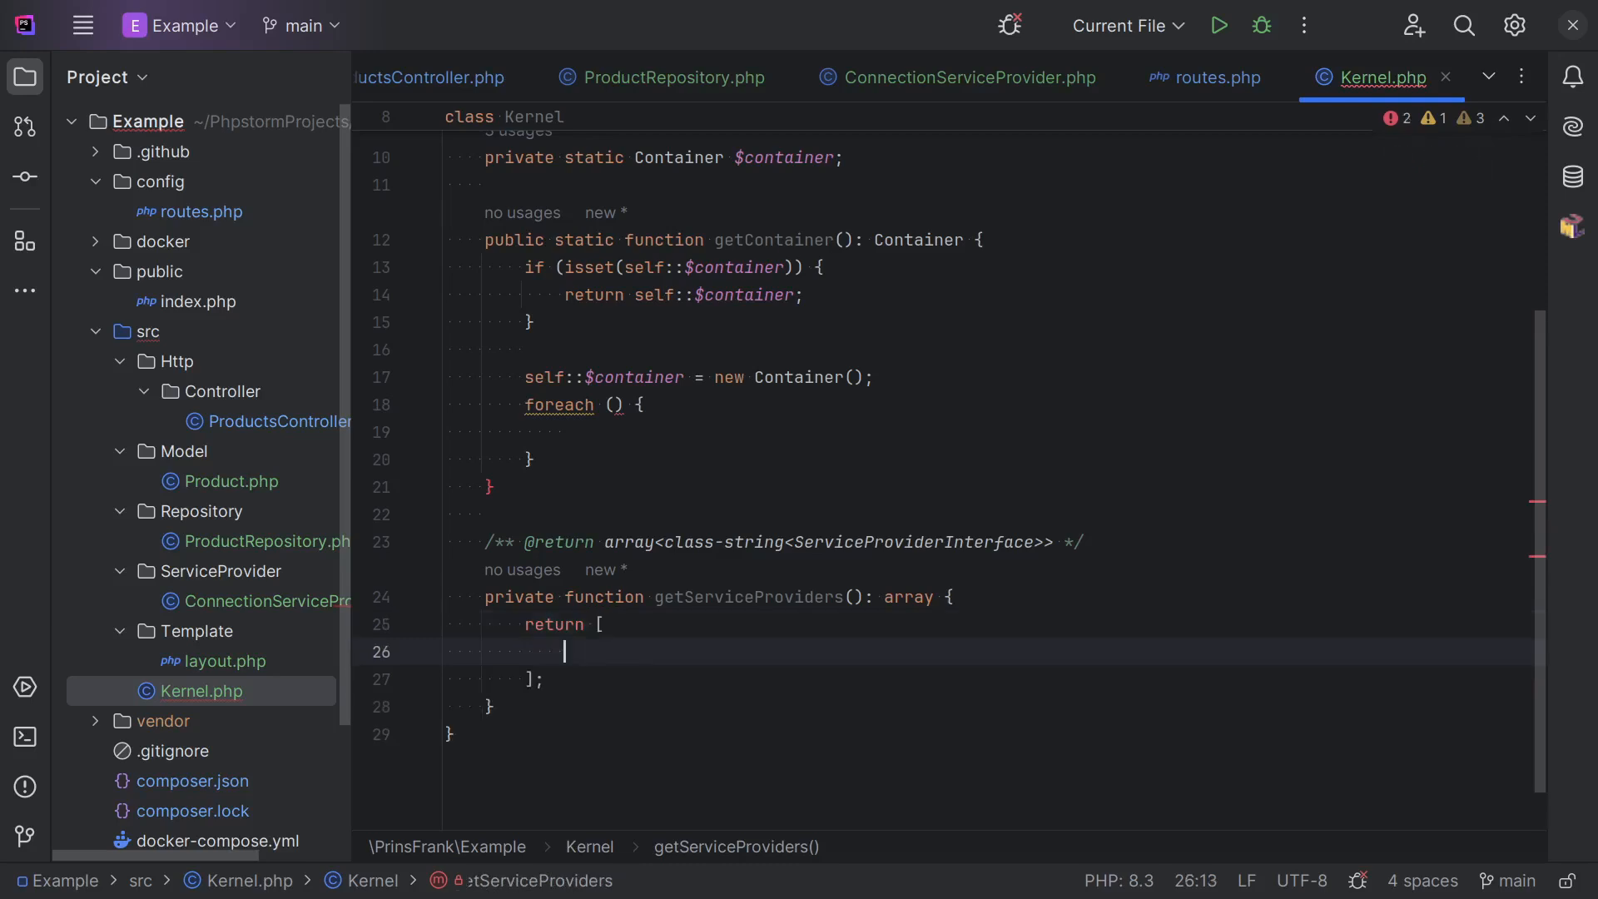
text(ConnectionServiceProvider::class,)
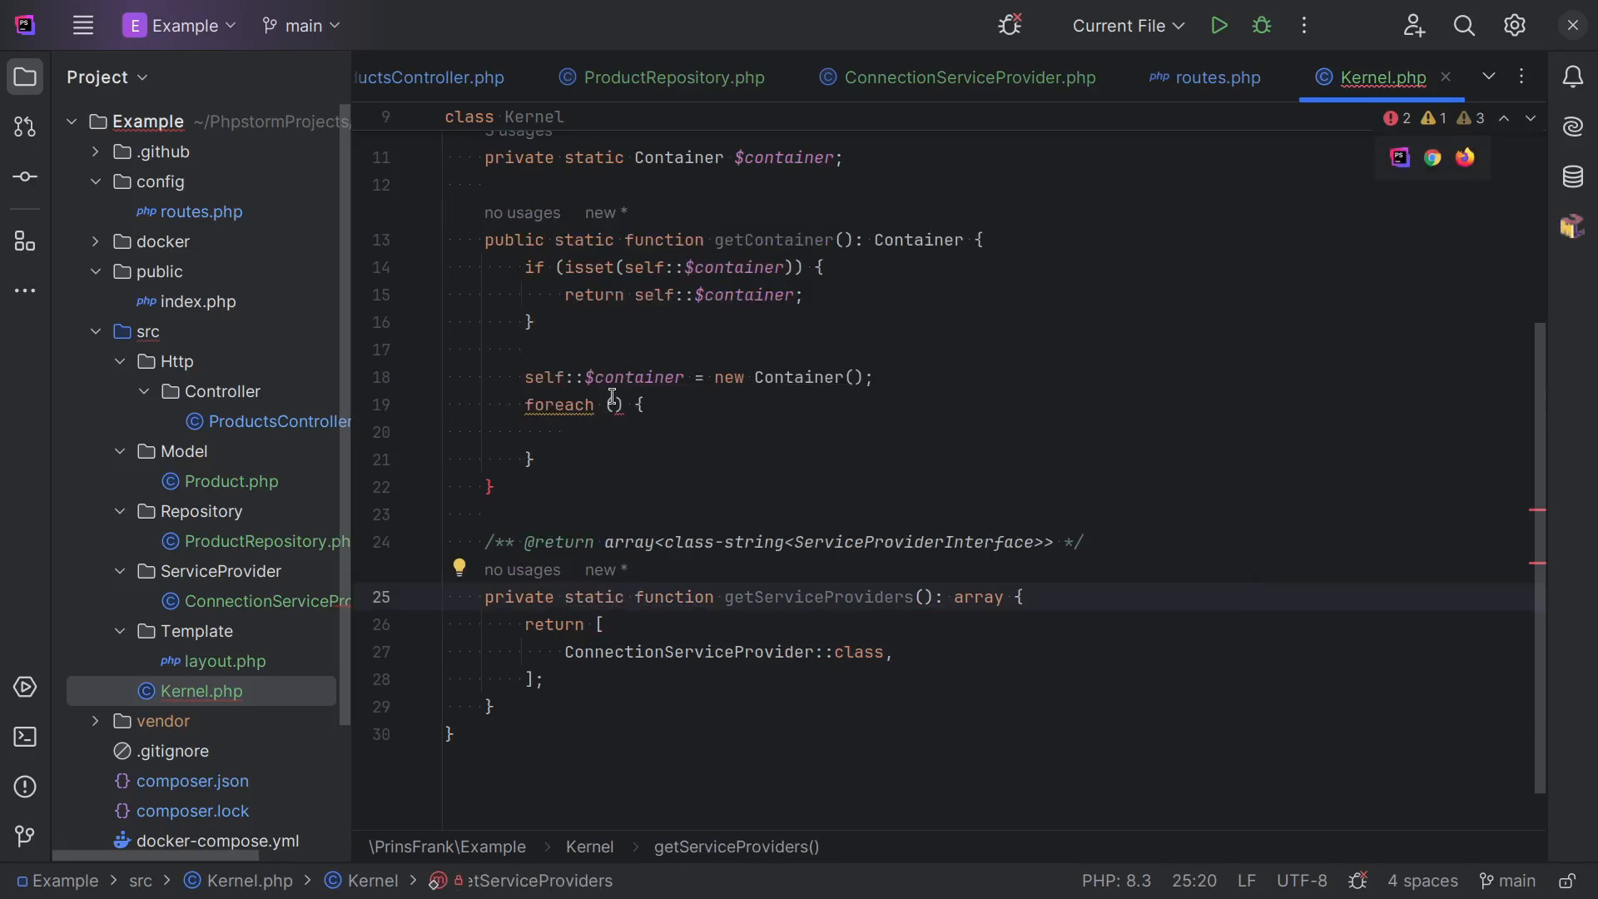
Loop over self::getServiceProviders(), adding each new $serviceProvider to self::$container.
text(self::getServiceProviders()
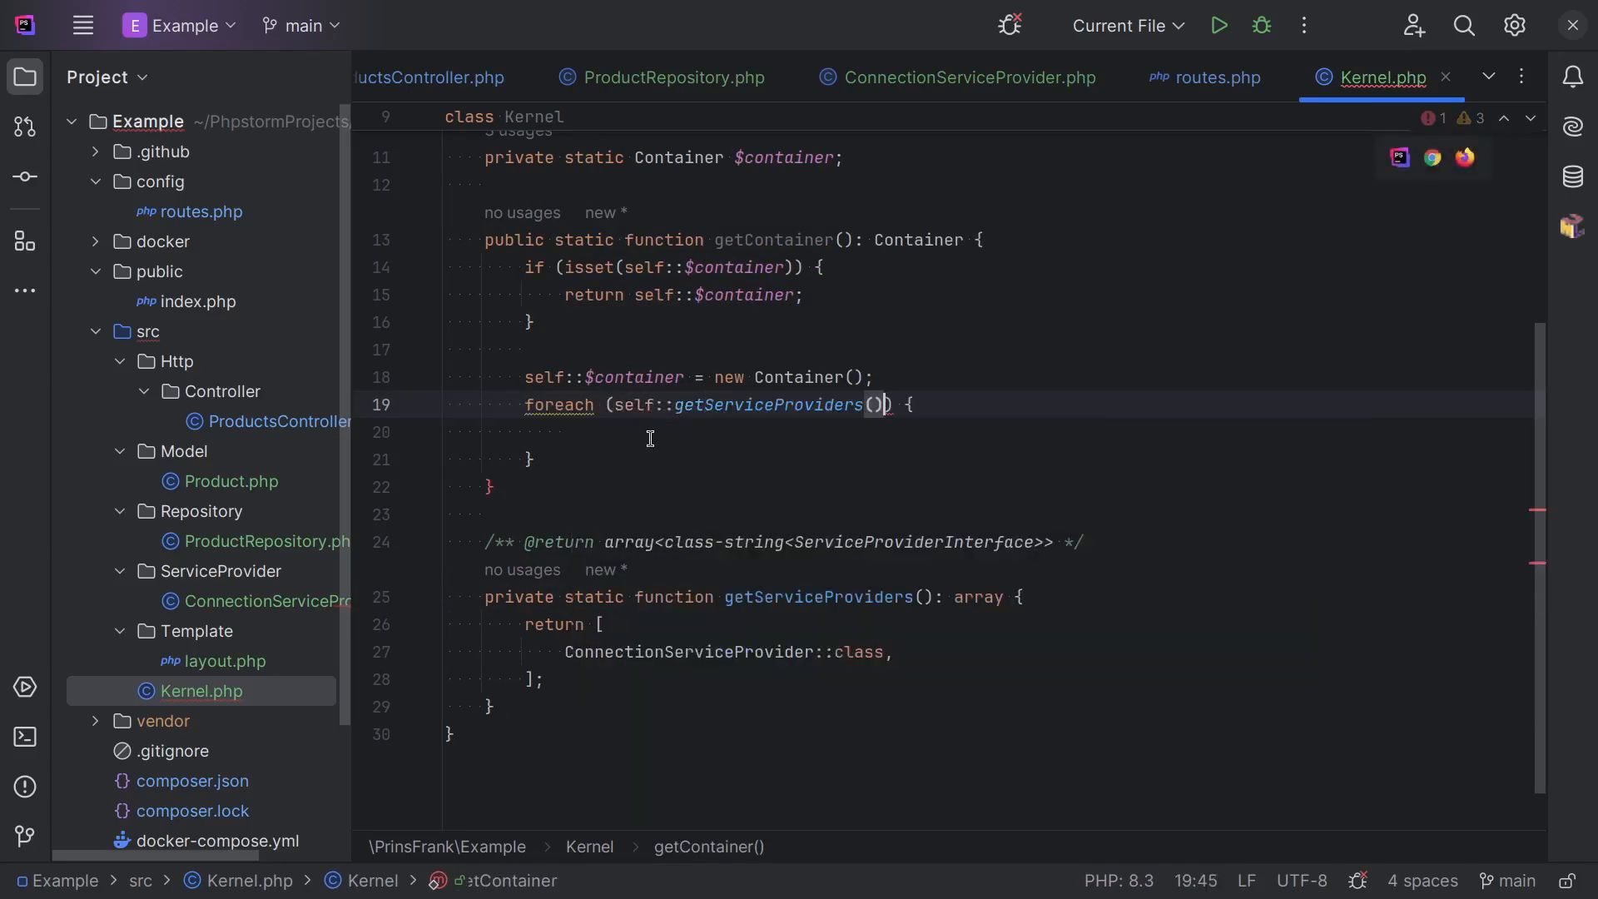
text(as $)
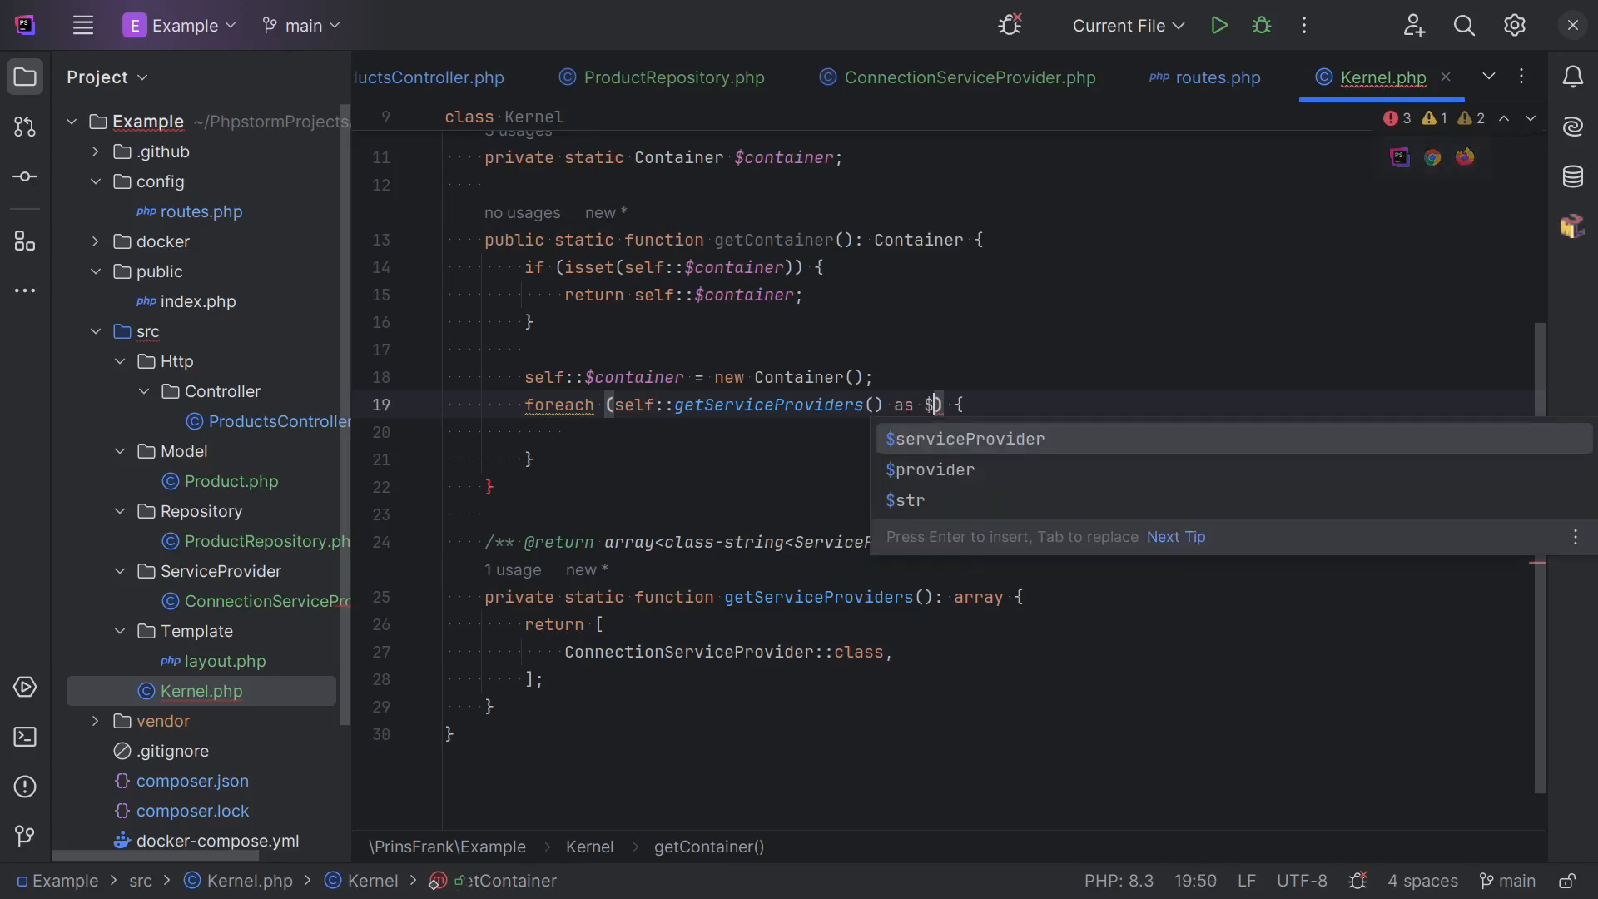
key(Enter)
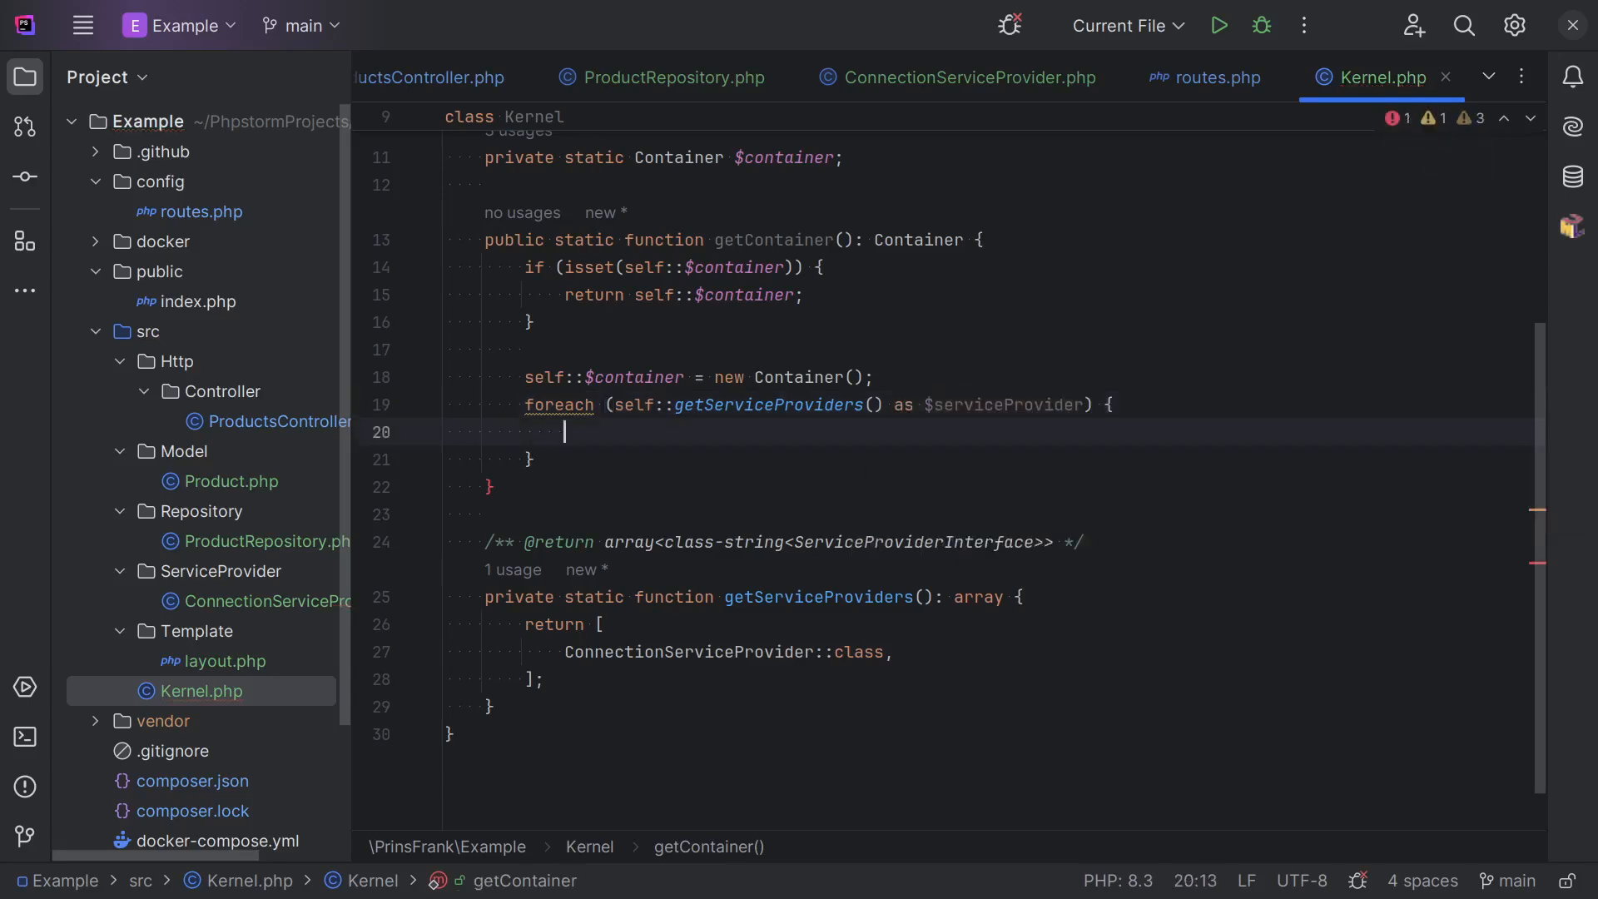
text(self)
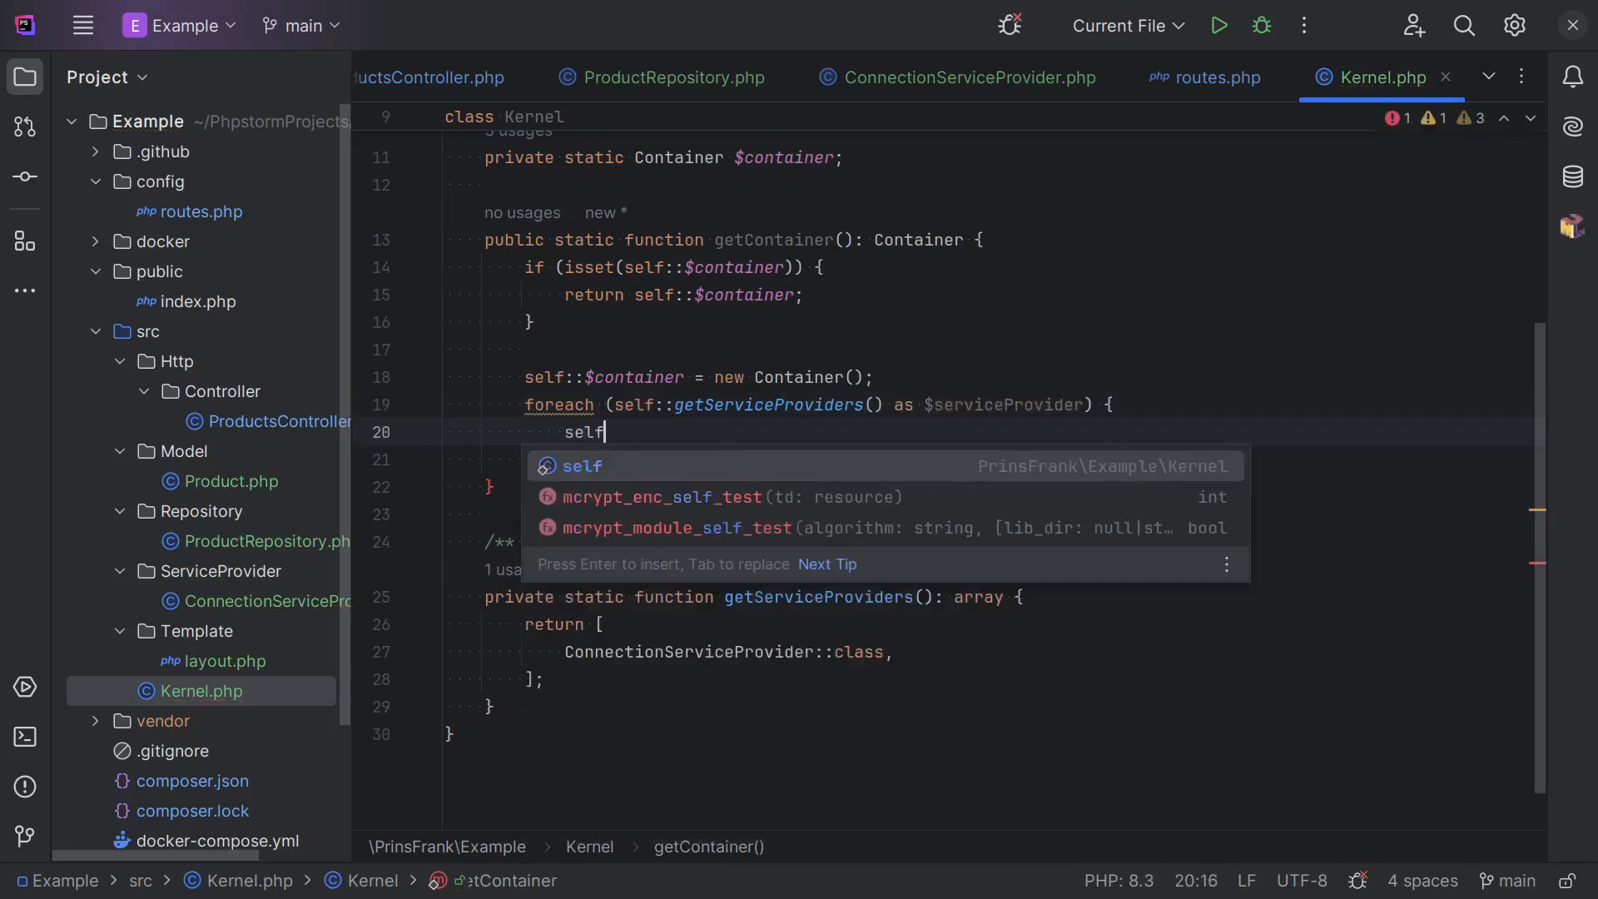
text(::$container->)
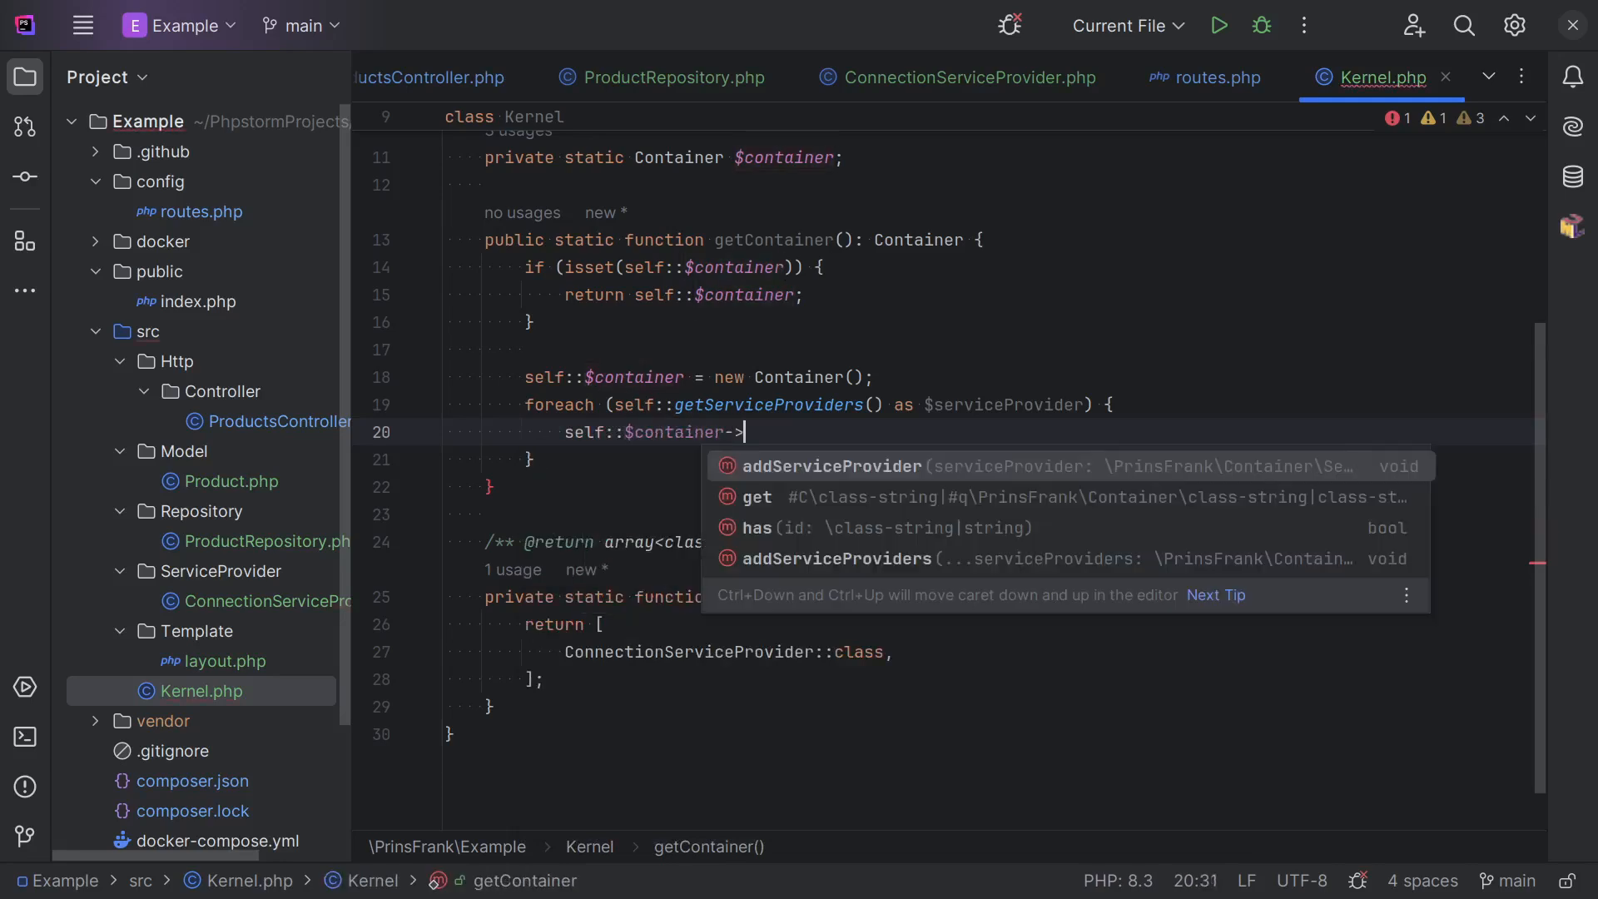
text(addServiceProvider(new $serviceProvider());)
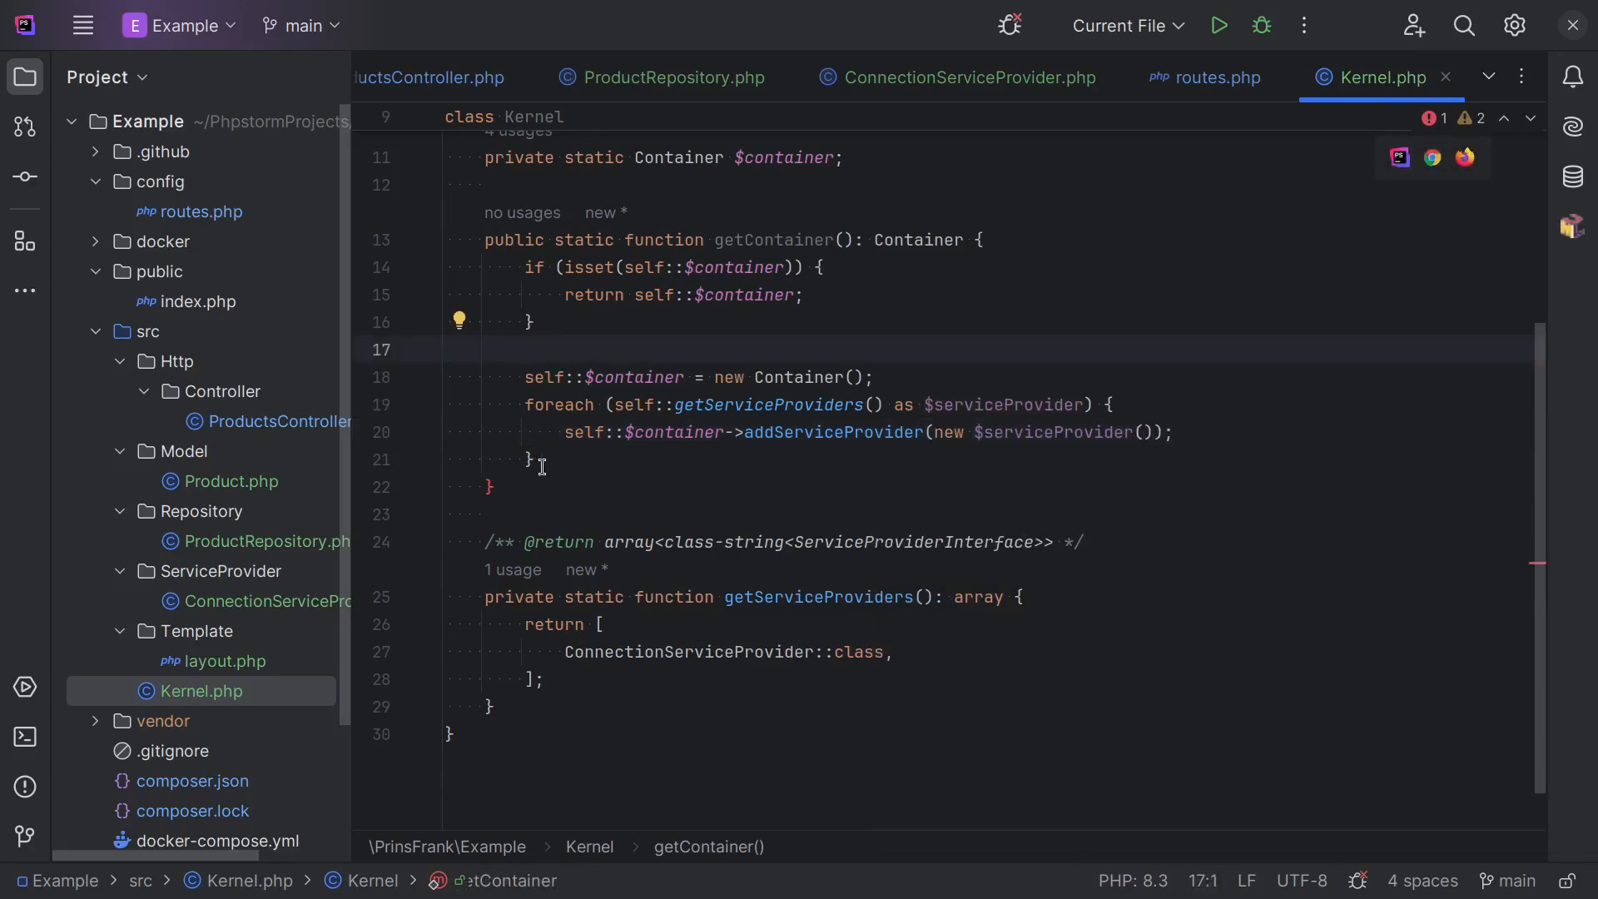
Return self::$container from getContainer() and switch to routes.php.
text(return)
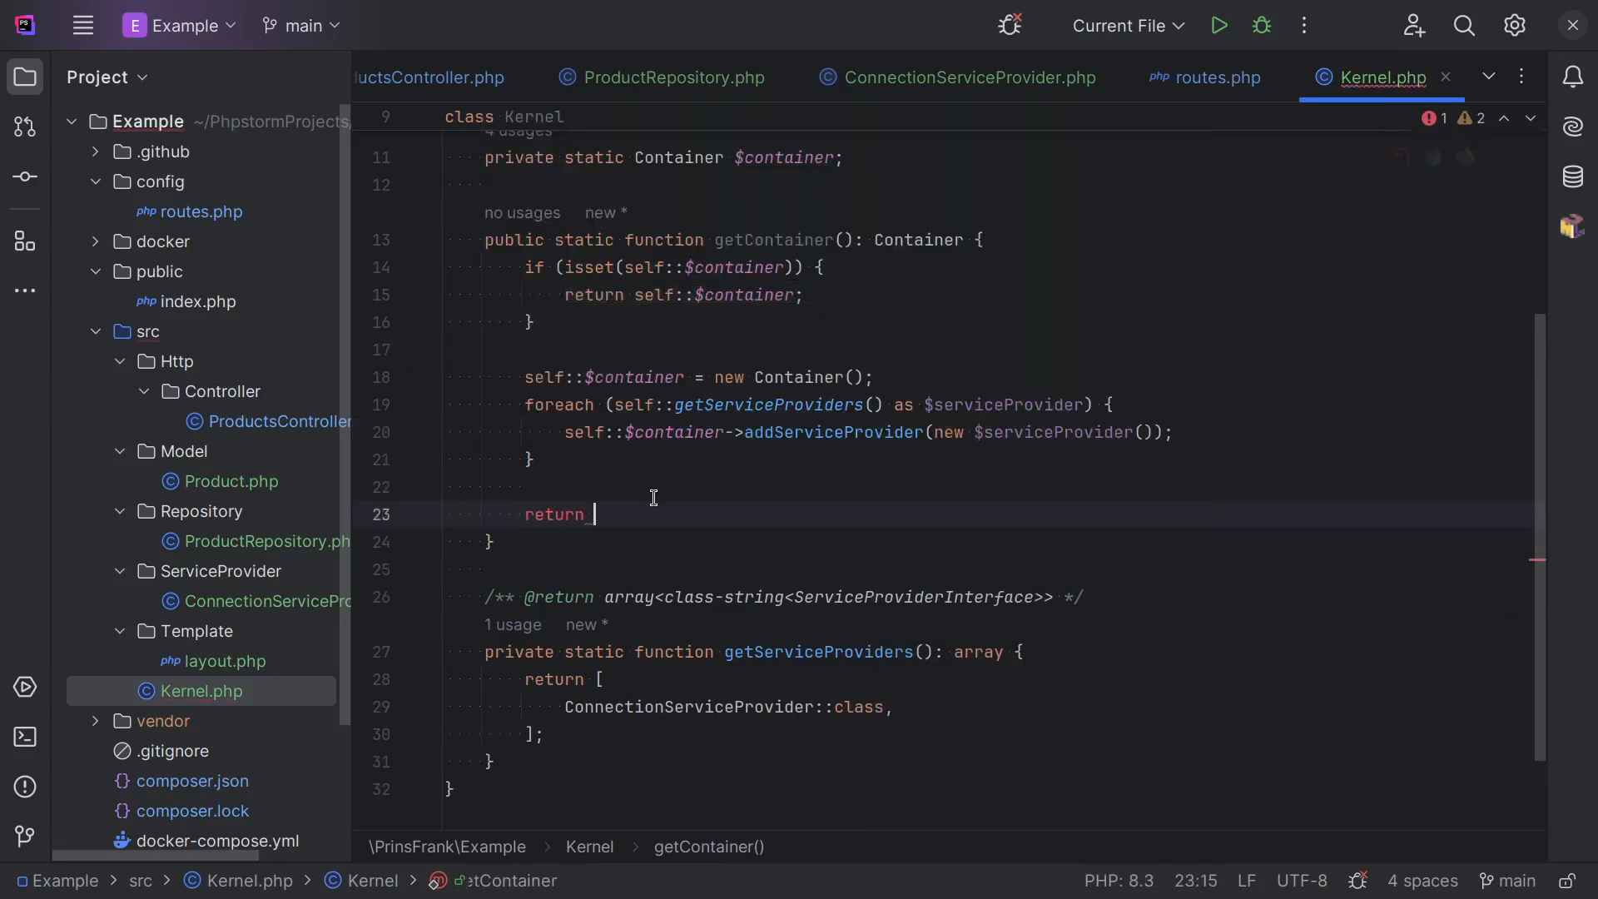
text(self::$container;)
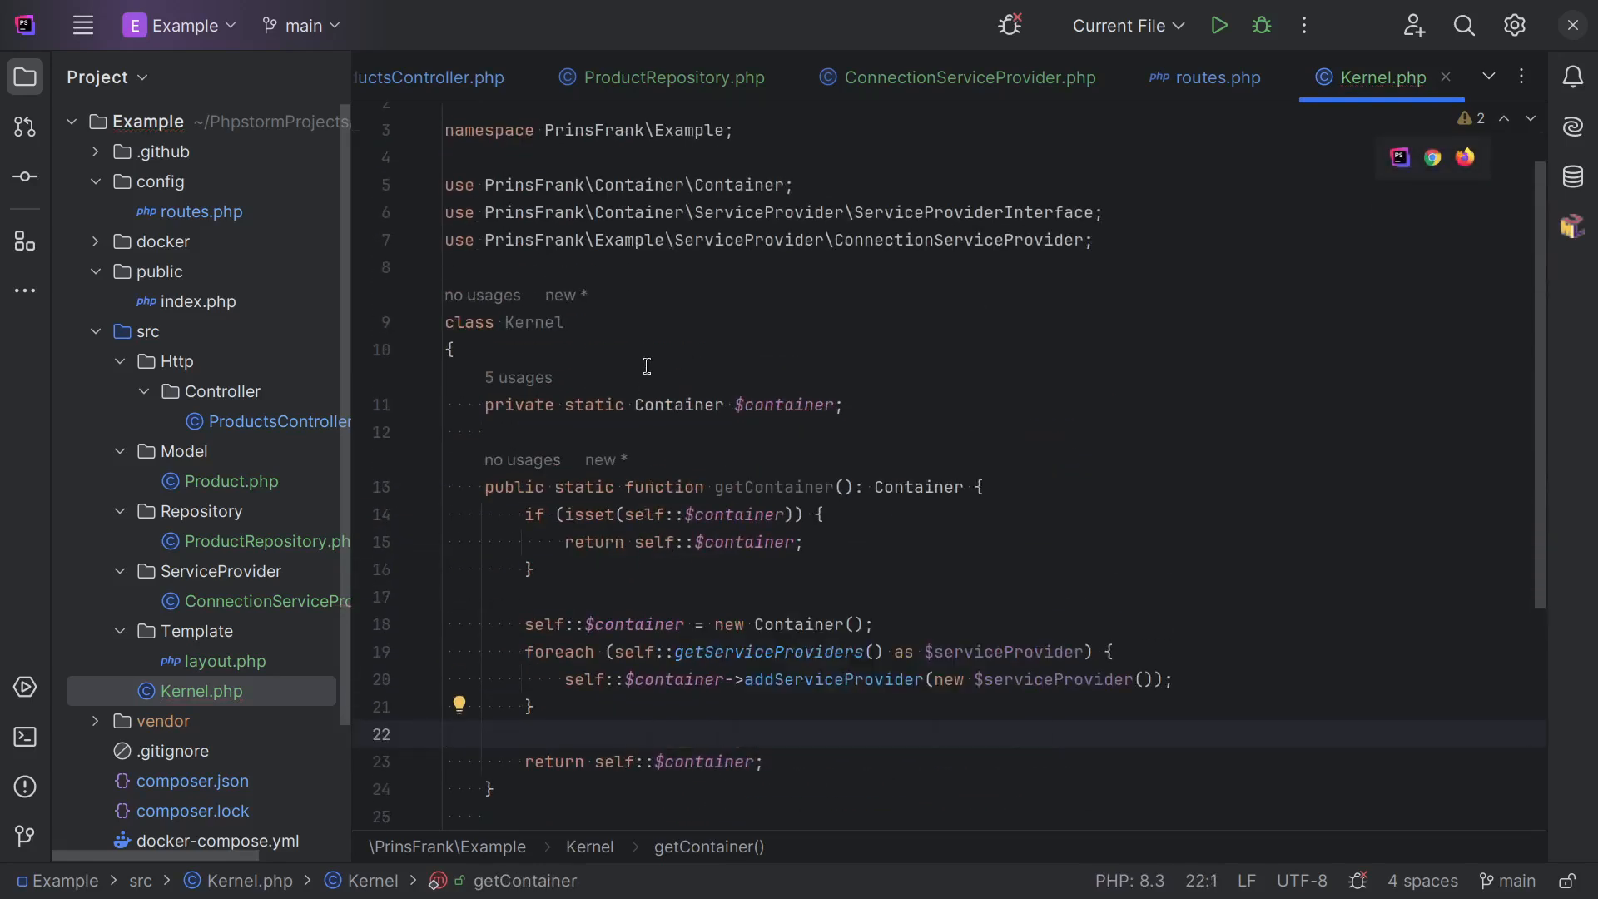
double_click(774, 487)
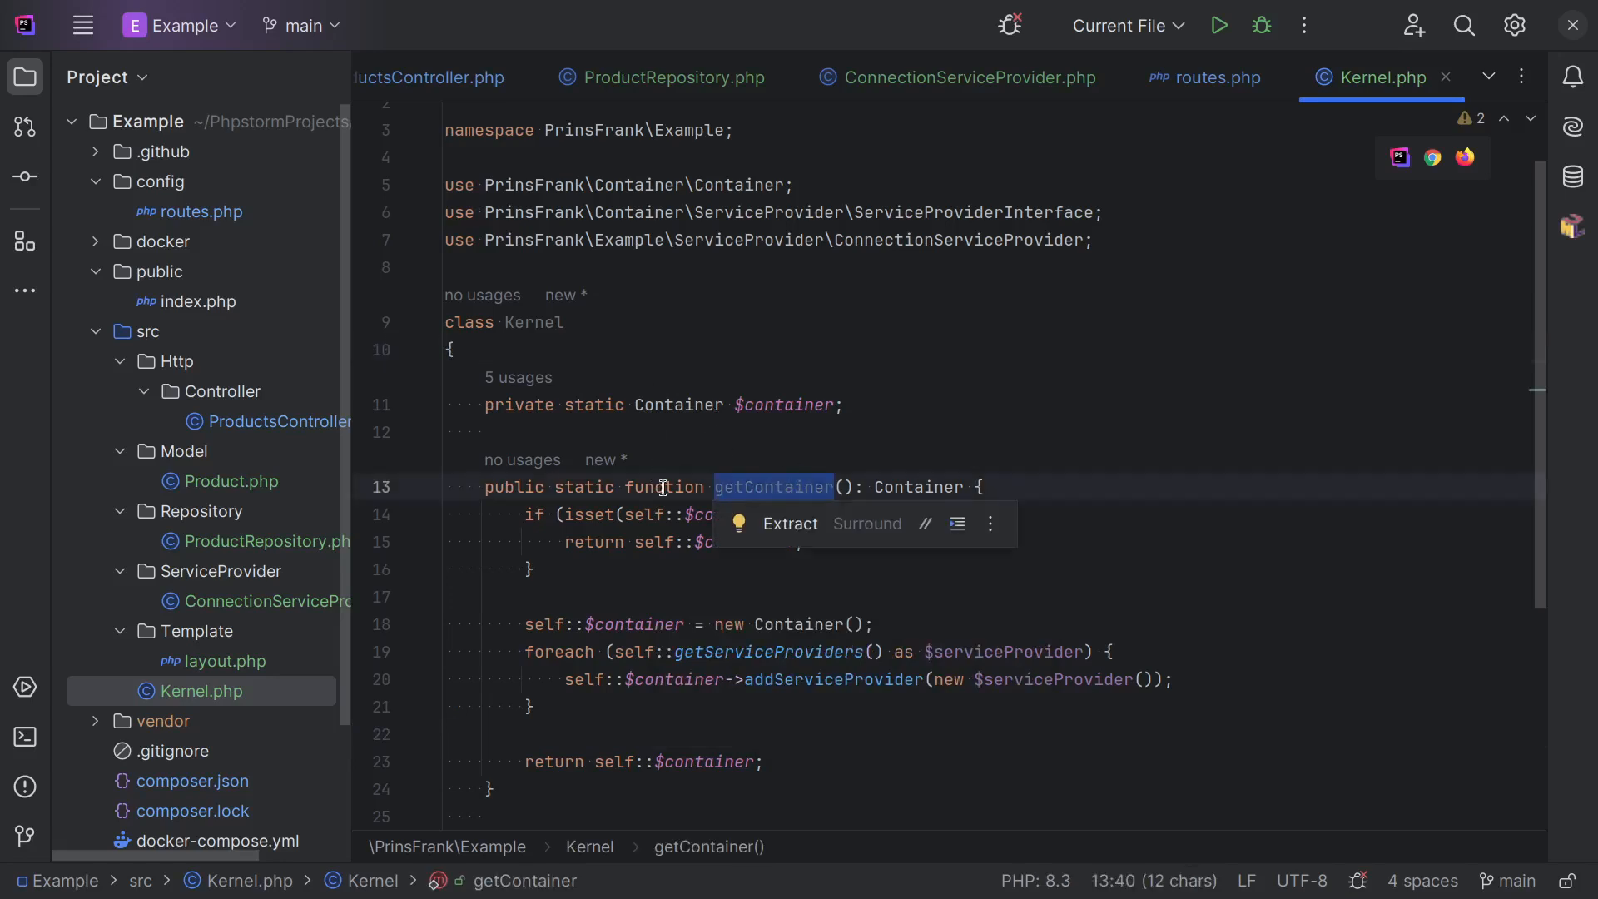
click(1216, 77)
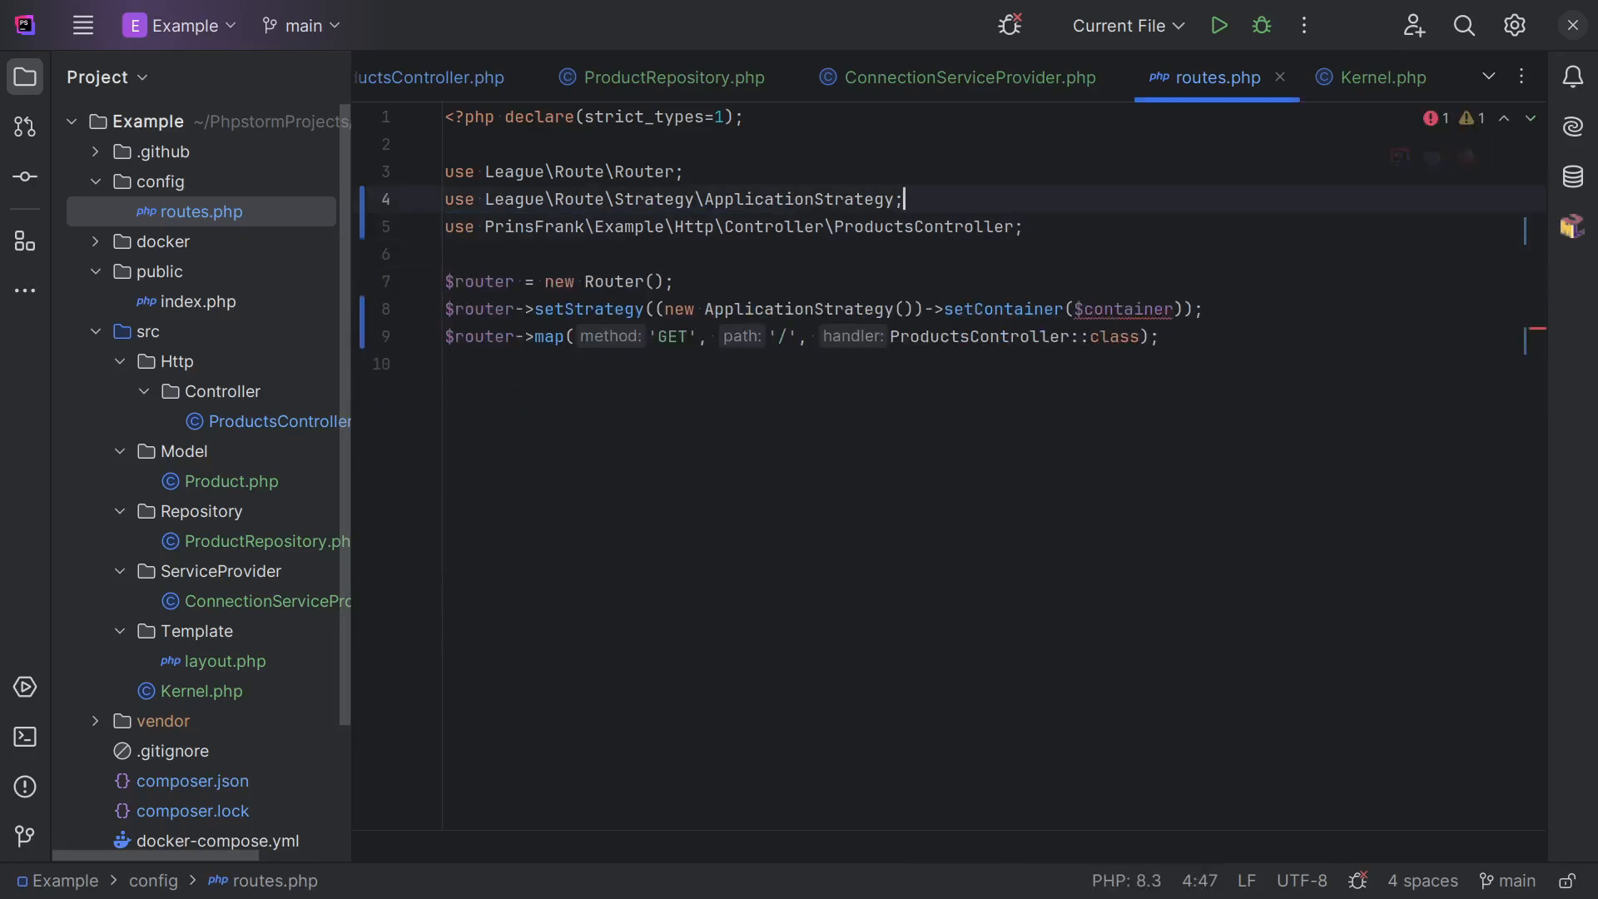
Replace $container with Kernel::getContainer(), importing Kernel, then reopen Kernel.php.
text(Kernel::getC)
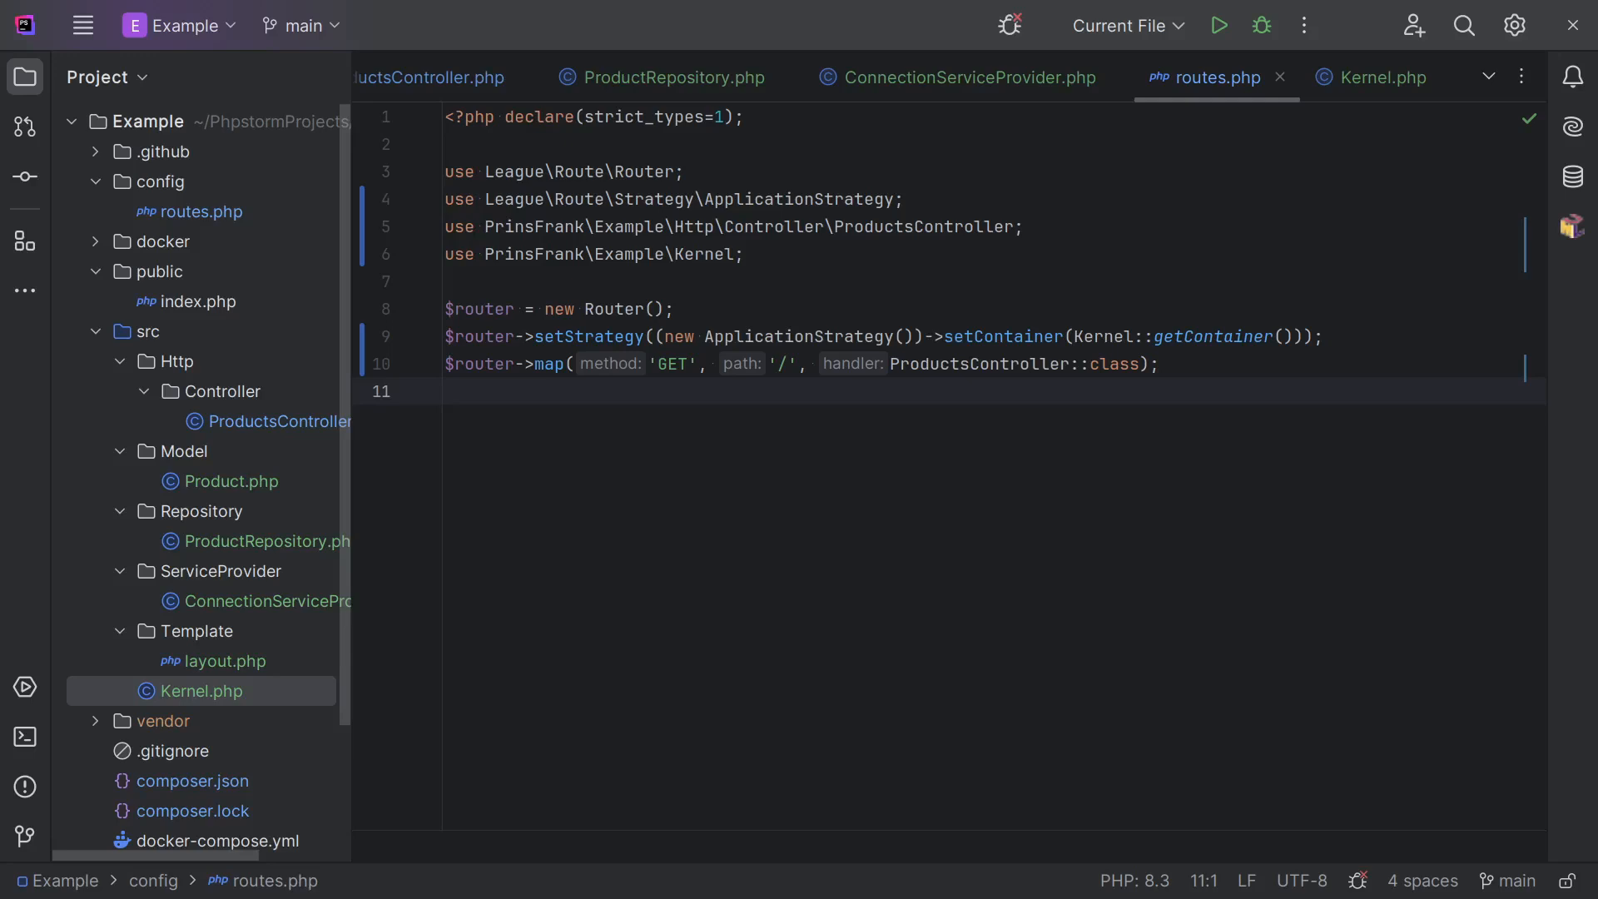
click(220, 571)
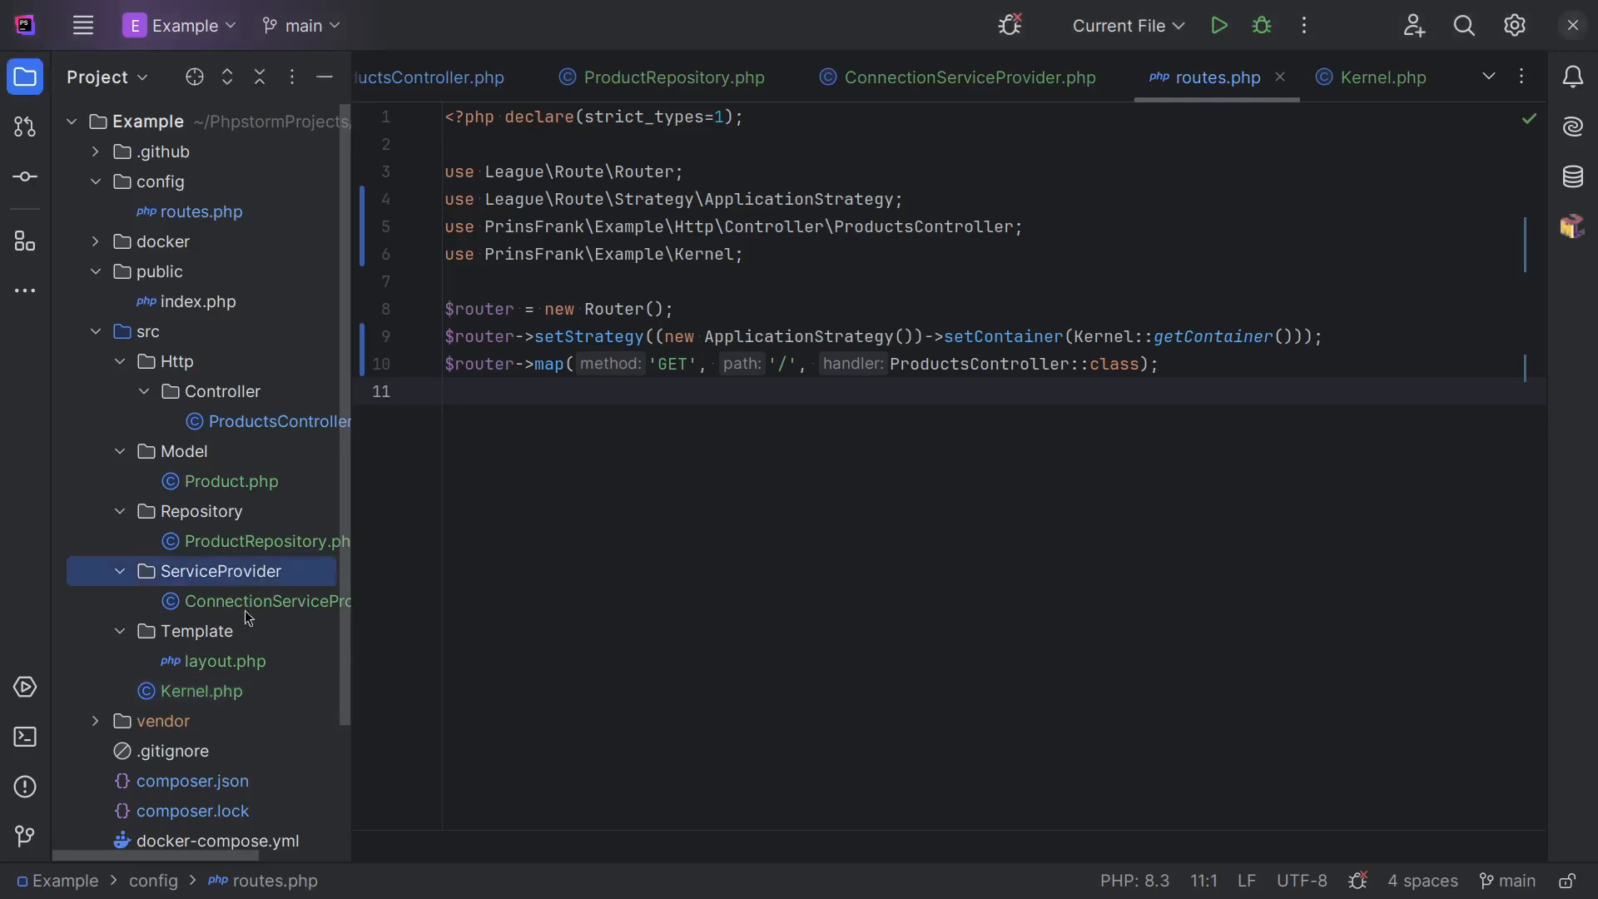
click(1379, 77)
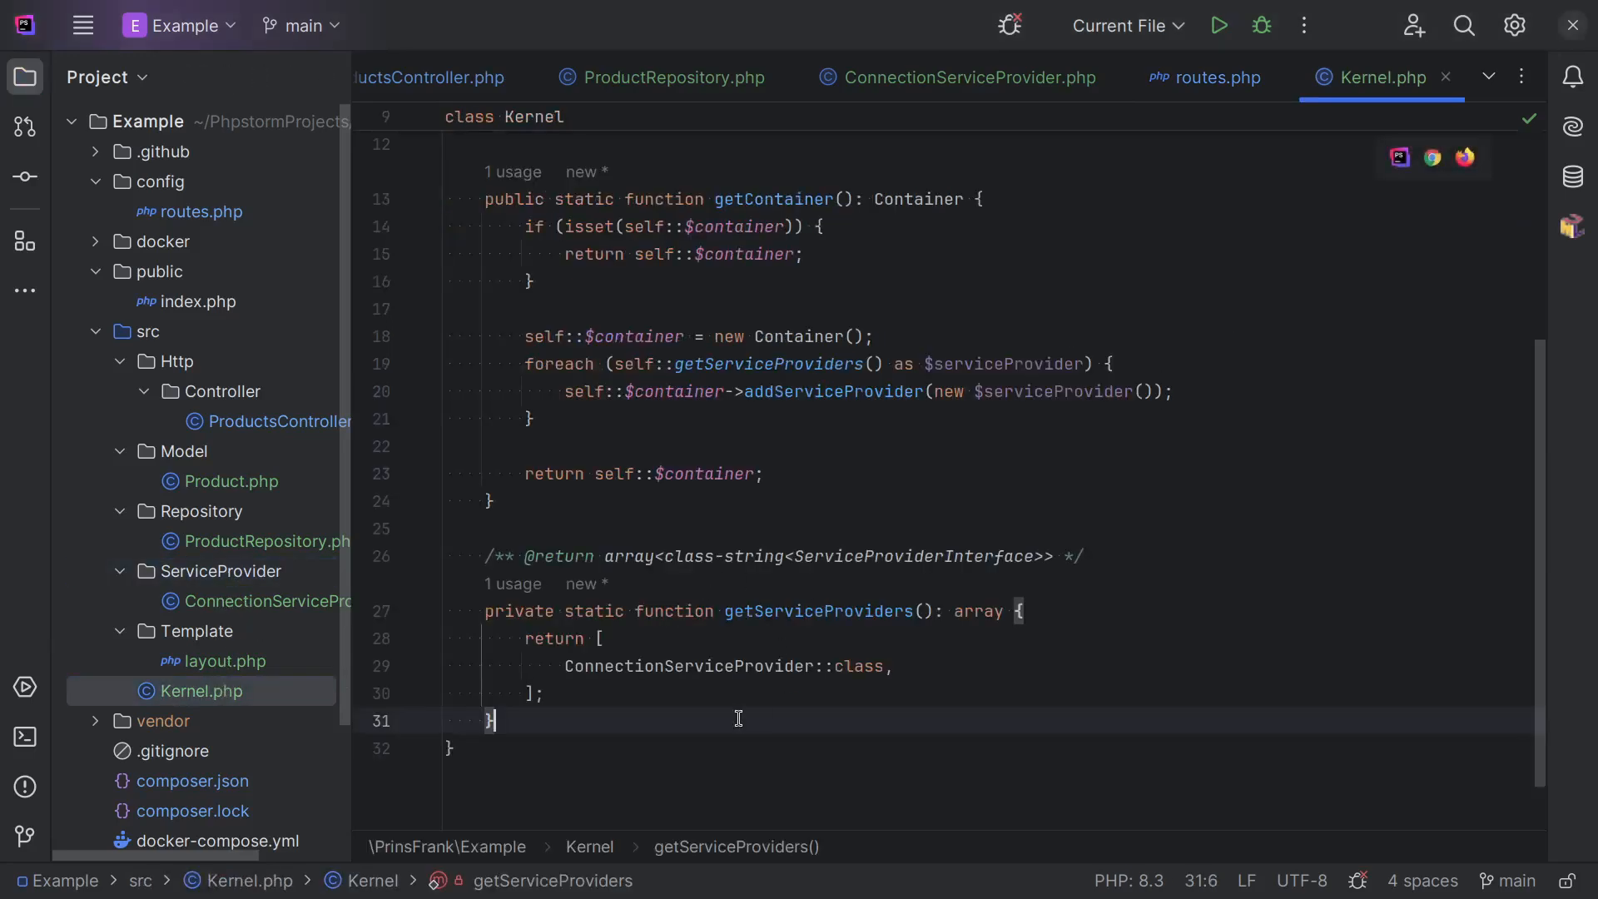